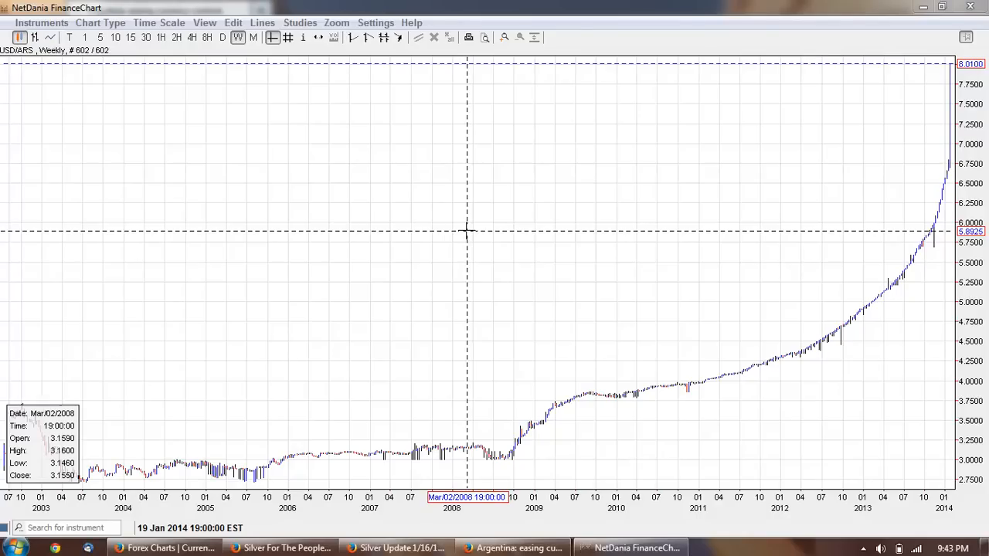
mouse_move(904, 394)
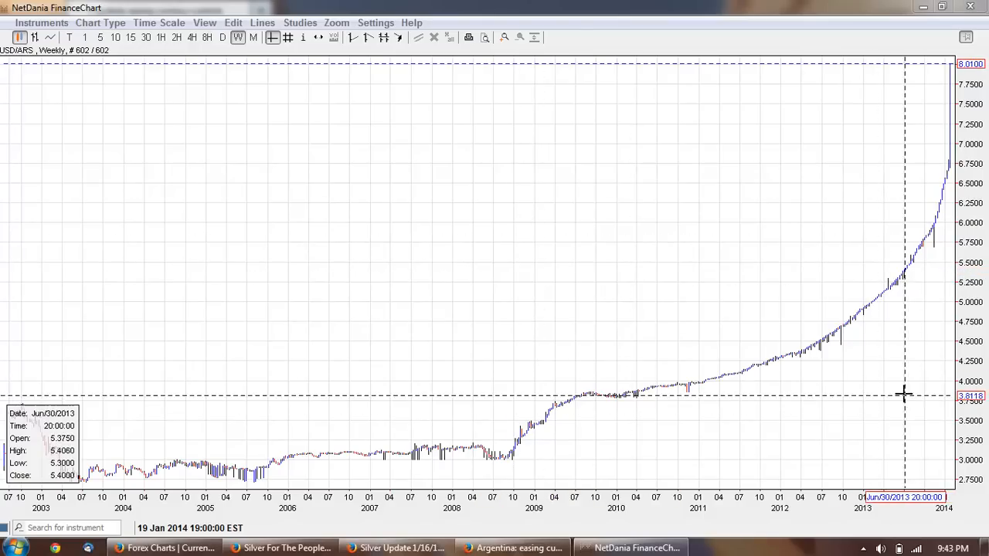
mouse_move(688, 96)
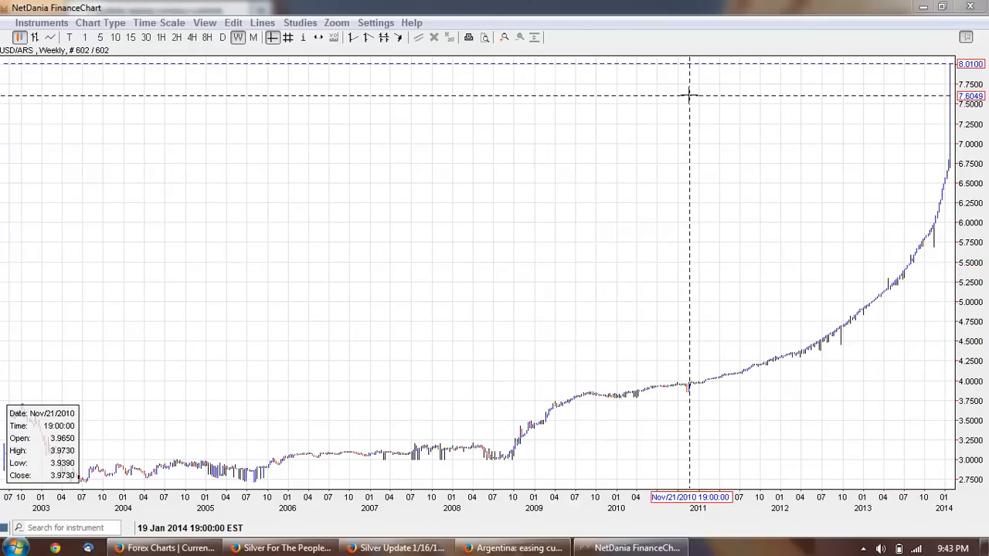
mouse_move(699, 97)
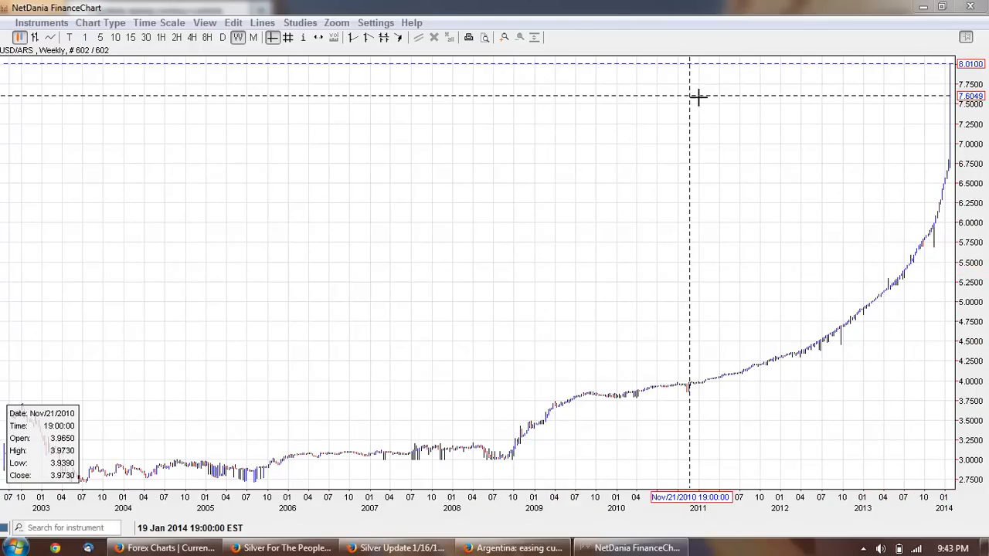
mouse_move(764, 307)
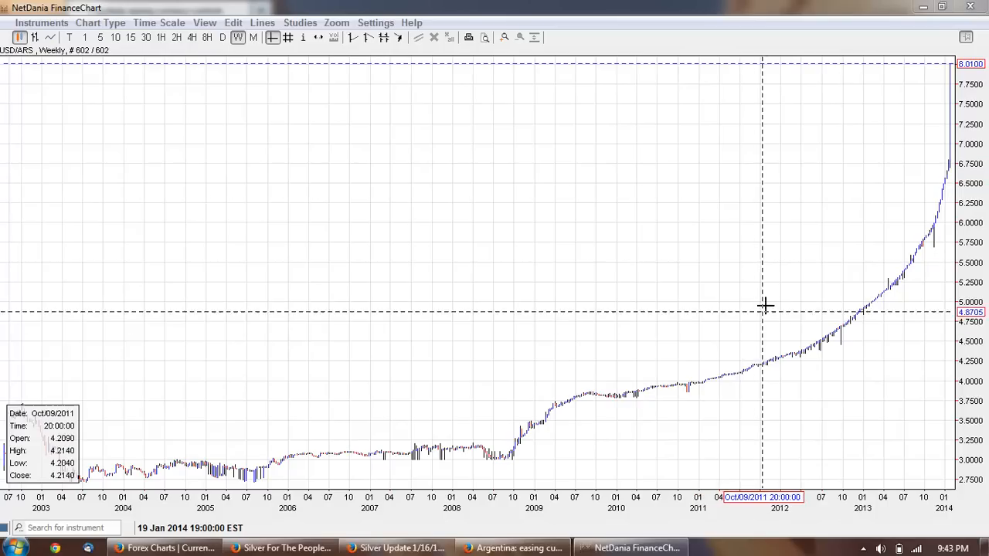
mouse_move(737, 274)
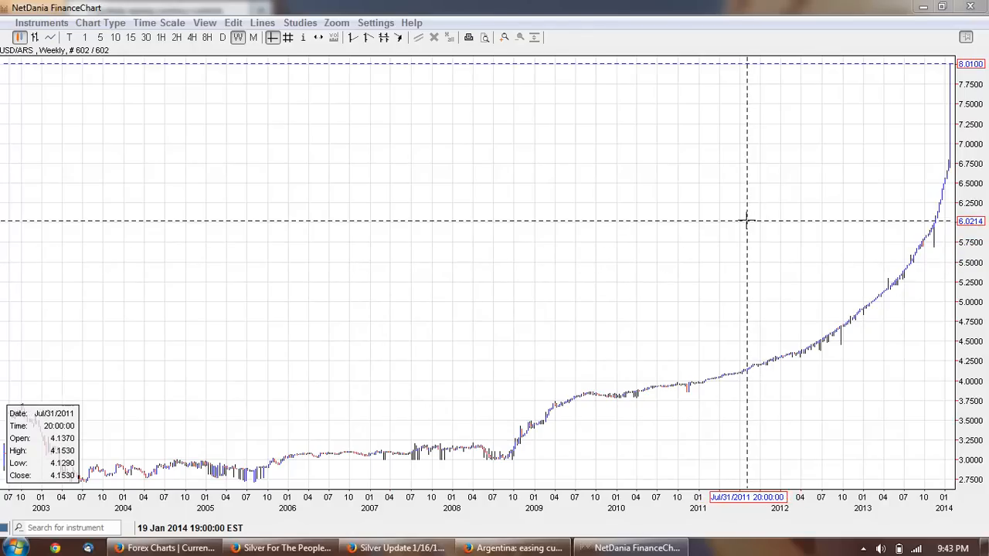
mouse_move(289, 292)
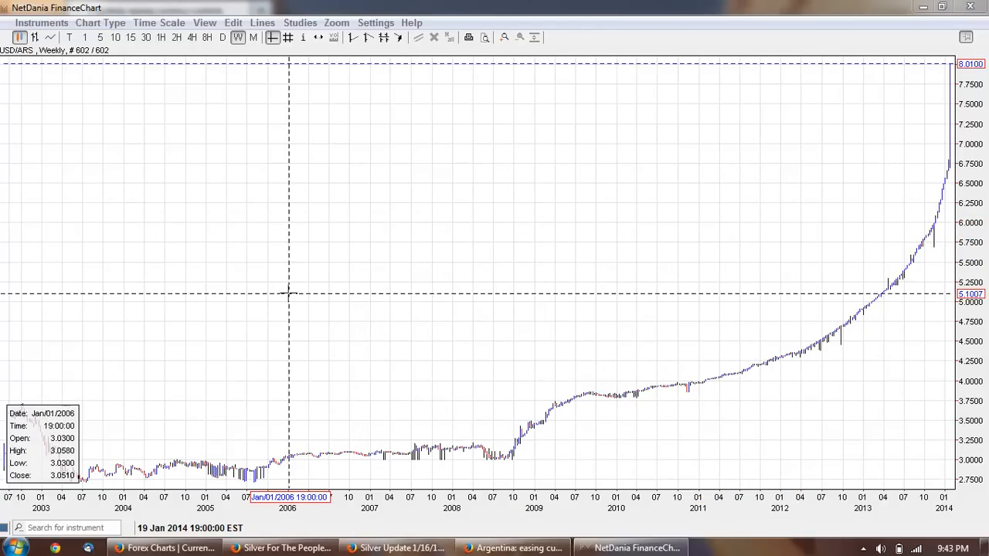
mouse_move(429, 210)
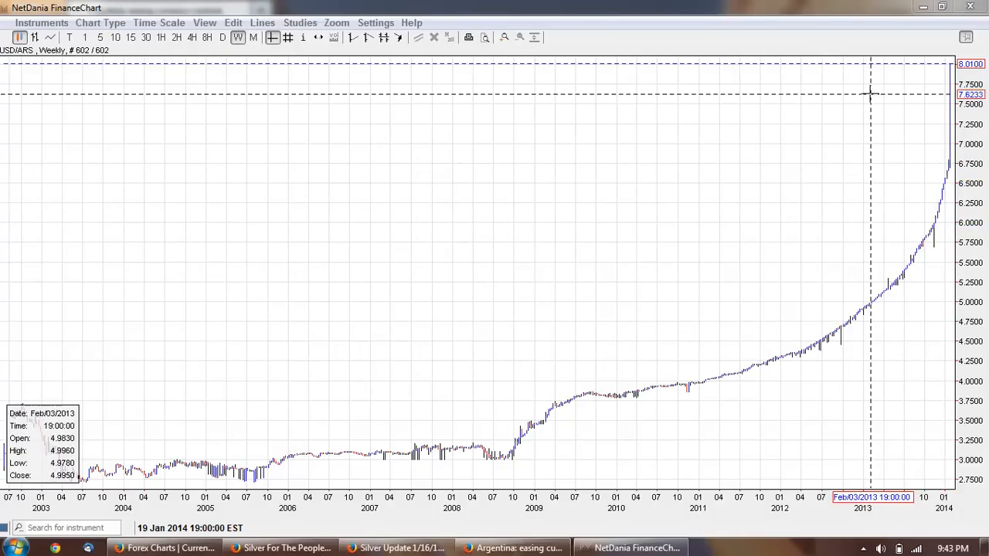
mouse_move(888, 161)
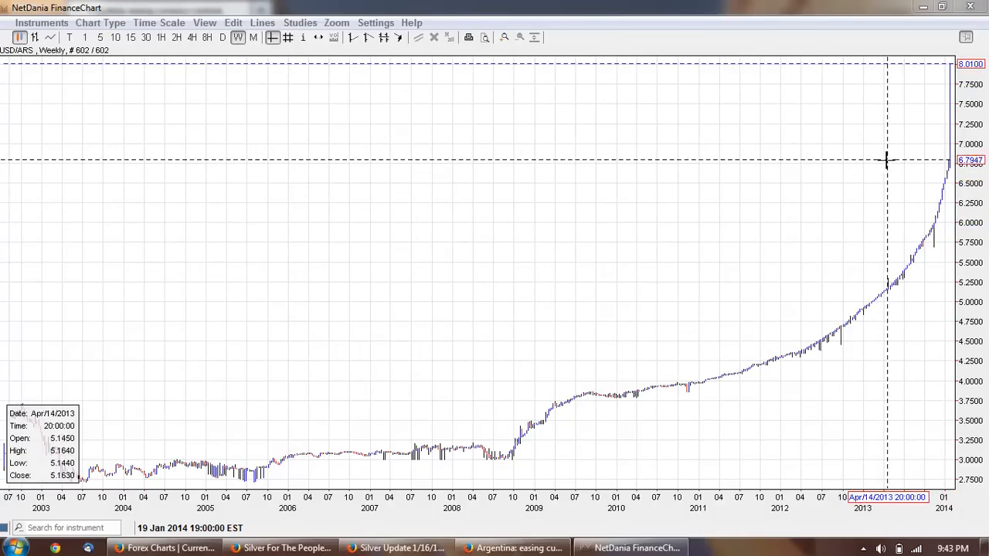
mouse_move(862, 170)
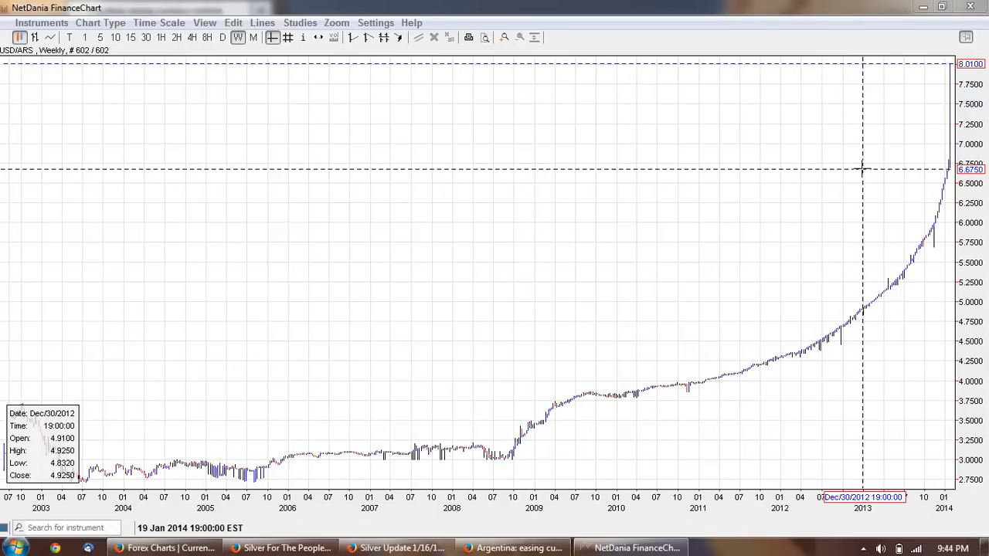
mouse_move(343, 272)
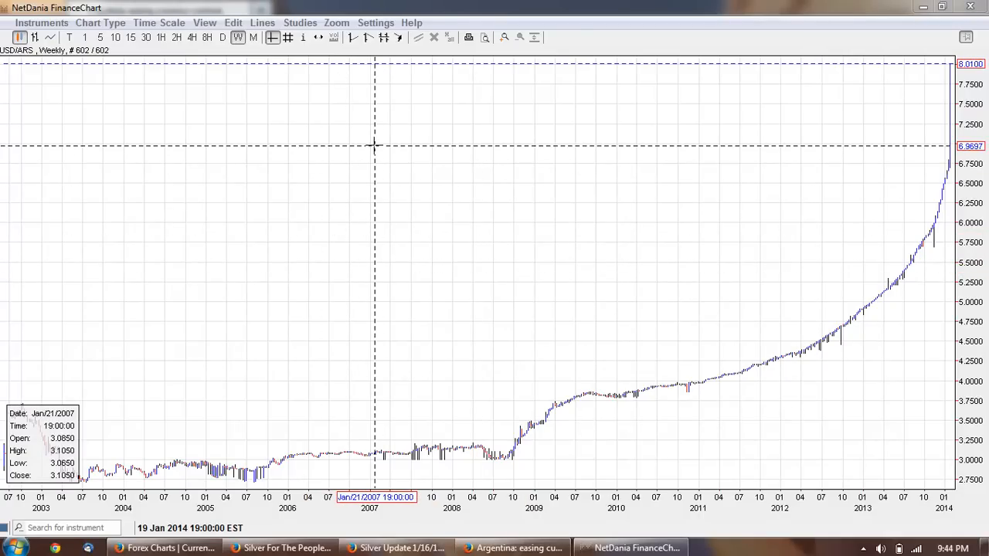
mouse_move(456, 154)
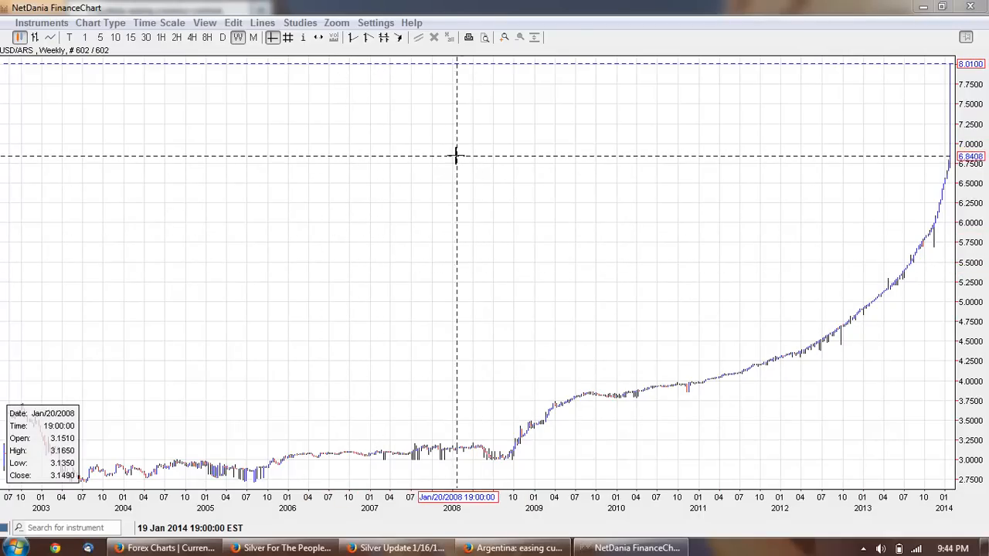
mouse_move(411, 160)
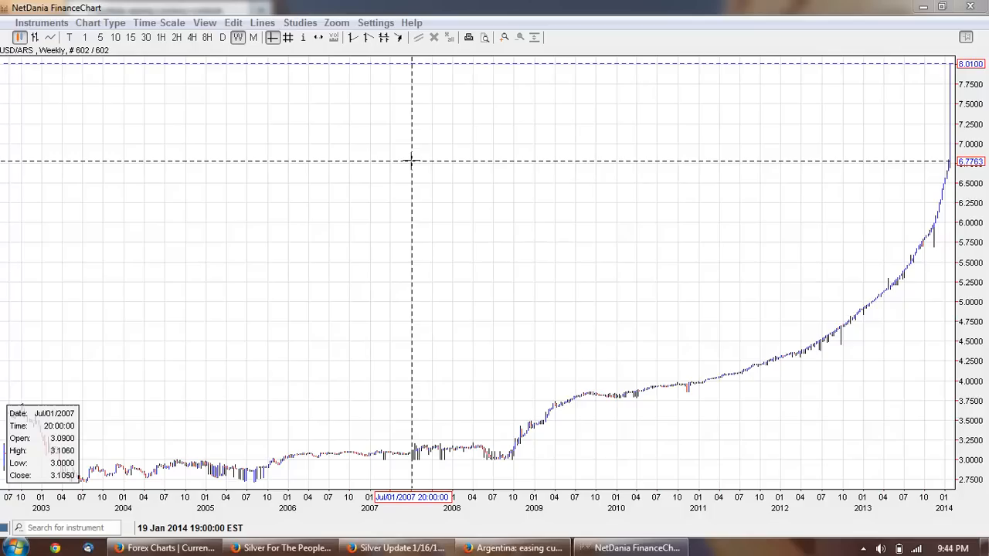
mouse_move(452, 137)
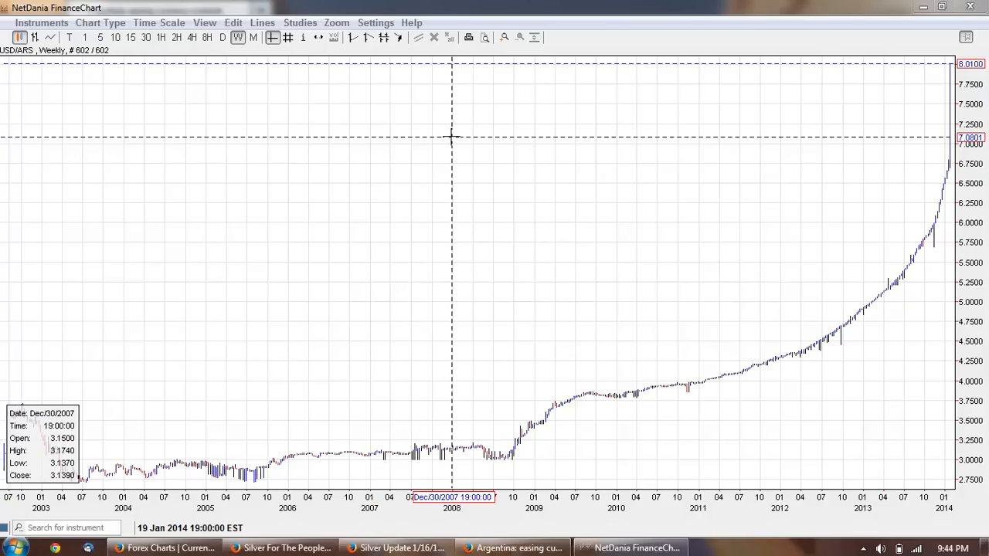
mouse_move(657, 191)
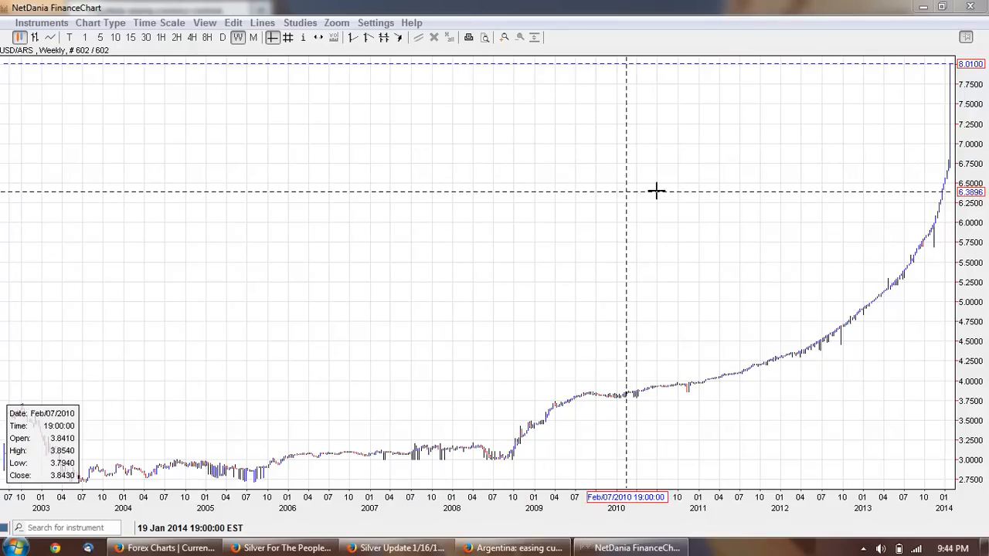
mouse_move(544, 167)
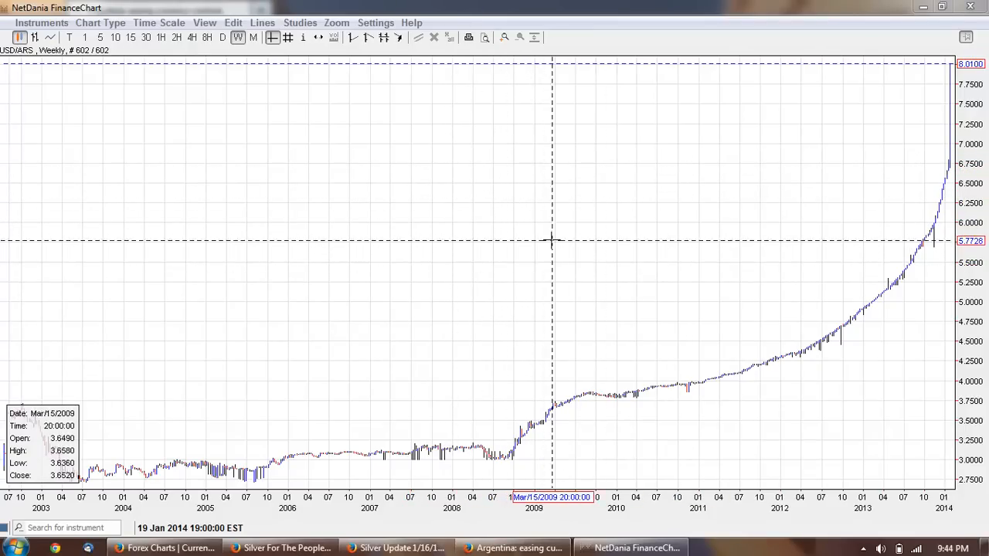
mouse_move(553, 238)
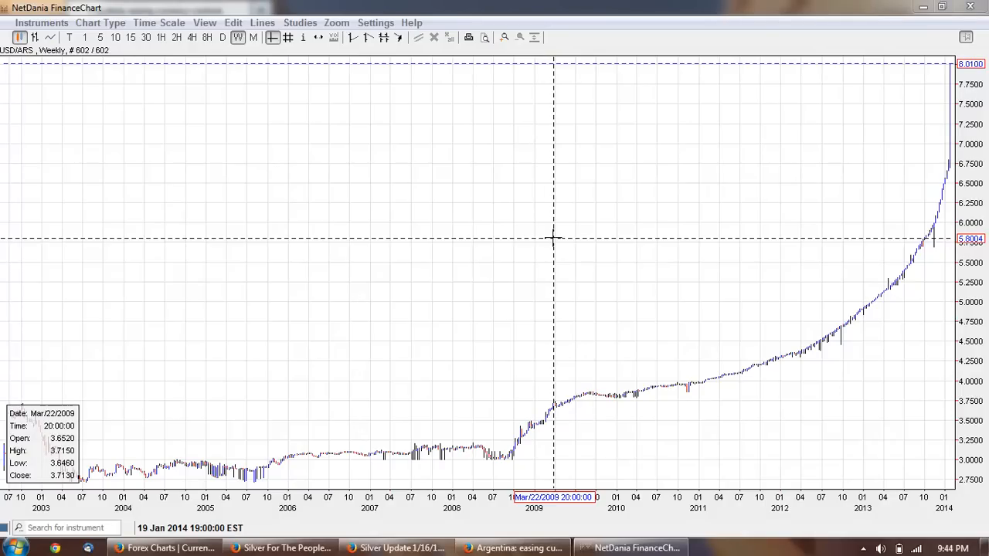
mouse_move(571, 191)
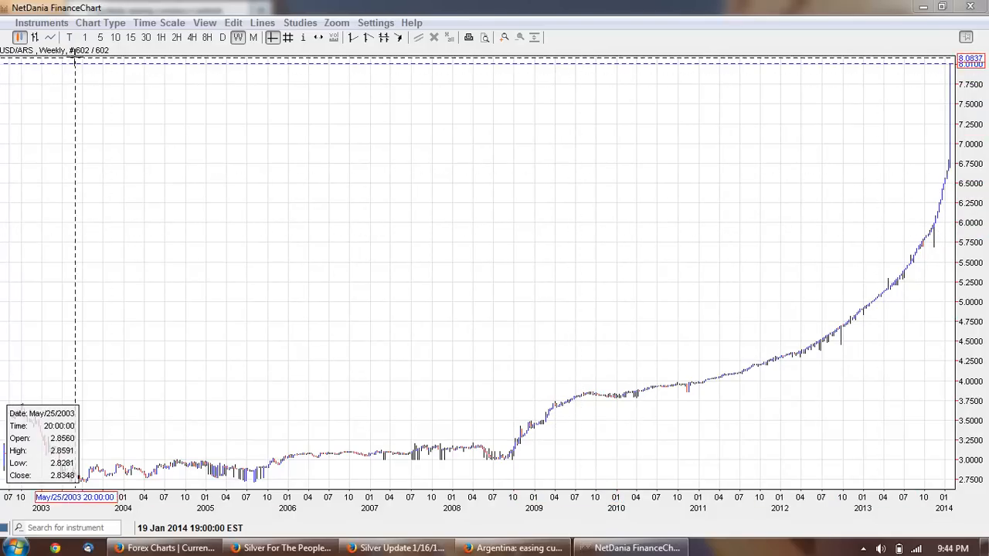
- Browse the full instrument catalogue down to the USA stock indices
left_click(40, 23)
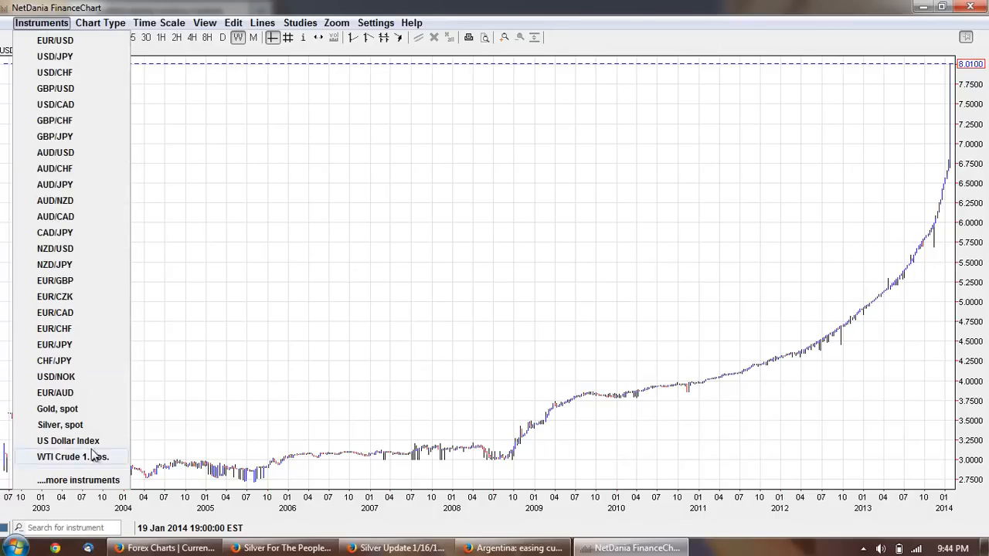
left_click(77, 479)
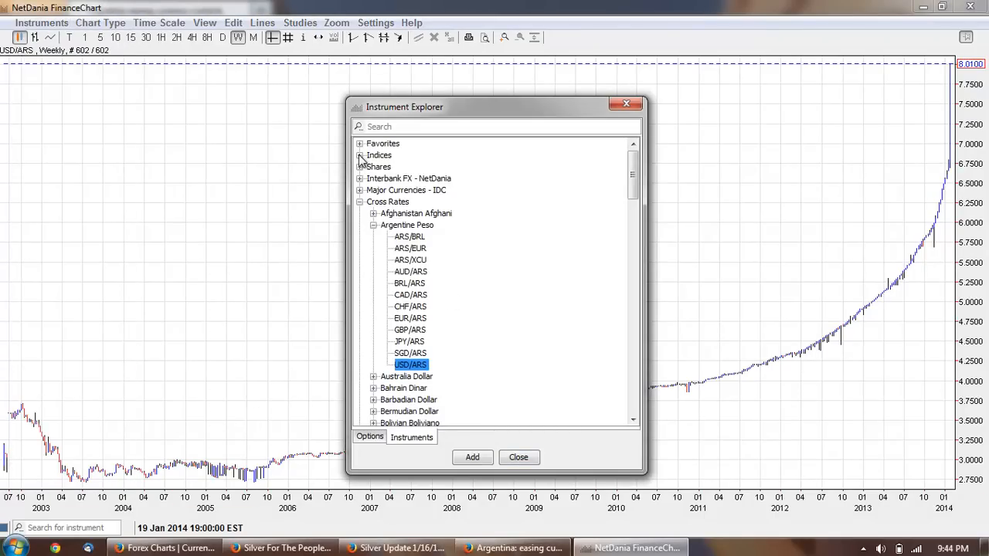
left_click(361, 155)
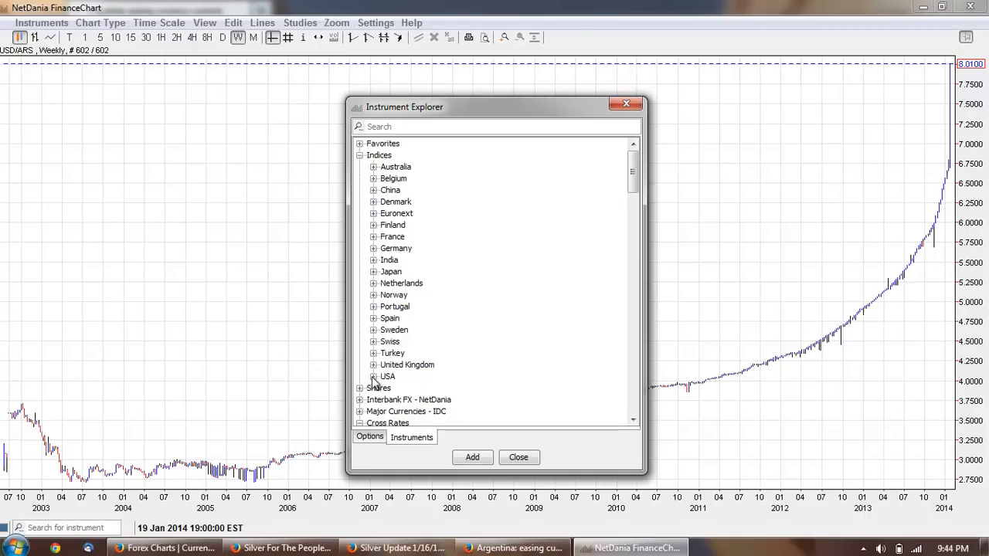
left_click(374, 377)
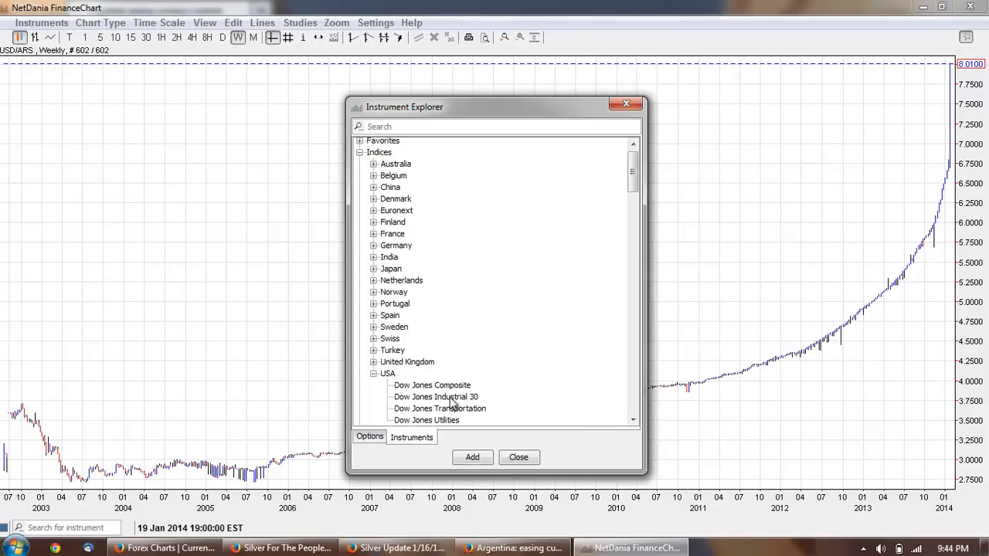
- Chart the Dow Jones Industrial 30 as a new chart and close the Instrument Explorer
double_click(436, 396)
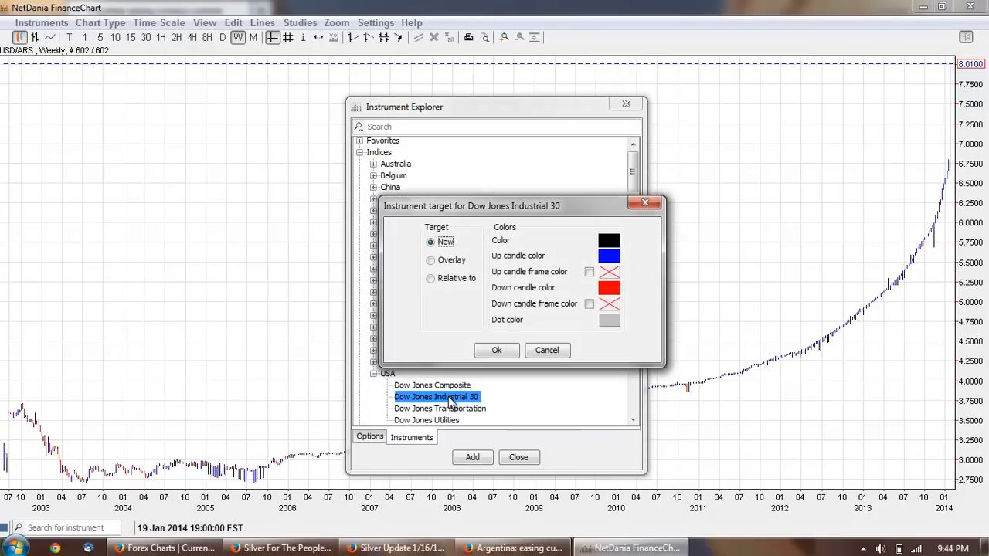
left_click(496, 349)
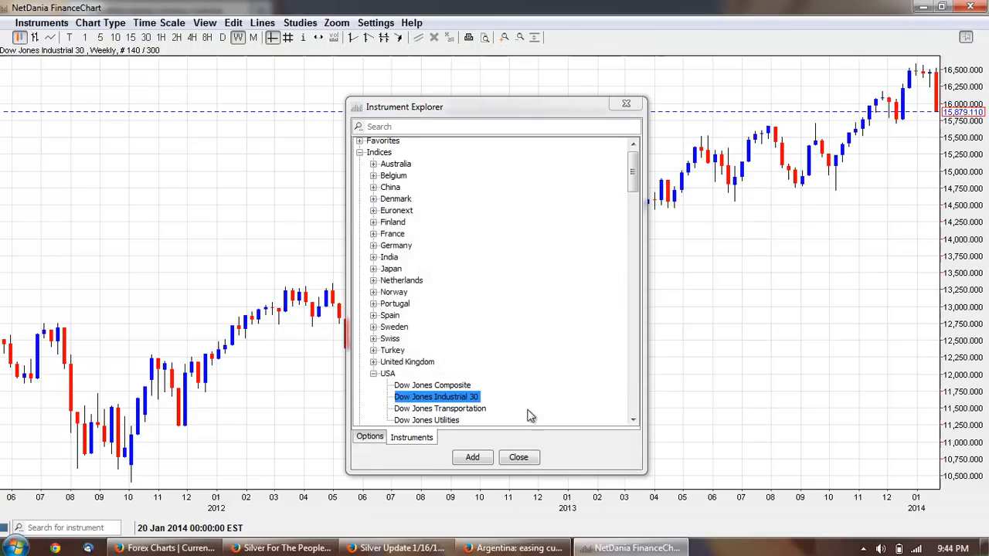
left_click(519, 458)
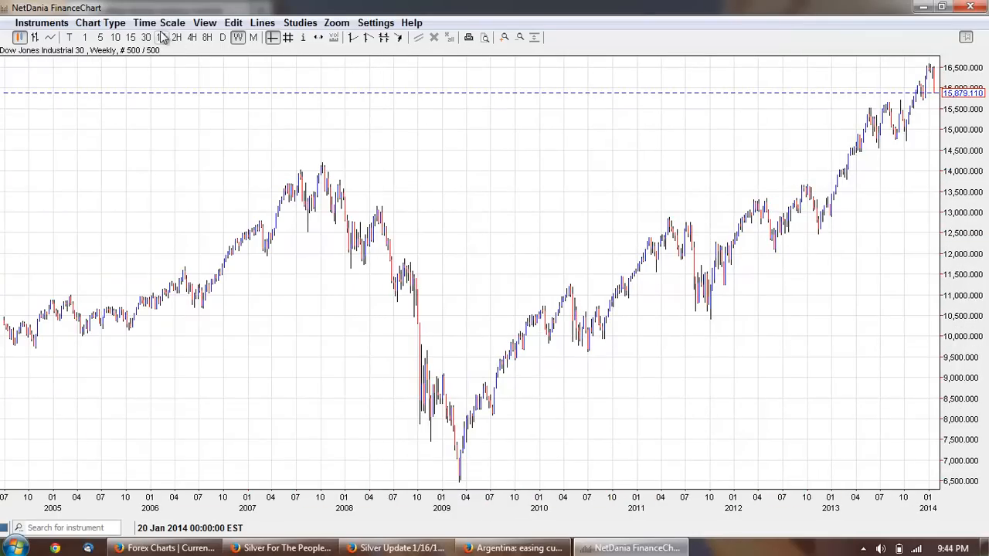
- Switch the Dow chart to 5-minute bars, then to 1-minute bars
left_click(159, 23)
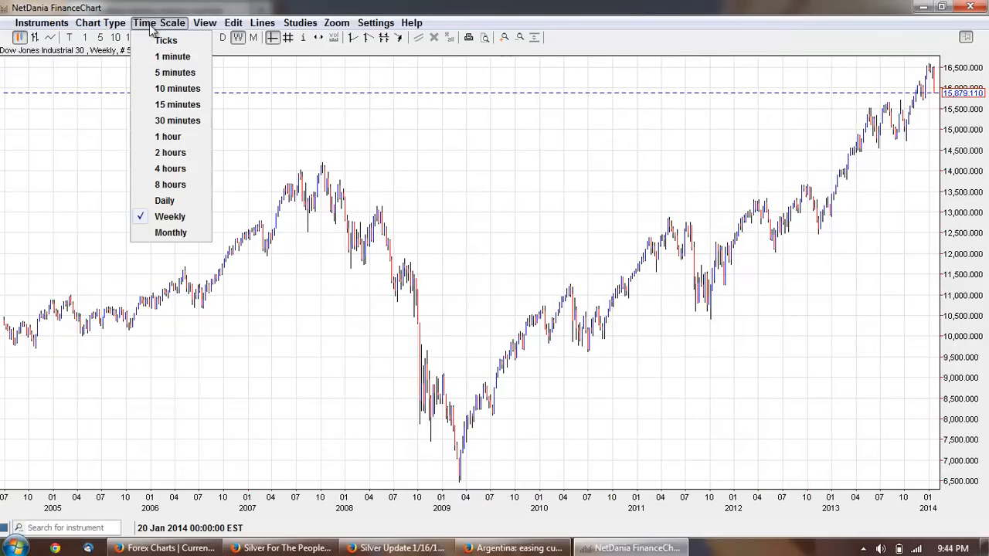
left_click(176, 73)
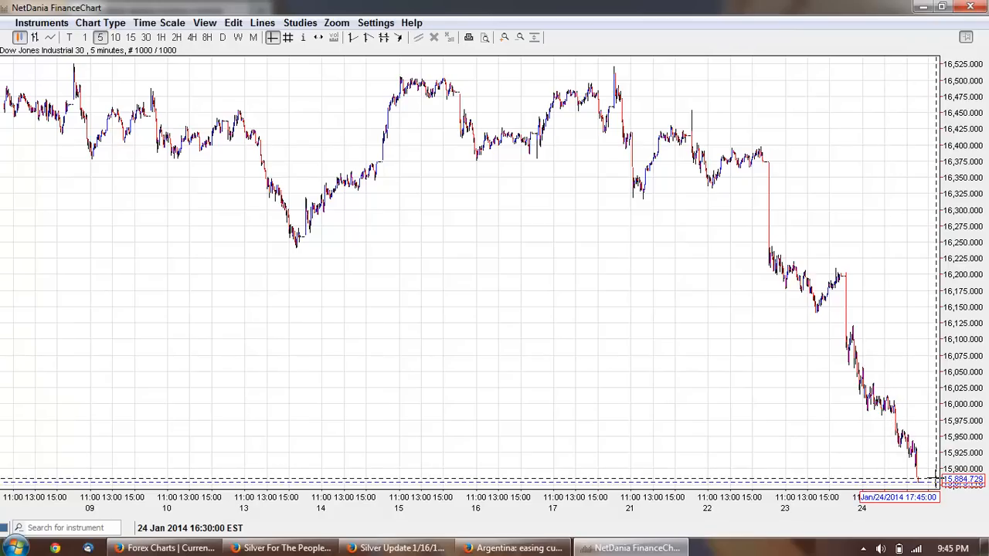
mouse_move(699, 365)
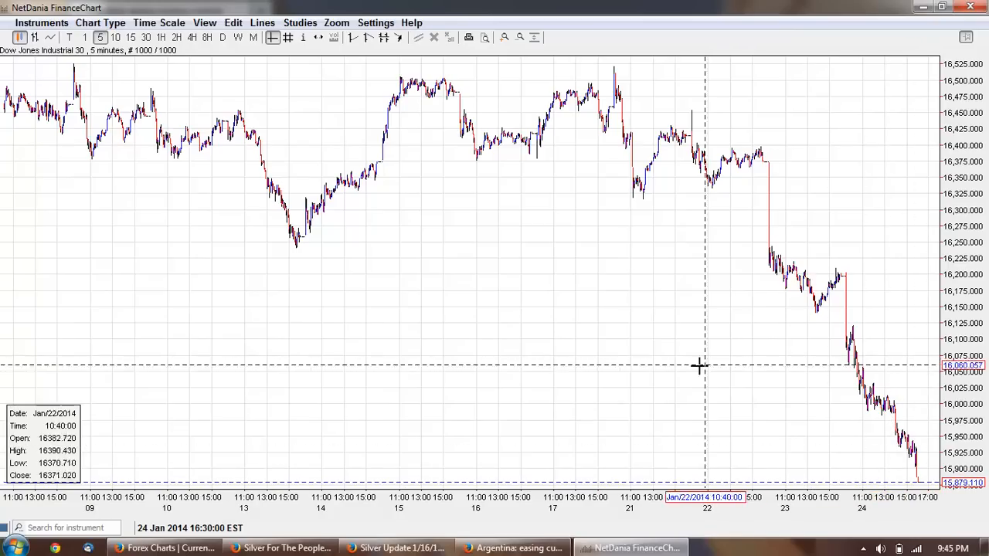
left_click(158, 23)
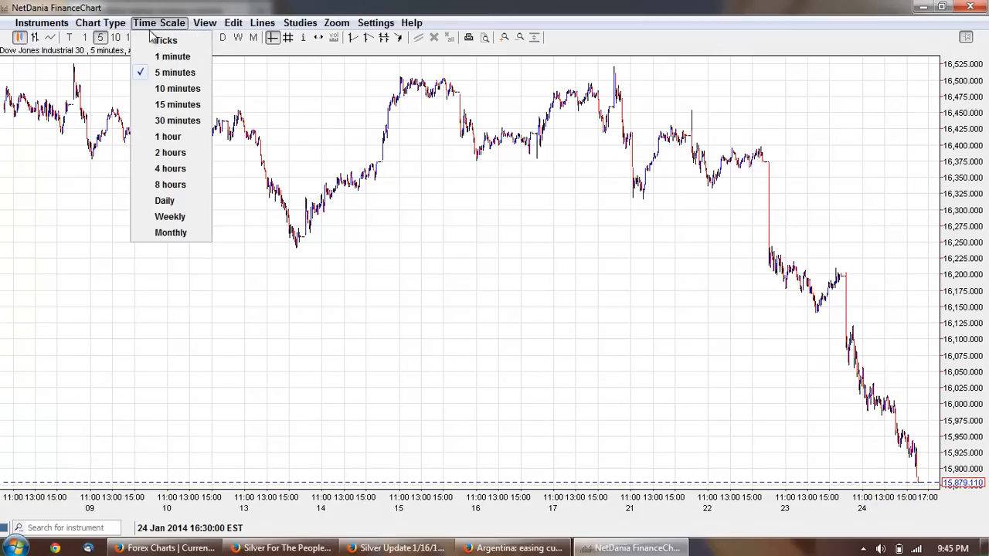
left_click(167, 136)
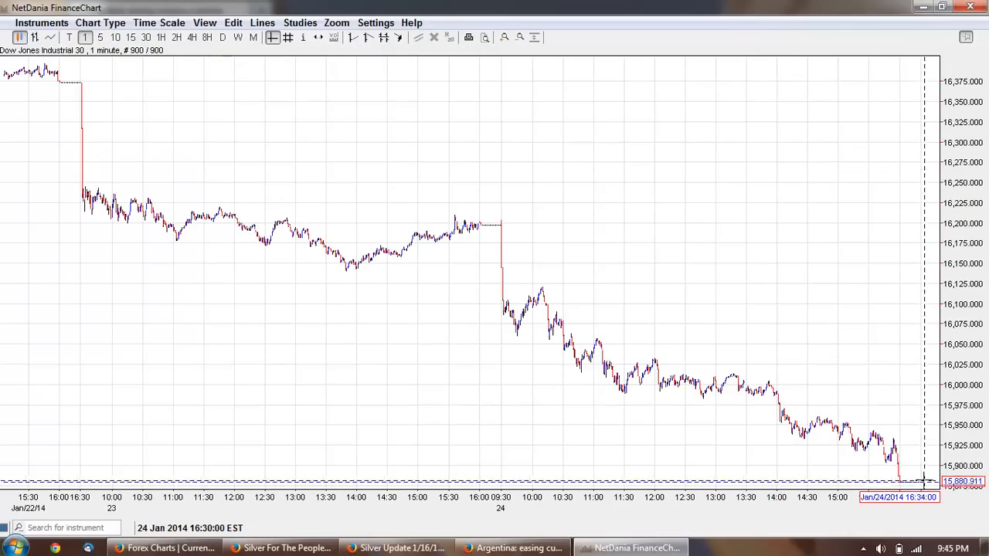
mouse_move(920, 482)
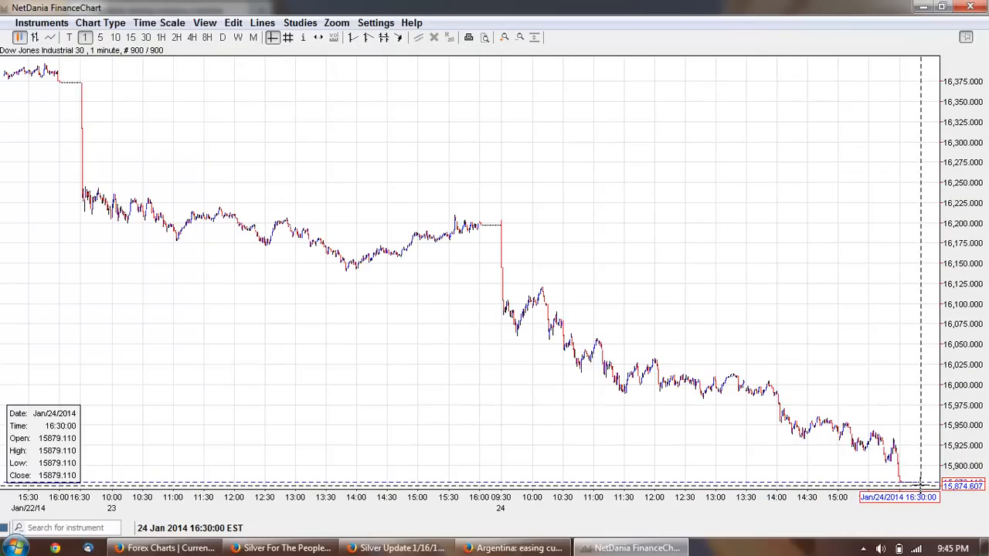
mouse_move(807, 253)
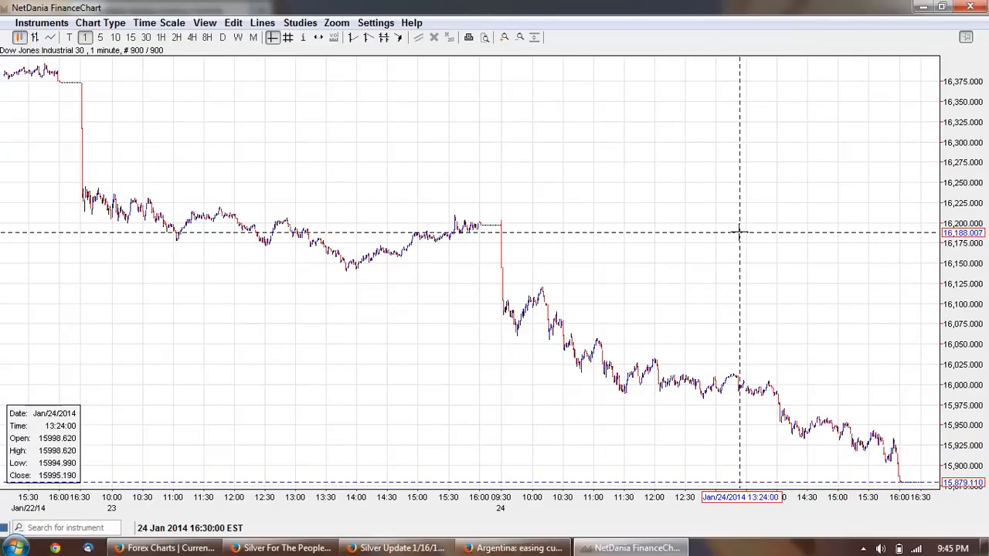
mouse_move(160, 23)
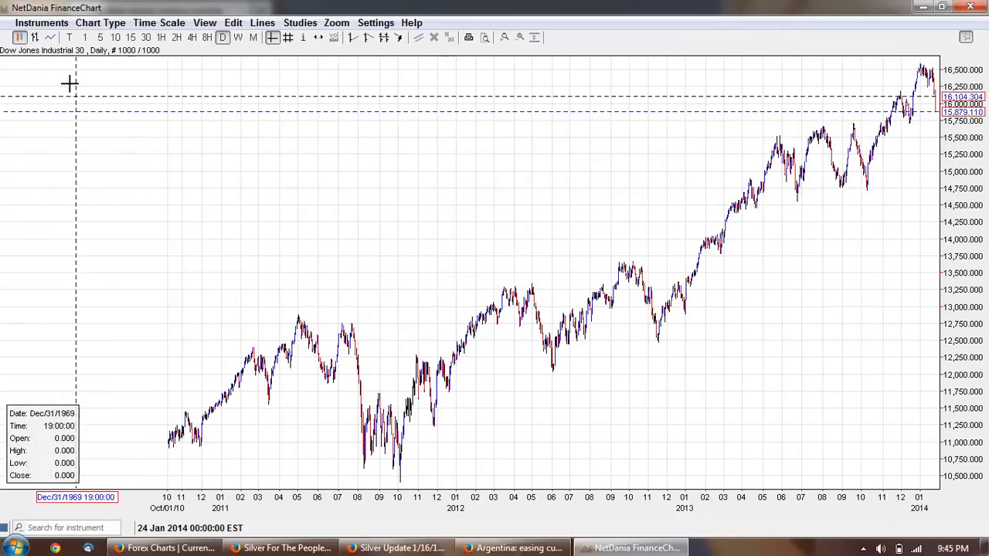
- Add Gold, spot (USD) from Precious Metals as an overlay on the existing Dow chart
left_click(40, 23)
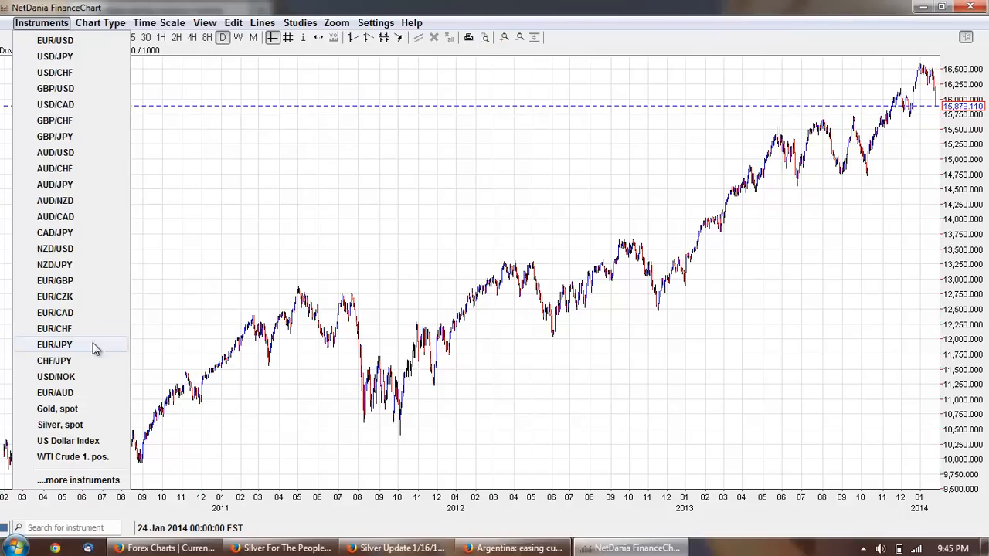
left_click(78, 479)
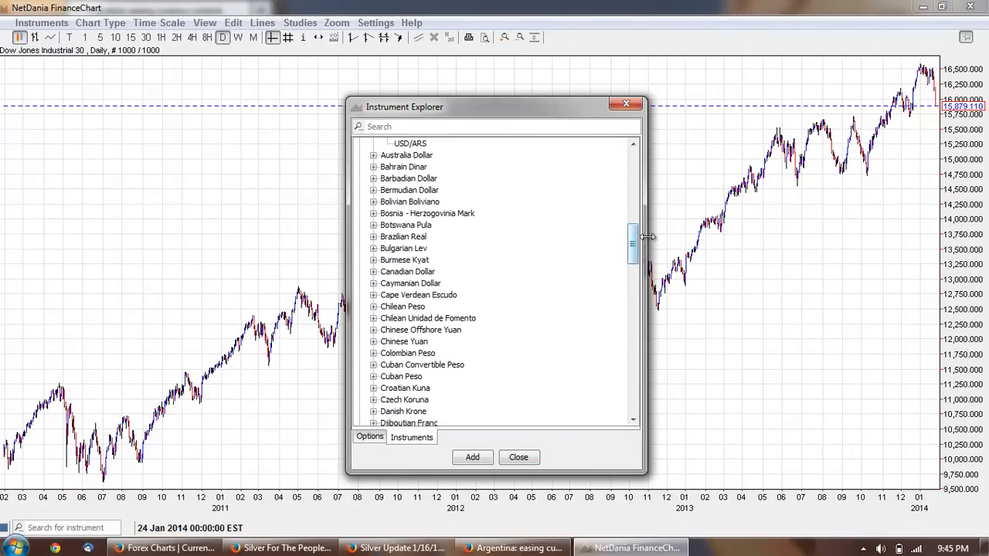
left_click_drag(634, 244, 634, 394)
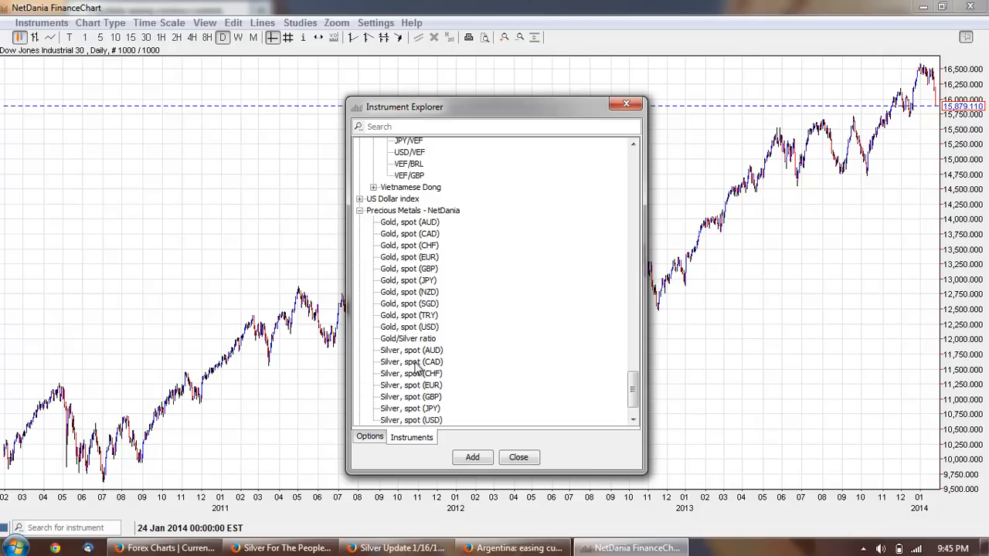
mouse_move(476, 325)
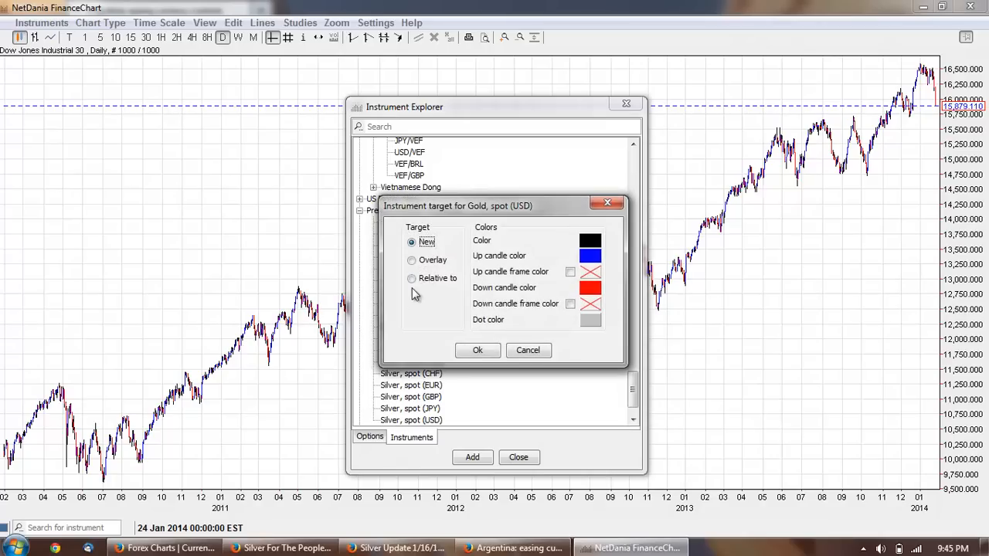
left_click(411, 259)
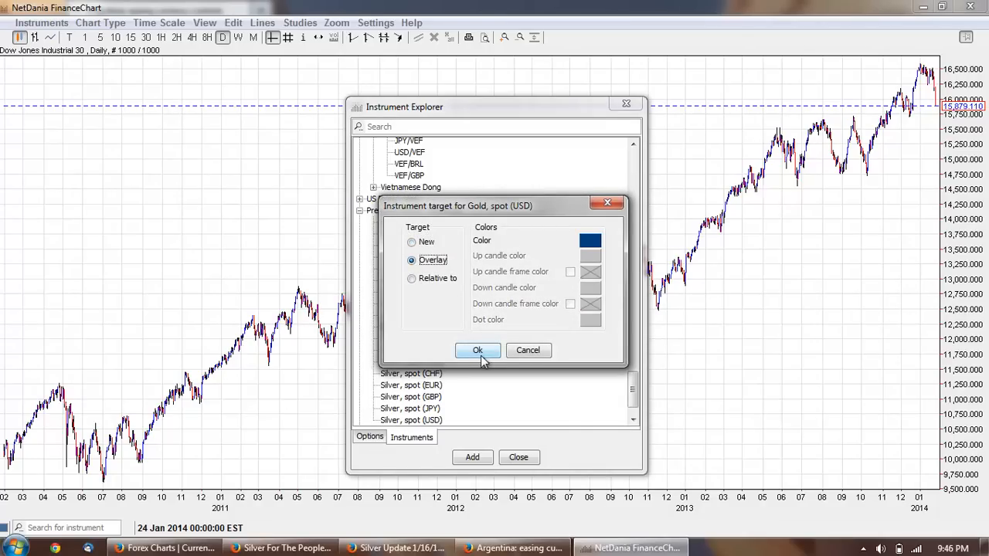
left_click(477, 349)
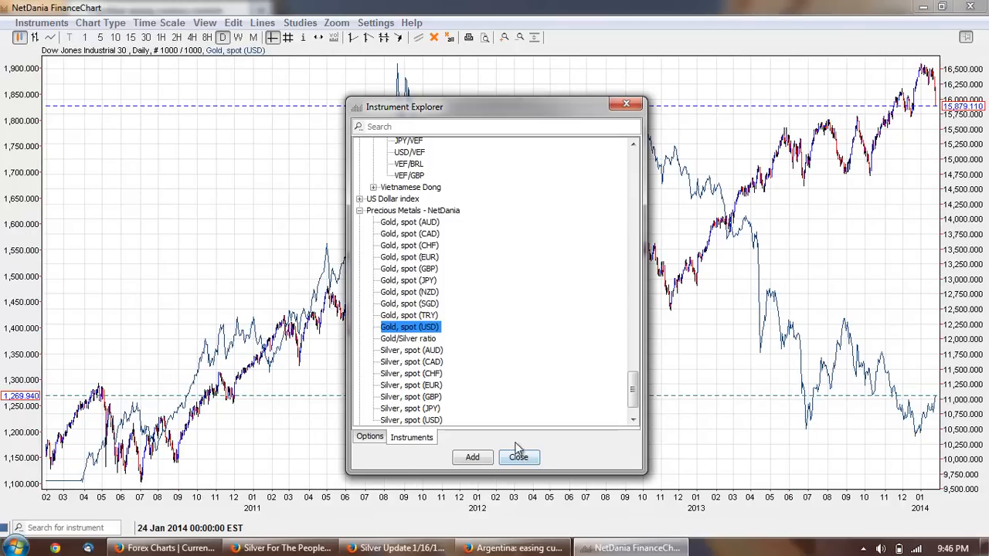
- Close the Instrument Explorer and set the Dow/gold chart to weekly bars
left_click(518, 457)
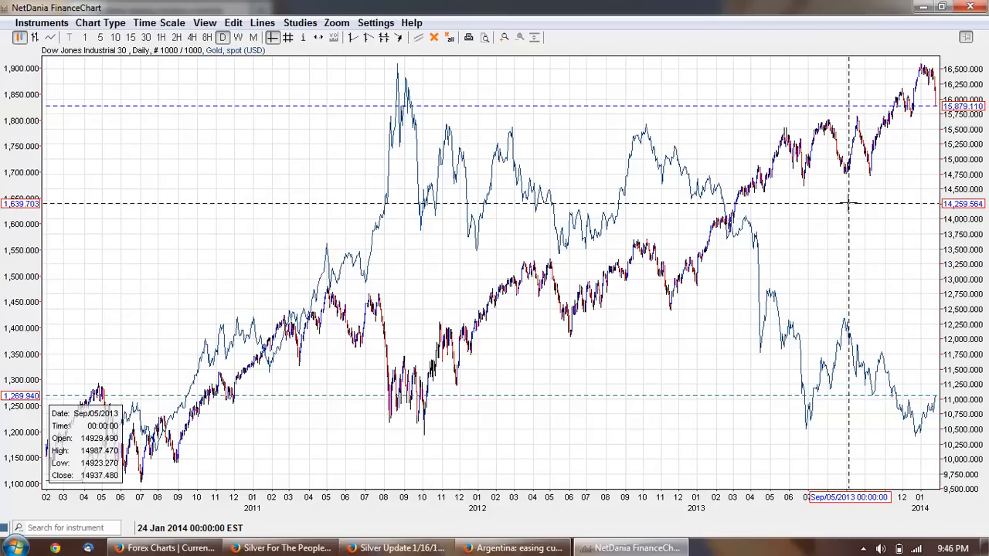
mouse_move(703, 224)
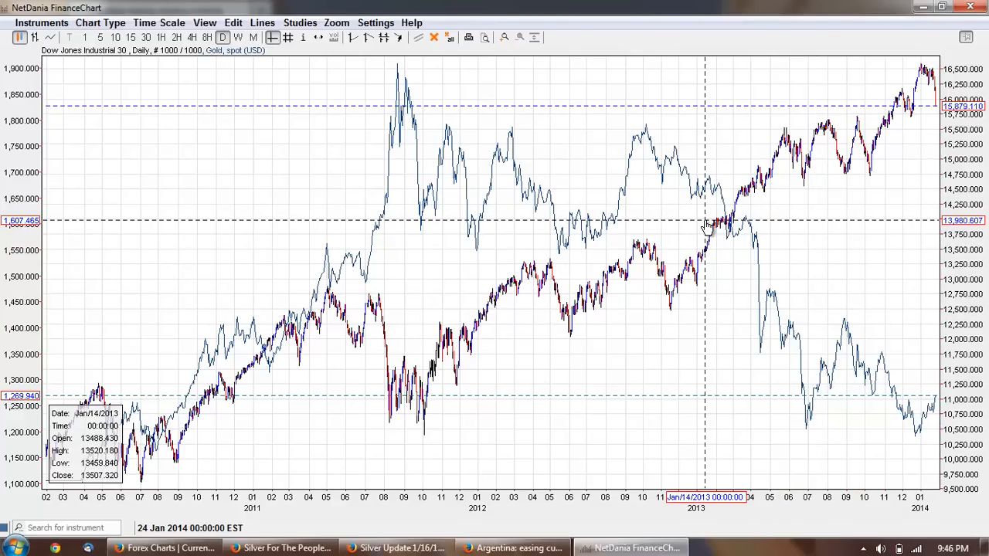
mouse_move(569, 292)
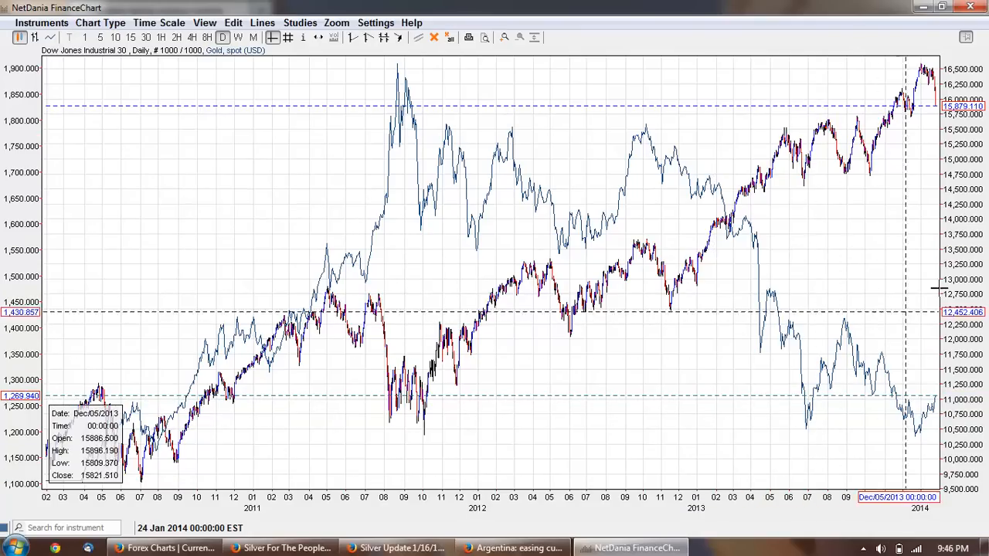
mouse_move(868, 229)
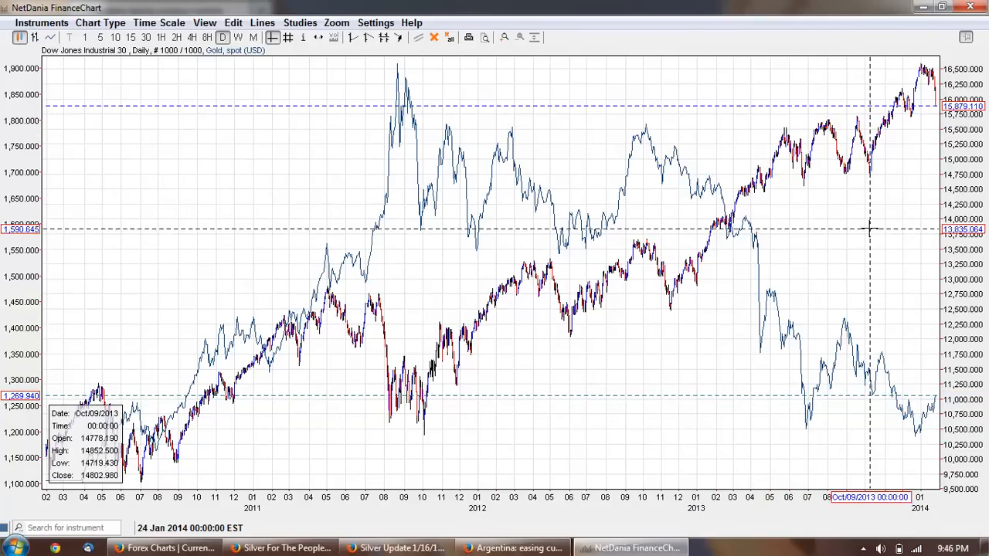
mouse_move(862, 238)
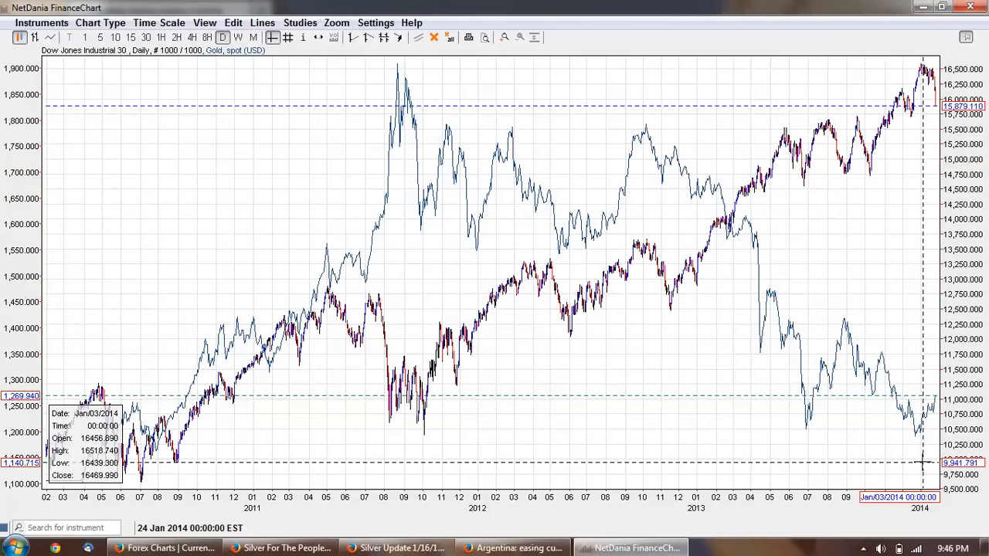
mouse_move(914, 238)
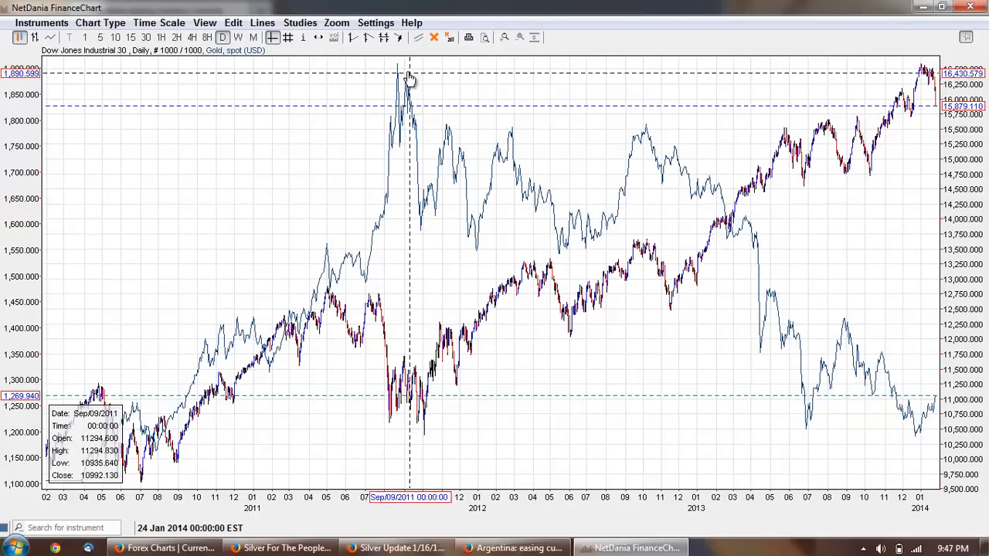
left_click(160, 23)
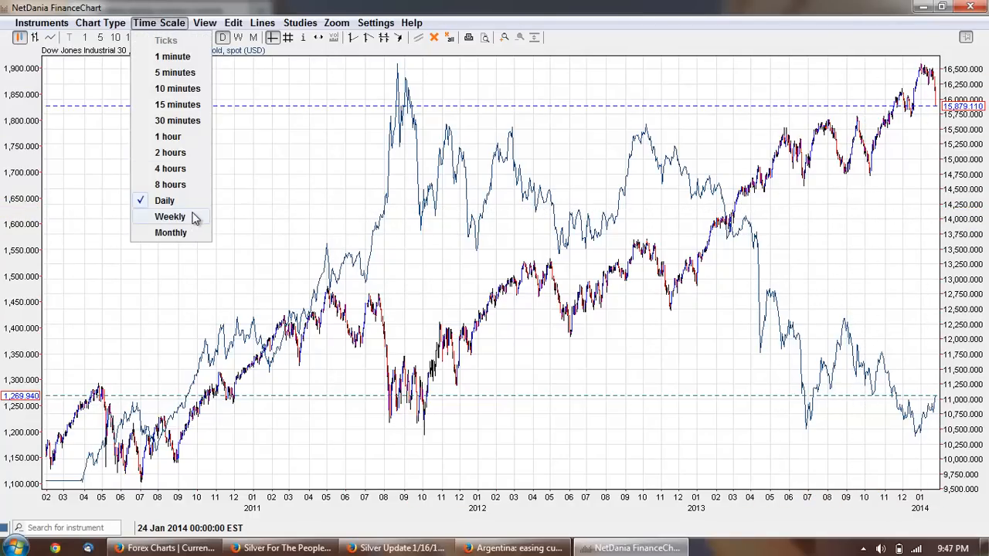
left_click(170, 216)
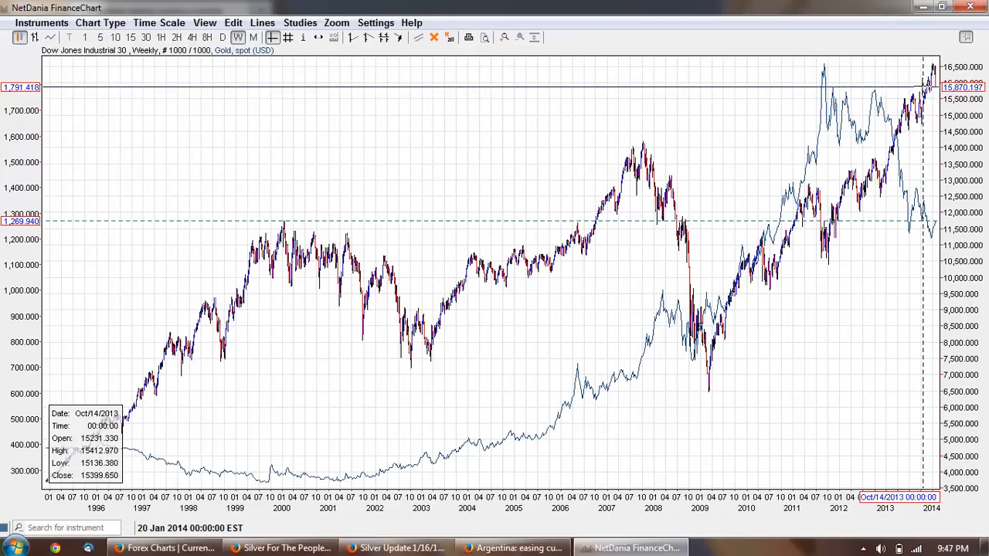
mouse_move(368, 353)
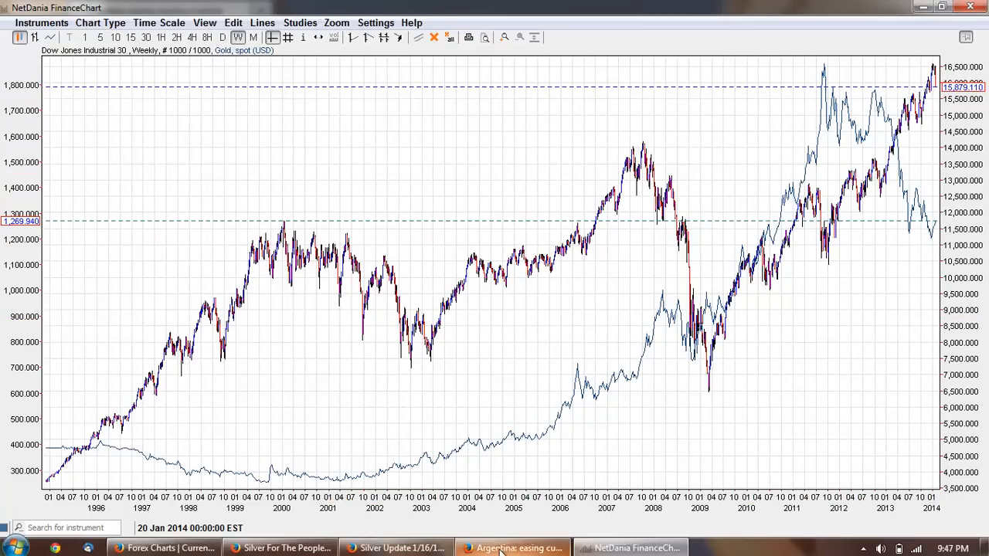
- Return to the Argentina article and highlight 'easing currency and capital controls' while reading down
left_click(513, 547)
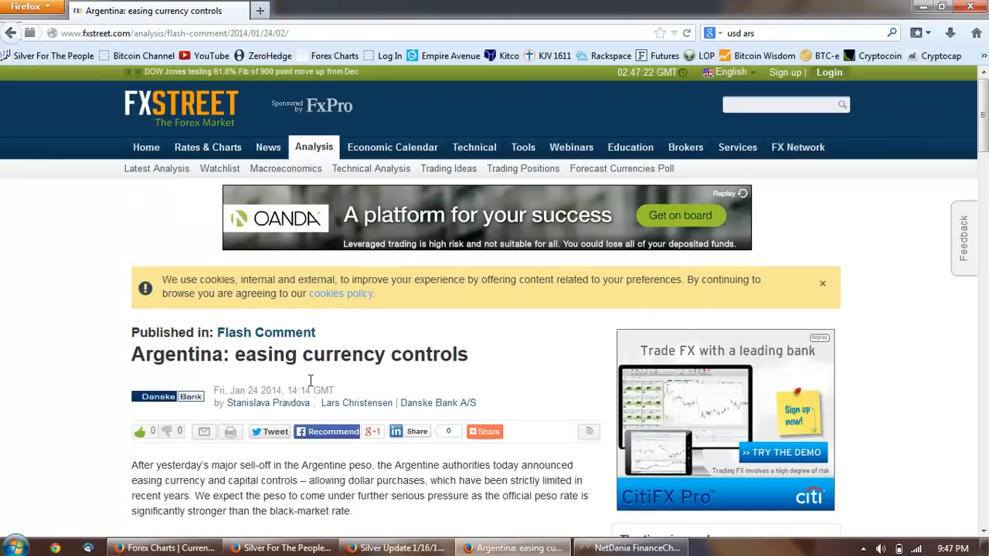
scroll("down", 3)
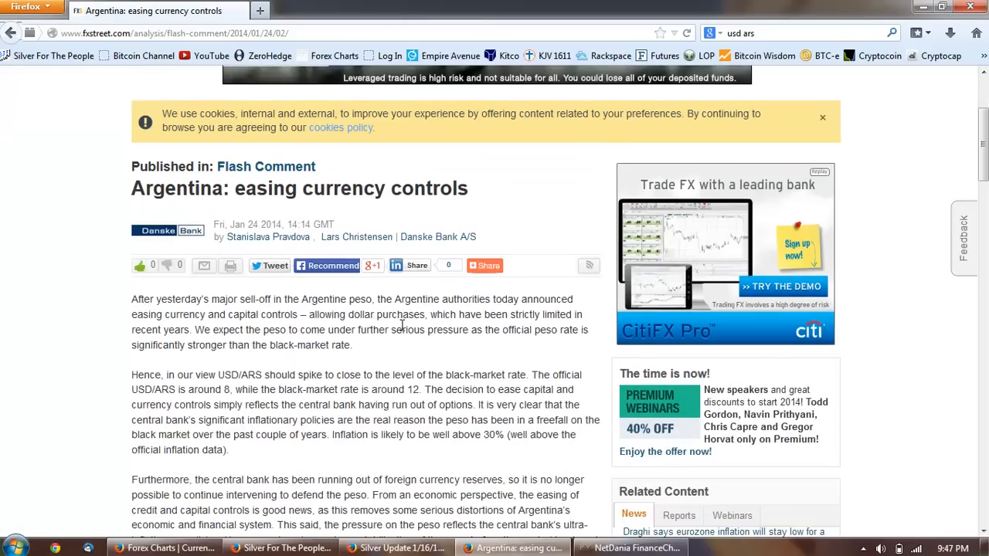
scroll("down", 3)
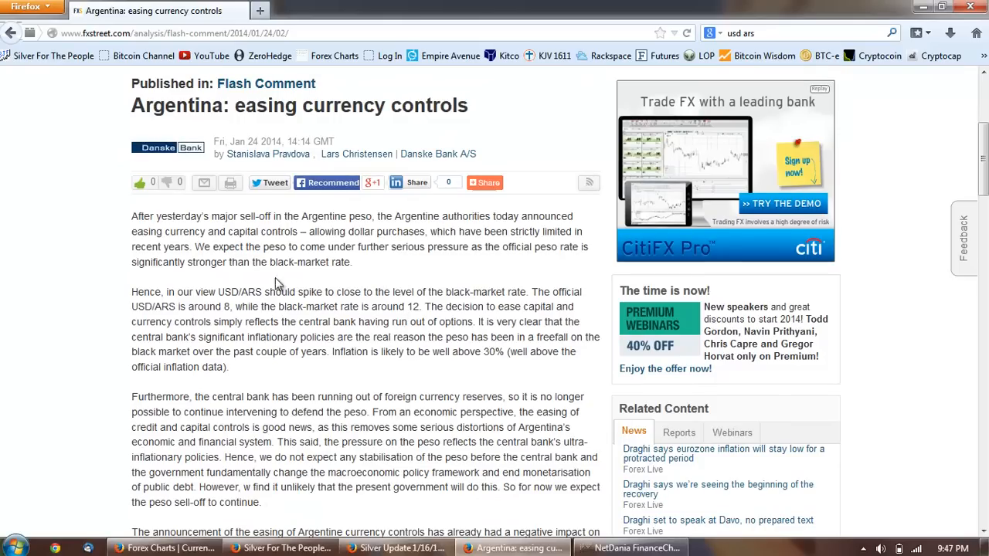
mouse_move(439, 275)
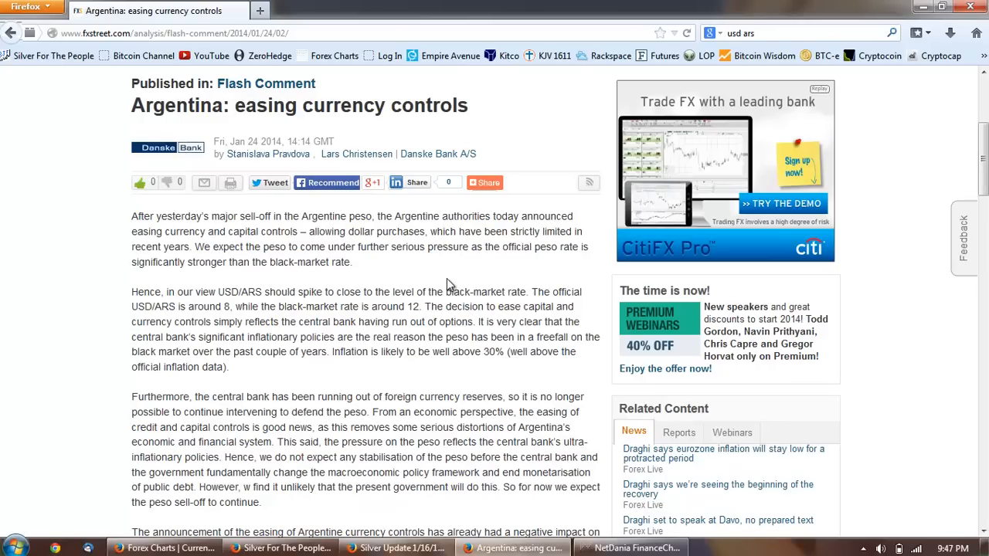
mouse_move(477, 271)
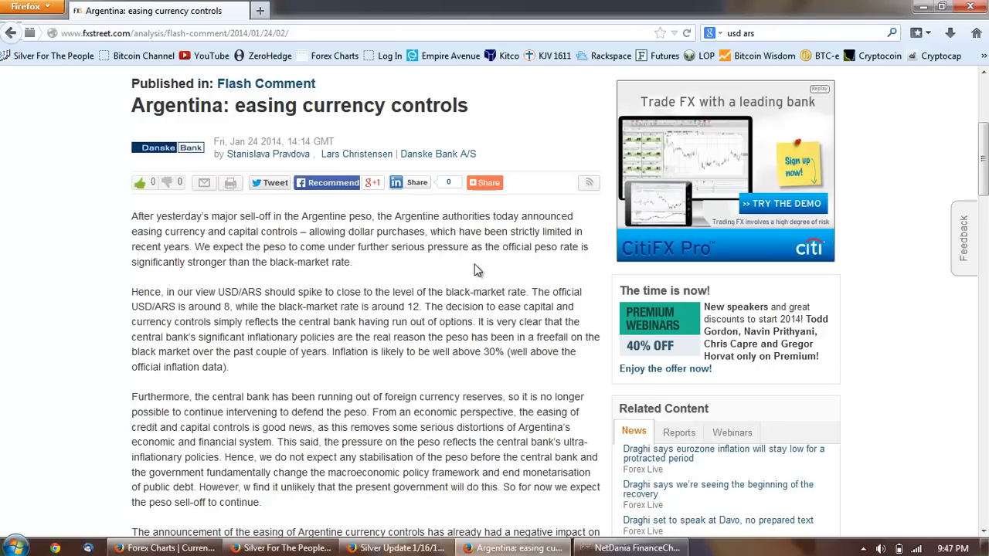
mouse_move(133, 240)
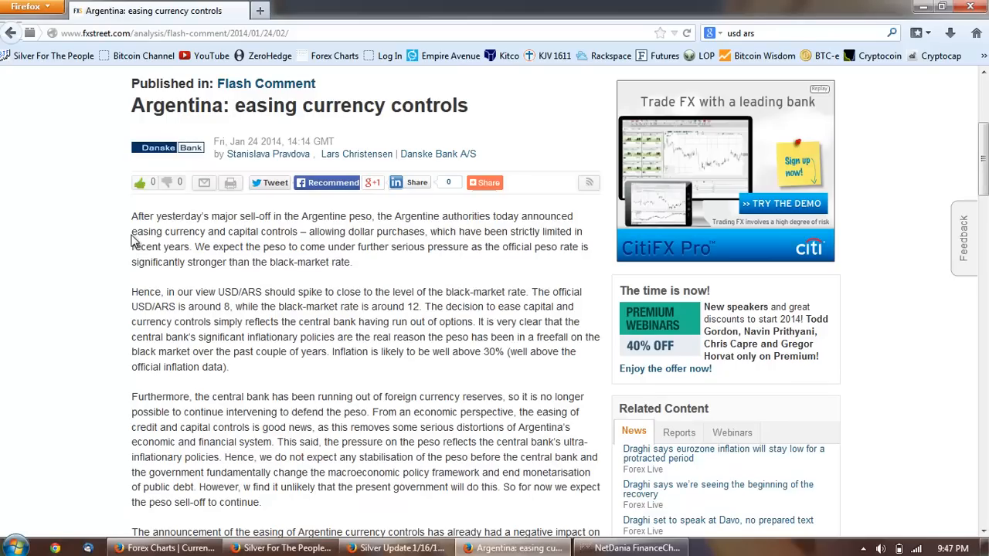
mouse_move(240, 240)
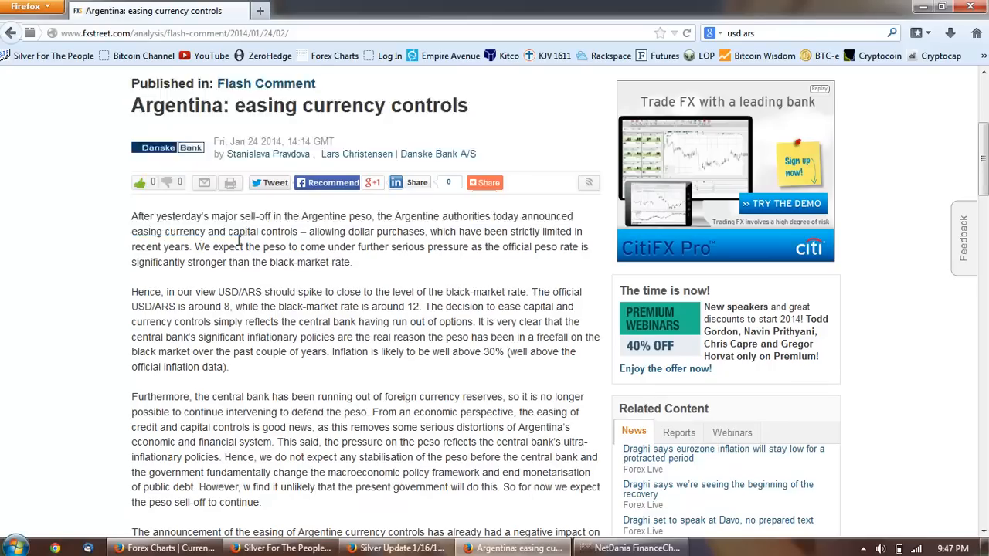
left_click_drag(132, 232, 288, 248)
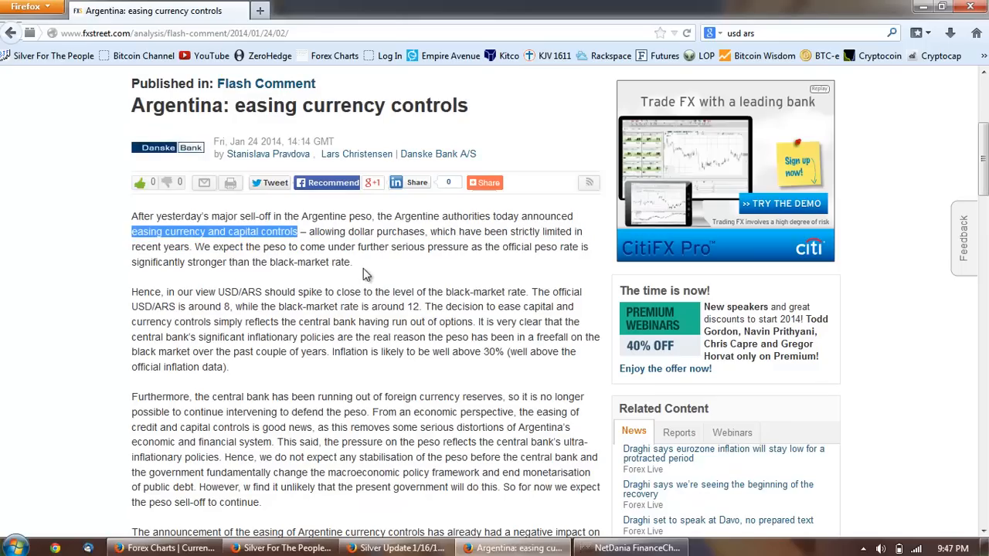
mouse_move(480, 247)
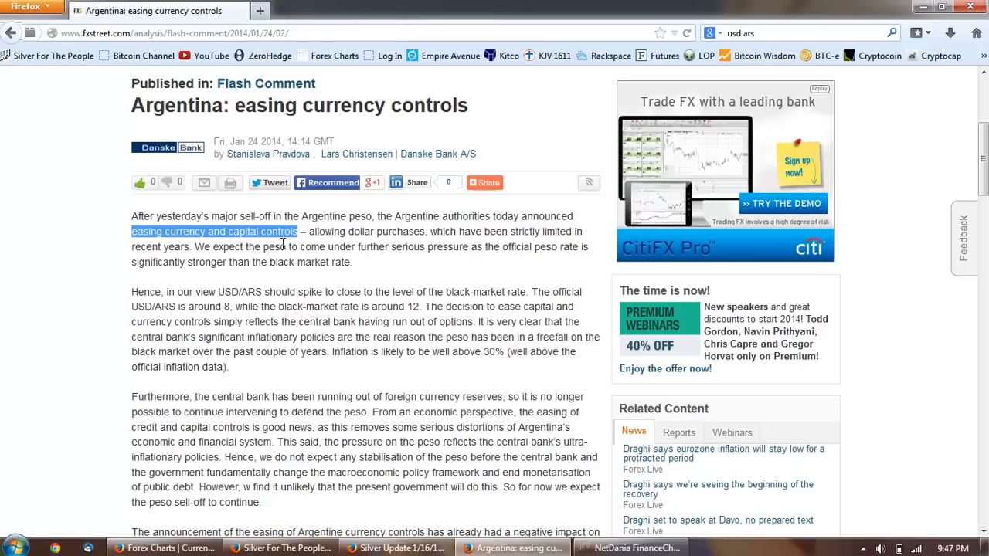
mouse_move(405, 276)
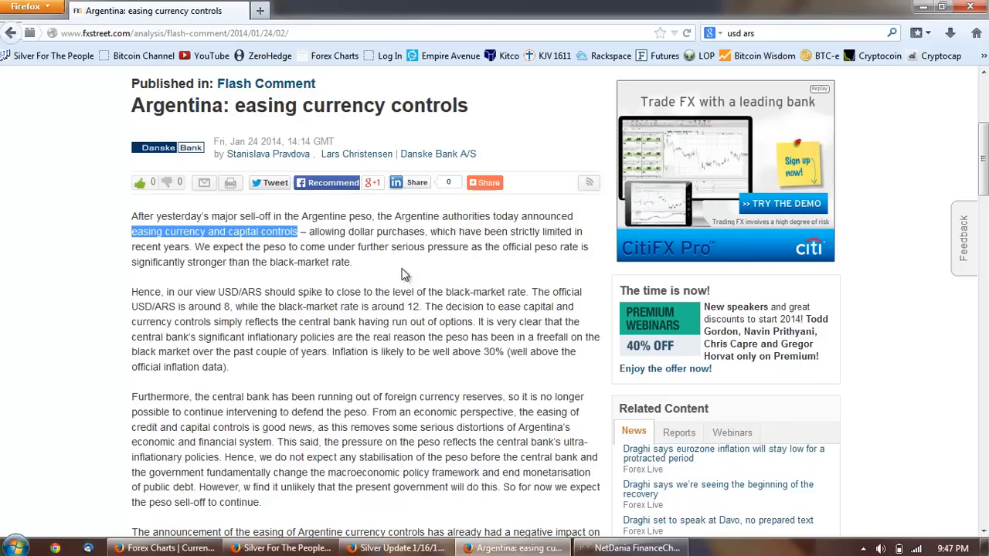
mouse_move(531, 278)
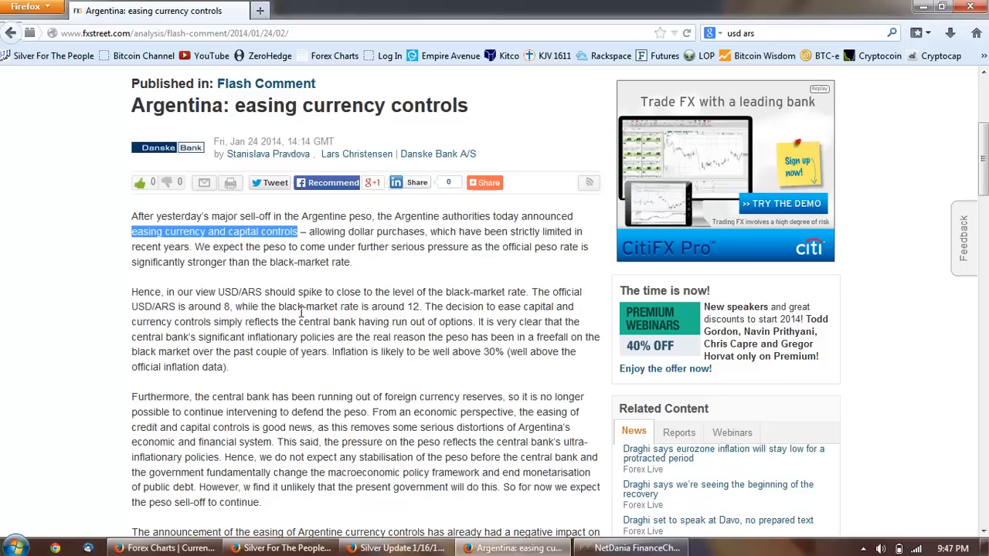
scroll("down", 3)
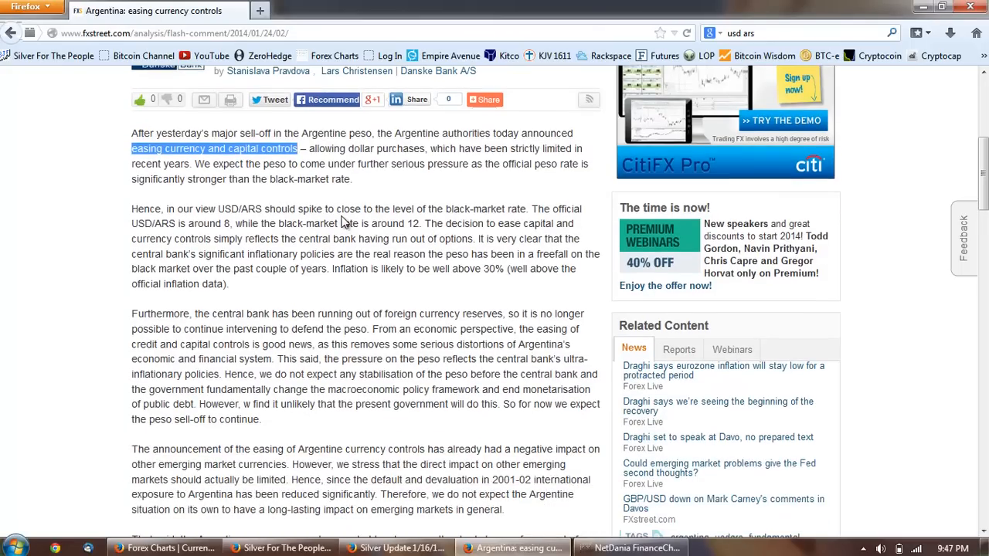
mouse_move(292, 222)
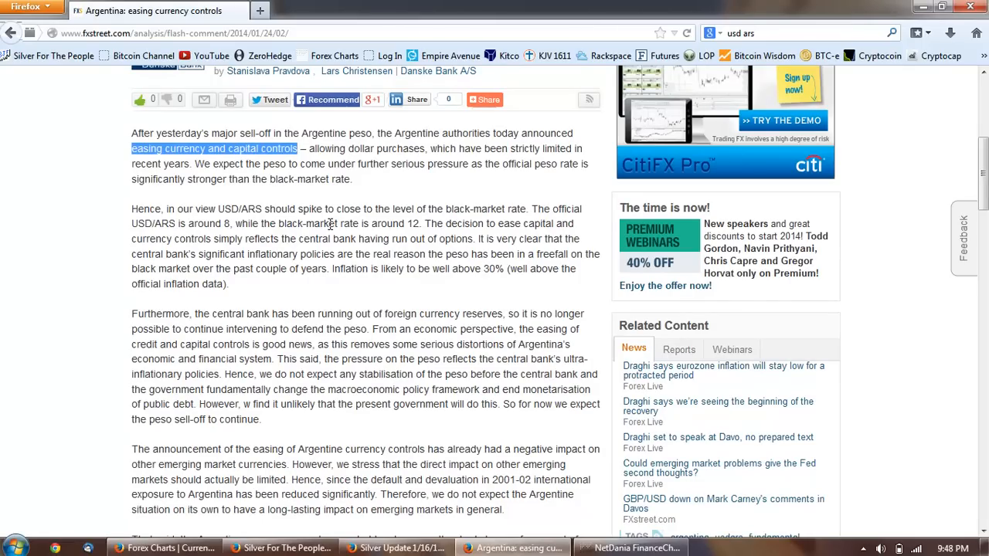
mouse_move(563, 224)
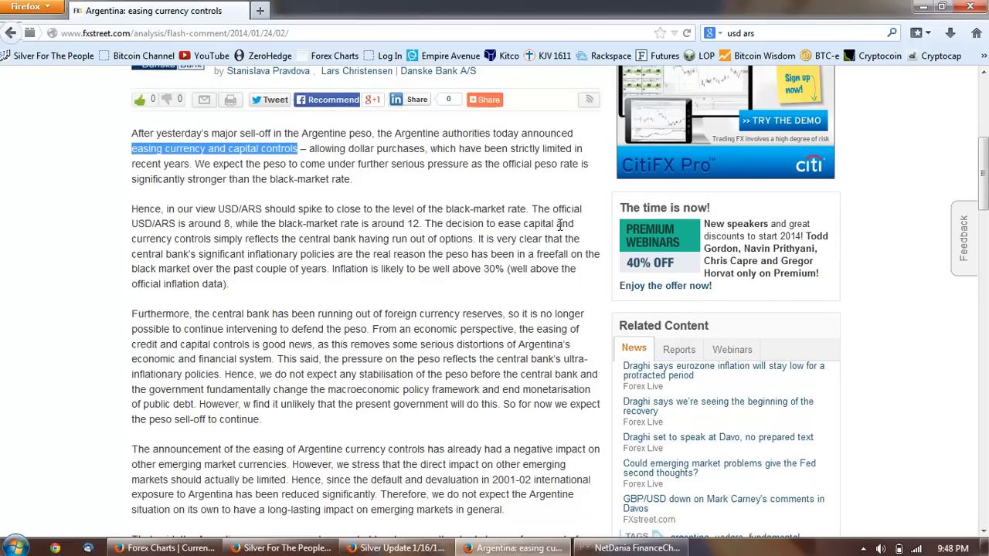
mouse_move(189, 224)
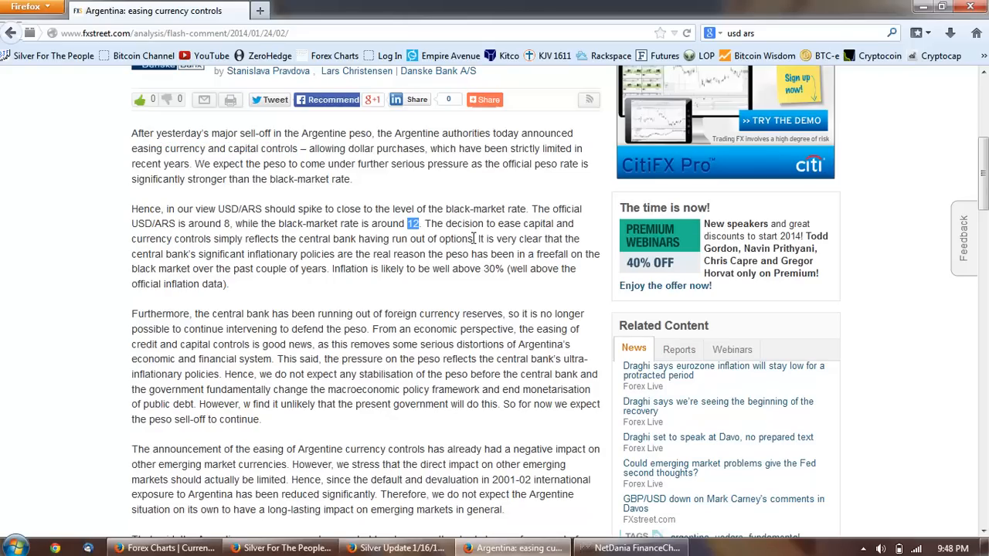
mouse_move(255, 238)
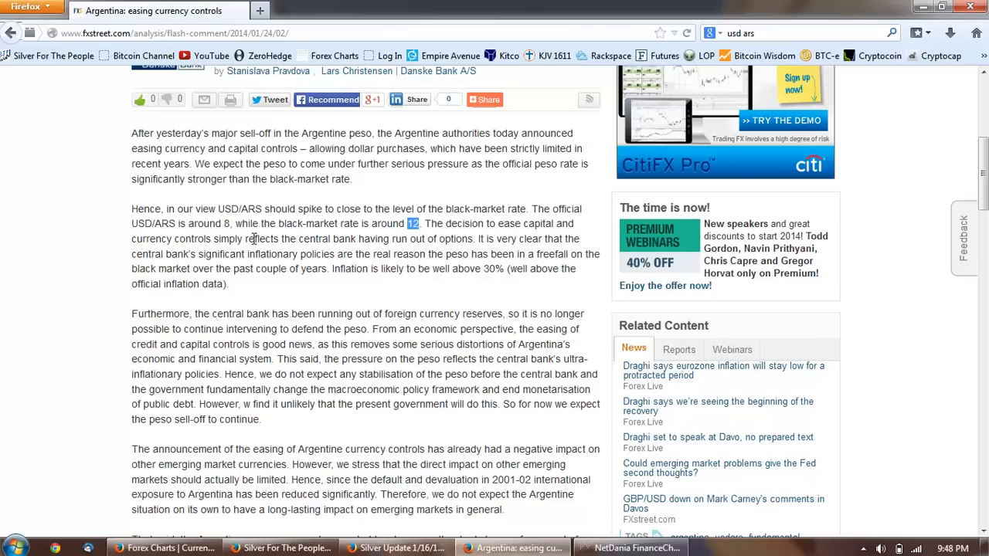
mouse_move(395, 266)
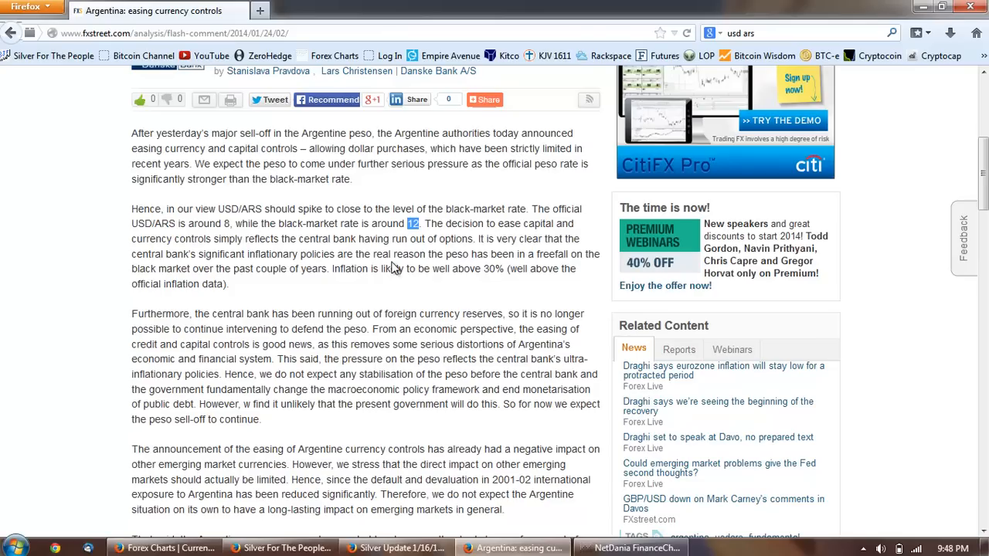
mouse_move(395, 241)
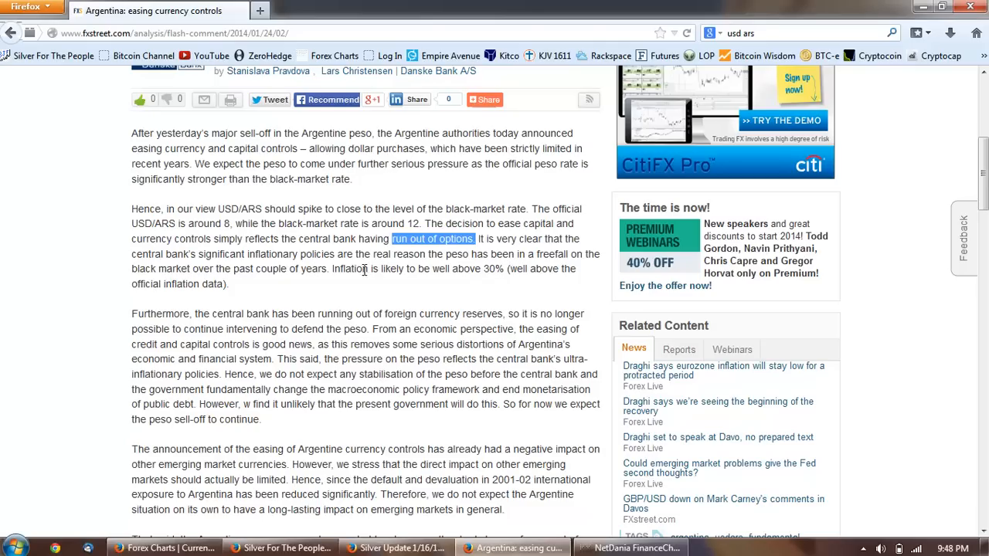
mouse_move(417, 296)
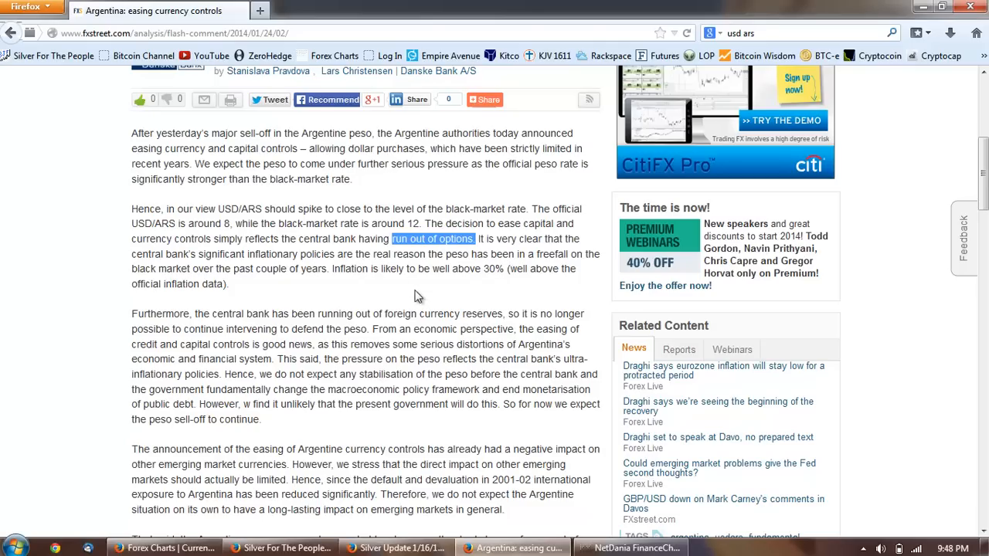
mouse_move(494, 289)
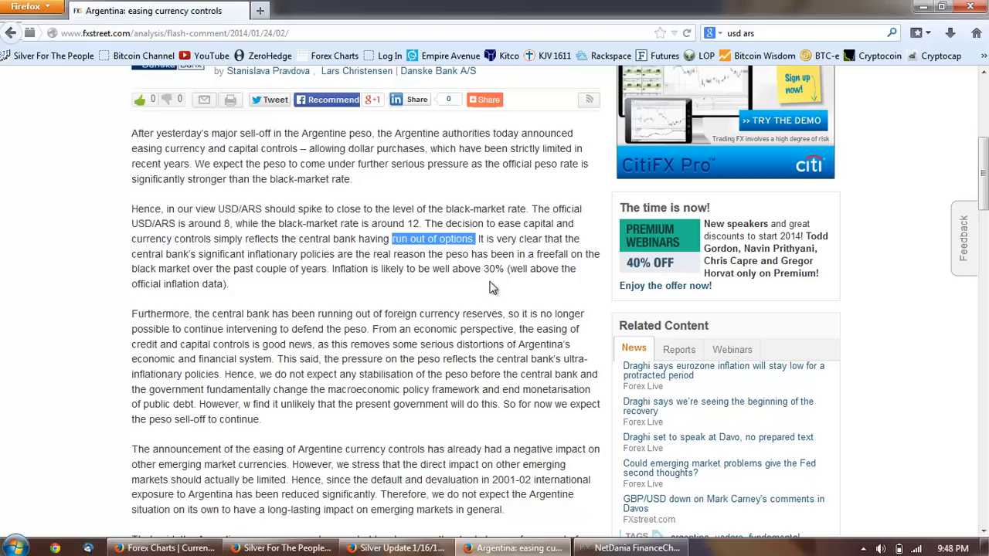
mouse_move(519, 288)
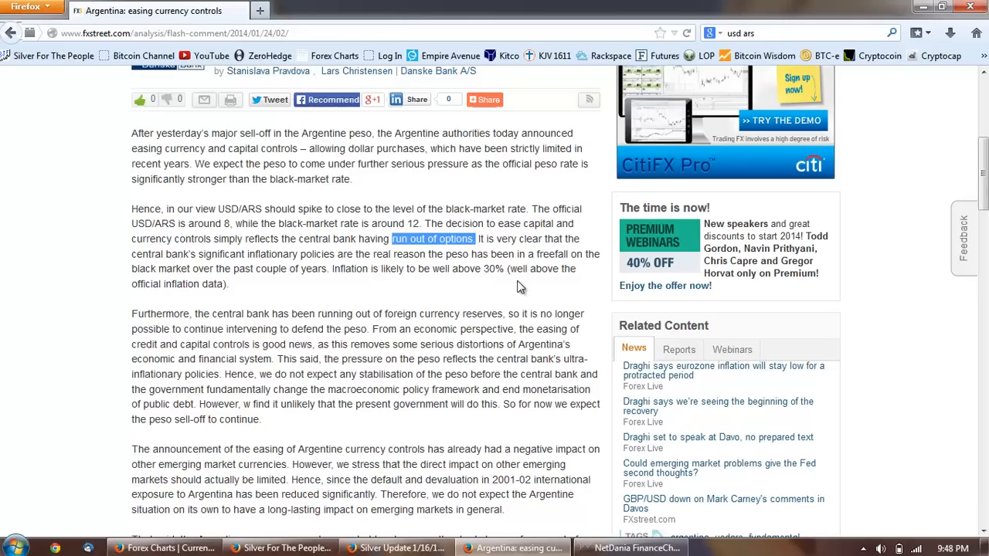
mouse_move(281, 286)
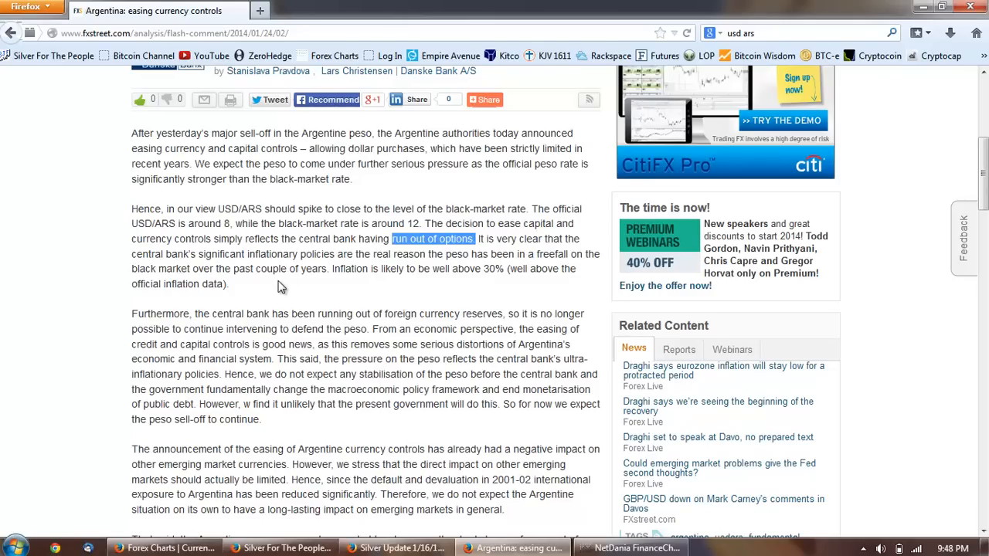
mouse_move(396, 289)
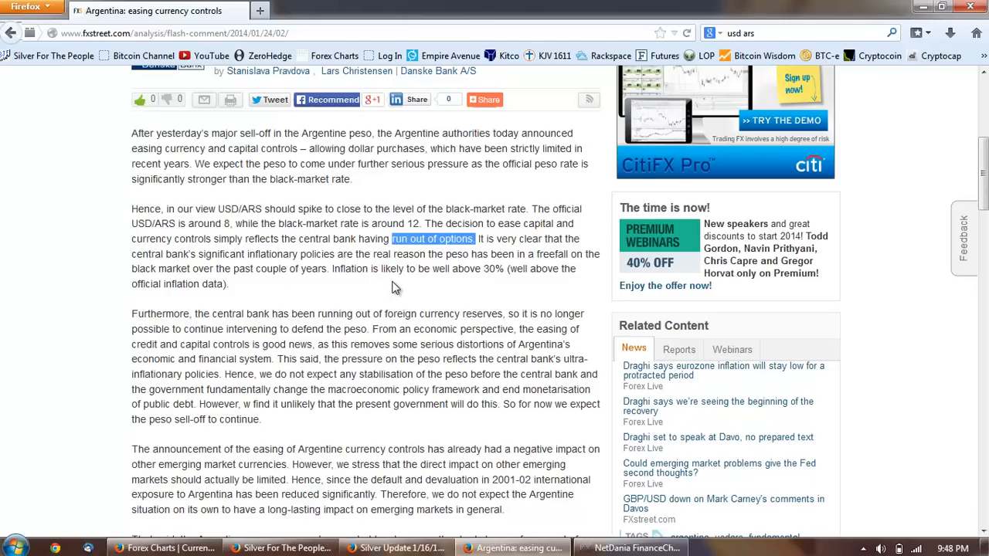
mouse_move(492, 300)
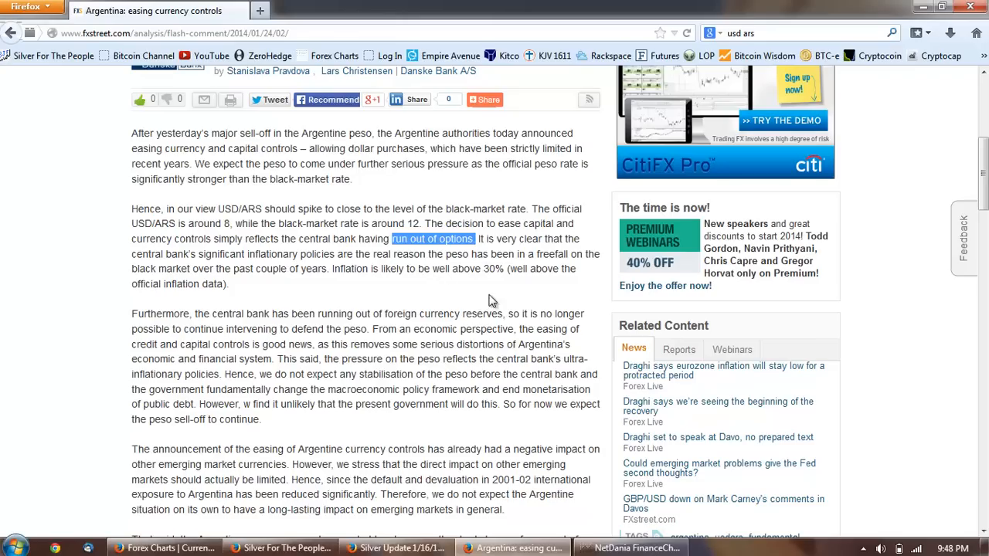
mouse_move(532, 289)
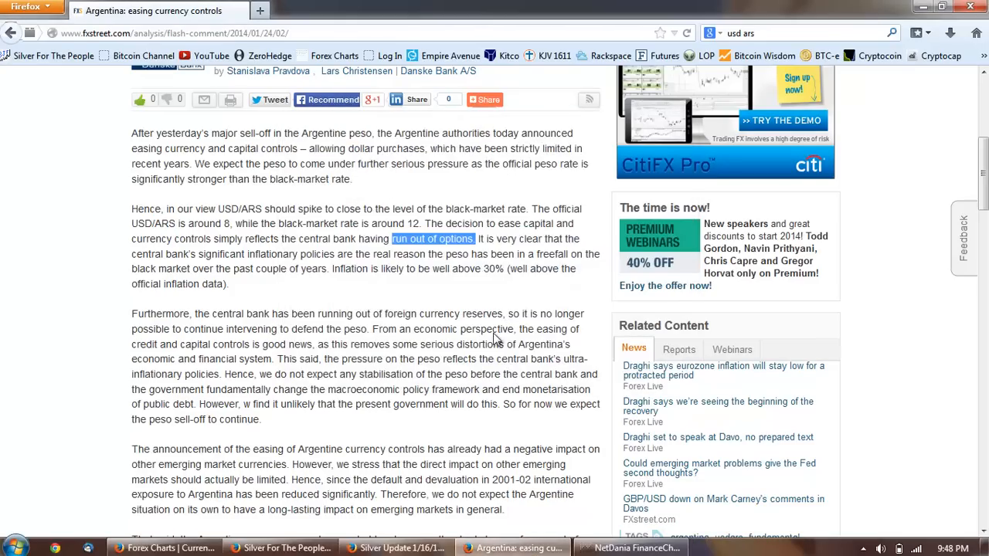
- Scroll the Argentina article down to the paragraph on foreign currency reserves
scroll("down", 3)
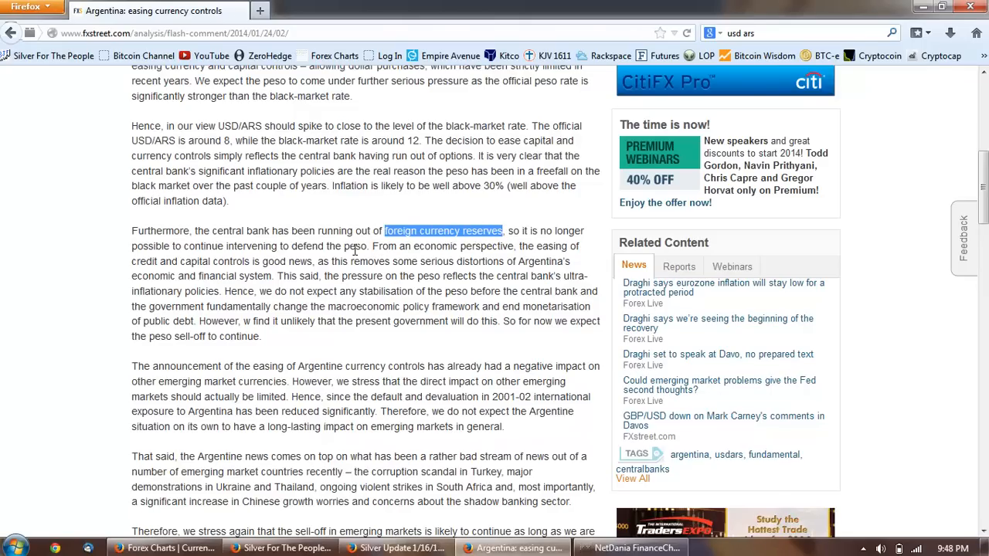
mouse_move(367, 199)
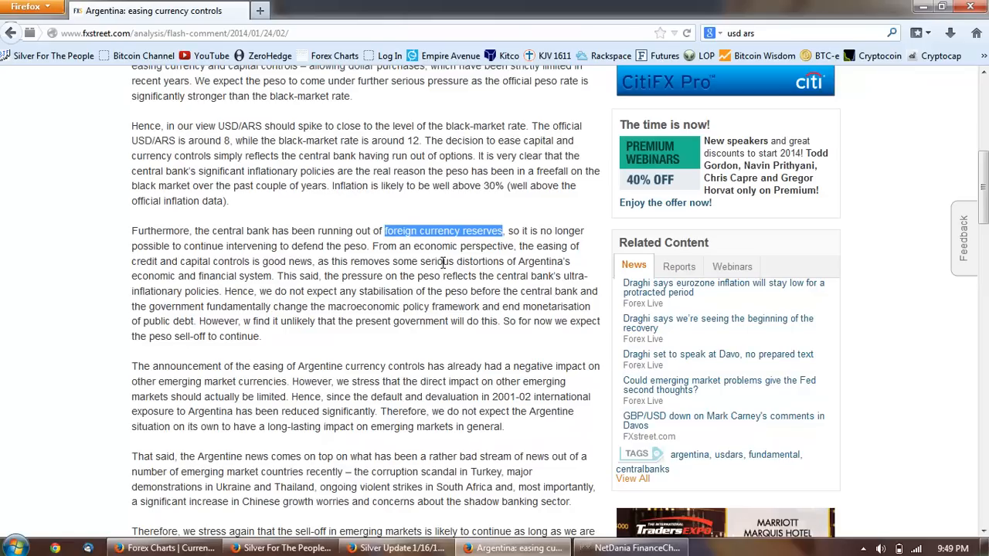
mouse_move(481, 226)
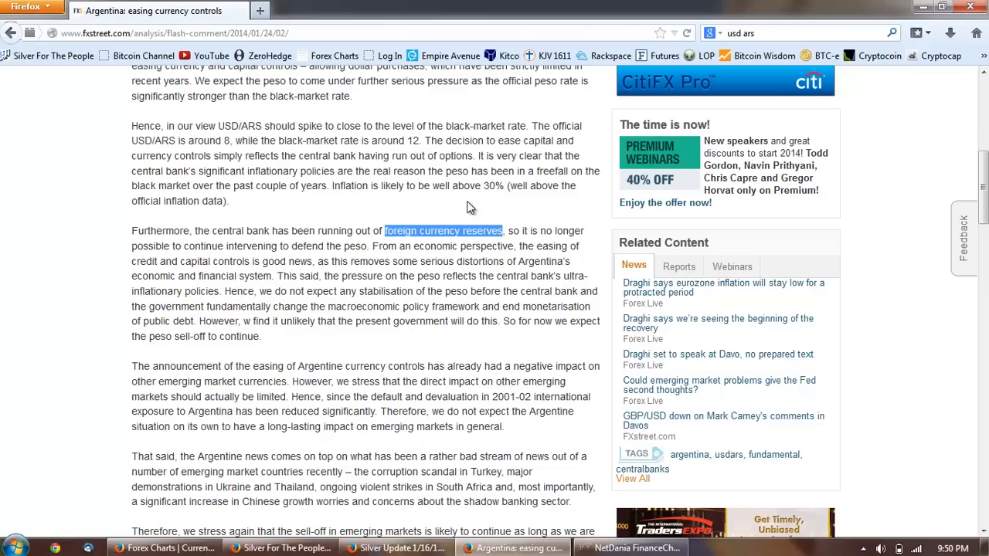
mouse_move(479, 231)
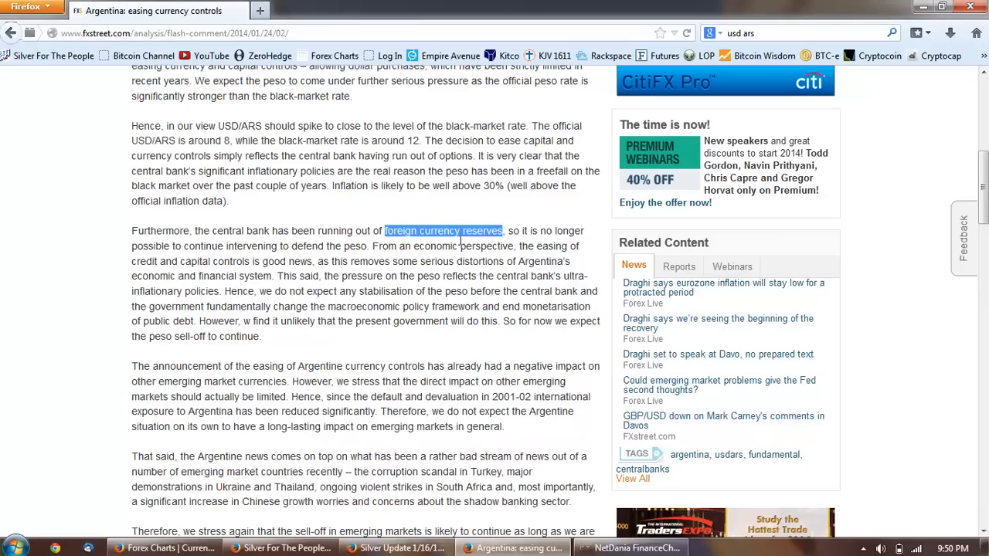
mouse_move(464, 228)
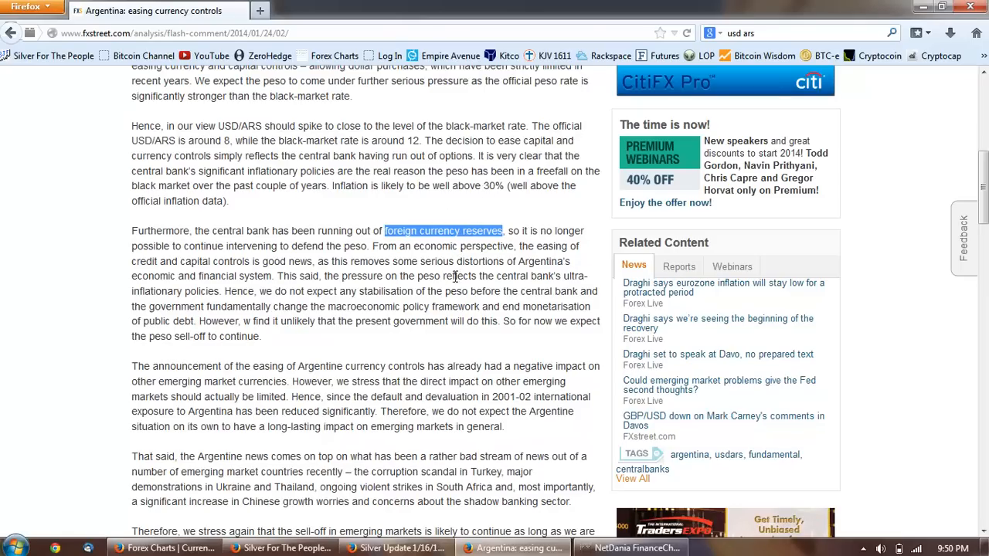
mouse_move(551, 377)
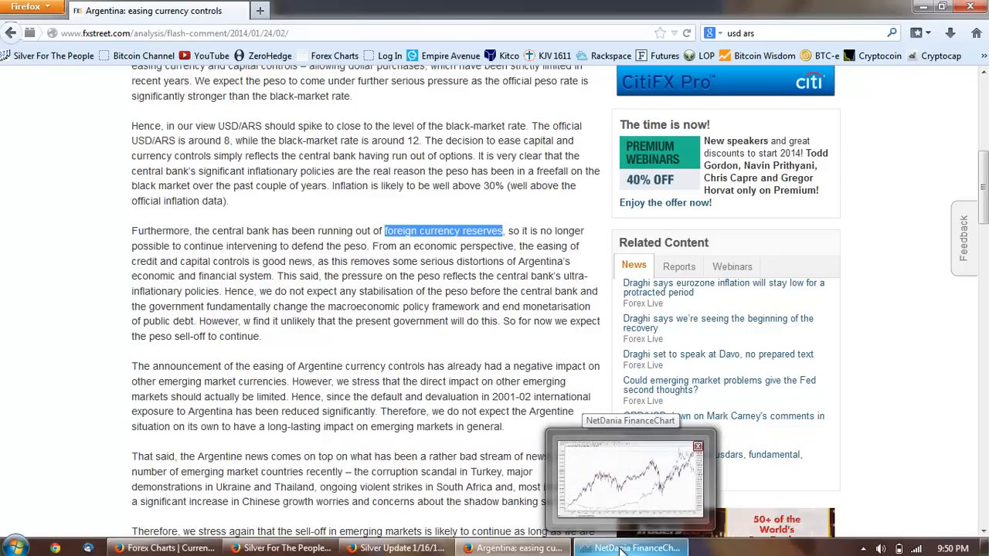
- Glance at the weekly Dow chart in NetDania, then return to the Argentina article in Firefox
left_click(626, 547)
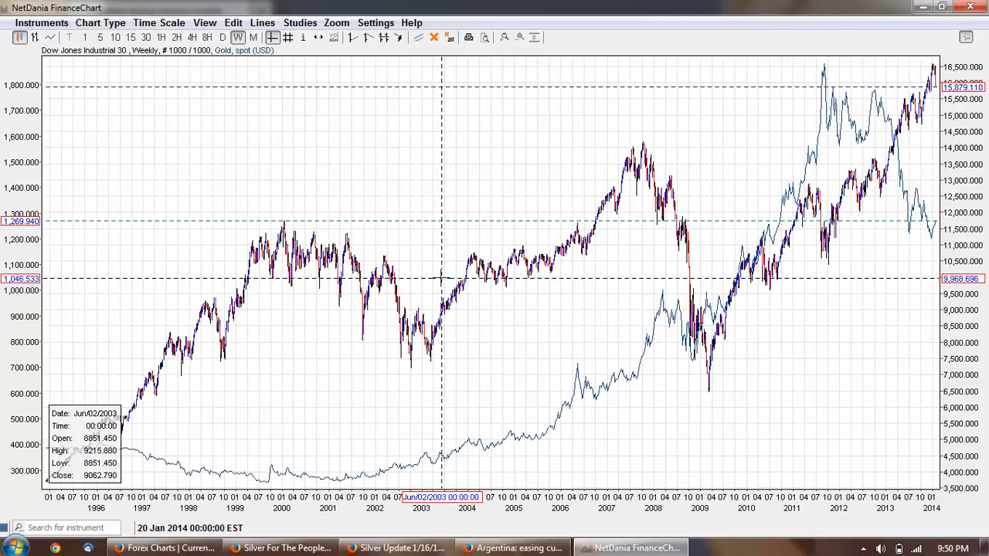
left_click(513, 547)
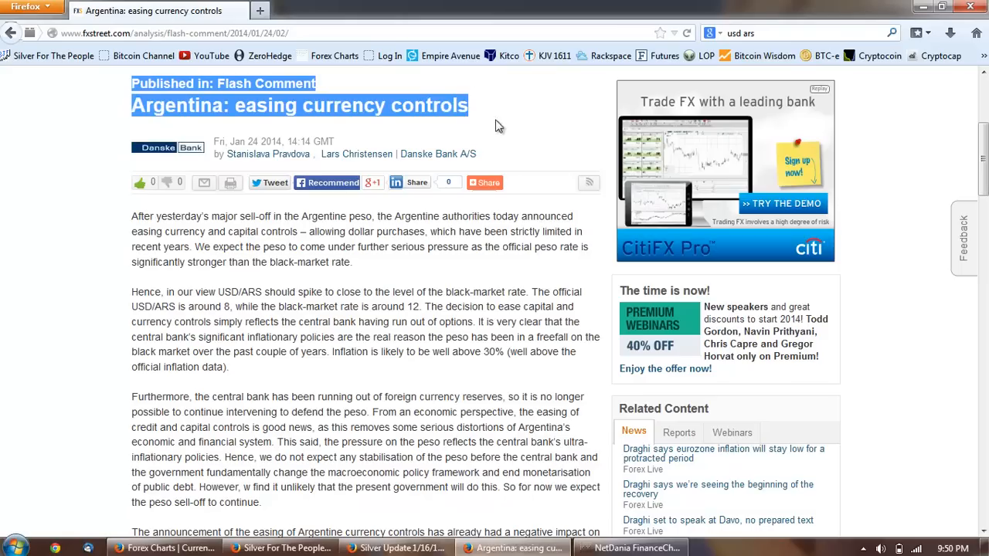
mouse_move(529, 133)
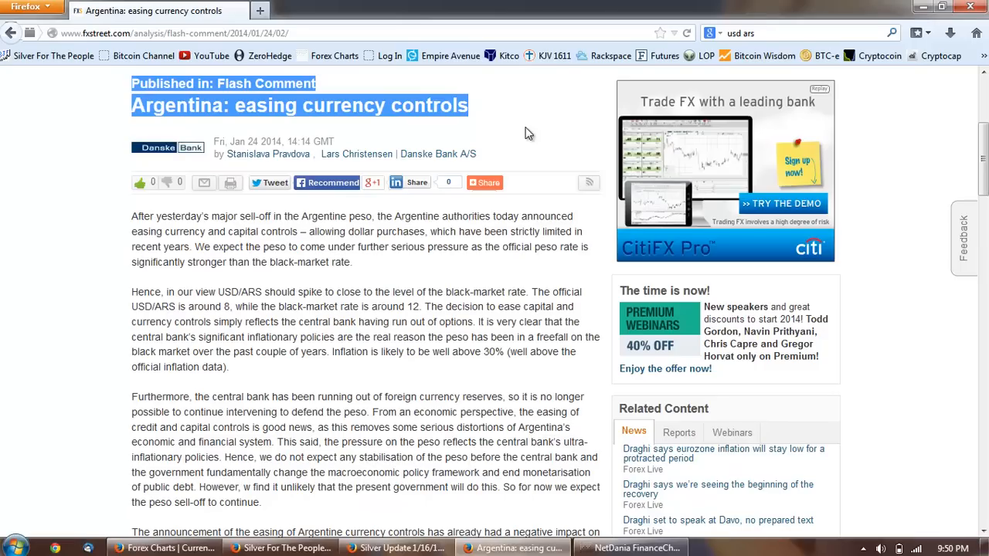
mouse_move(509, 135)
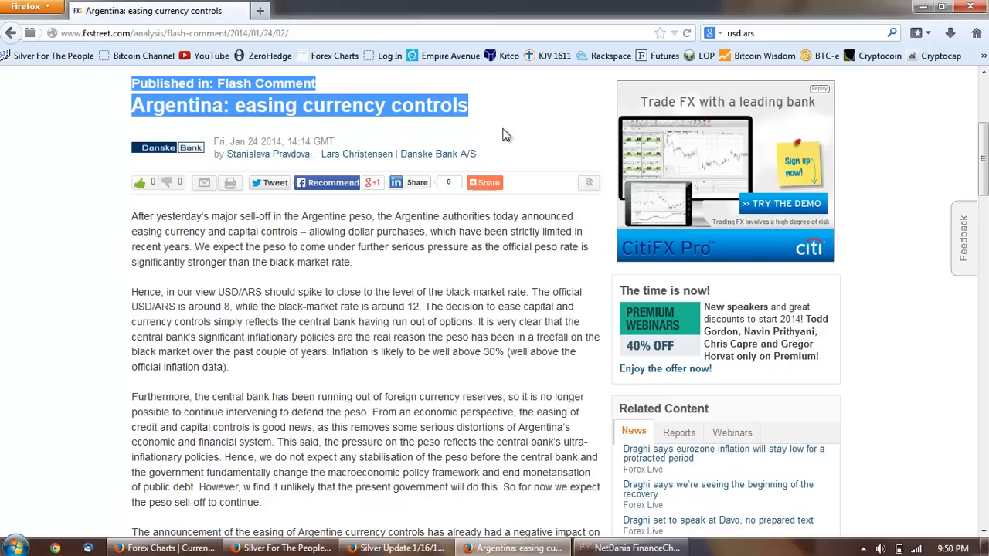
mouse_move(501, 133)
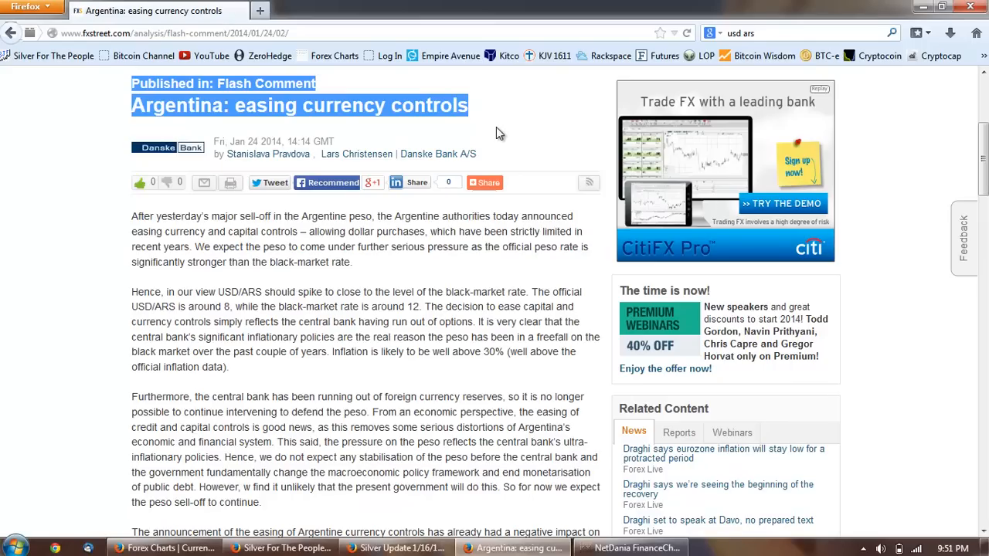
mouse_move(508, 114)
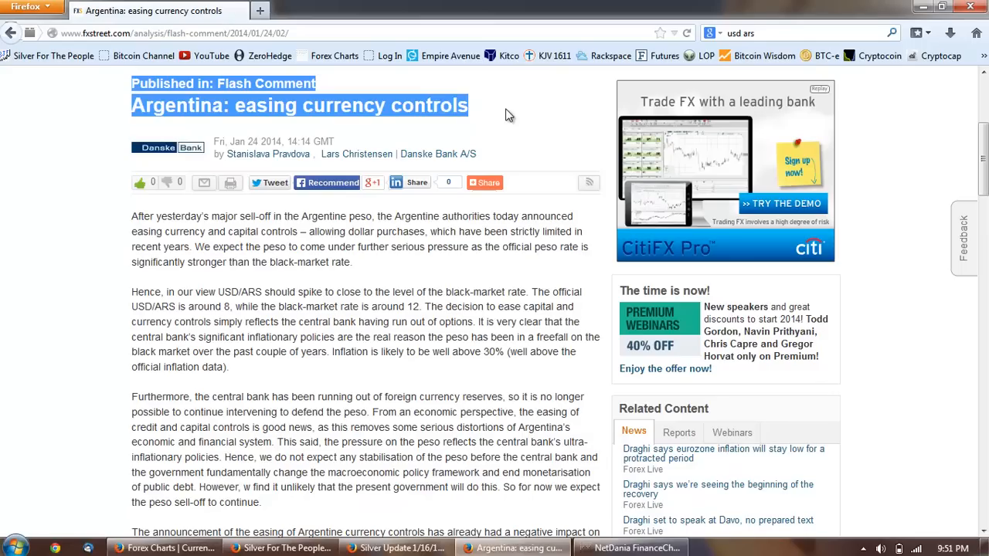
mouse_move(501, 114)
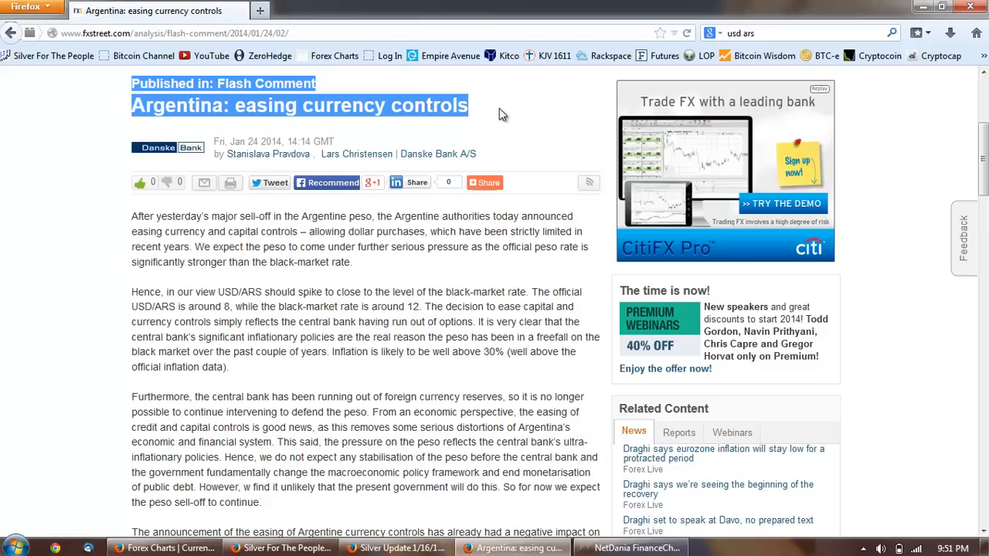
mouse_move(501, 110)
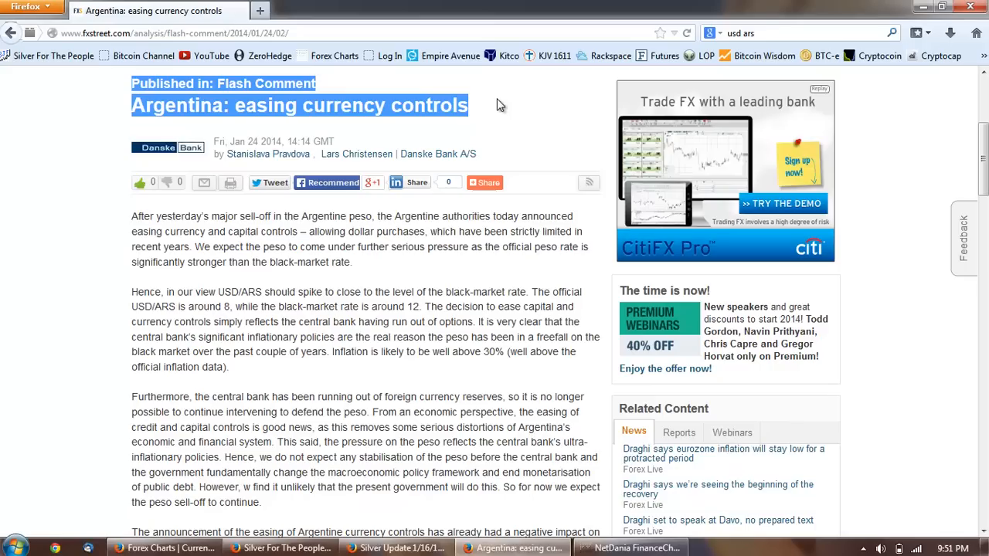
mouse_move(451, 257)
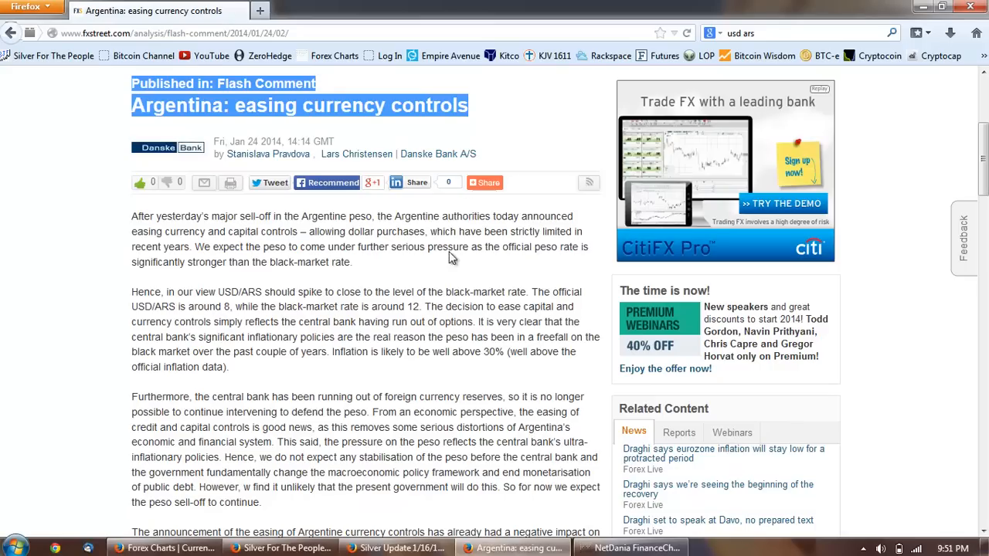
- Clear the headline highlight and mark a passage further down the Argentina article
left_click(486, 183)
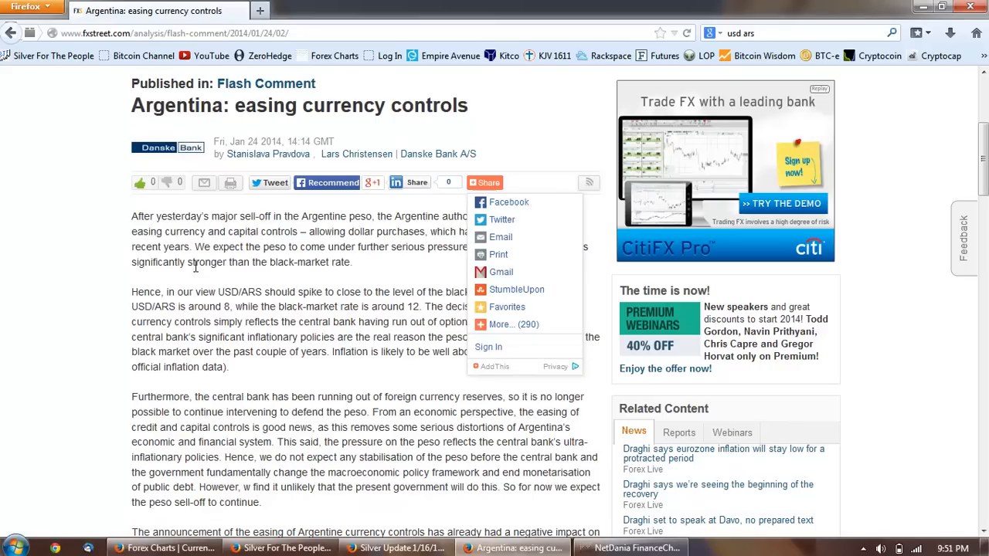
mouse_move(312, 214)
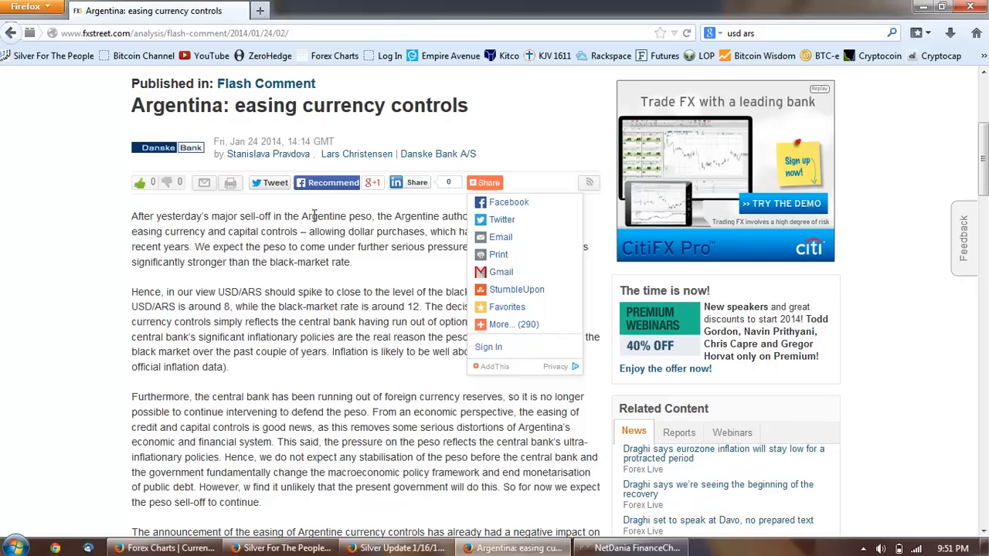
mouse_move(368, 251)
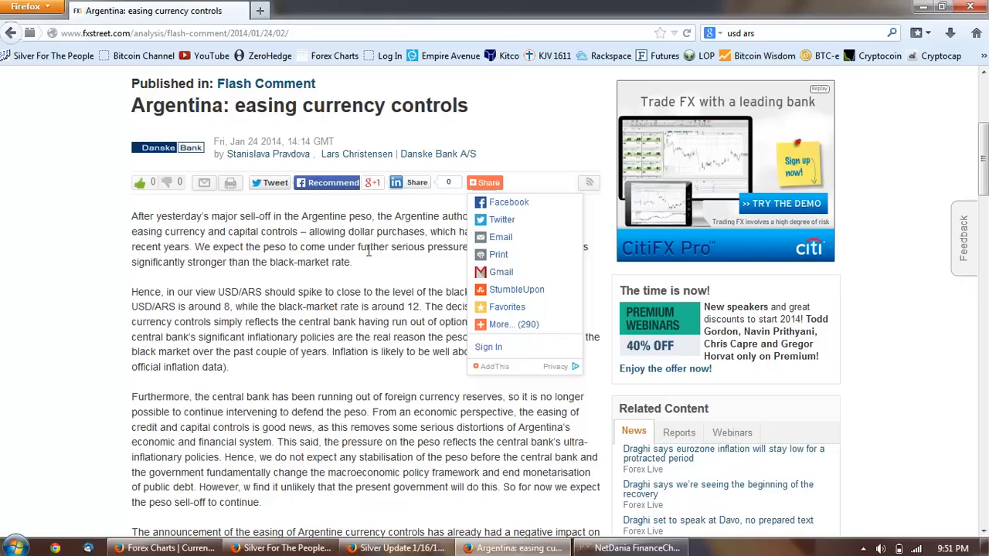
mouse_move(415, 368)
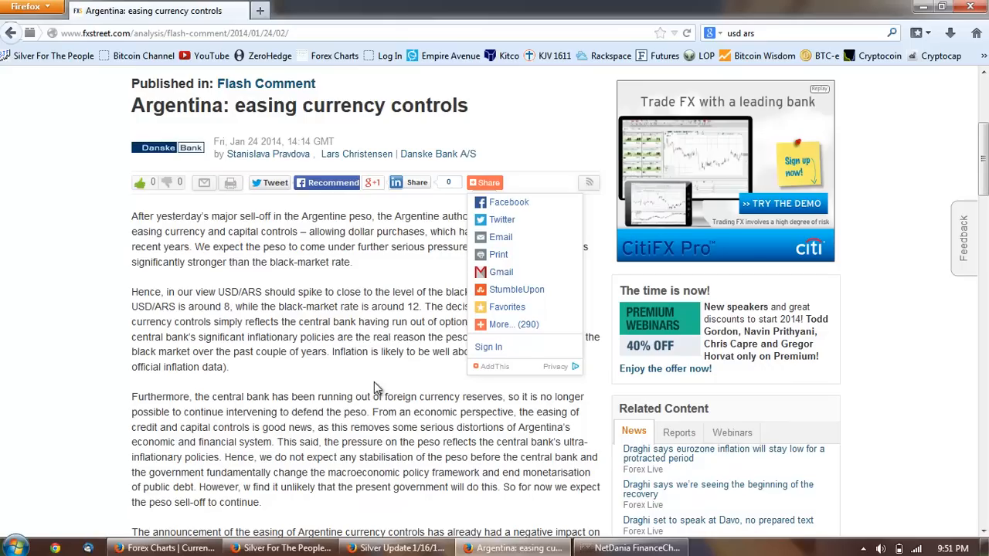
mouse_move(371, 379)
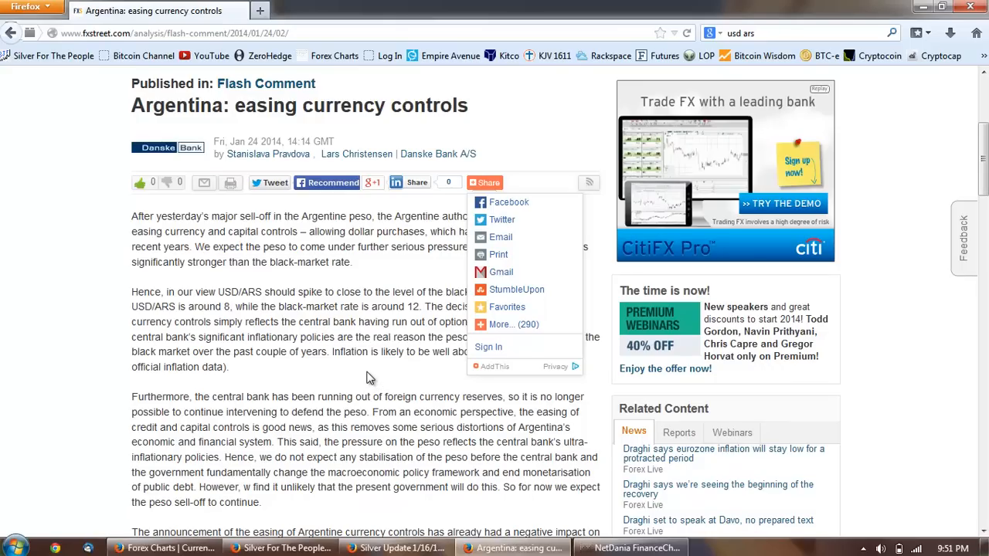
mouse_move(374, 357)
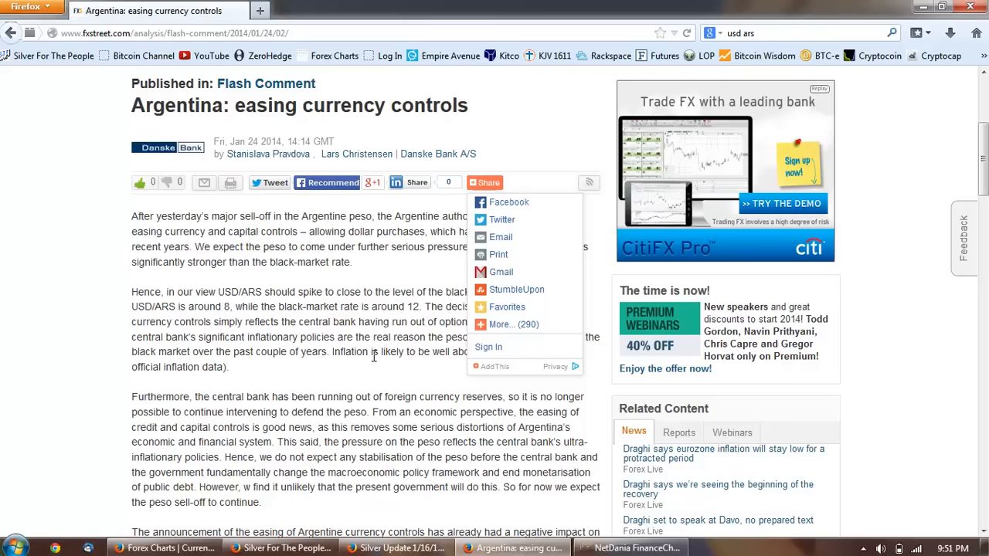
mouse_move(358, 380)
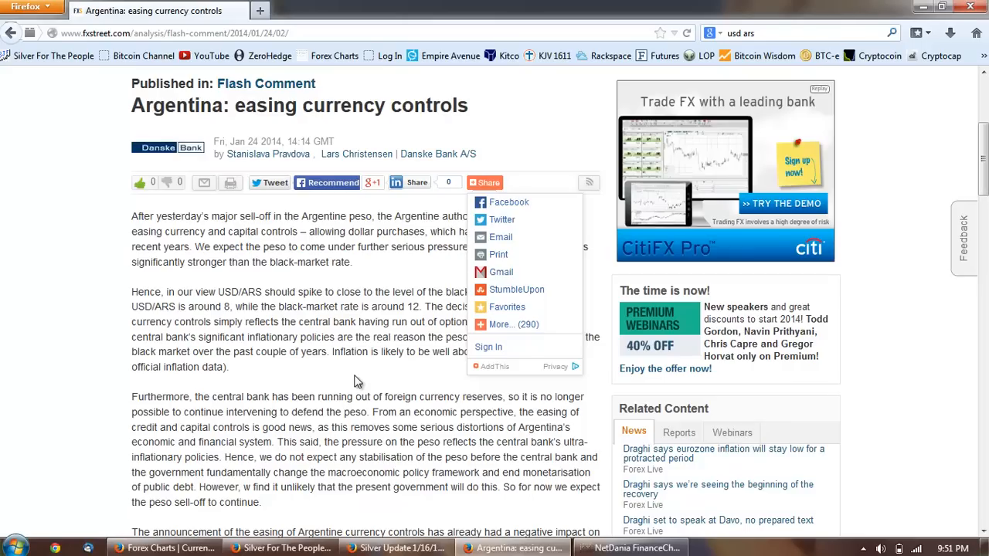
mouse_move(357, 365)
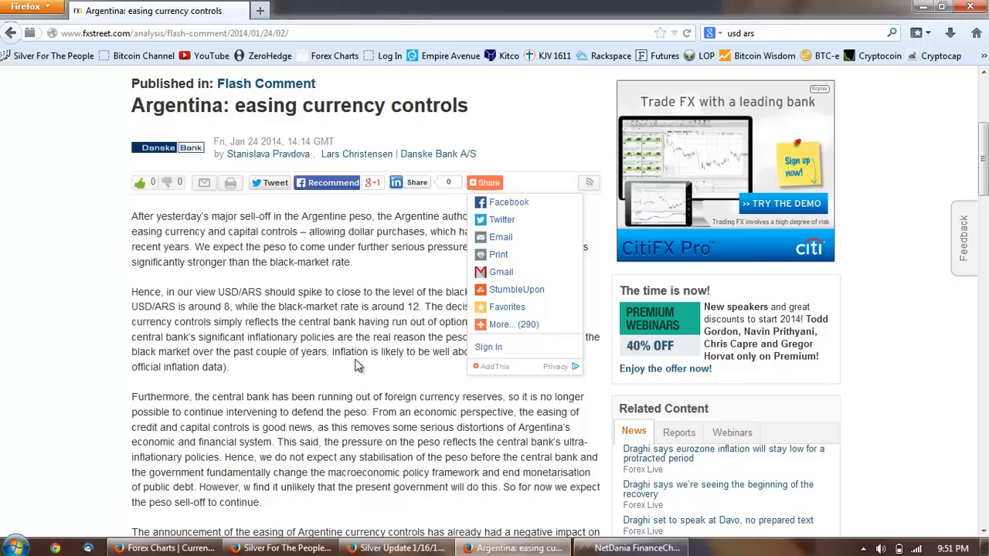
mouse_move(303, 347)
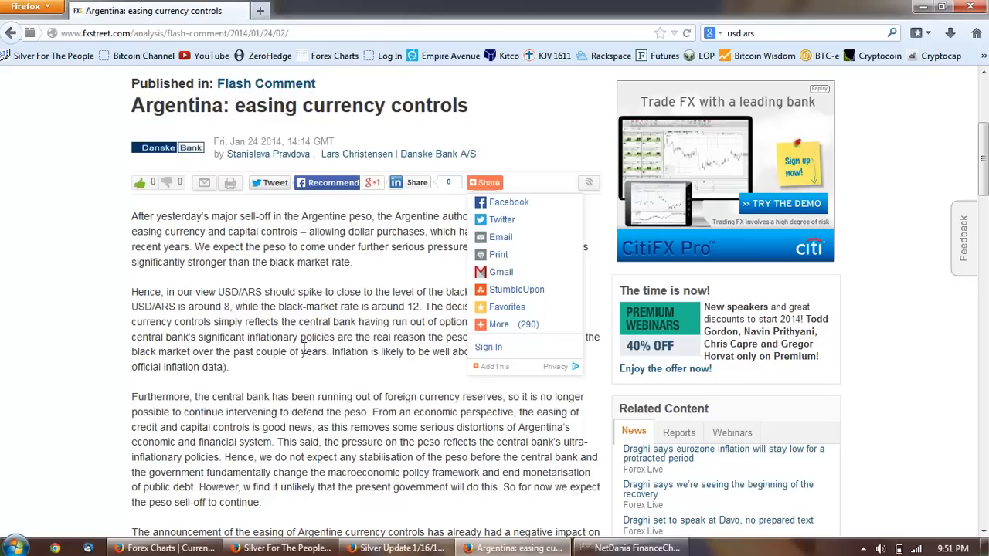
mouse_move(312, 323)
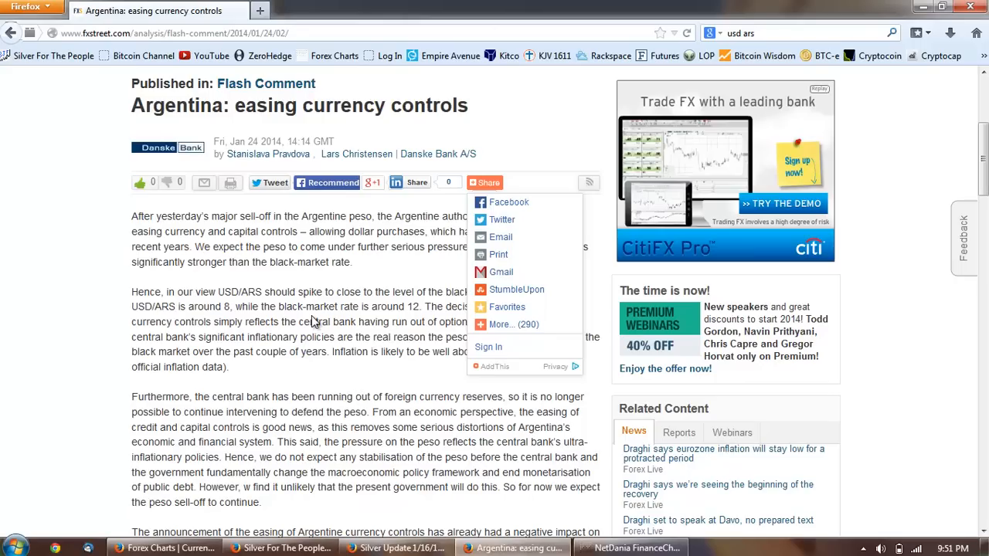
left_click_drag(352, 263, 355, 293)
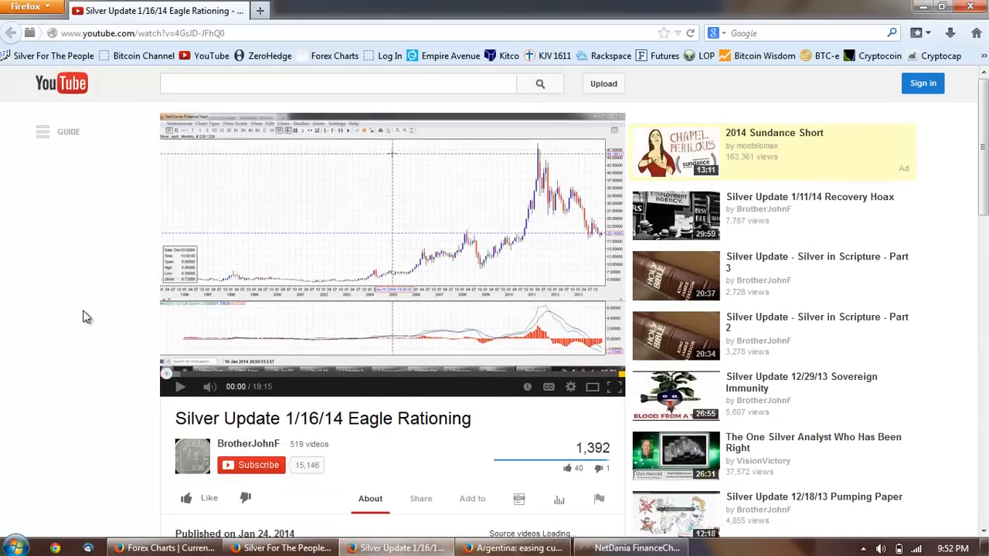
- Read the YouTube comments, highlighting the question about fakes and the phrase 'silver rounds'
scroll("down", 3)
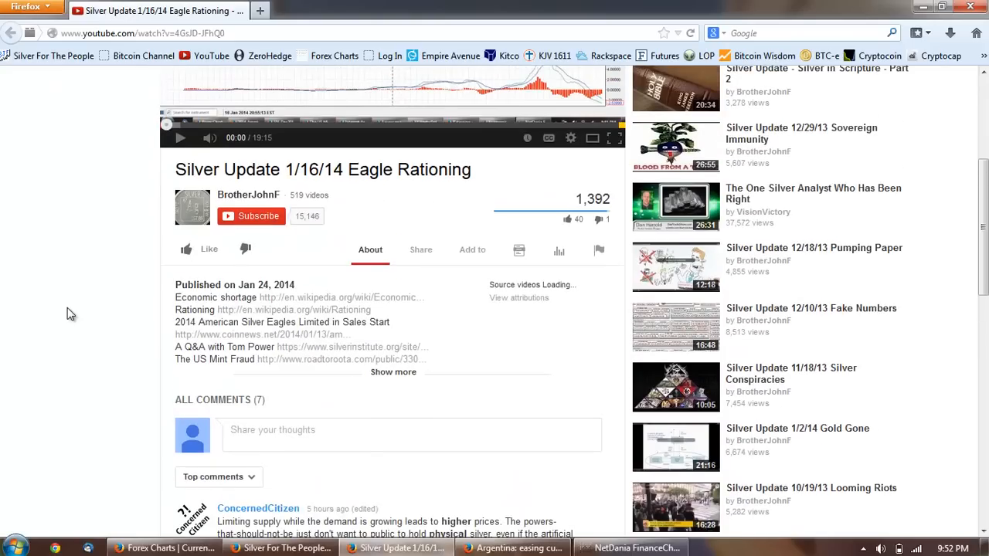
scroll("down", 3)
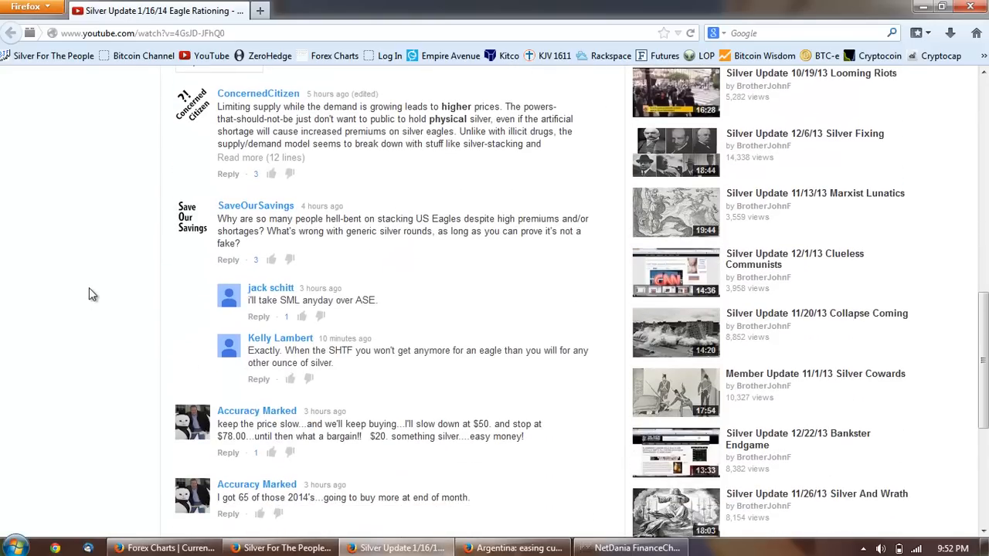
scroll("down", 3)
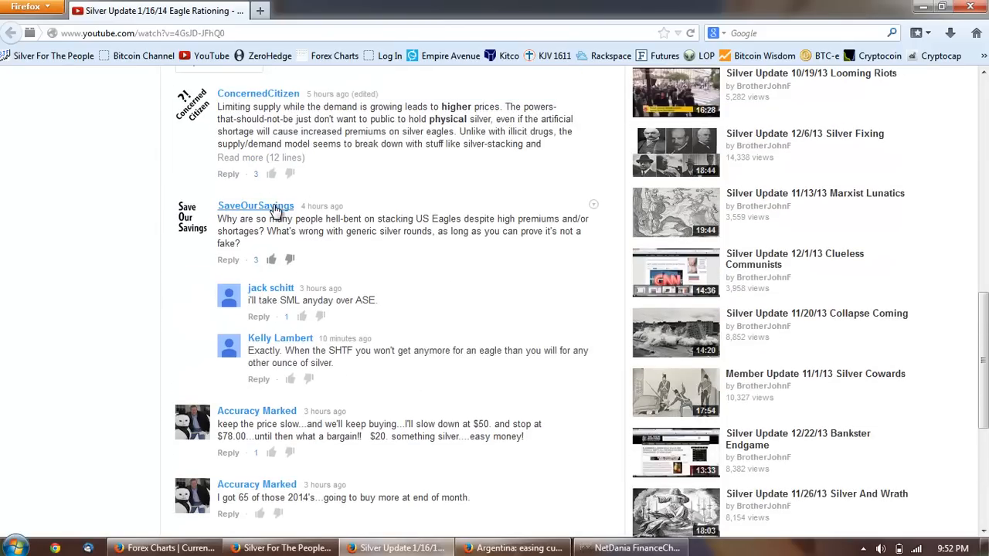
mouse_move(415, 275)
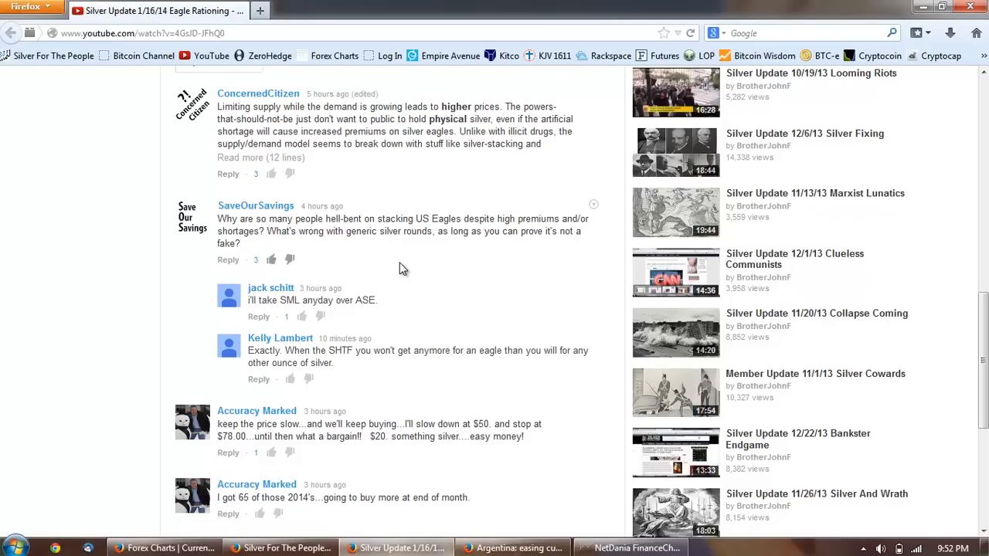
mouse_move(390, 233)
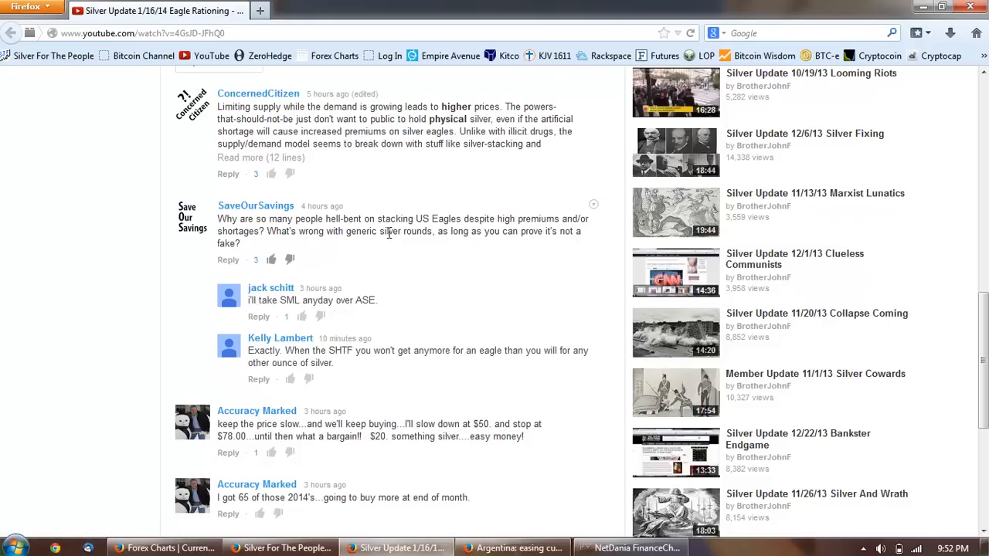
mouse_move(461, 224)
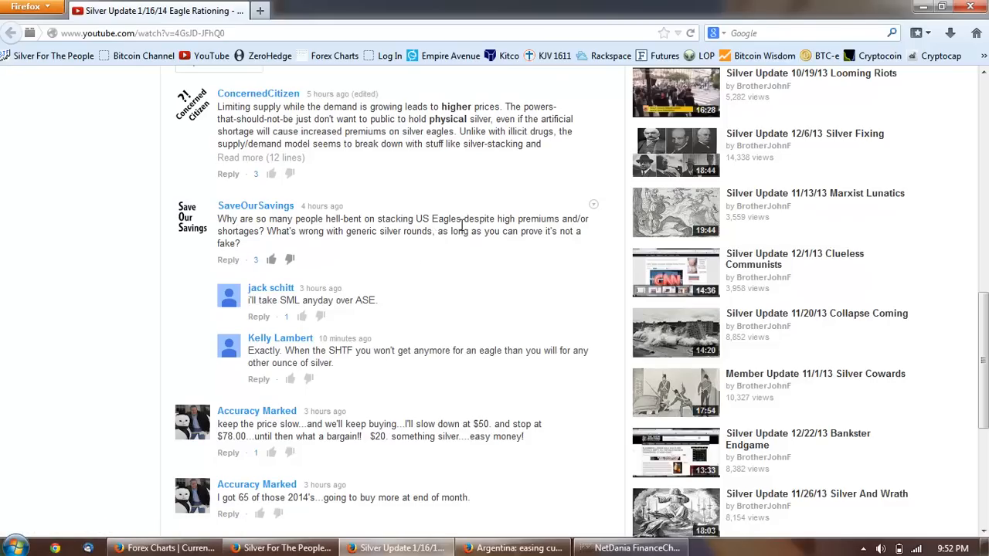
mouse_move(591, 235)
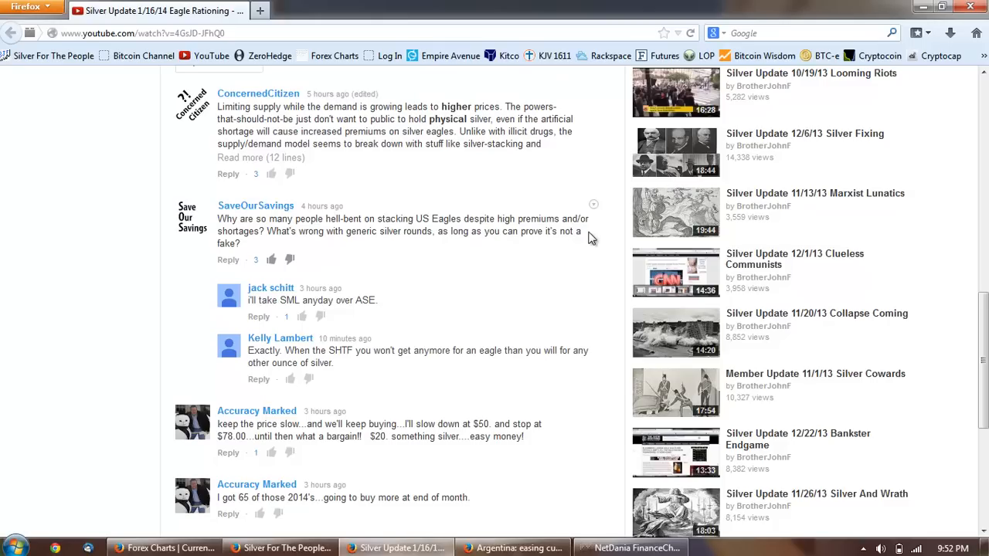
mouse_move(374, 247)
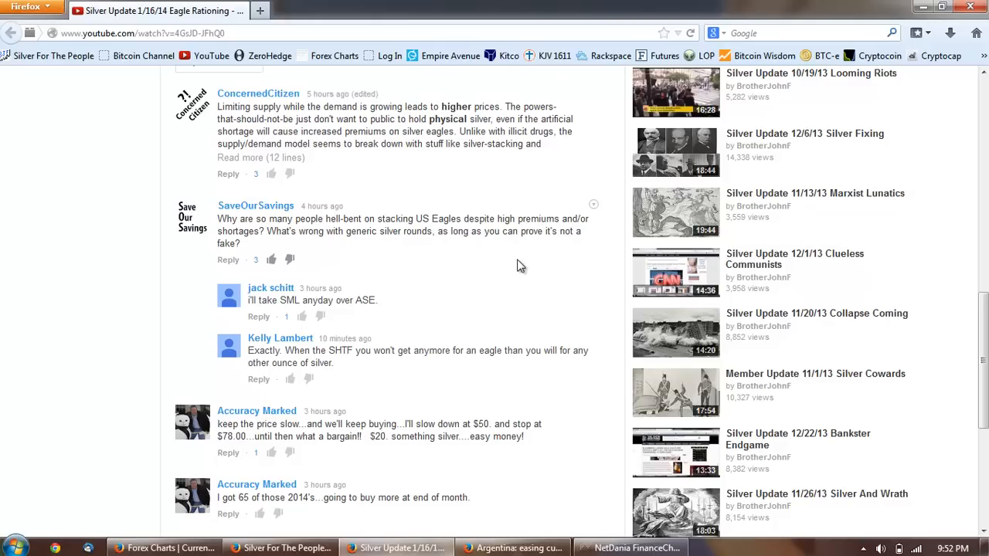
mouse_move(358, 254)
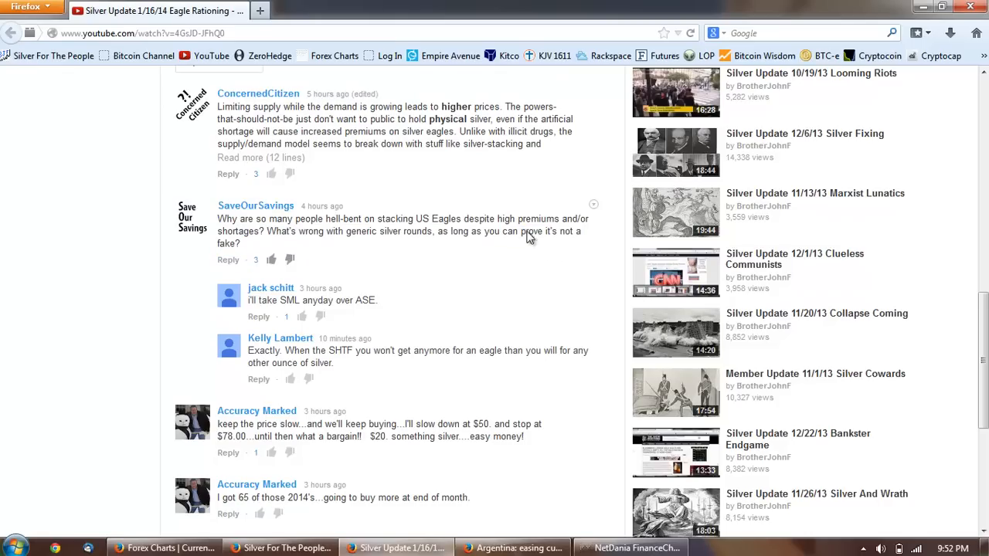
mouse_move(519, 235)
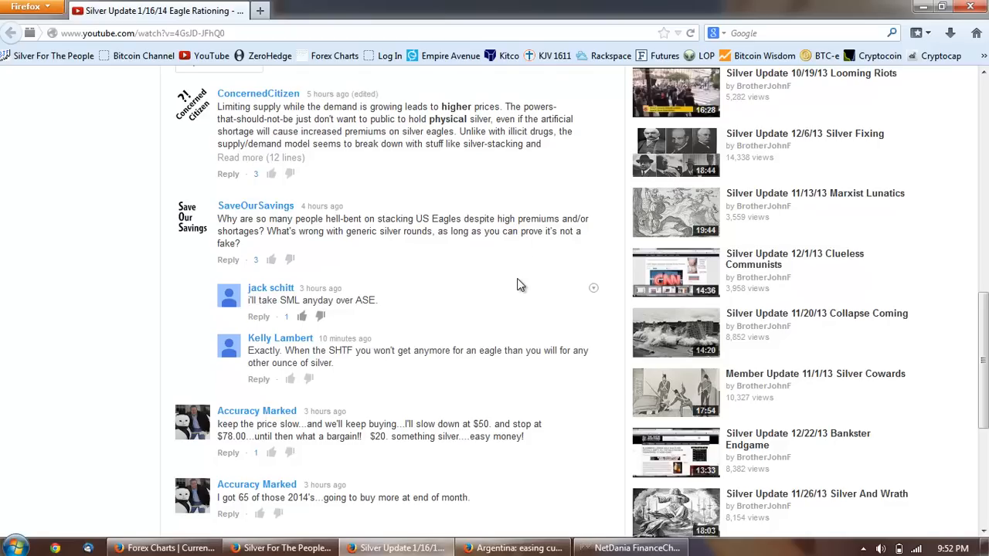
mouse_move(498, 266)
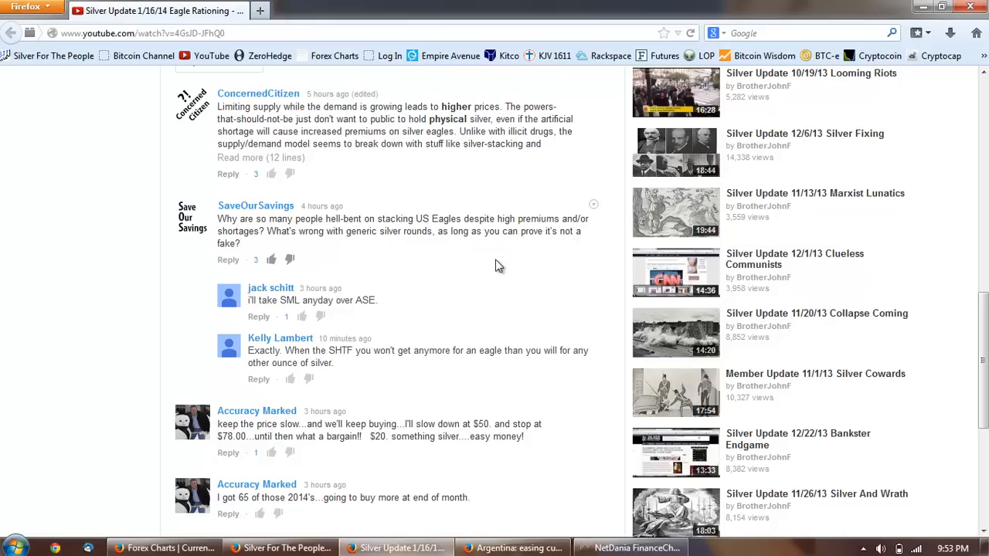
mouse_move(494, 269)
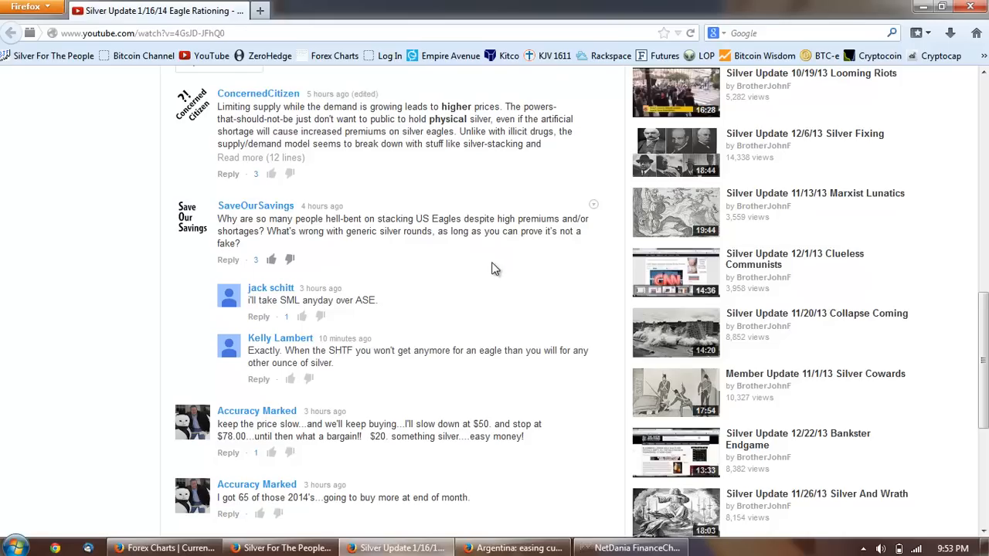
mouse_move(562, 238)
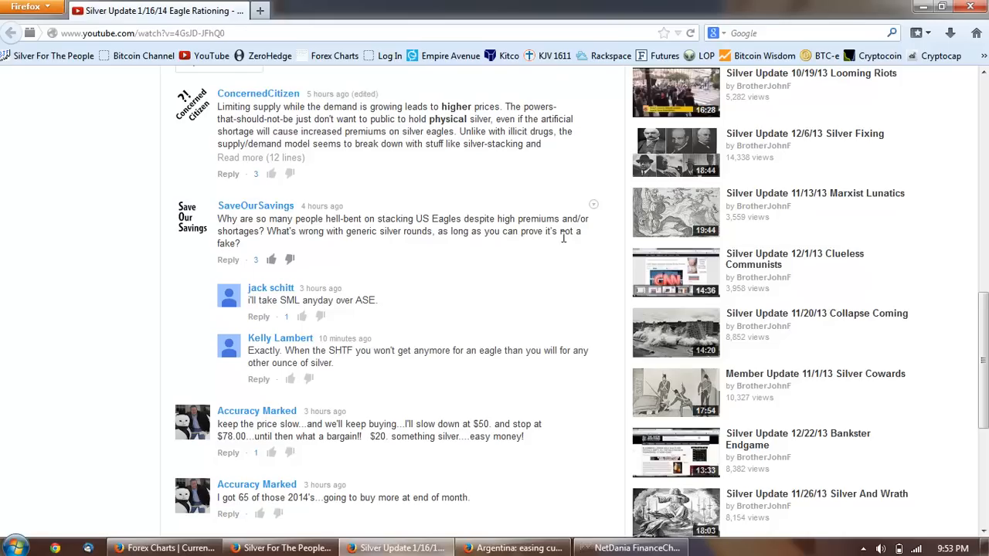
left_click_drag(527, 232, 572, 232)
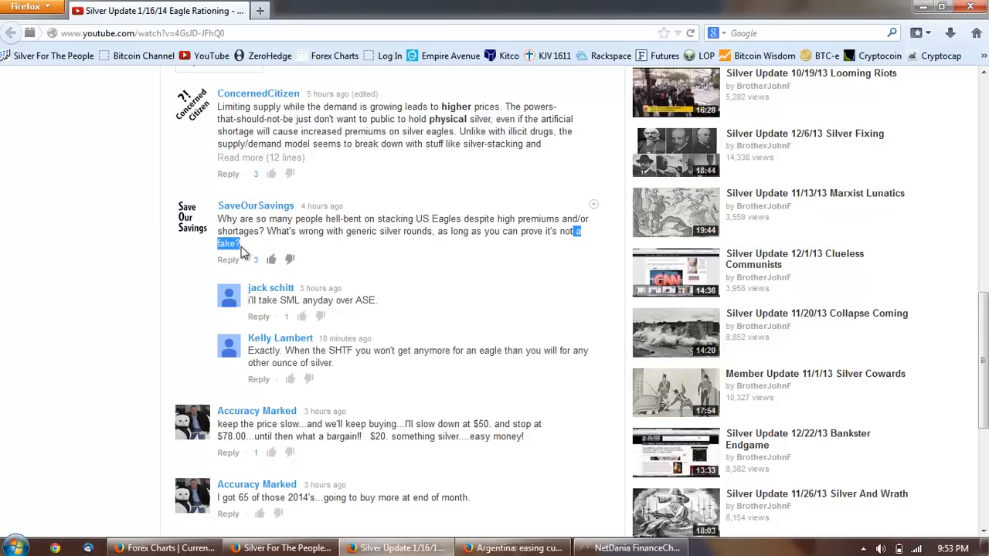
mouse_move(389, 282)
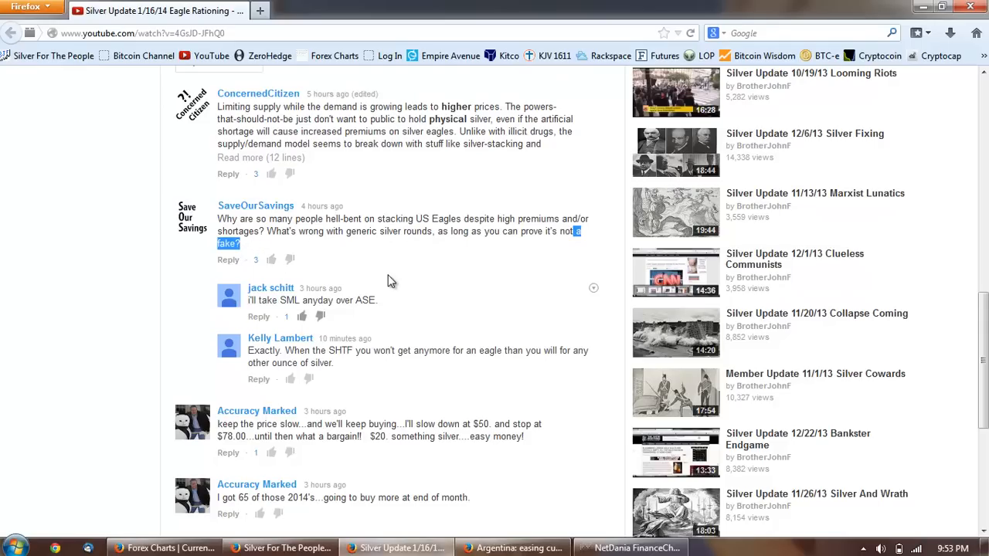
mouse_move(410, 292)
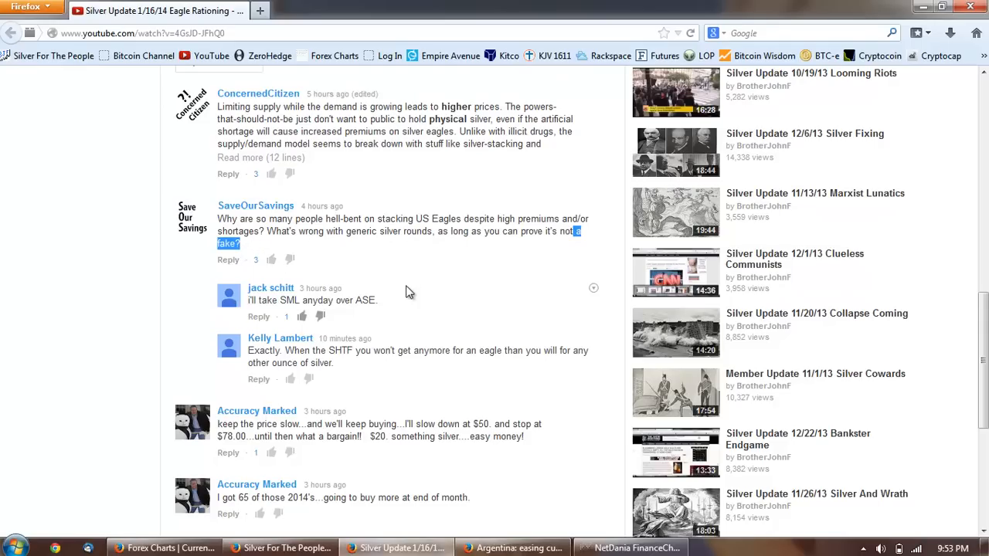
mouse_move(402, 267)
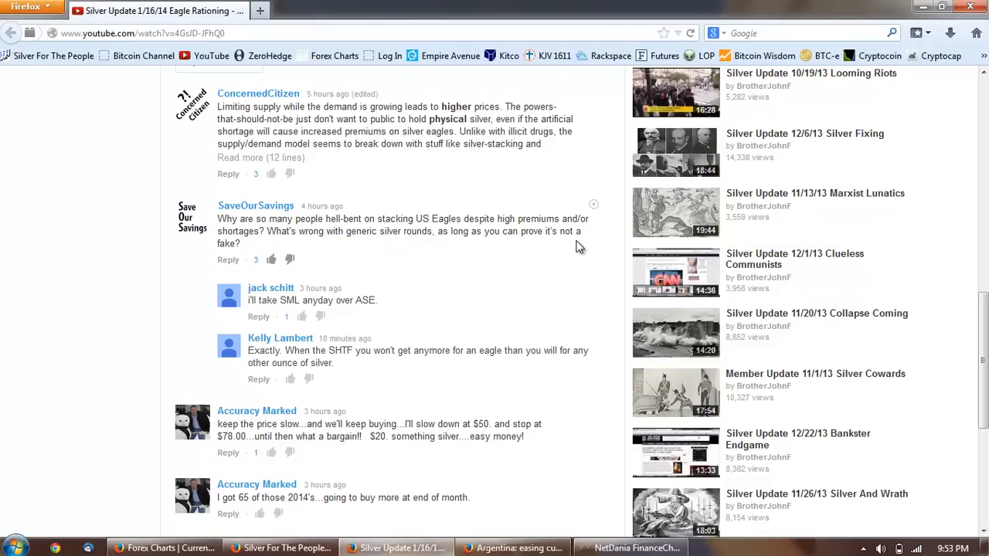
left_click_drag(272, 219, 575, 232)
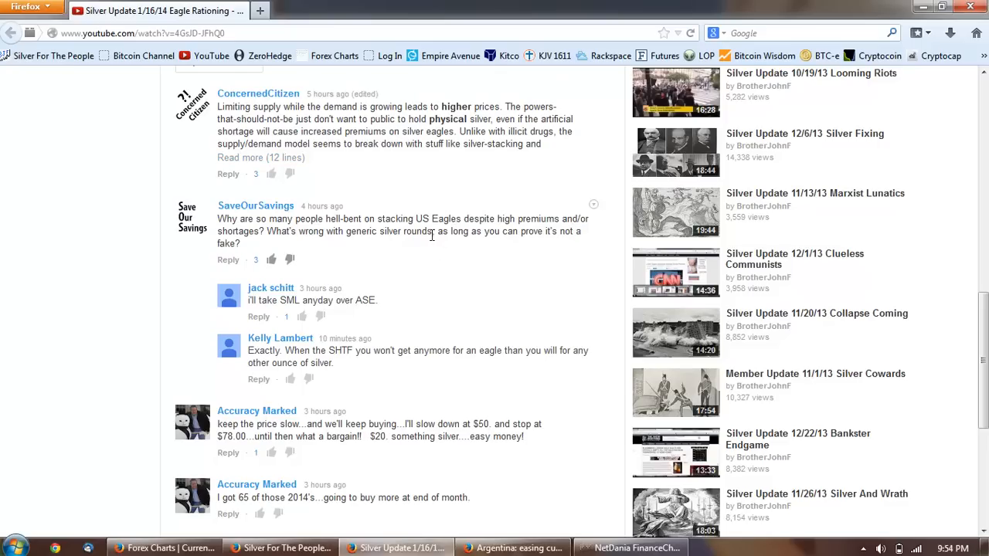
double_click(405, 232)
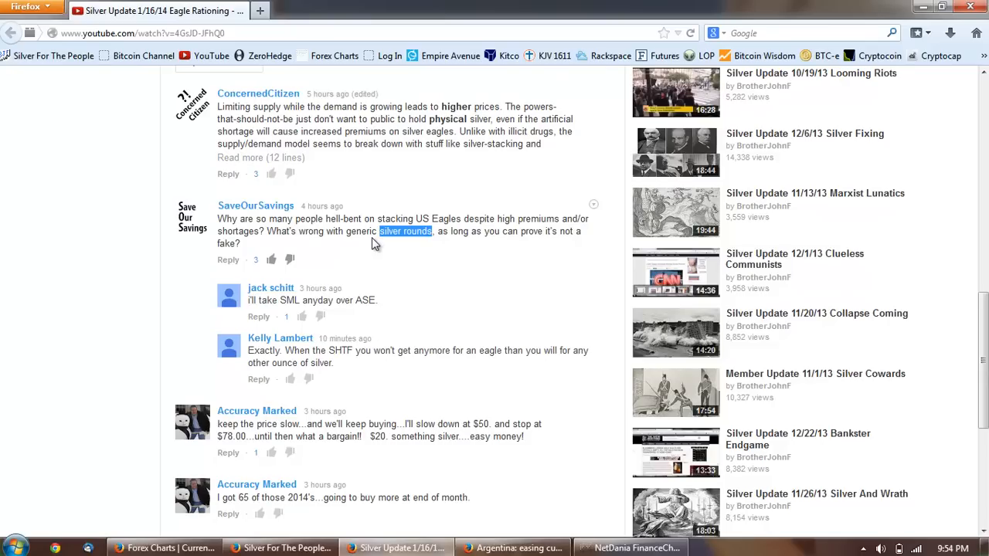
mouse_move(387, 233)
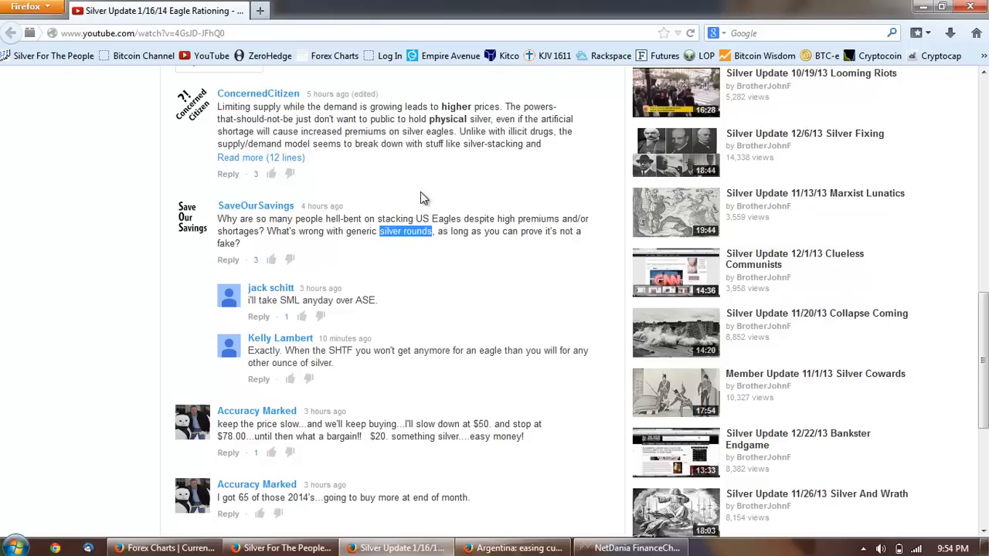
mouse_move(383, 476)
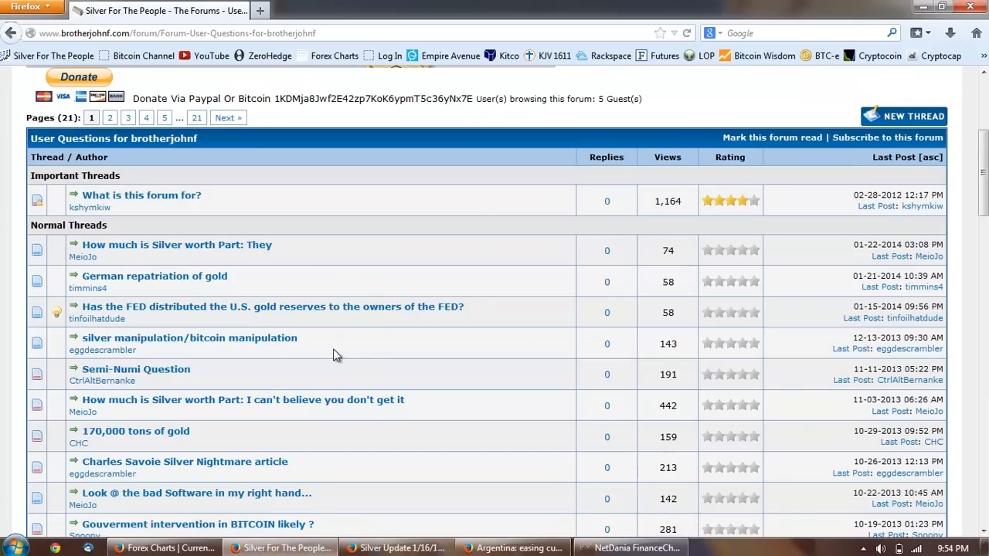
mouse_move(343, 323)
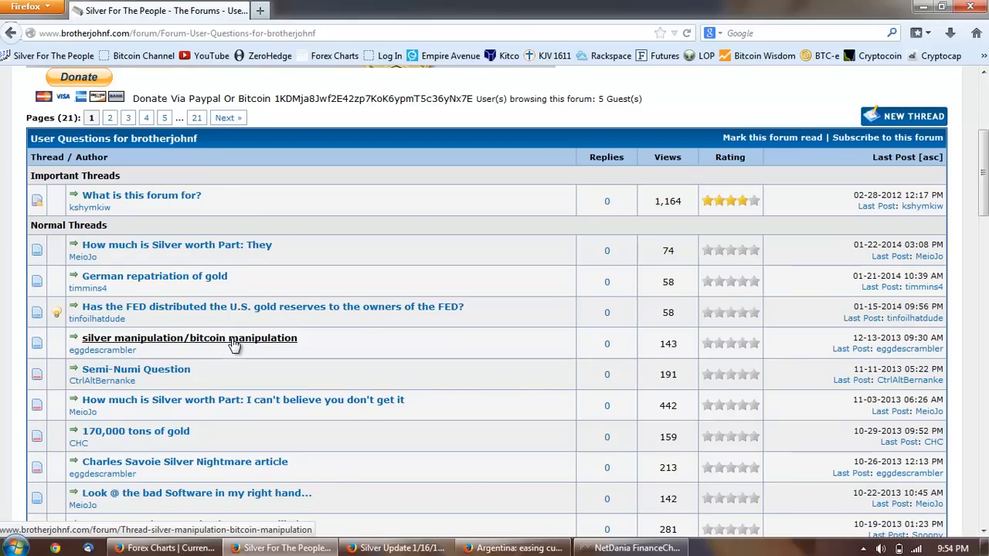
- Open the 'silver manipulation/bitcoin manipulation' thread in the User Questions forum
left_click(188, 337)
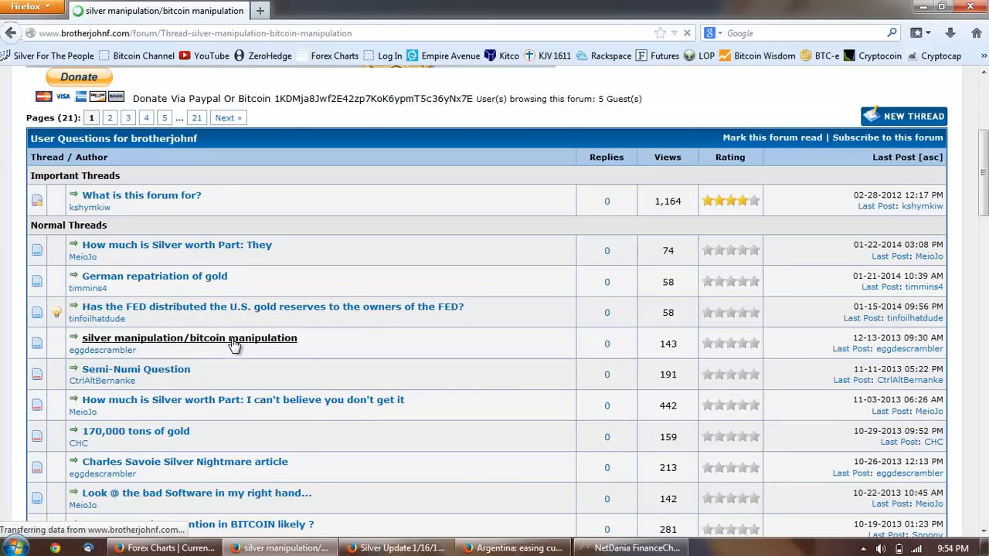
- Read the 'silver manipulation/bitcoin manipulation' post, highlighting 'bitcoins are on the exchanges'
left_click(188, 337)
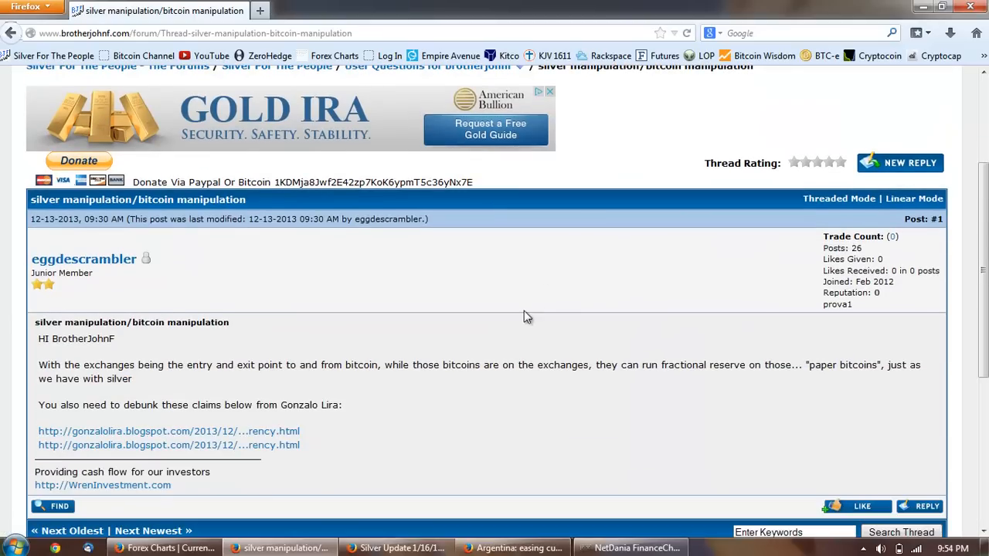
scroll("down", 3)
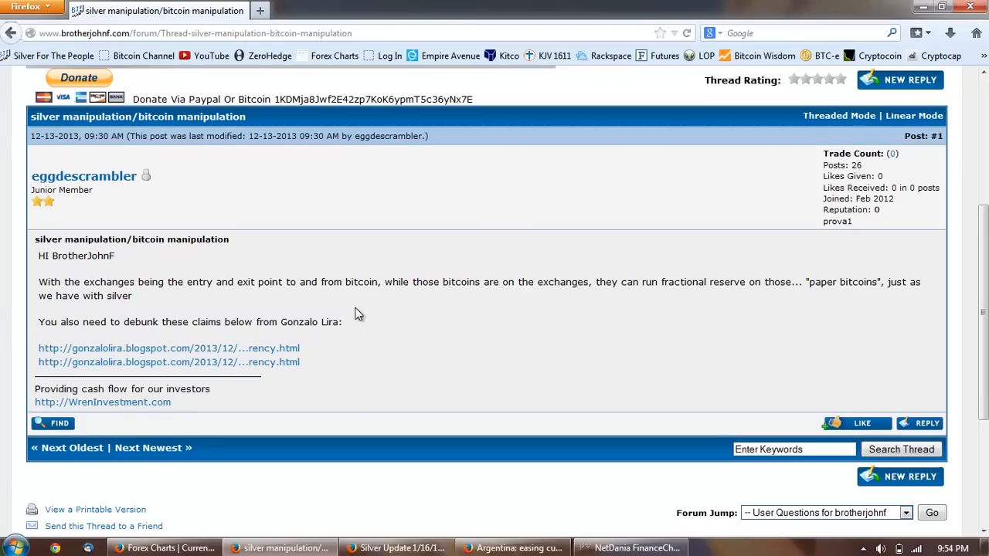
mouse_move(368, 281)
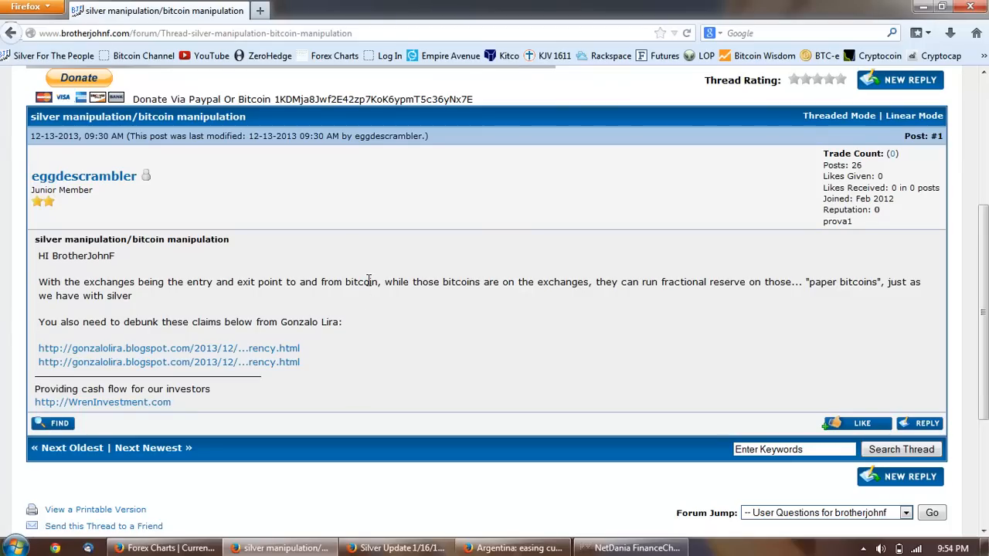
mouse_move(451, 312)
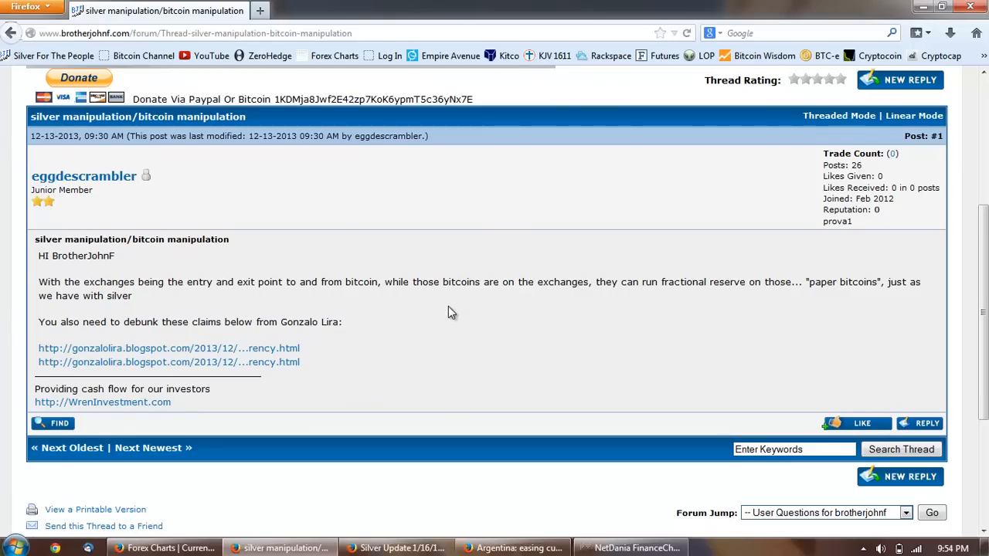
mouse_move(626, 315)
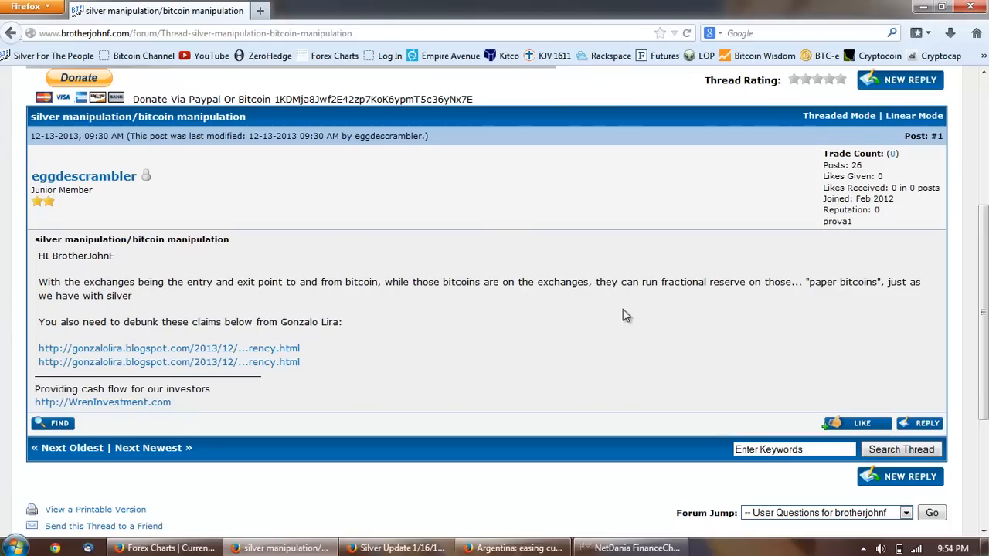
mouse_move(674, 284)
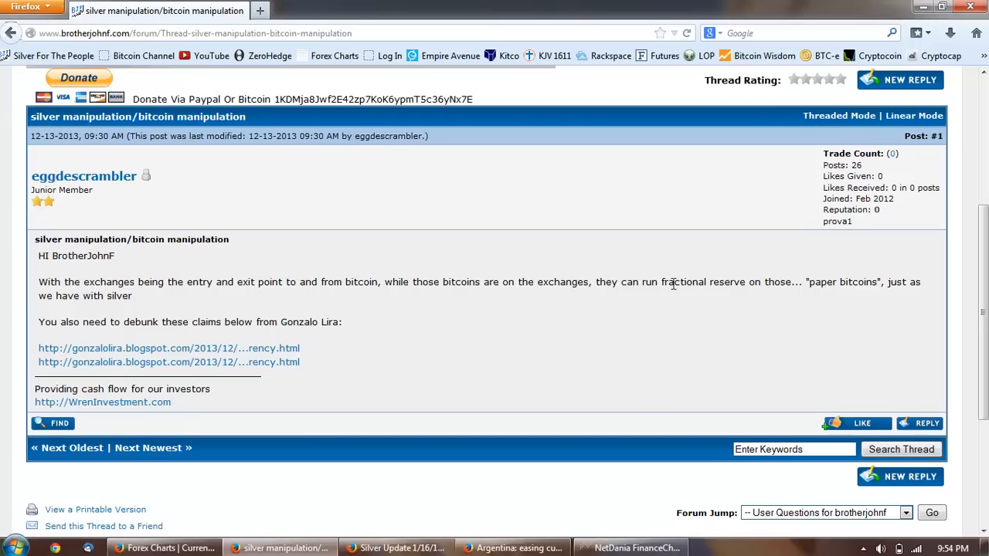
mouse_move(791, 315)
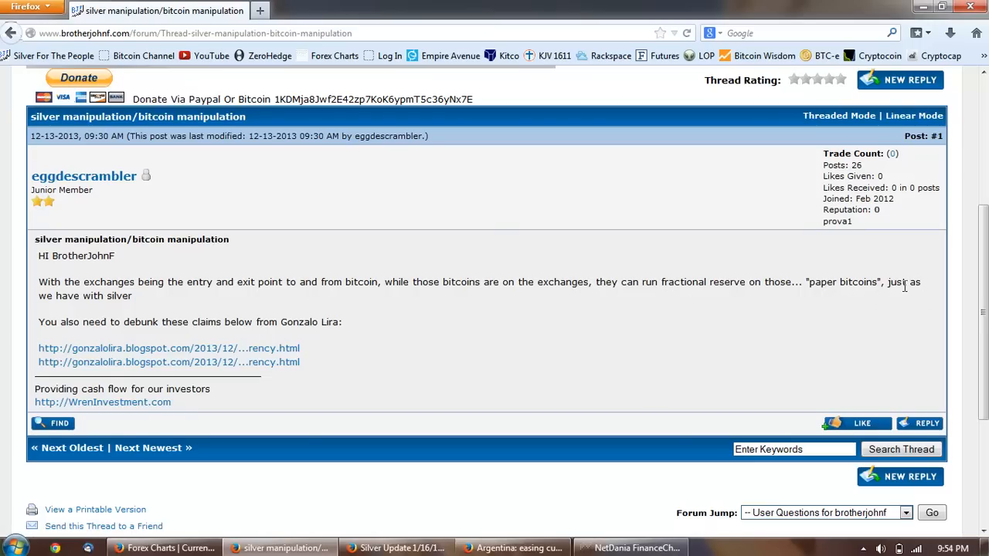
mouse_move(291, 312)
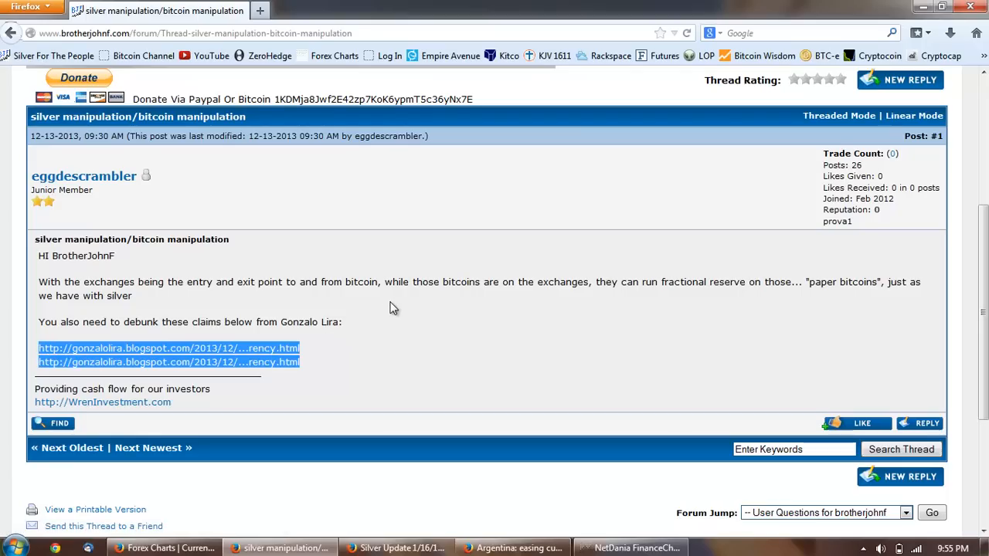
mouse_move(394, 333)
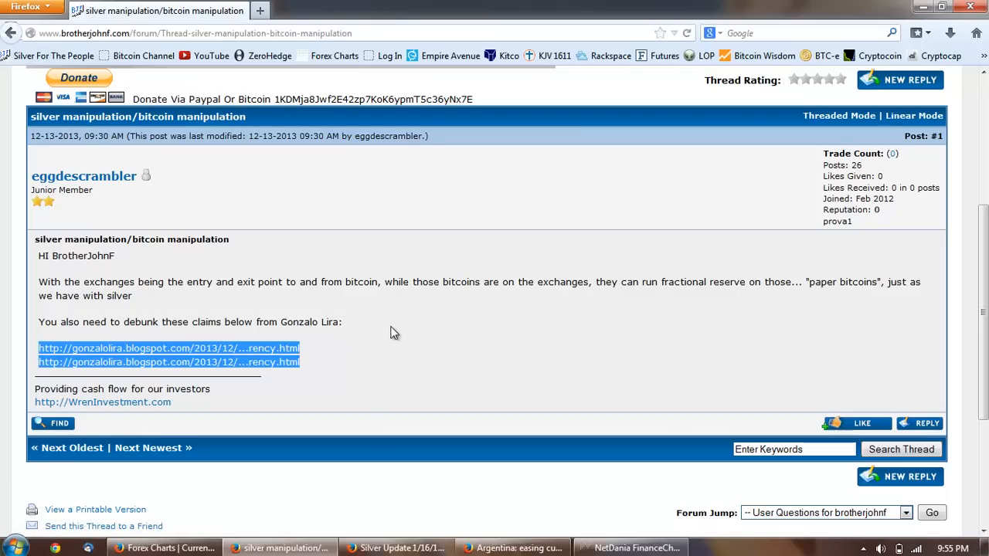
mouse_move(387, 340)
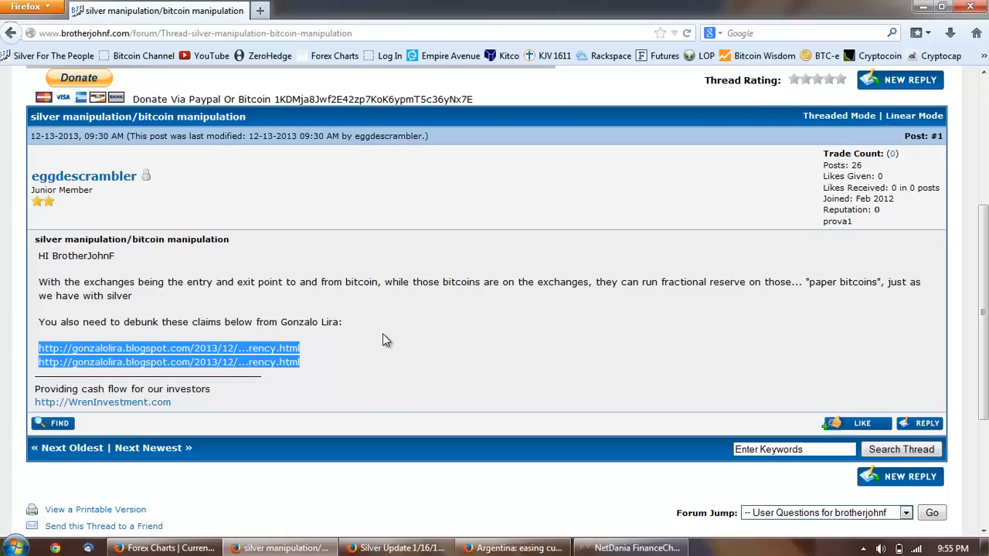
mouse_move(334, 319)
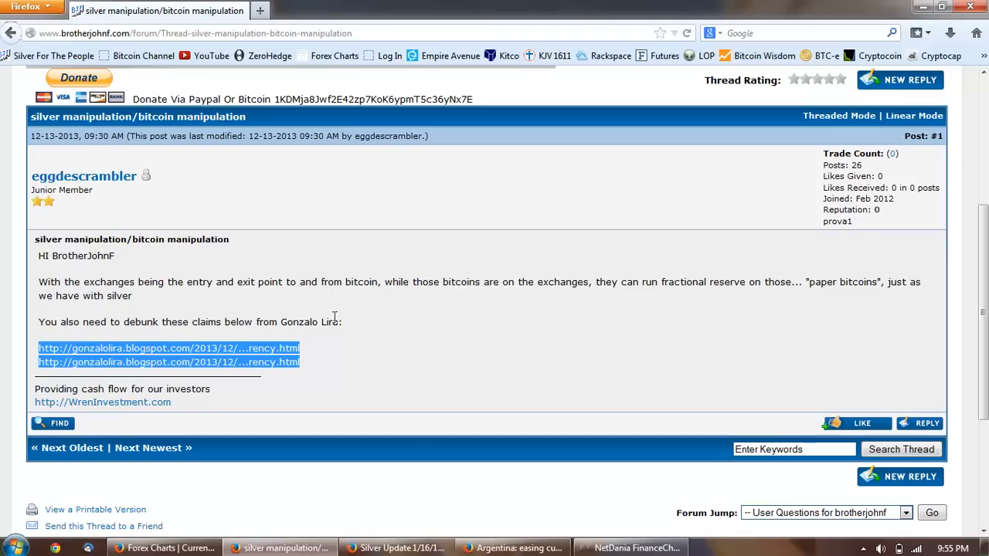
mouse_move(336, 405)
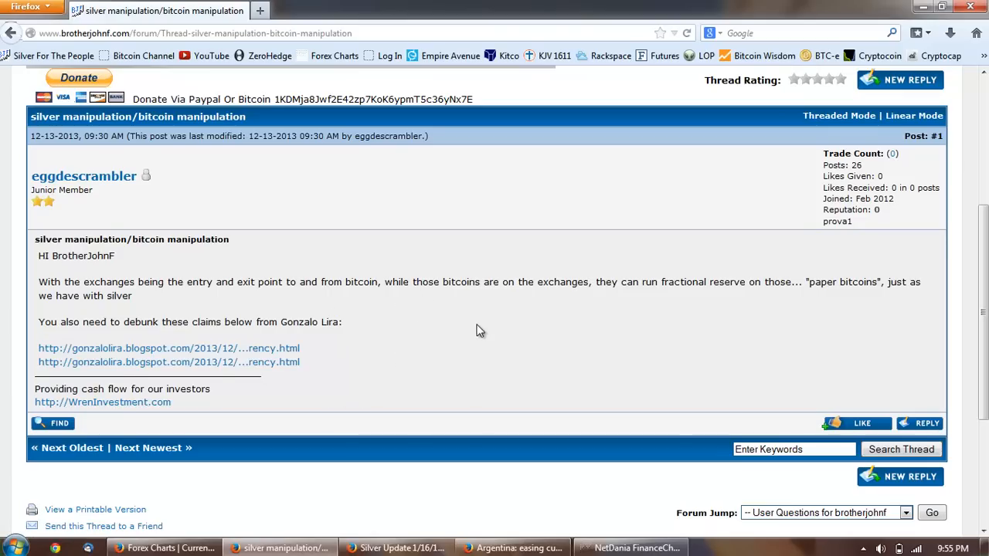
mouse_move(568, 286)
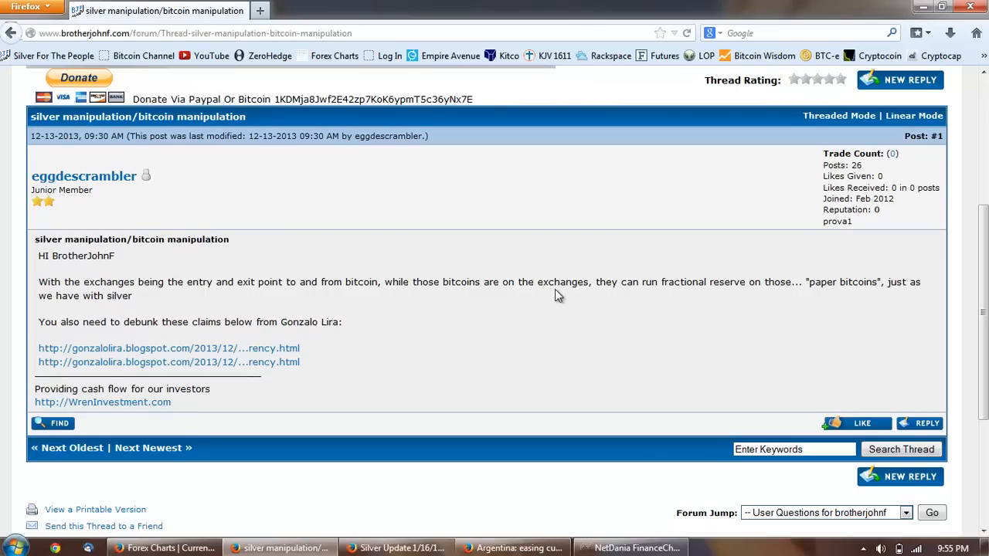
mouse_move(553, 297)
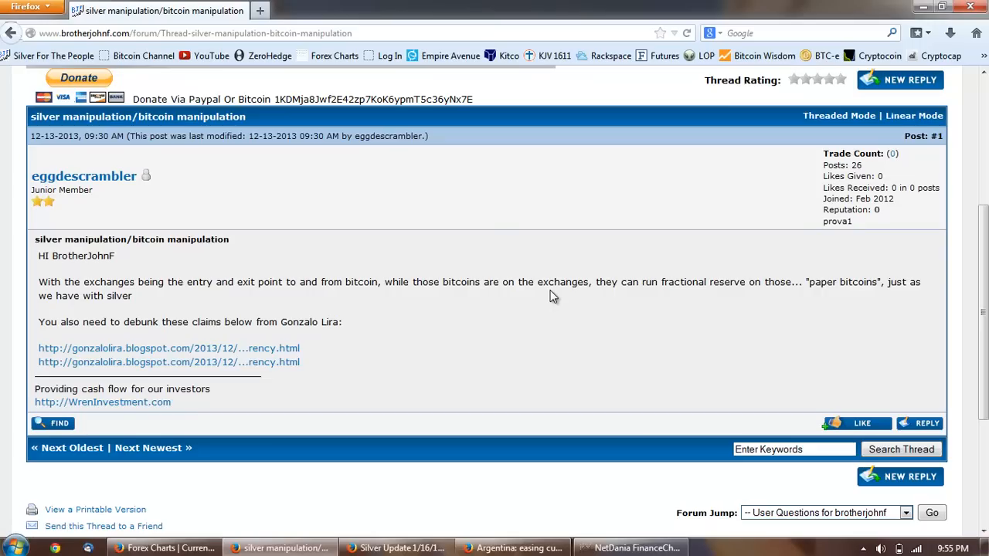
mouse_move(532, 303)
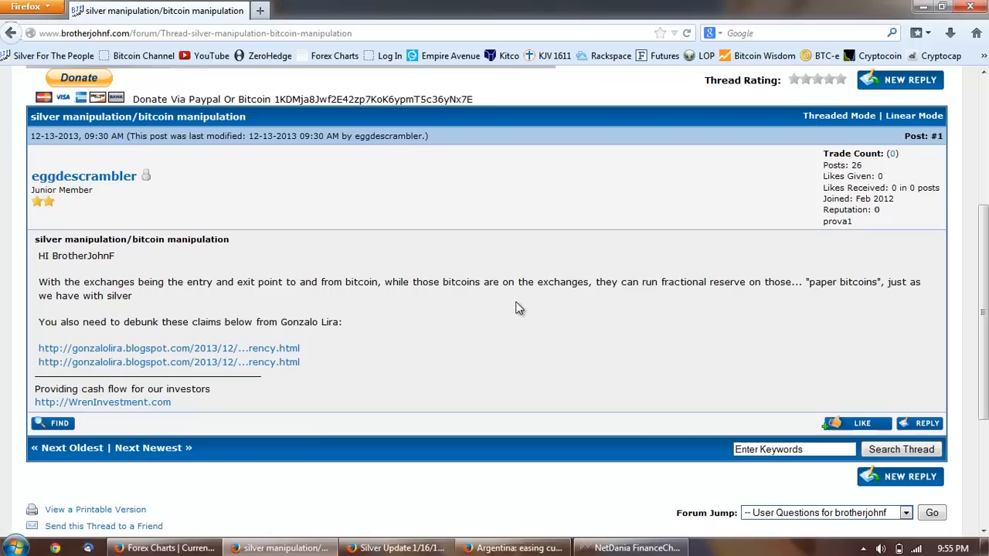
mouse_move(516, 302)
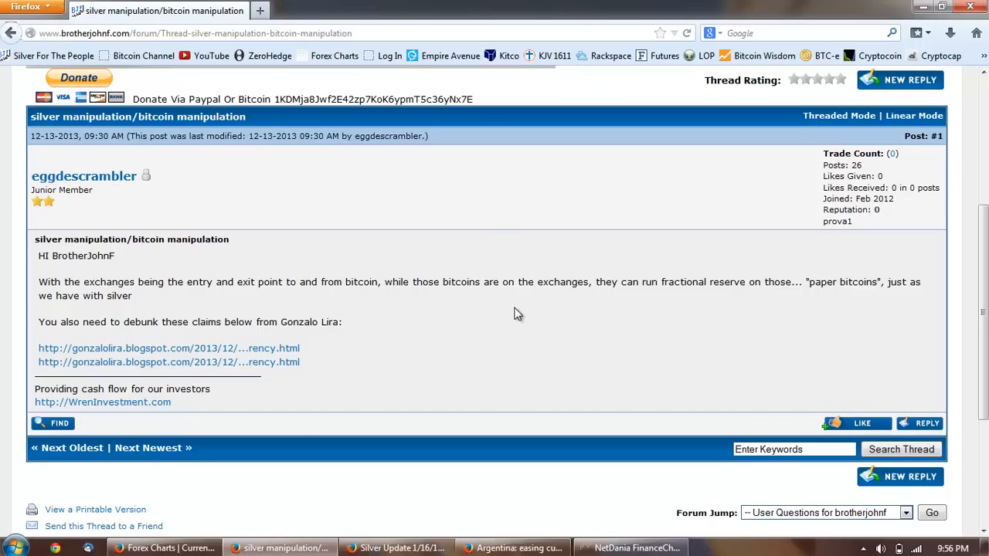
mouse_move(516, 315)
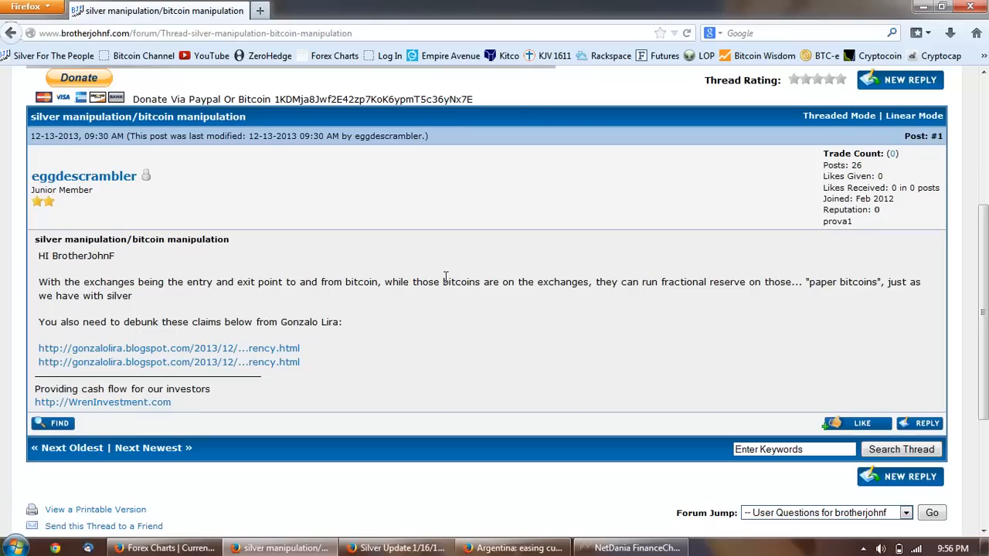
left_click_drag(39, 281, 442, 282)
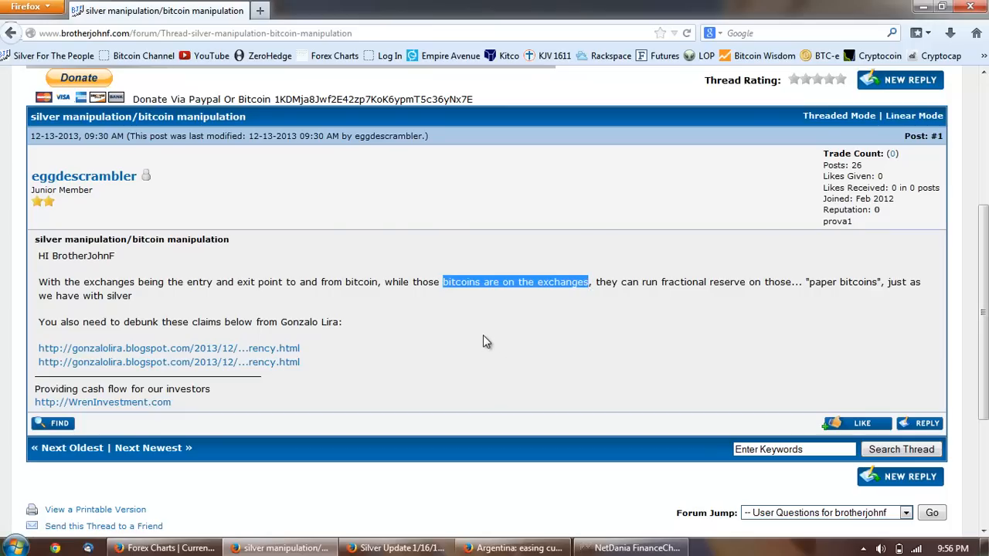
mouse_move(481, 340)
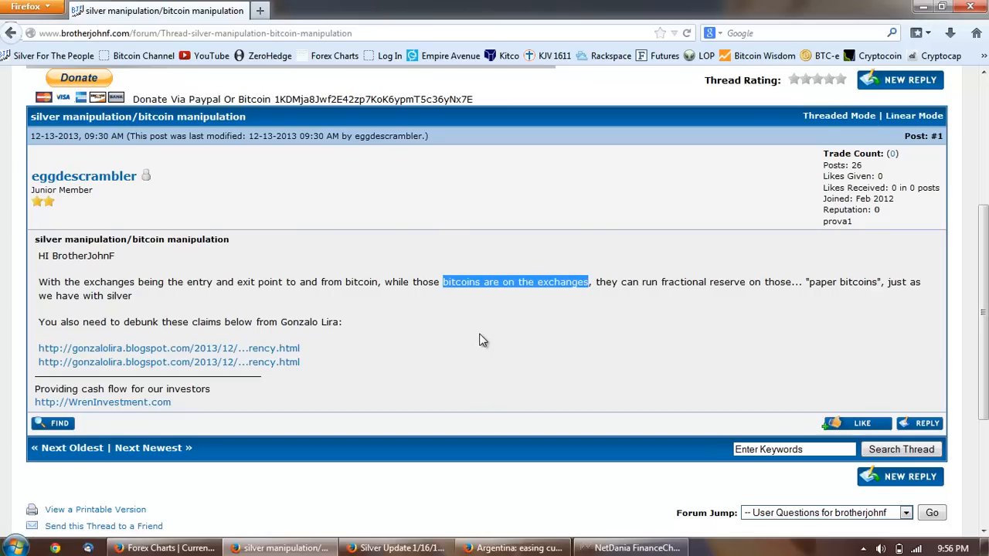
mouse_move(553, 334)
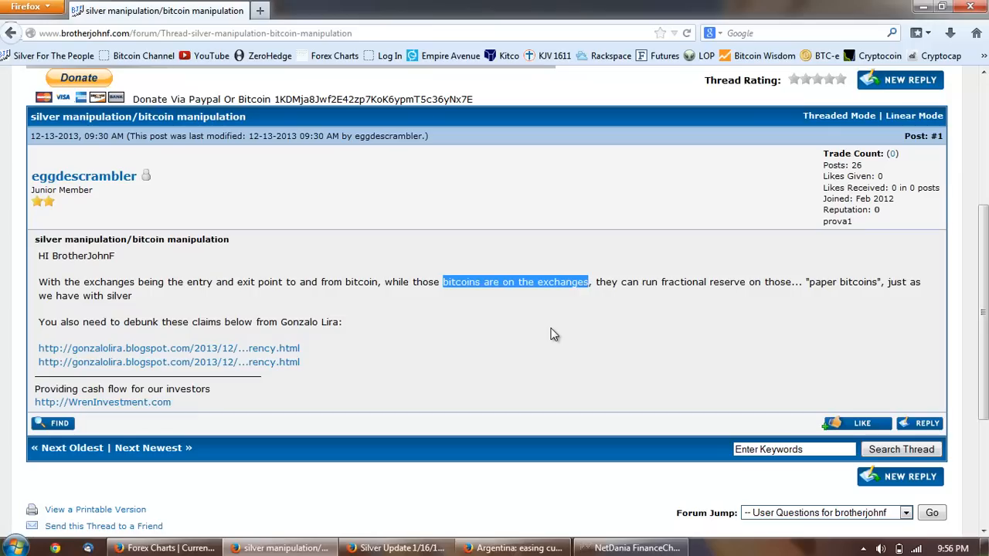
mouse_move(551, 334)
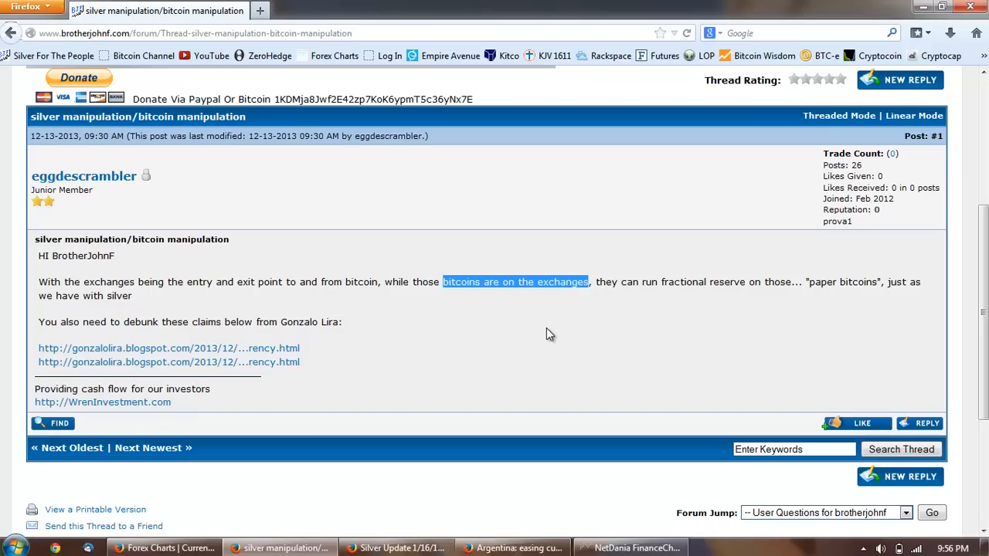
mouse_move(508, 316)
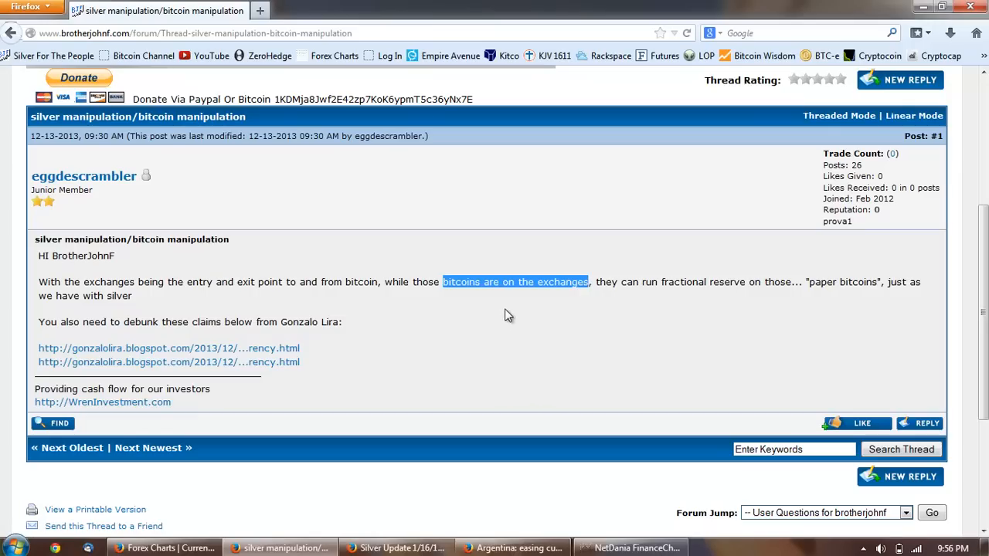
mouse_move(501, 317)
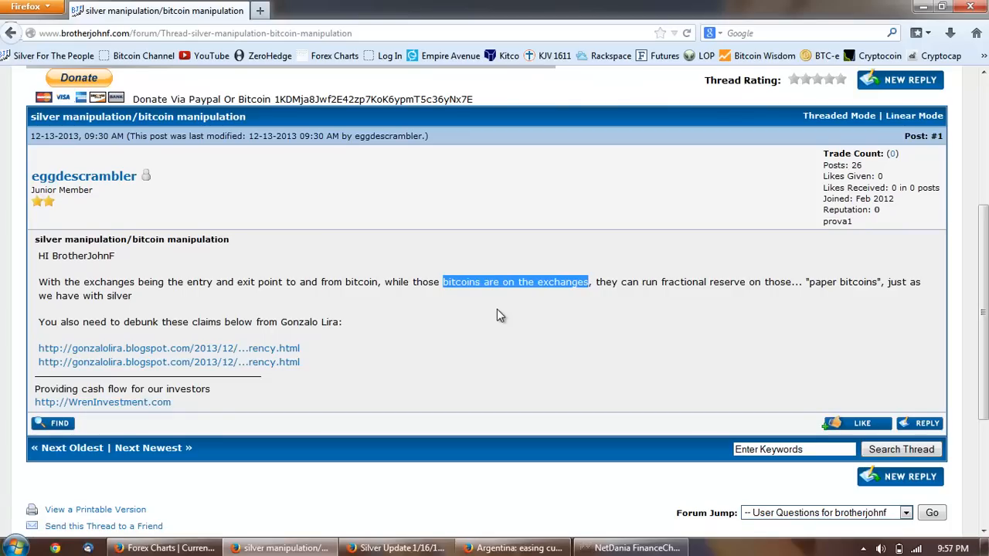
mouse_move(525, 301)
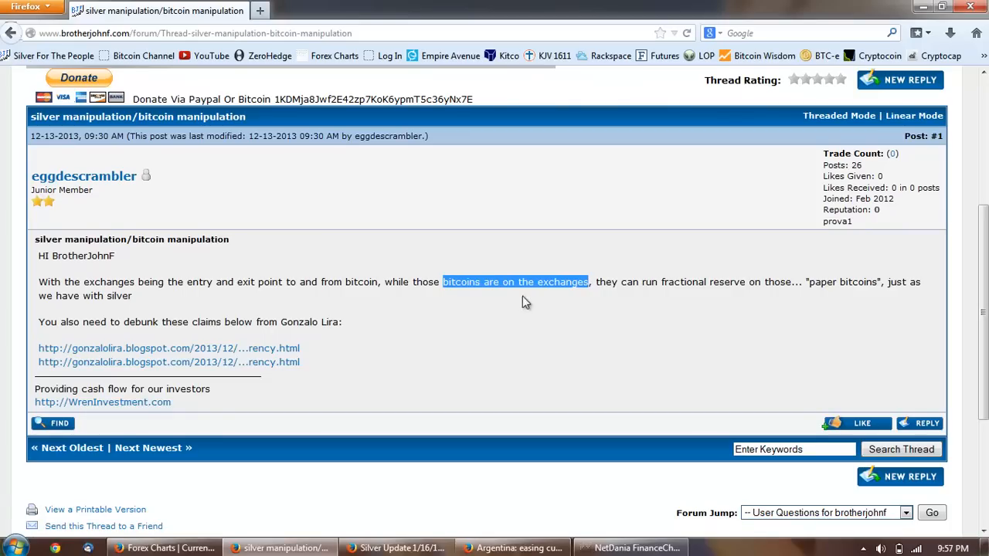
mouse_move(497, 320)
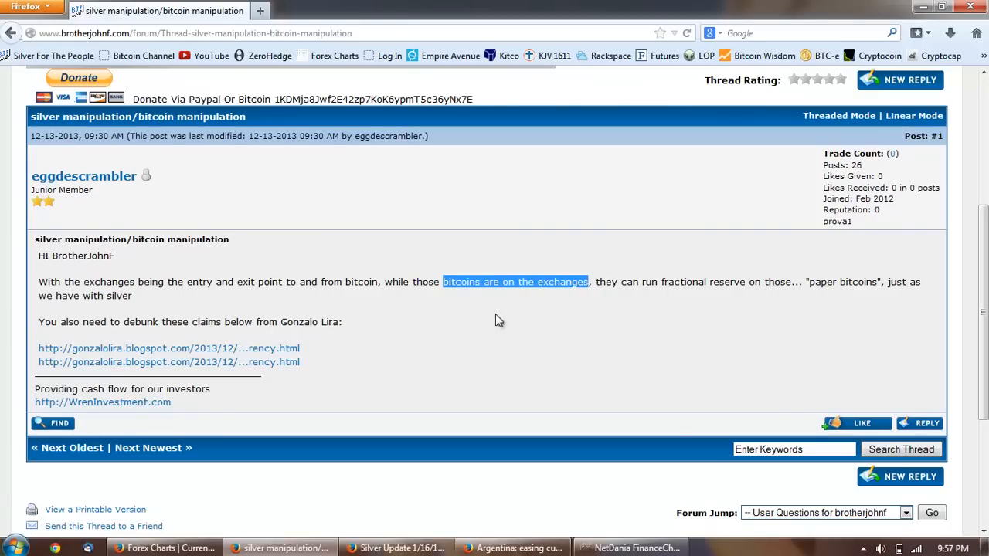
mouse_move(485, 318)
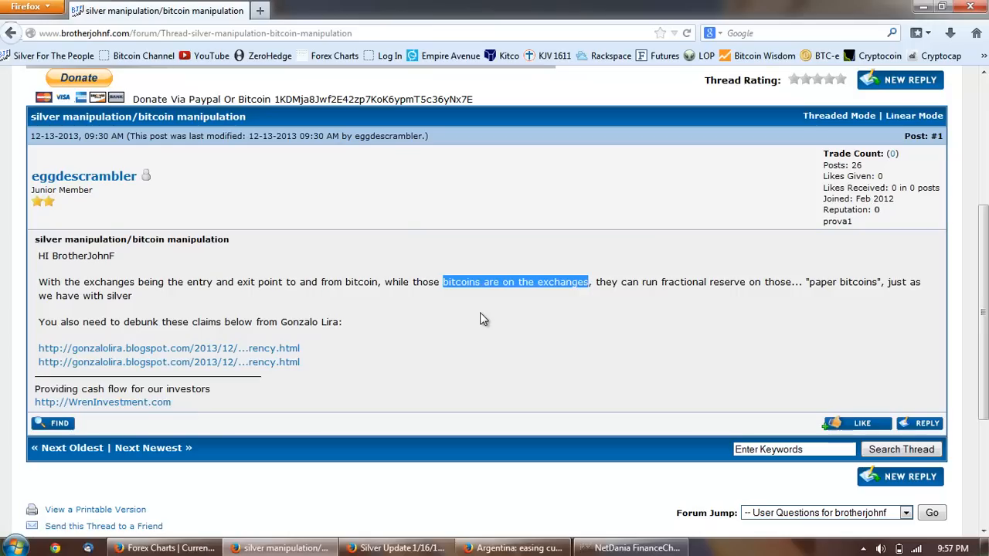
mouse_move(557, 255)
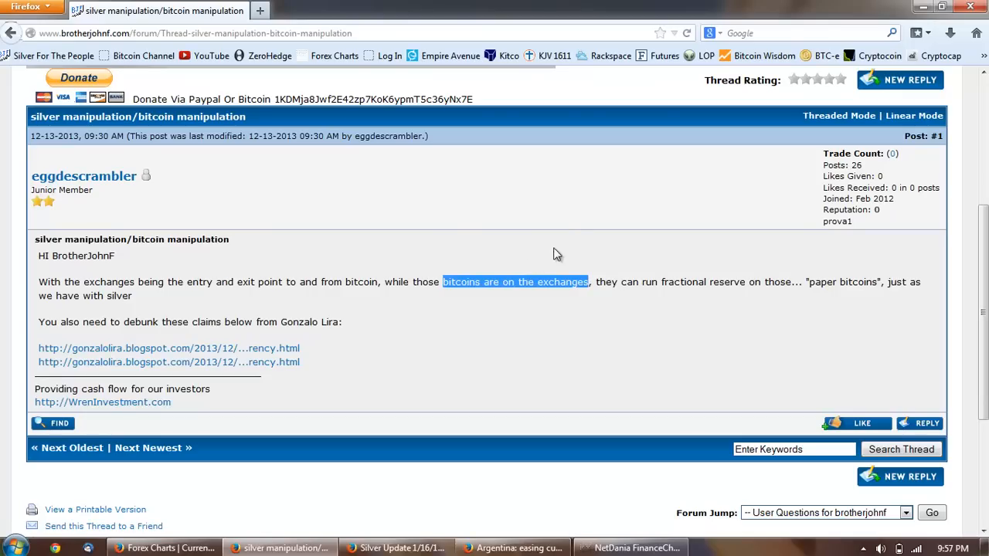
mouse_move(514, 310)
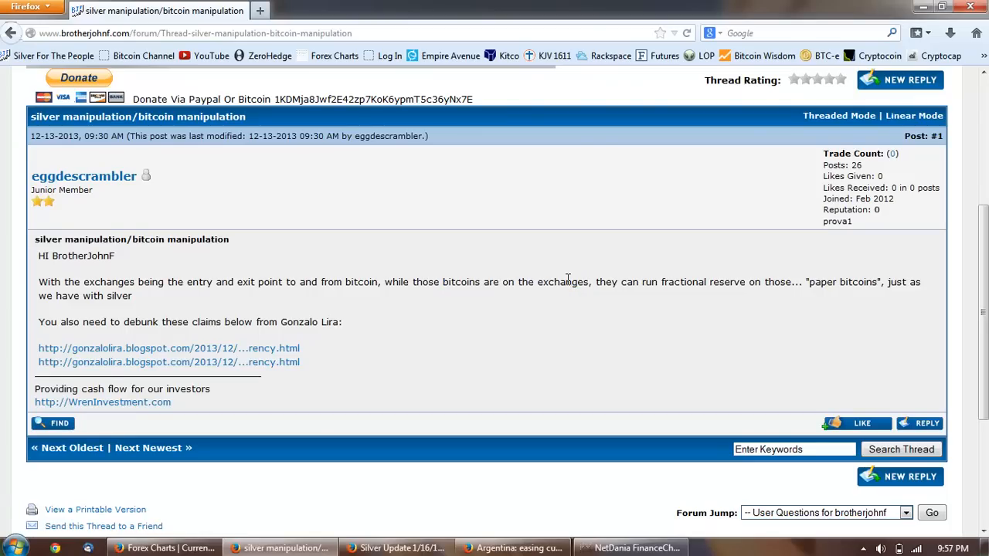
double_click(563, 281)
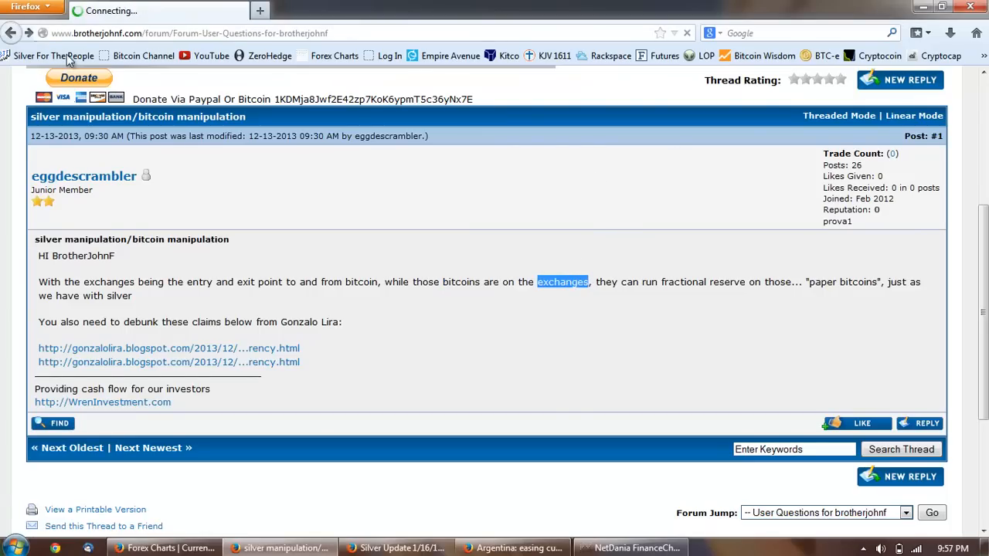
- Return to the User Questions list and open the FED gold reserves thread
left_click(11, 33)
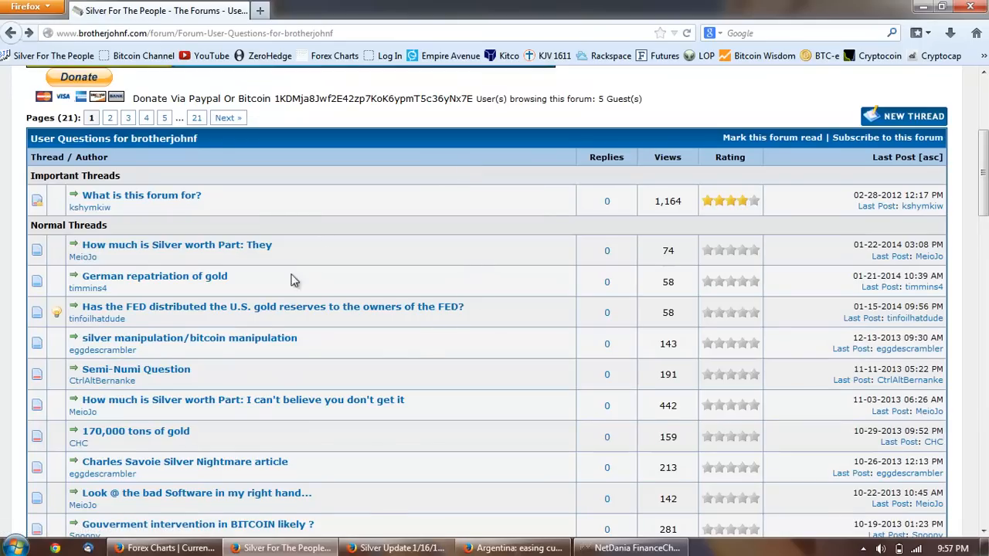
mouse_move(255, 312)
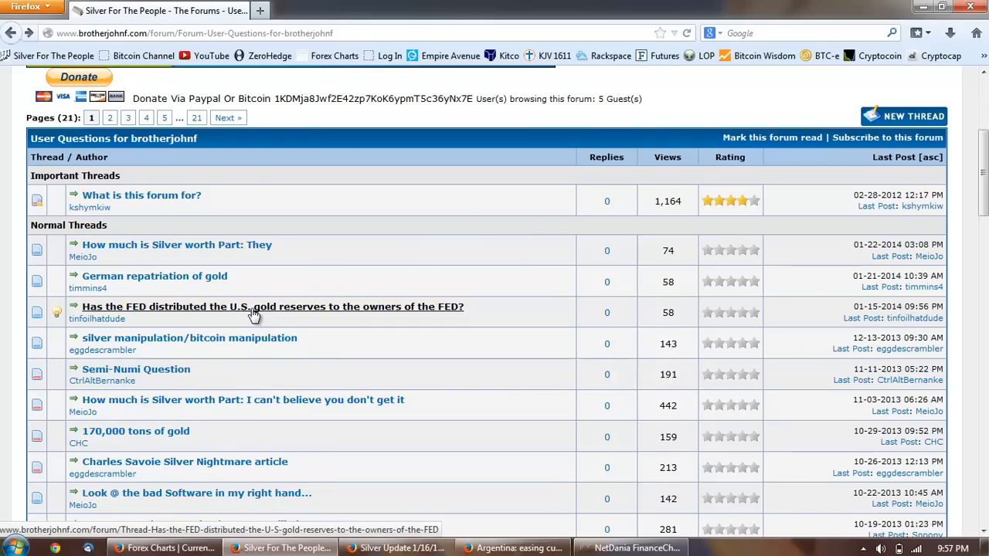
left_click(274, 306)
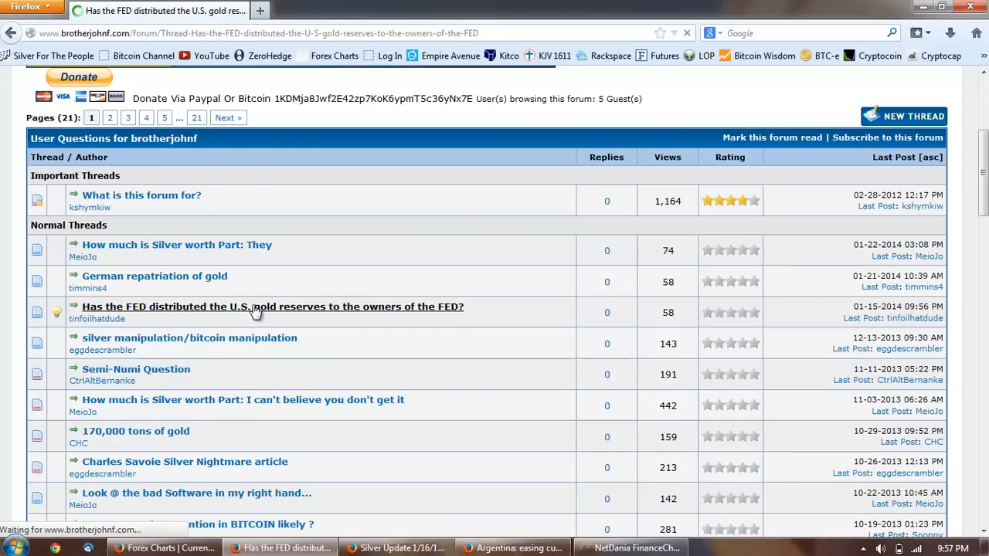
- Highlight the re-hypothecated United States' gold holdings 'over, and over, and over' phrase in the FED thread
left_click(272, 306)
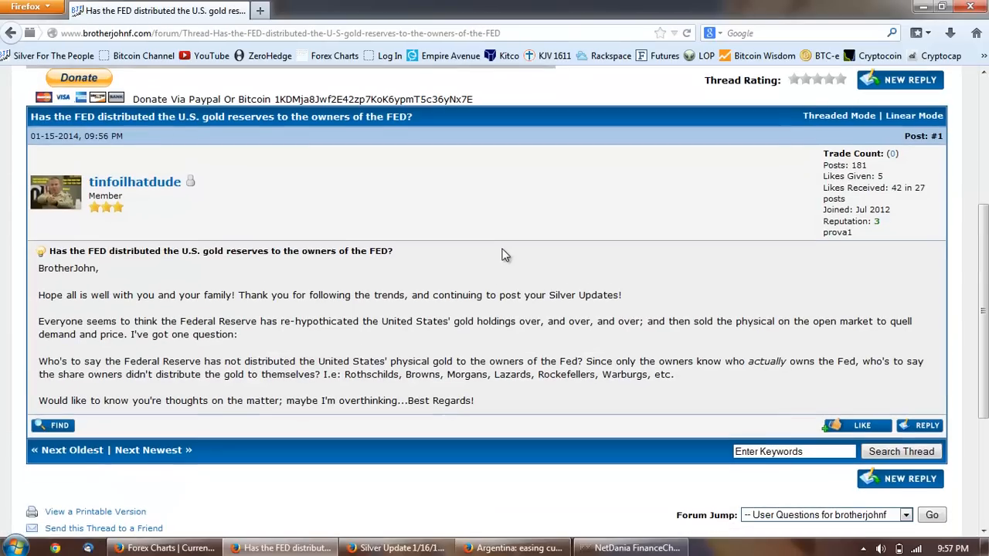
mouse_move(458, 256)
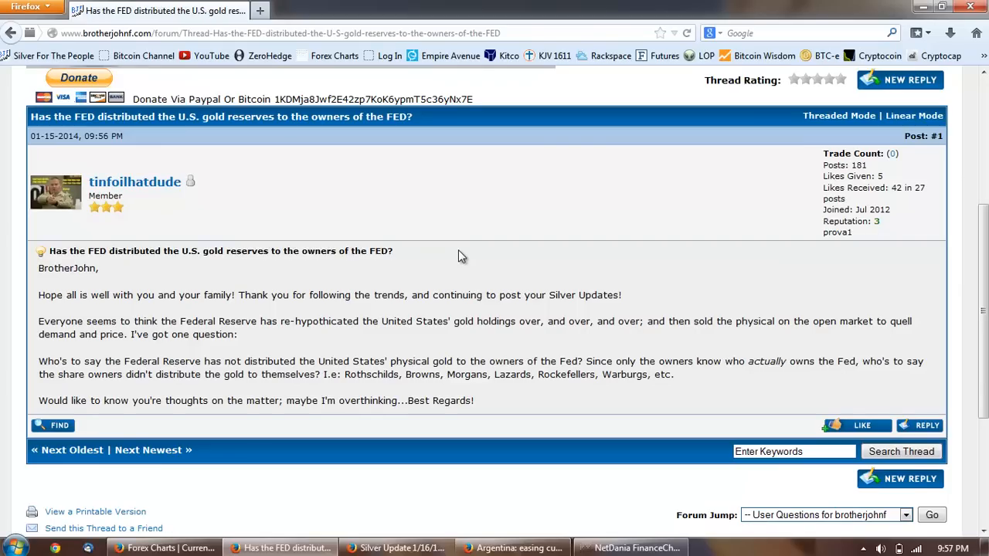
mouse_move(303, 340)
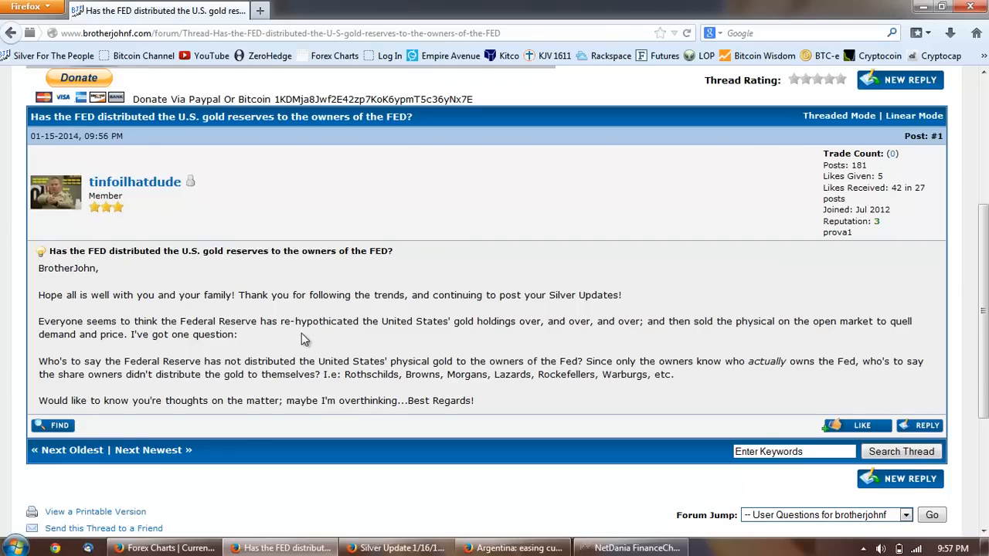
double_click(317, 321)
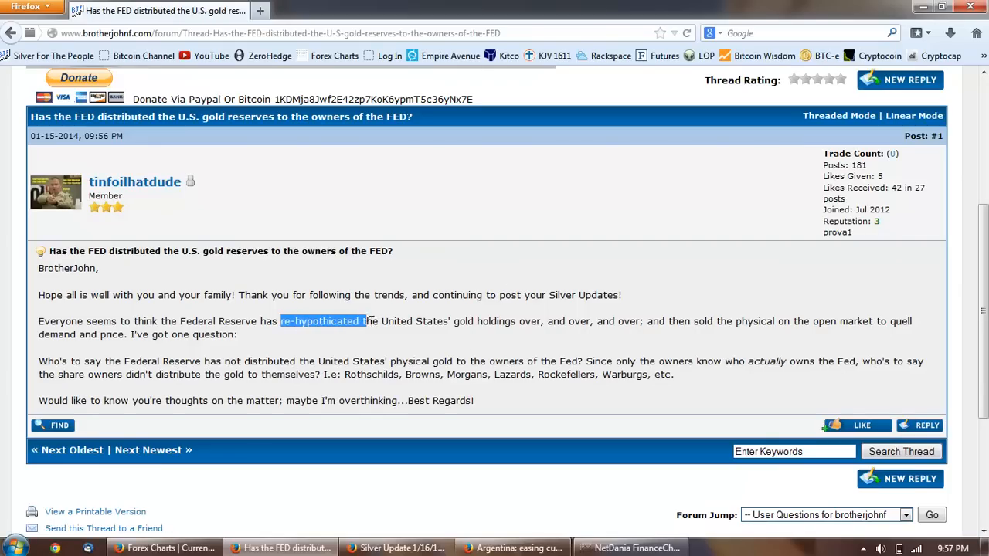
left_click_drag(367, 322, 538, 322)
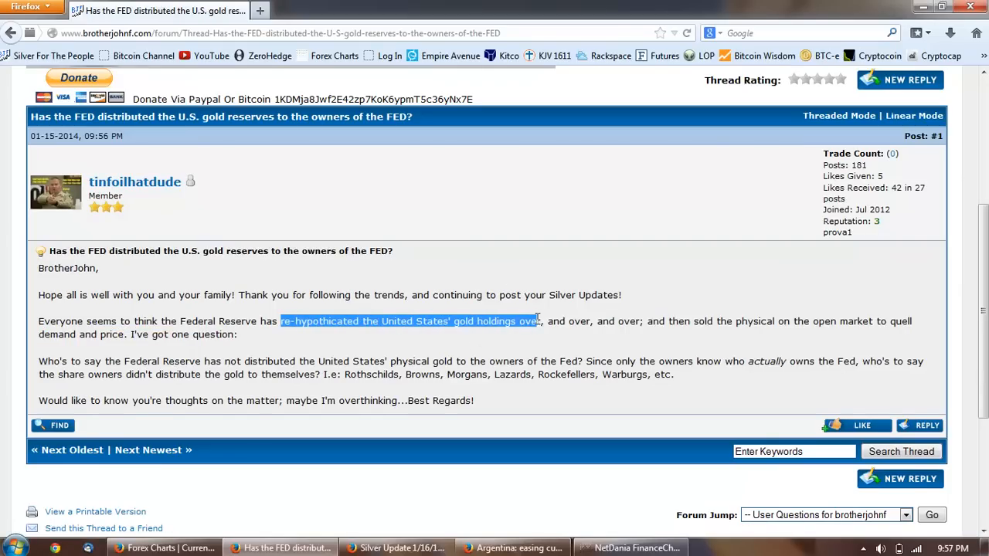
left_click_drag(533, 320, 641, 319)
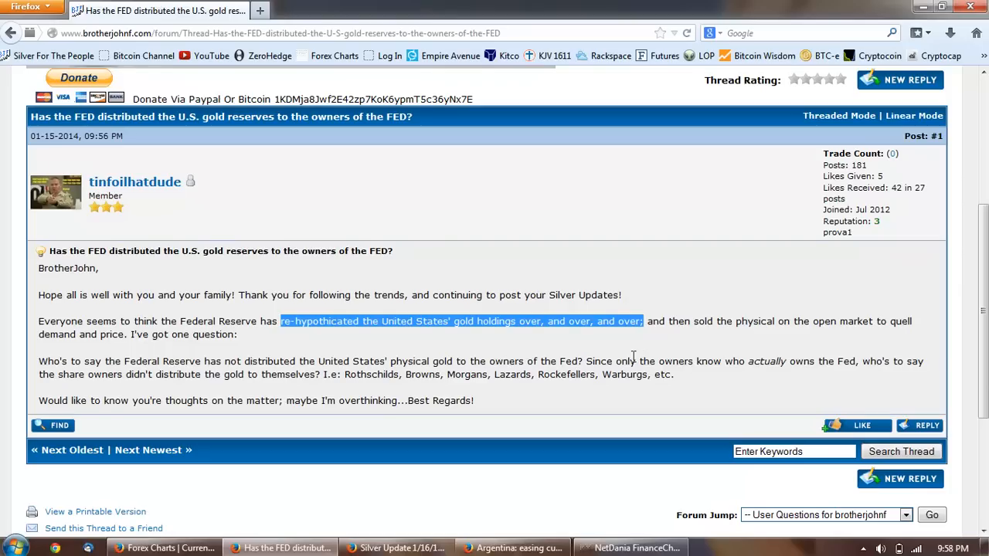
mouse_move(301, 399)
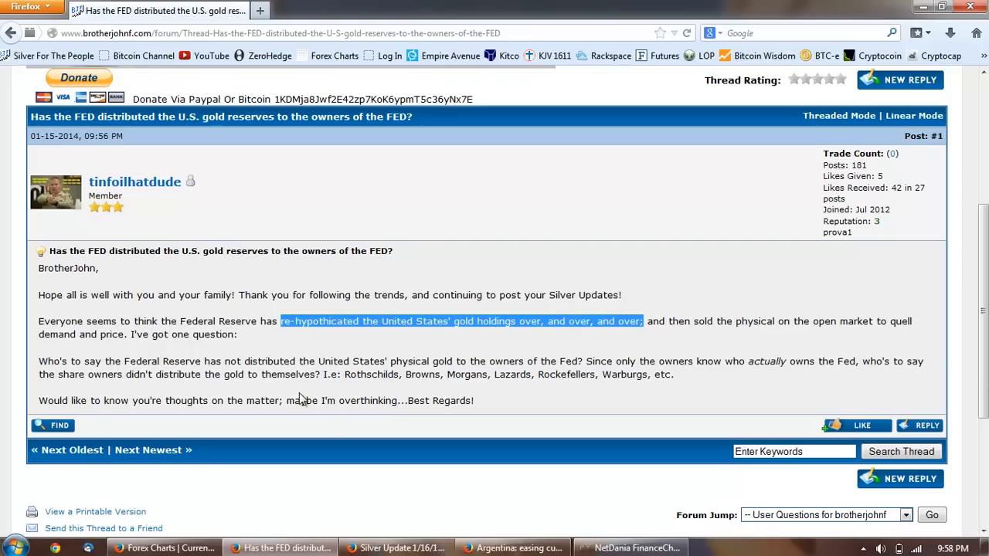
mouse_move(448, 371)
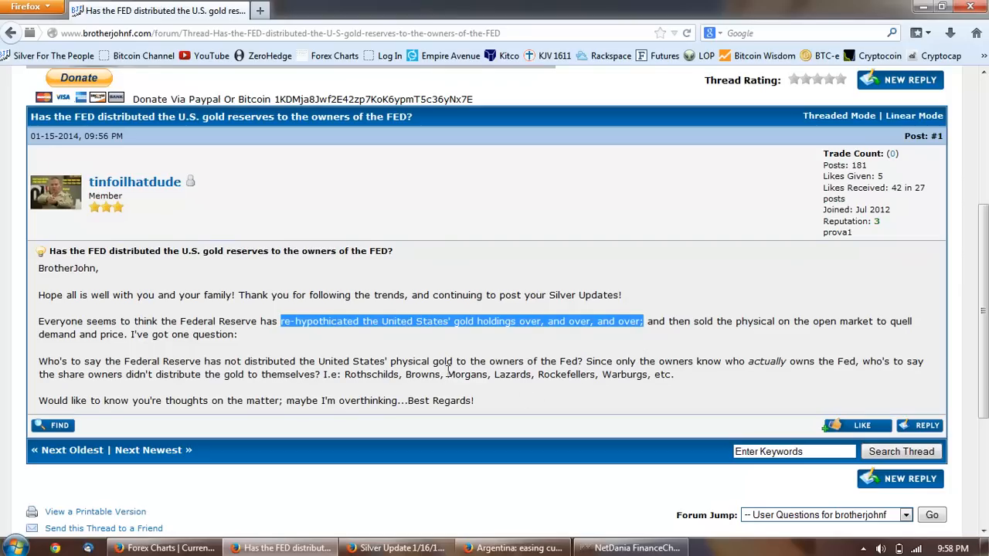
mouse_move(584, 390)
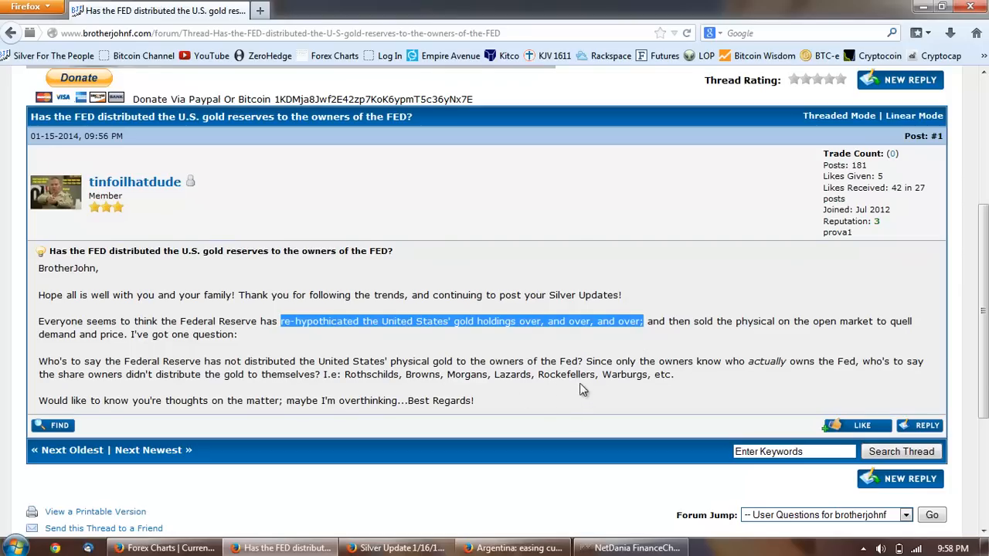
mouse_move(630, 379)
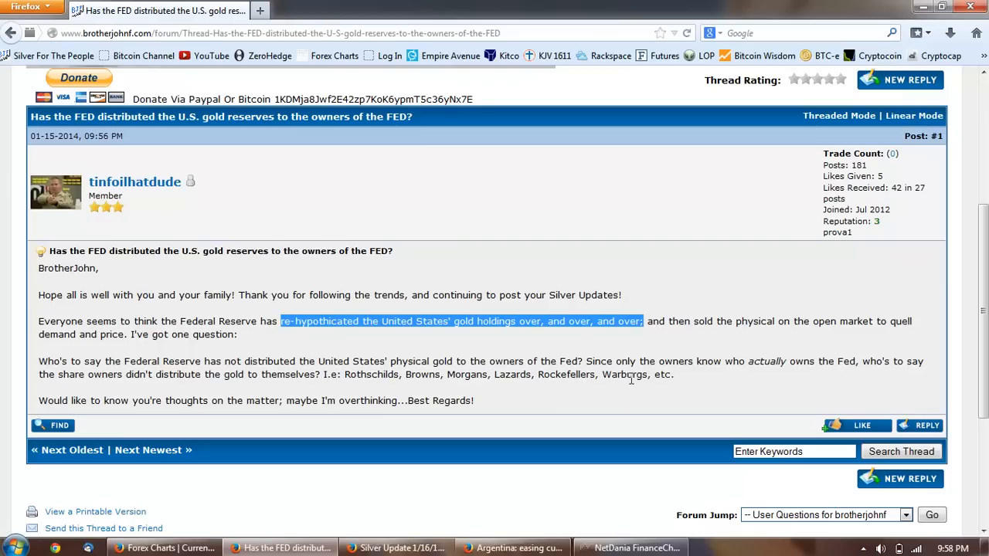
mouse_move(693, 402)
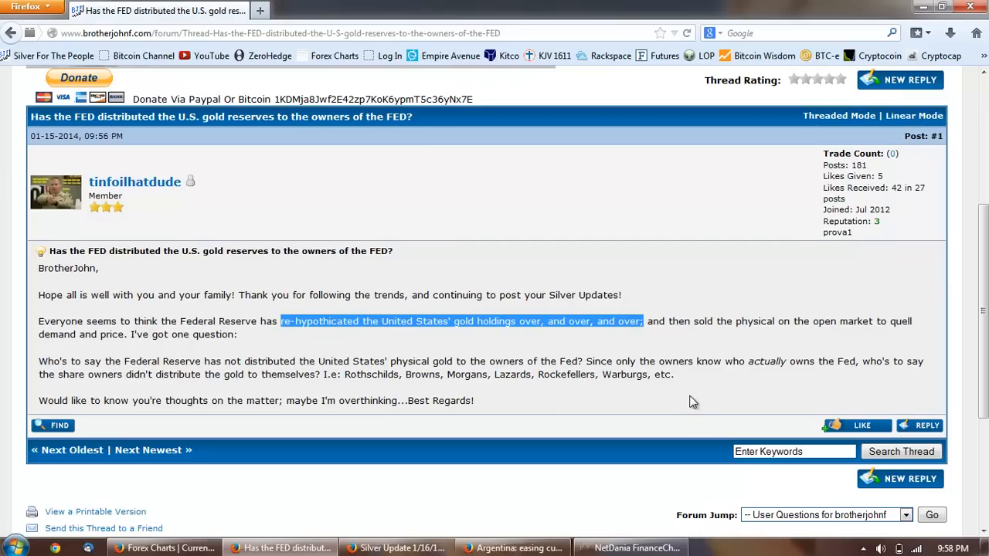
mouse_move(681, 408)
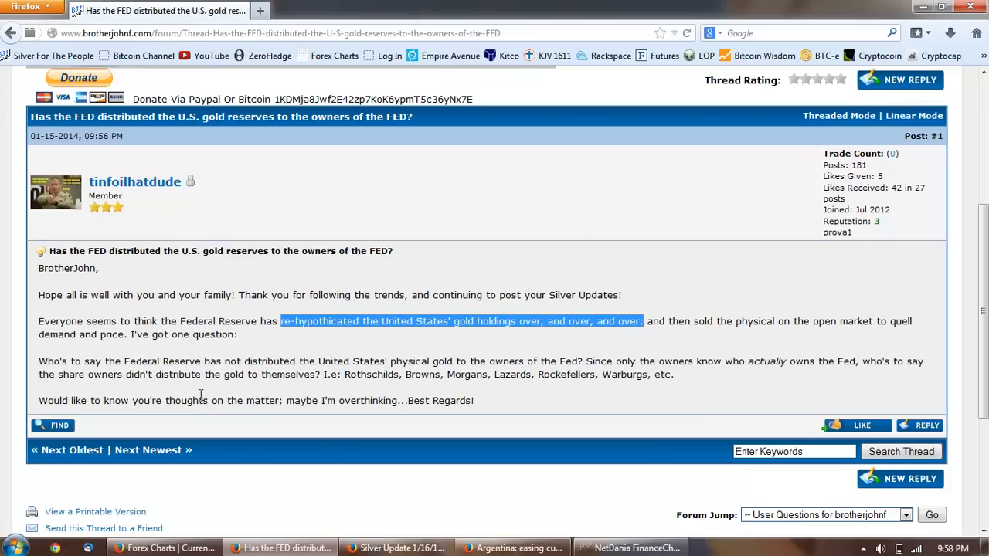
mouse_move(344, 379)
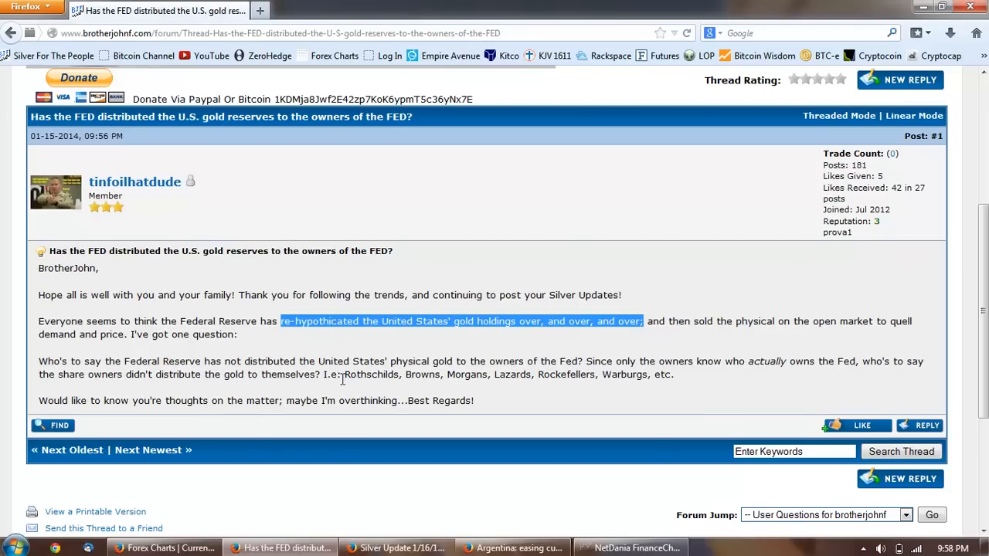
mouse_move(442, 392)
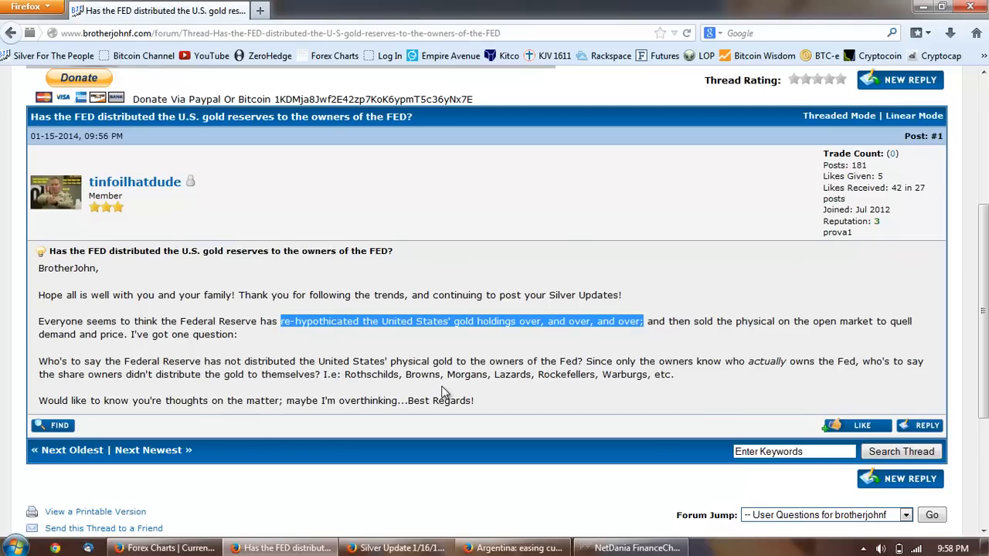
mouse_move(602, 388)
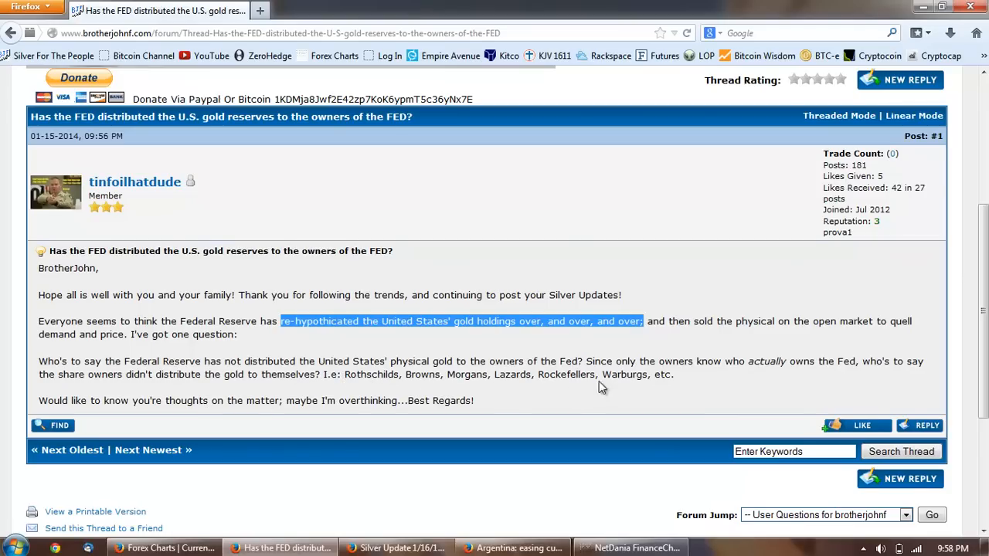
mouse_move(345, 421)
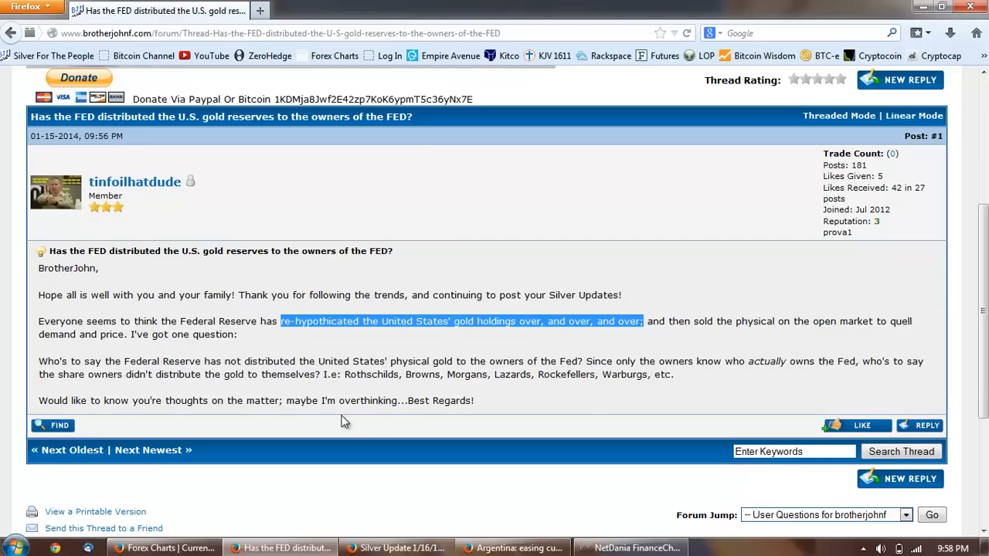
mouse_move(162, 421)
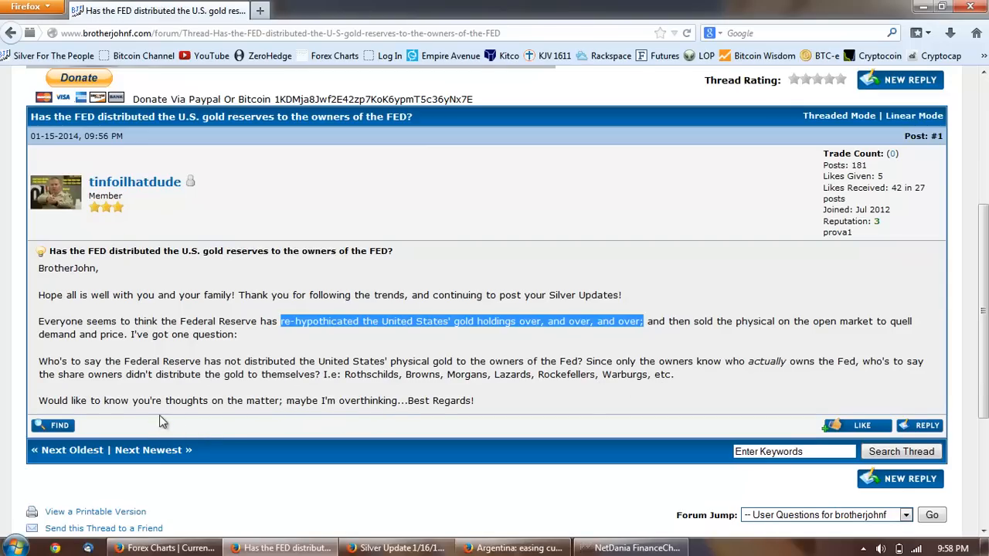
mouse_move(434, 399)
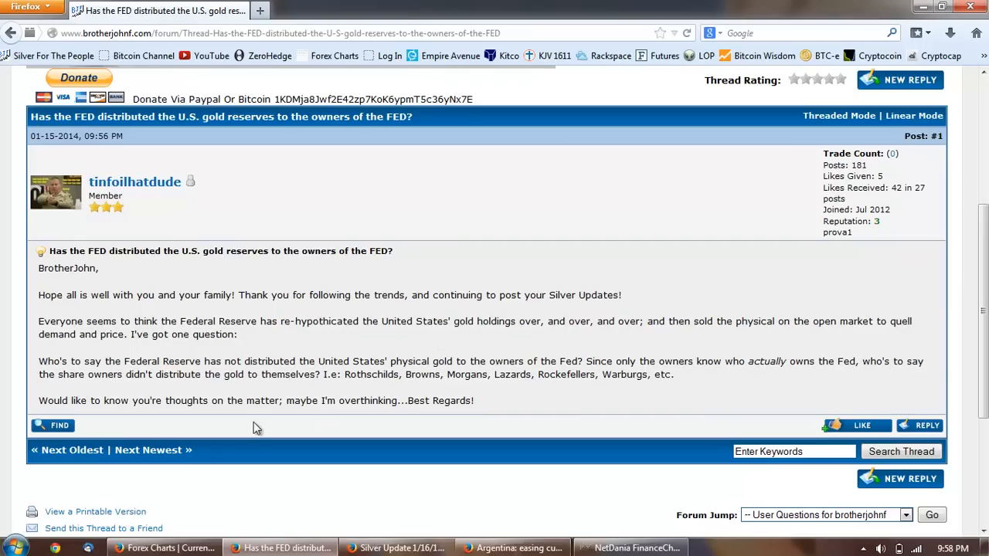
mouse_move(285, 325)
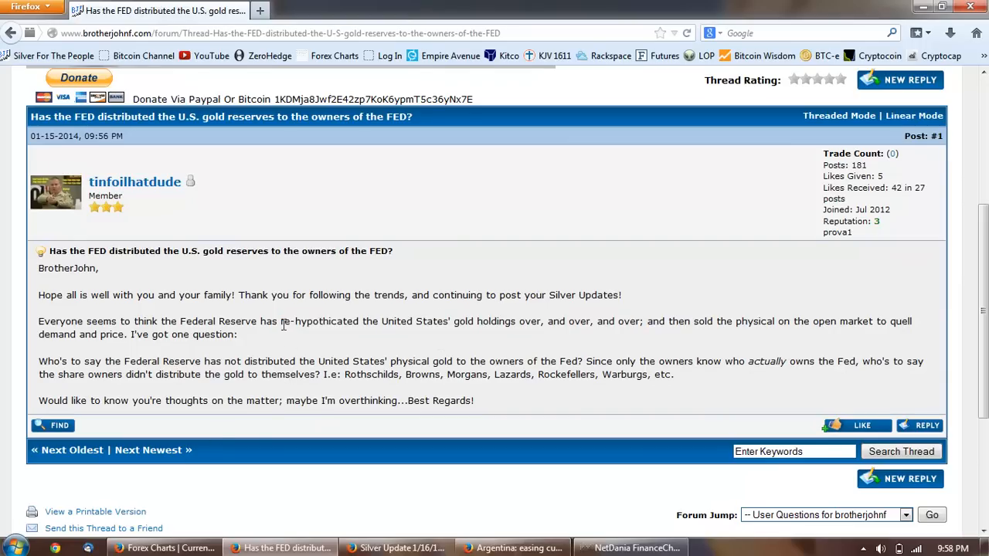
double_click(306, 322)
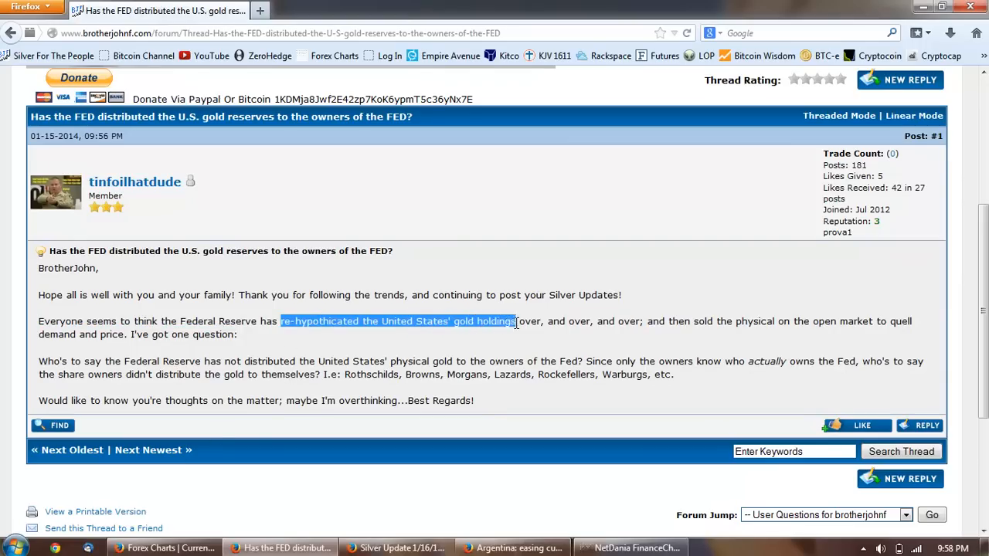
mouse_move(501, 275)
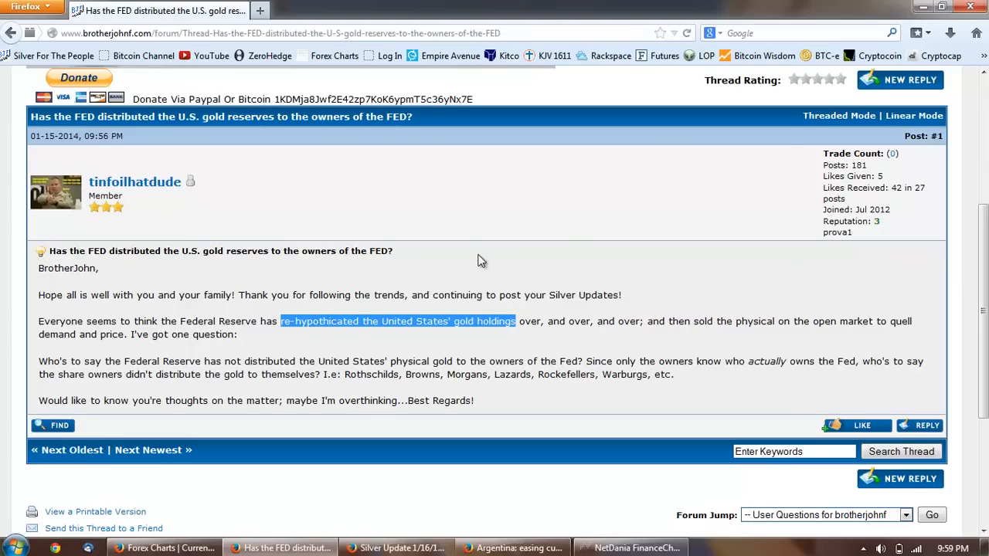
mouse_move(486, 269)
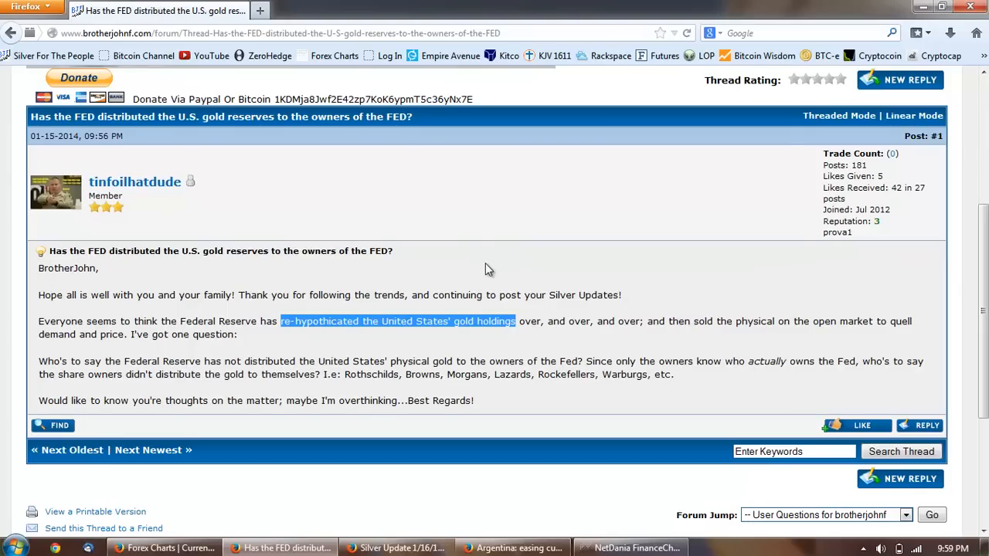
mouse_move(494, 186)
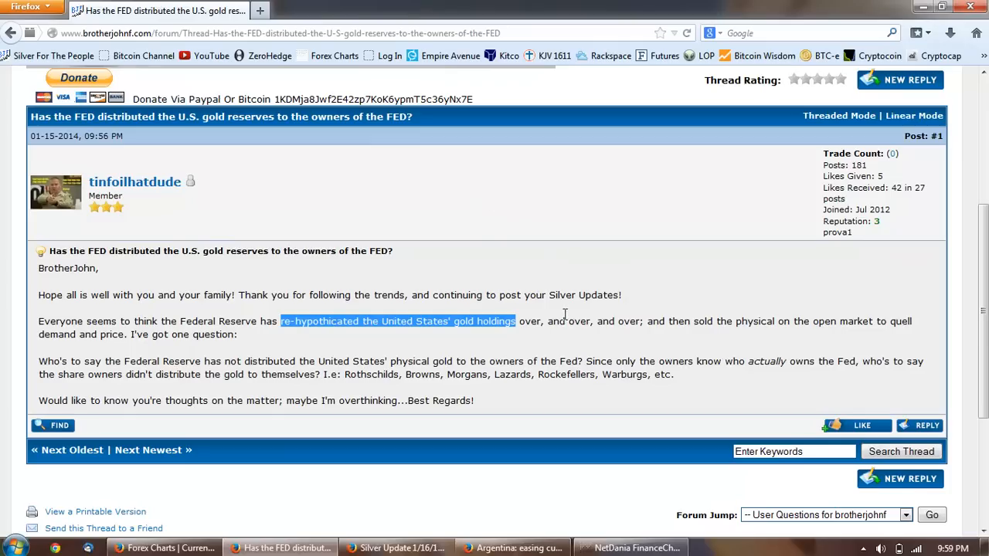
mouse_move(497, 340)
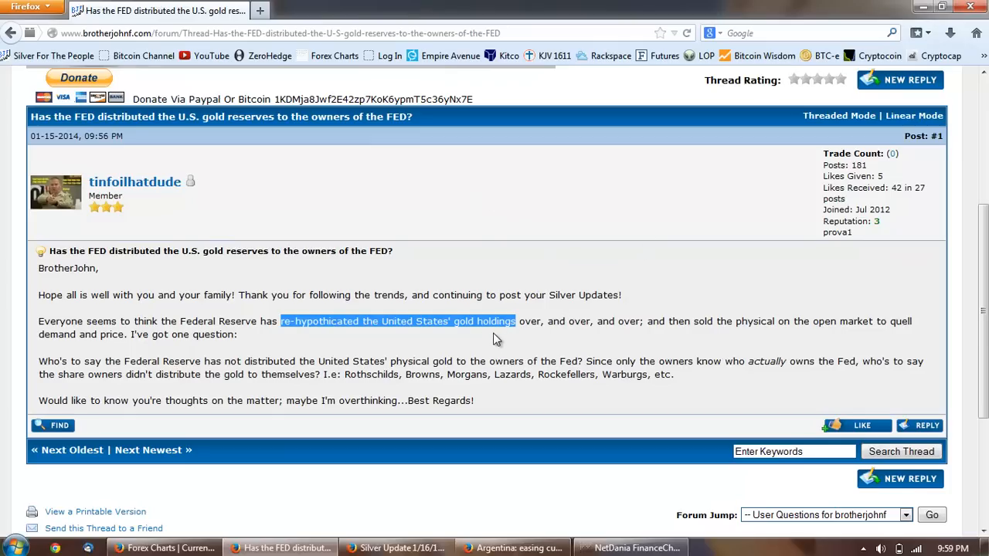
mouse_move(476, 338)
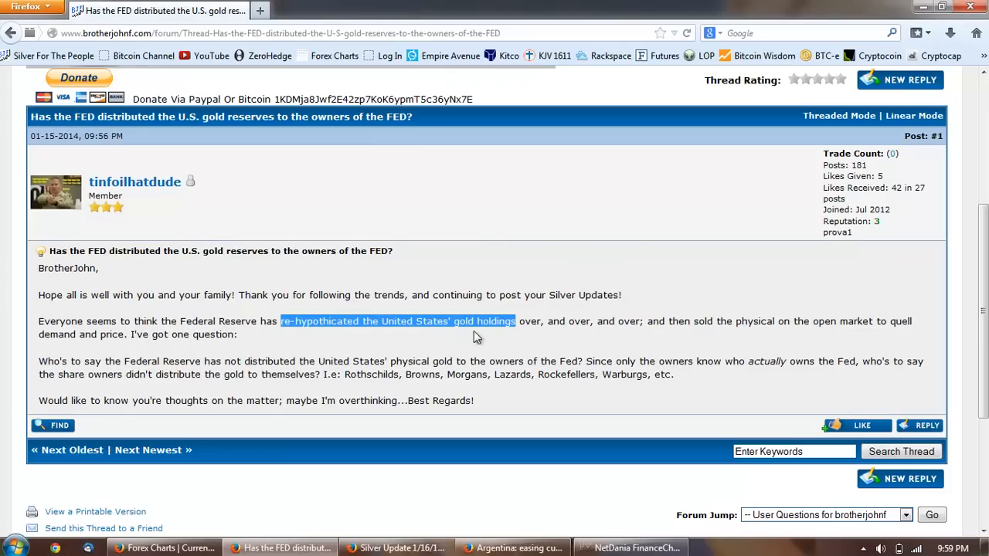
mouse_move(525, 334)
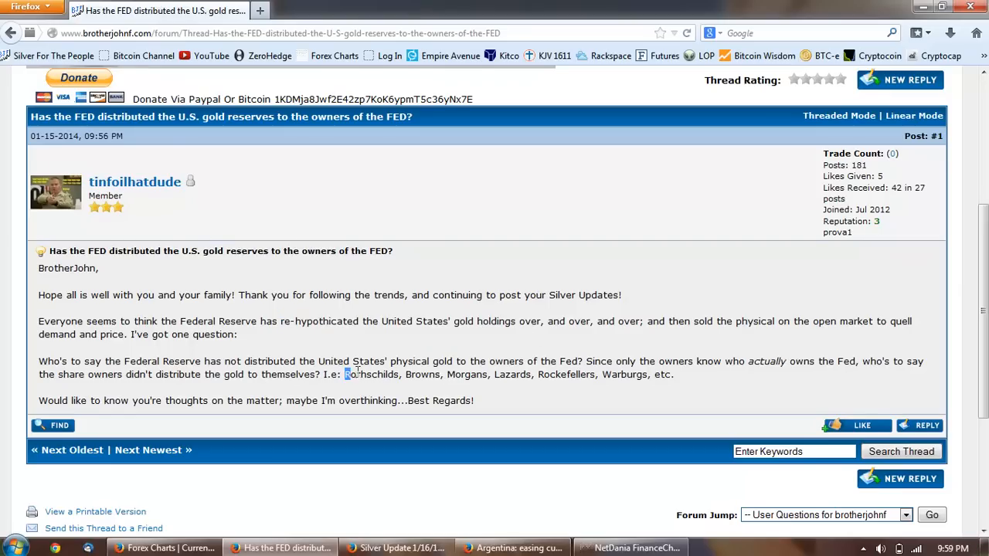
- Highlight the list of banking families said to own the Fed
left_click_drag(345, 375, 649, 376)
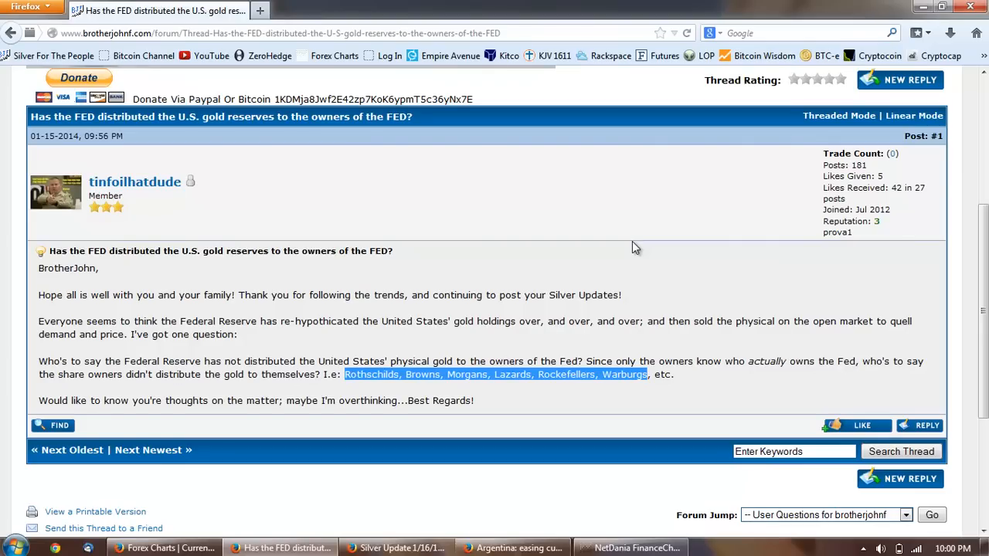
mouse_move(557, 131)
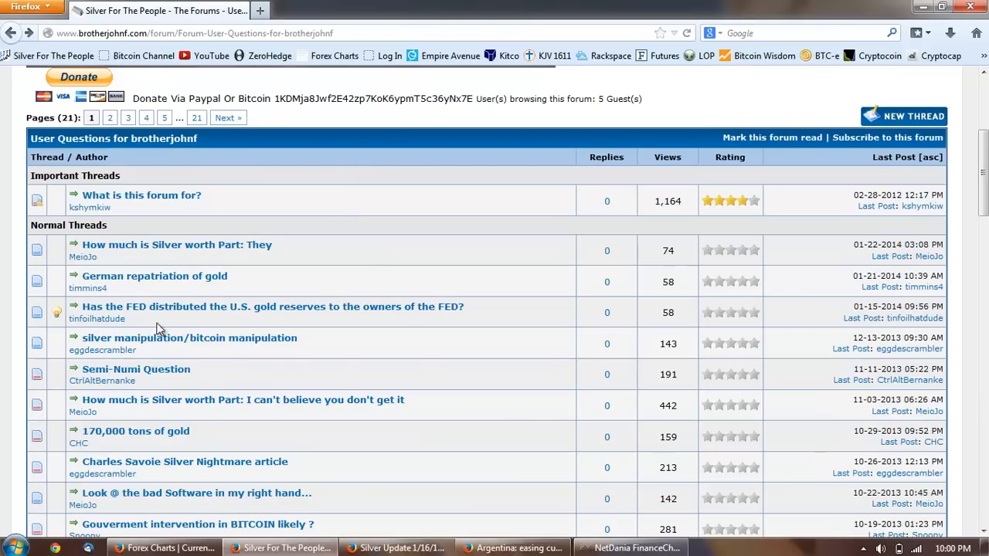
mouse_move(154, 275)
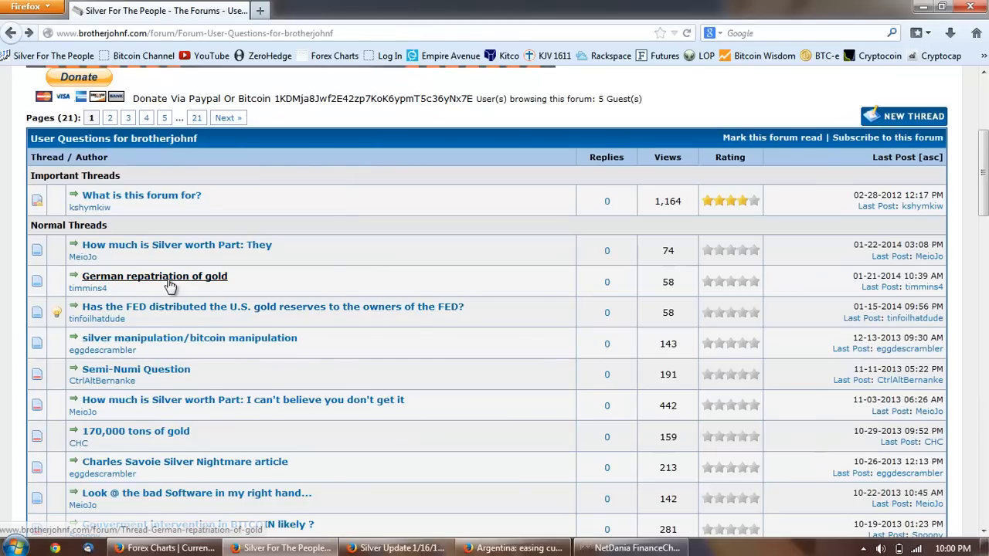
- In the 'German repatriation of gold' thread, emphasise China, the 2000+ figure and the 300 tons amount
left_click(154, 275)
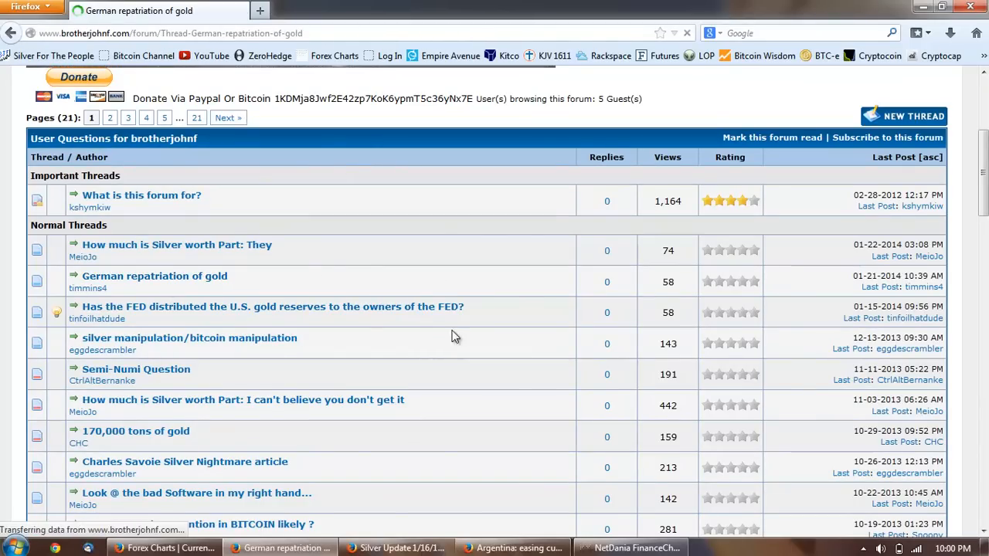
left_click(154, 275)
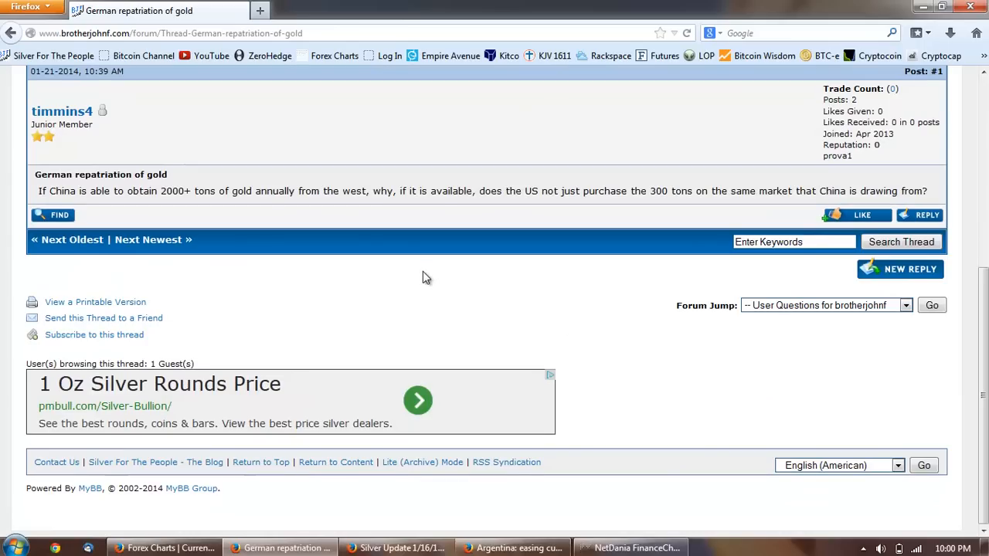
mouse_move(209, 220)
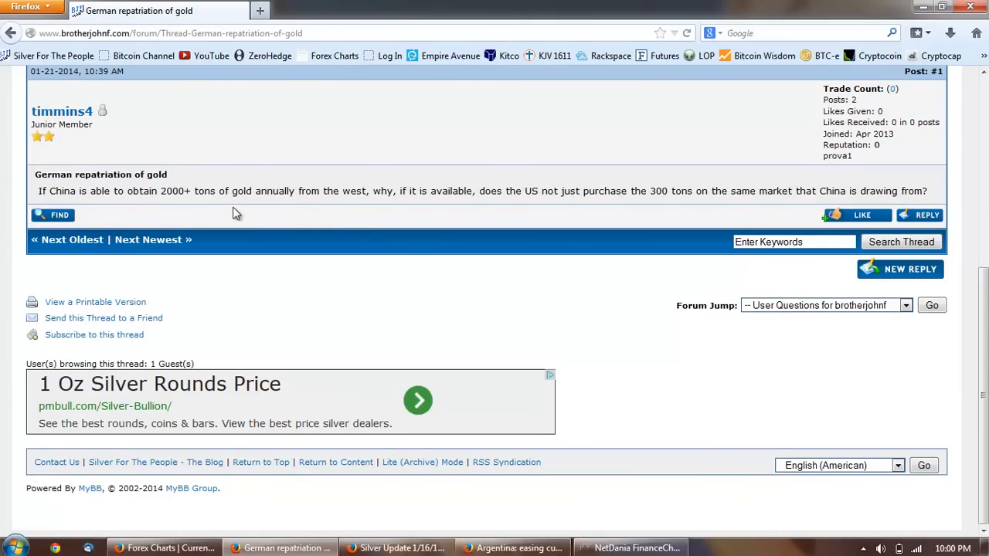
mouse_move(480, 225)
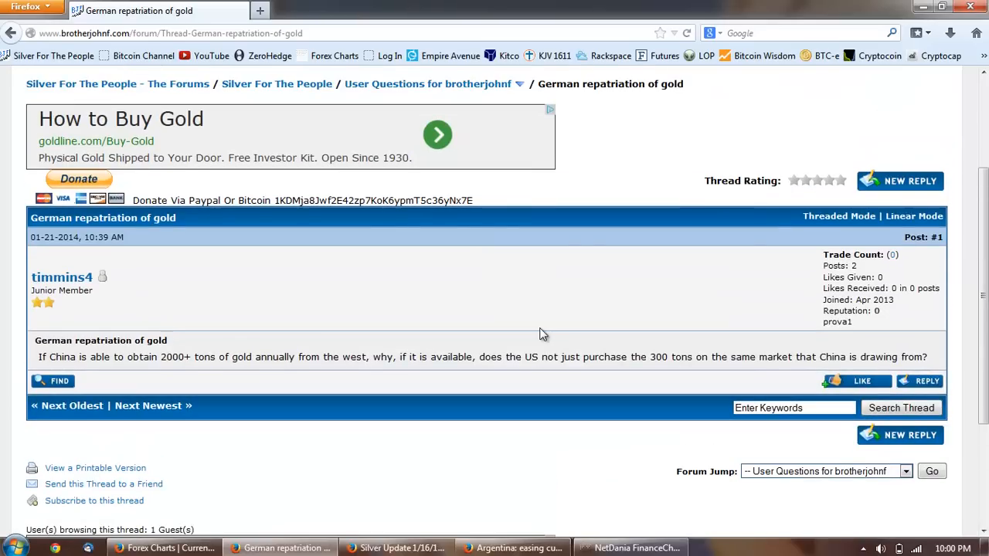
mouse_move(312, 320)
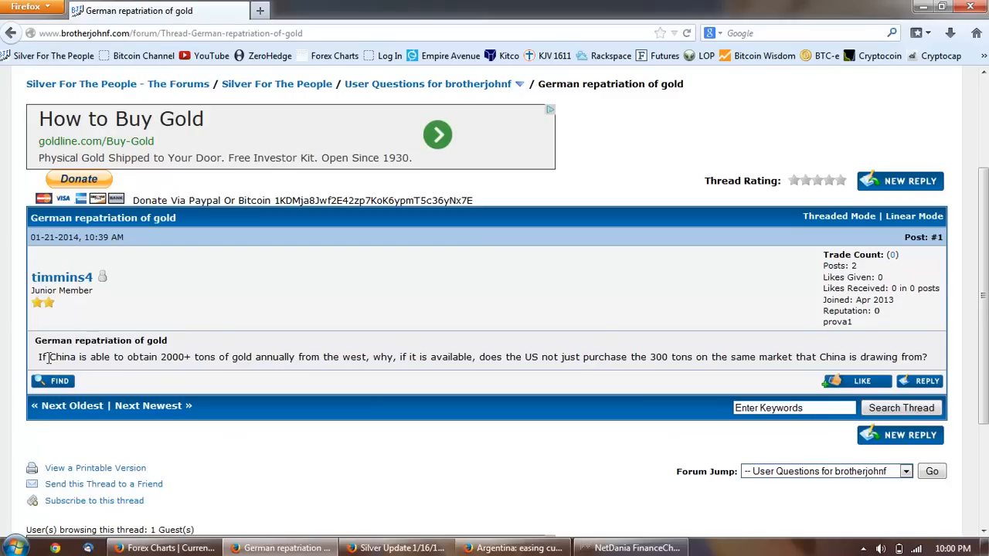
double_click(63, 357)
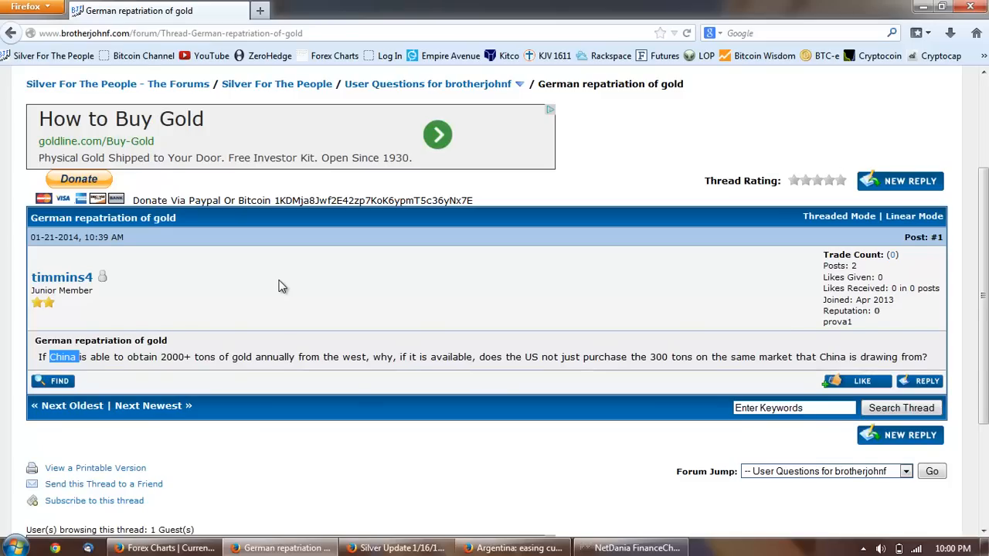
mouse_move(251, 315)
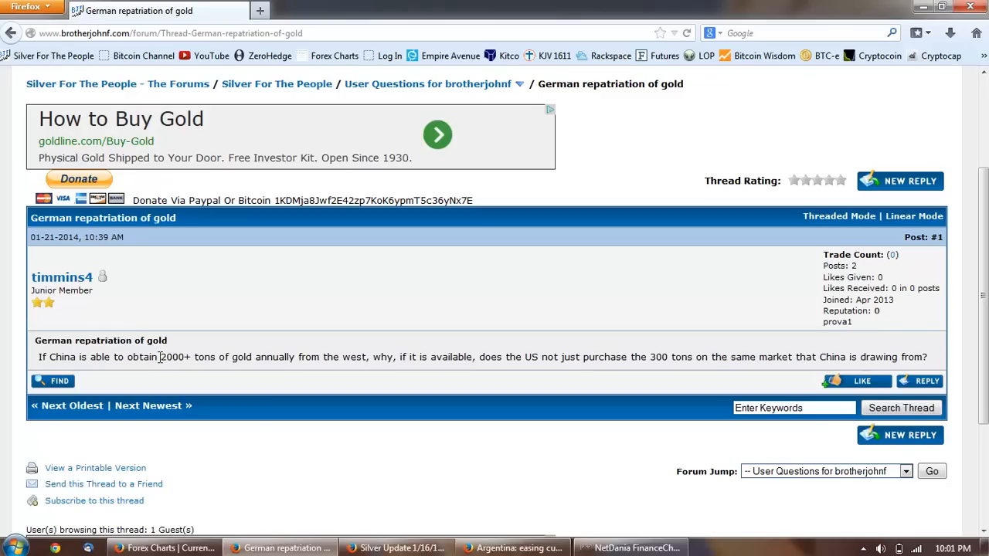
double_click(164, 357)
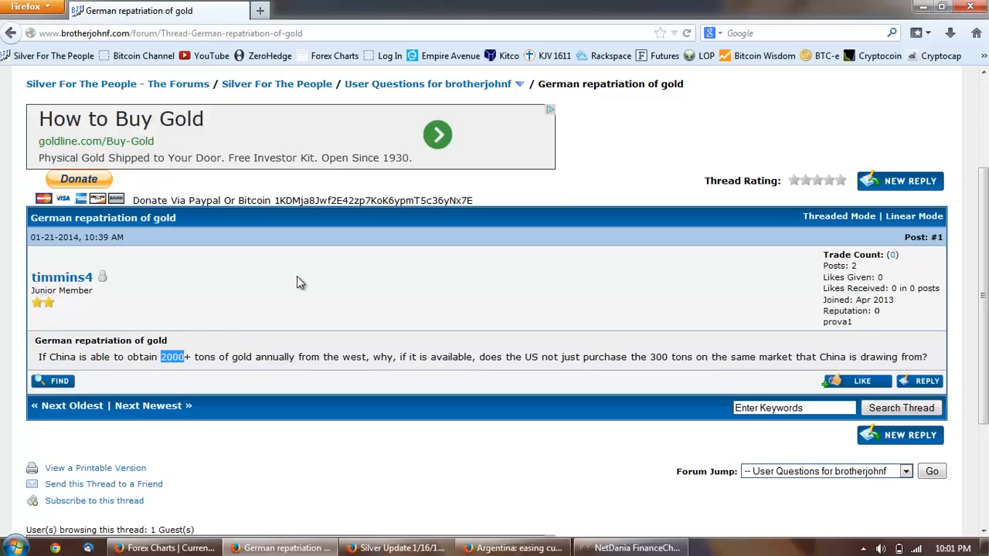
mouse_move(408, 275)
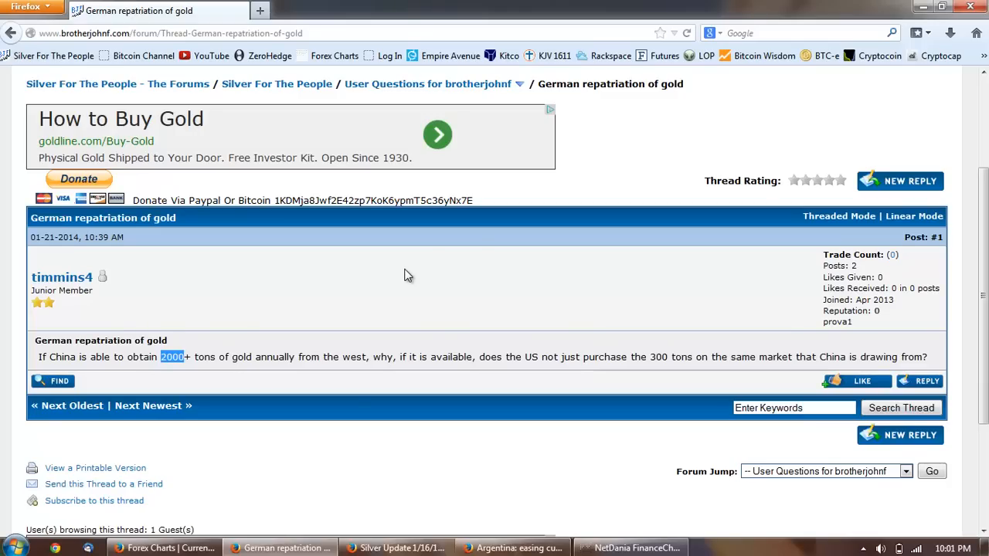
mouse_move(471, 278)
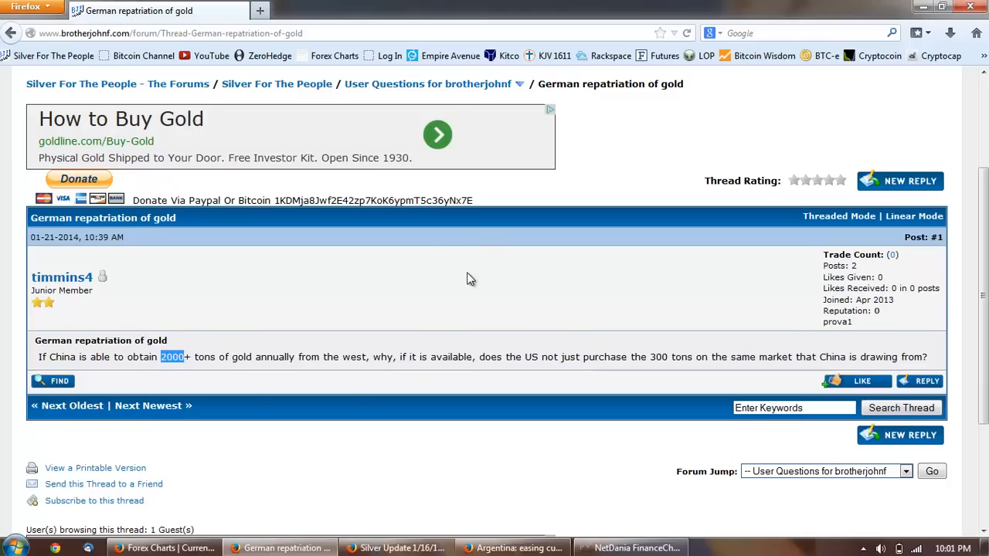
mouse_move(467, 281)
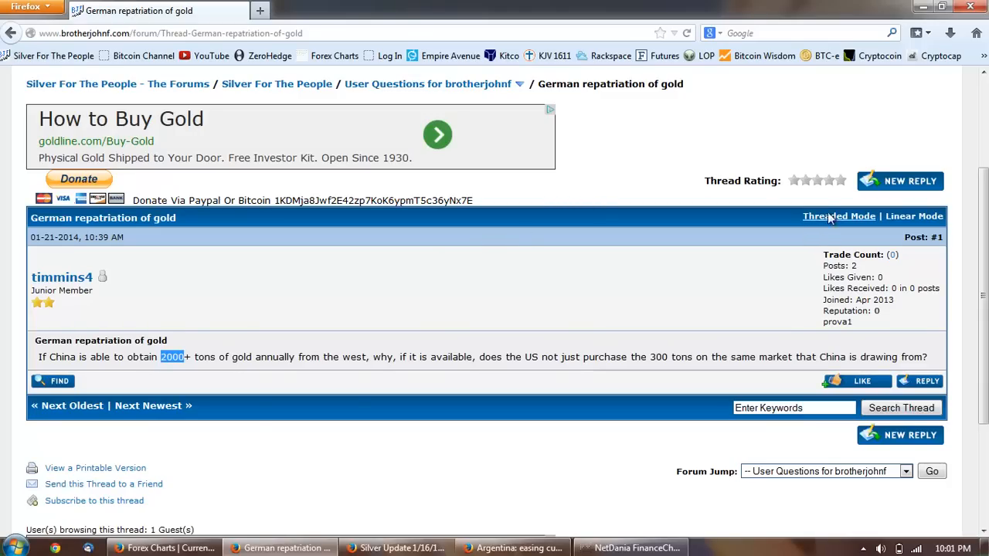
mouse_move(711, 325)
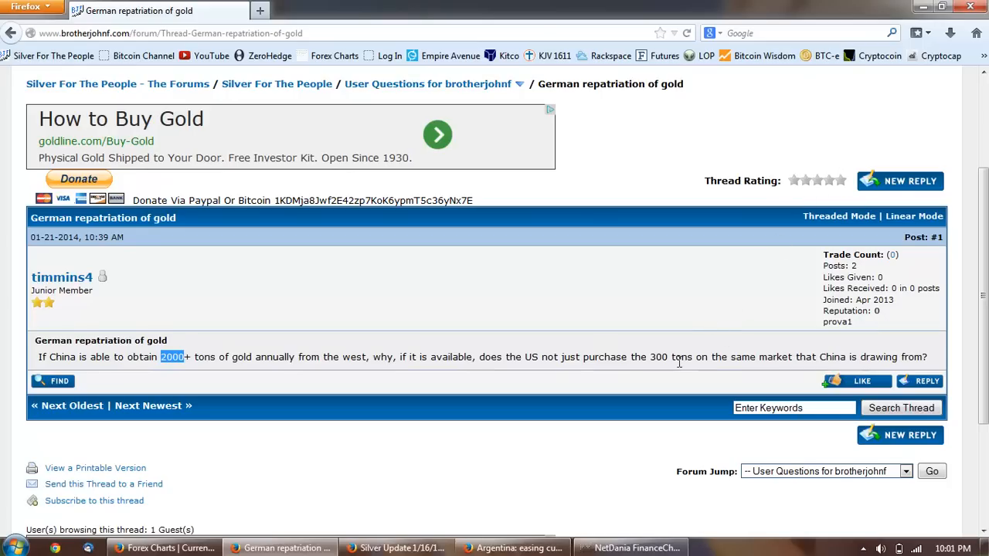
double_click(671, 357)
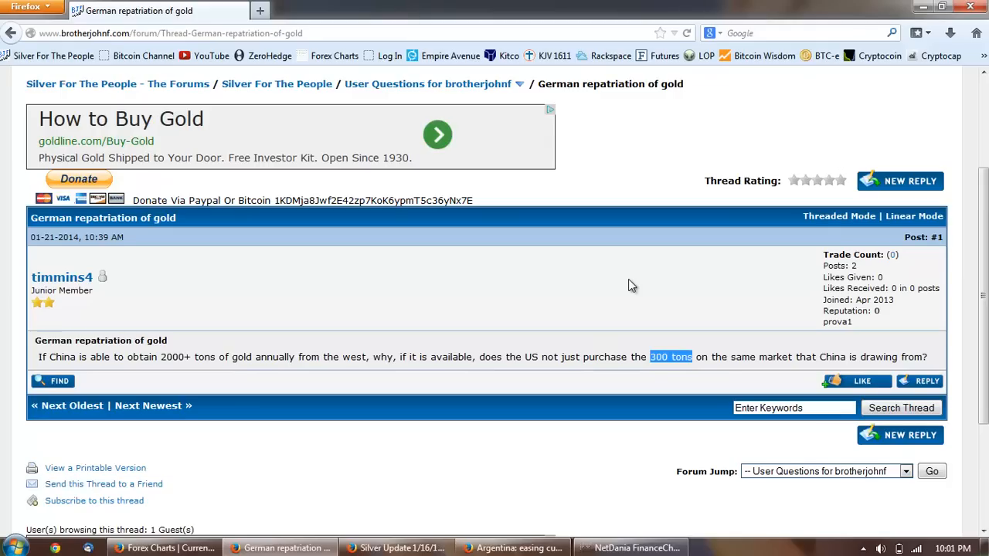
mouse_move(720, 254)
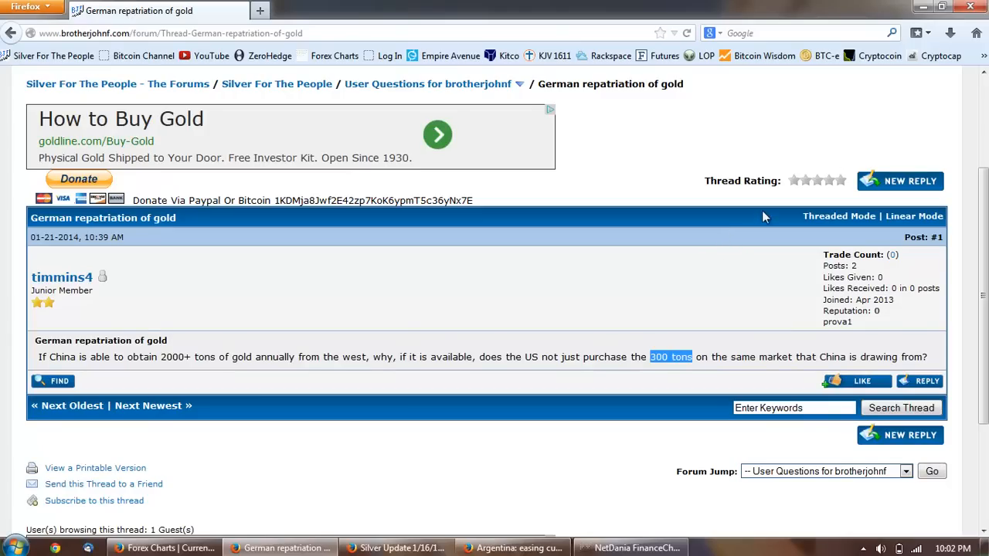
mouse_move(635, 275)
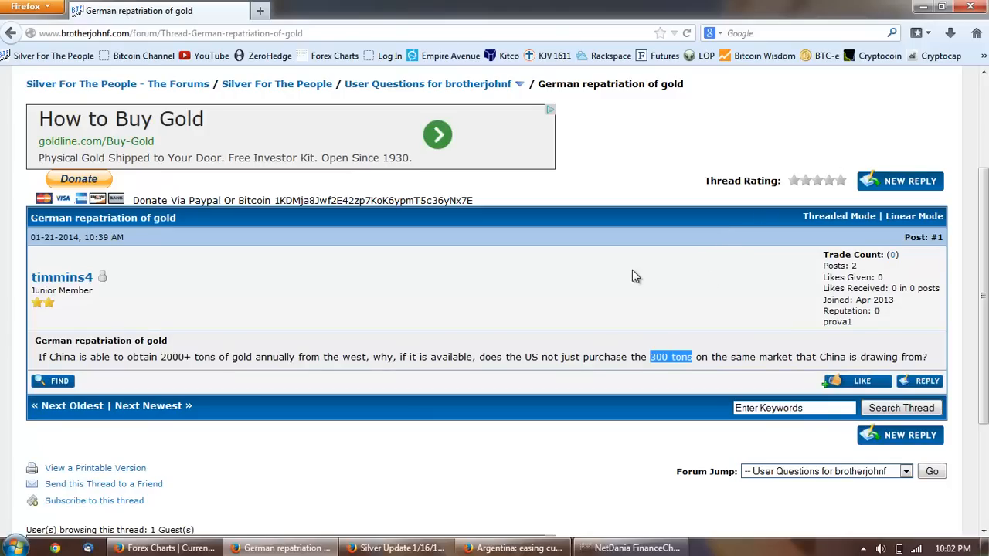
mouse_move(631, 277)
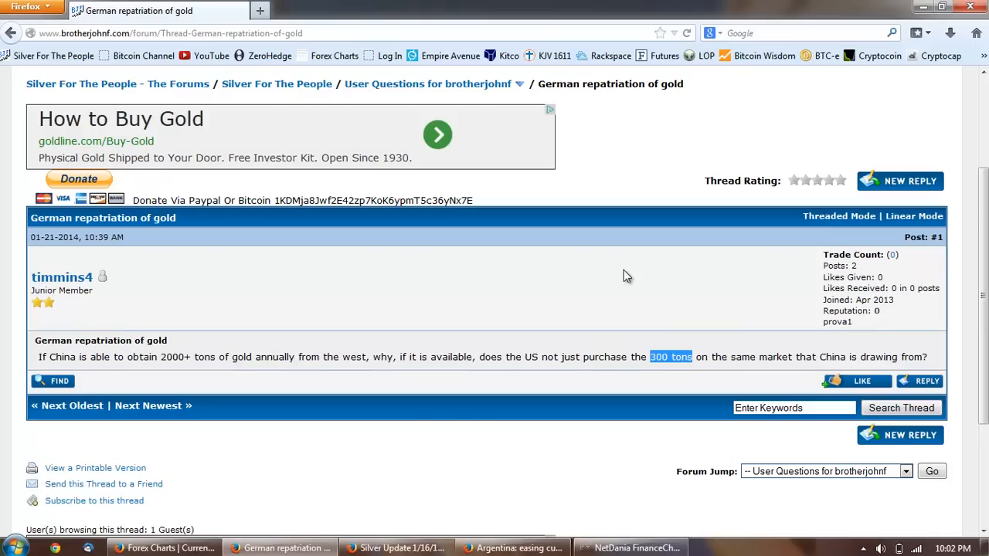
mouse_move(634, 271)
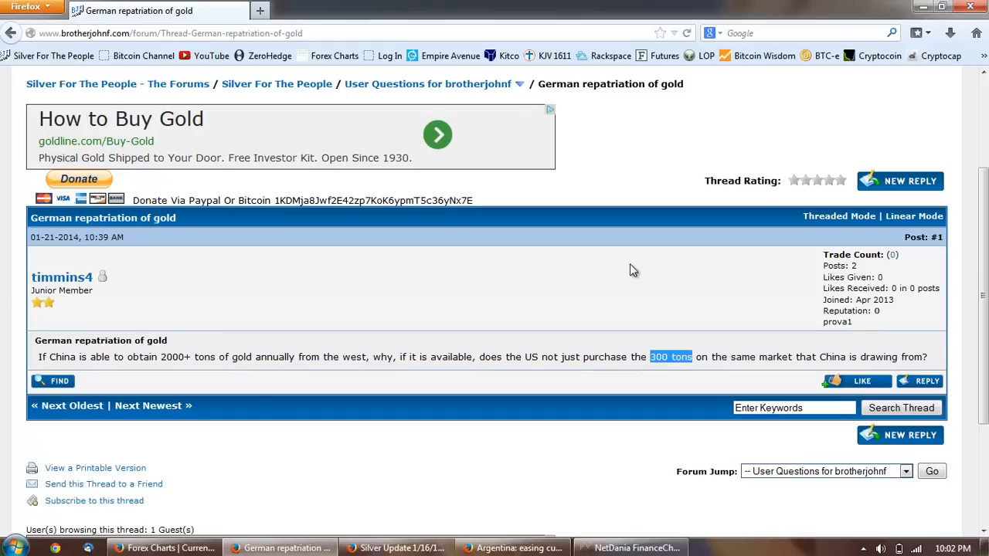
mouse_move(569, 302)
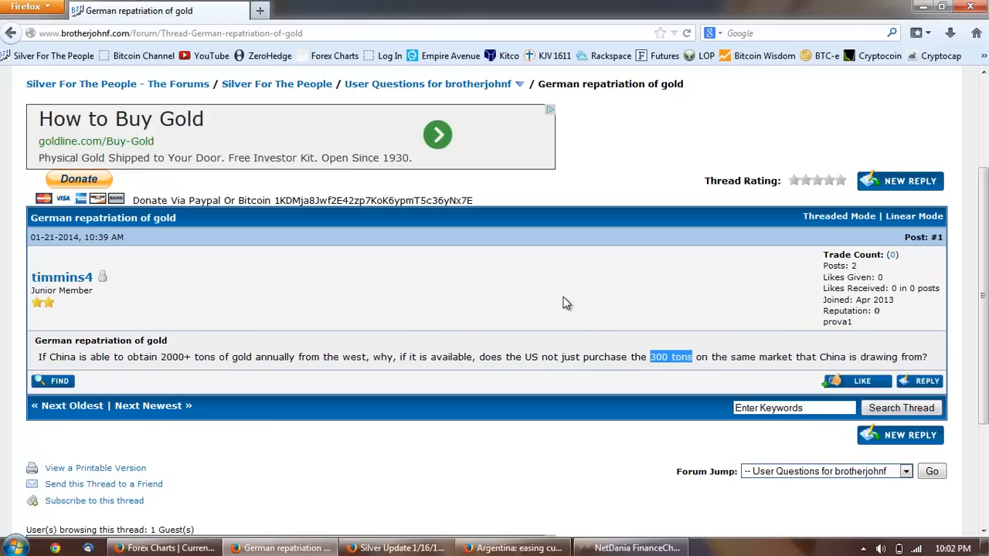
mouse_move(434, 223)
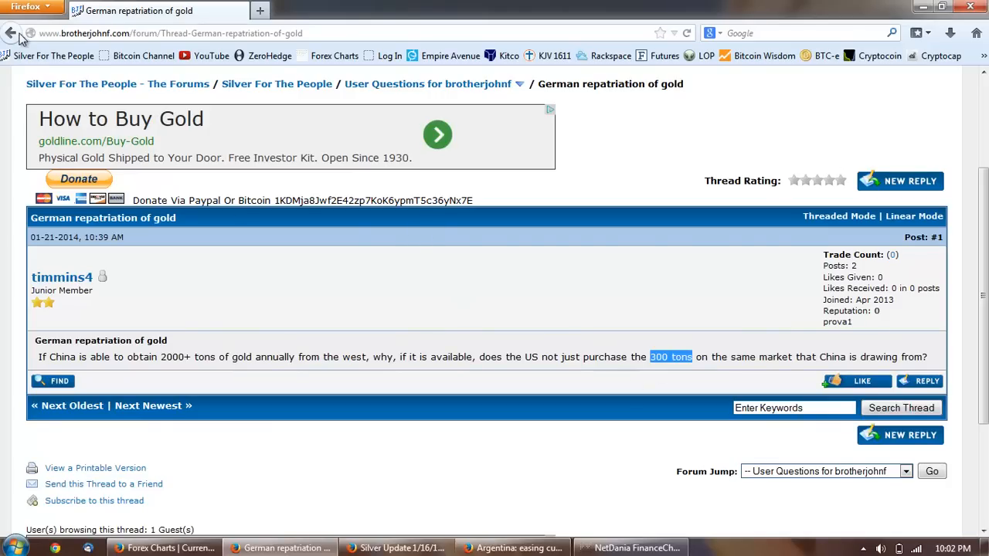
left_click(11, 32)
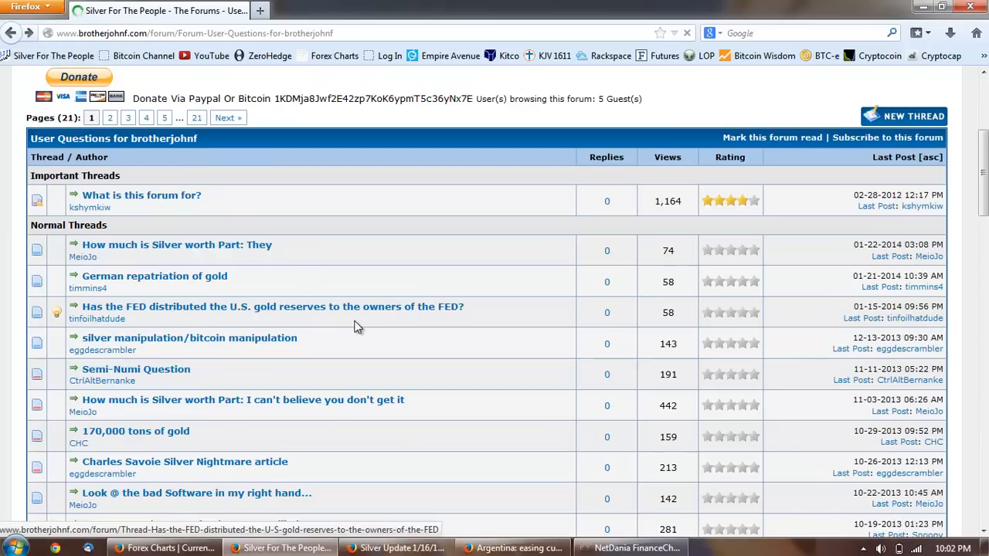
mouse_move(176, 245)
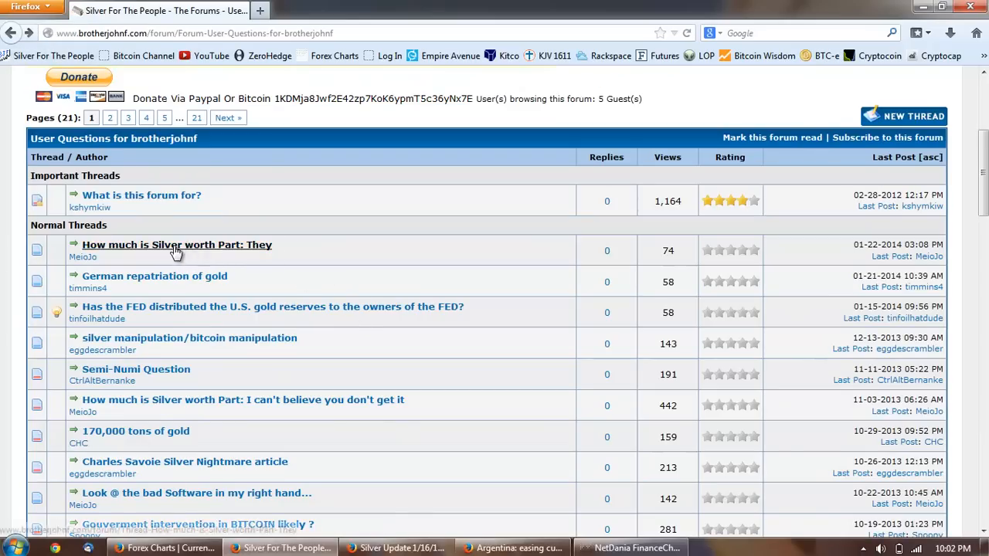
left_click(177, 244)
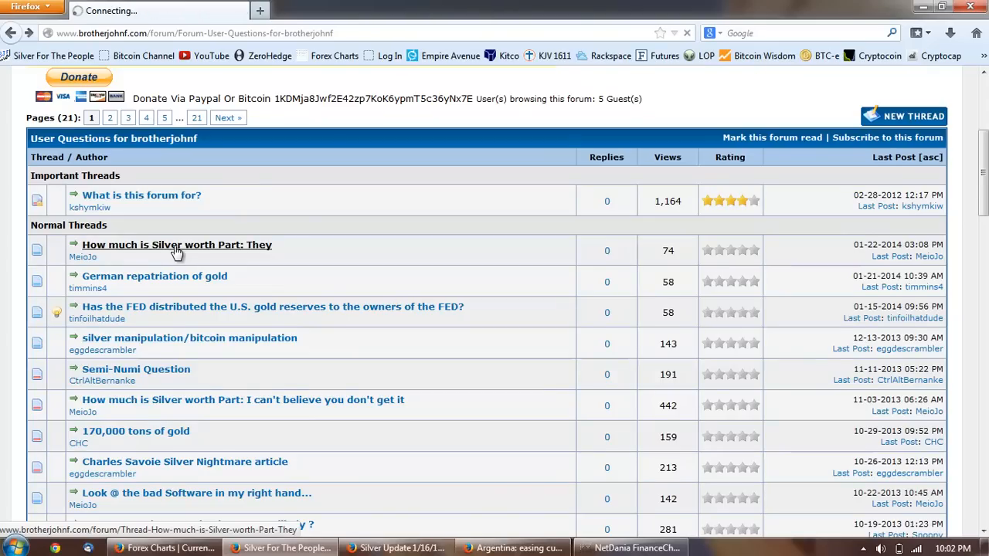
left_click(176, 244)
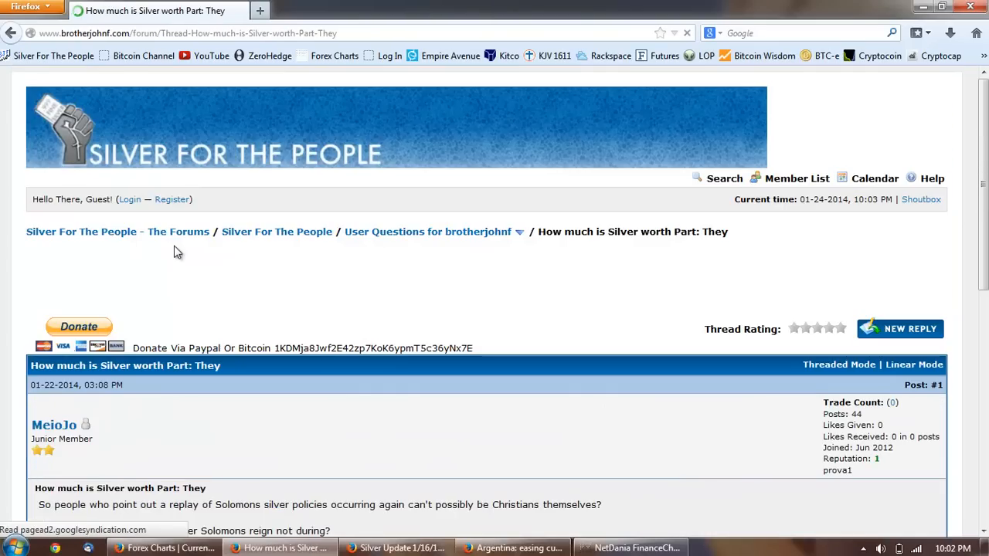
scroll("down", 3)
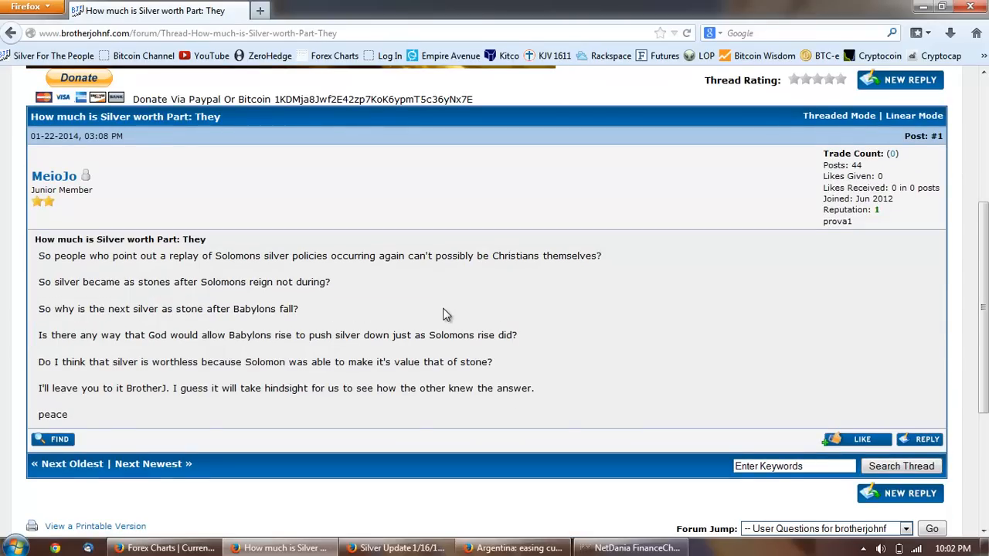
mouse_move(443, 312)
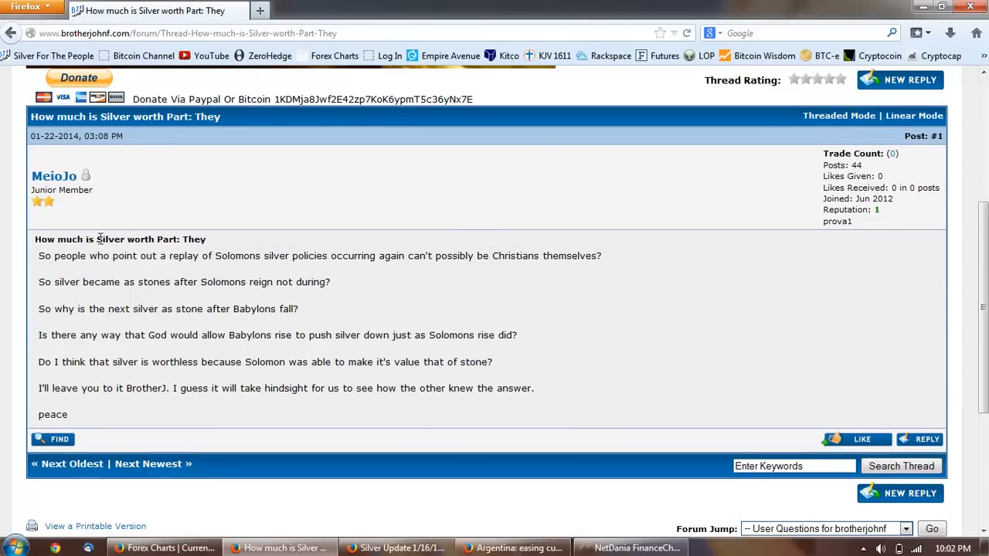
mouse_move(204, 280)
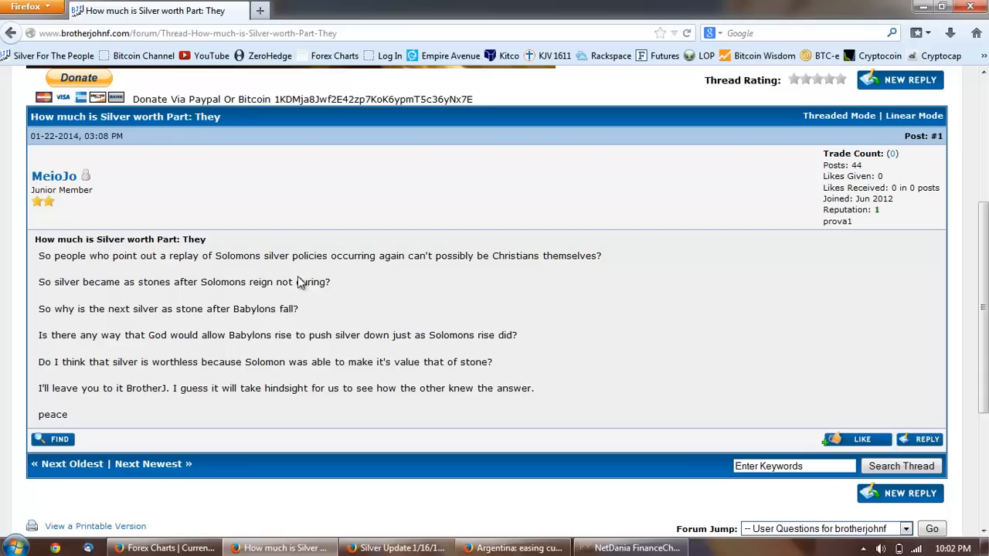
mouse_move(439, 275)
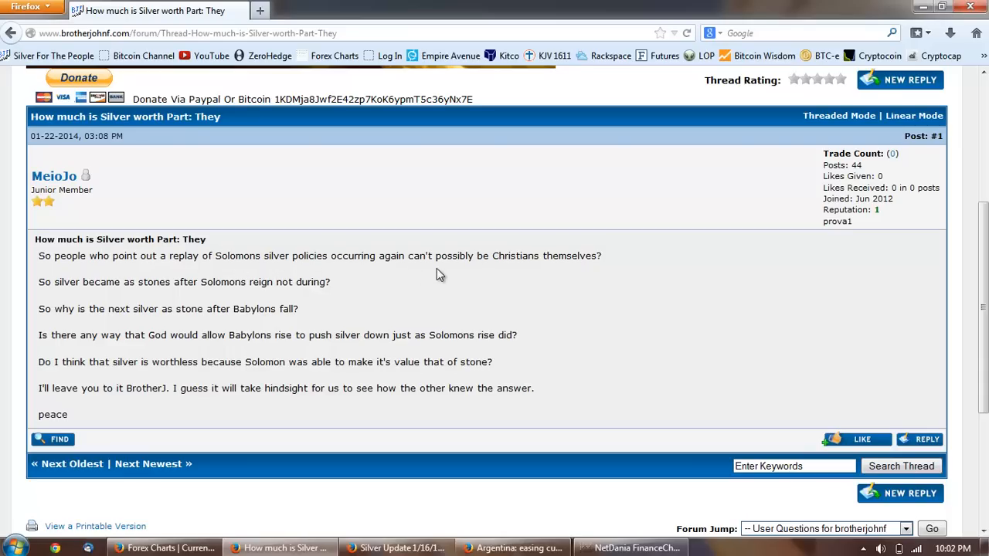
mouse_move(520, 278)
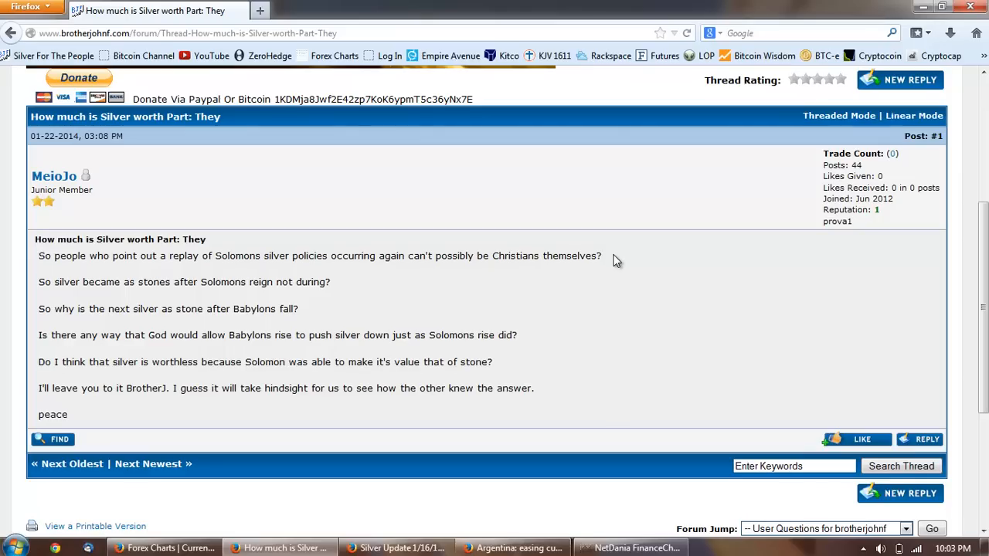
mouse_move(194, 295)
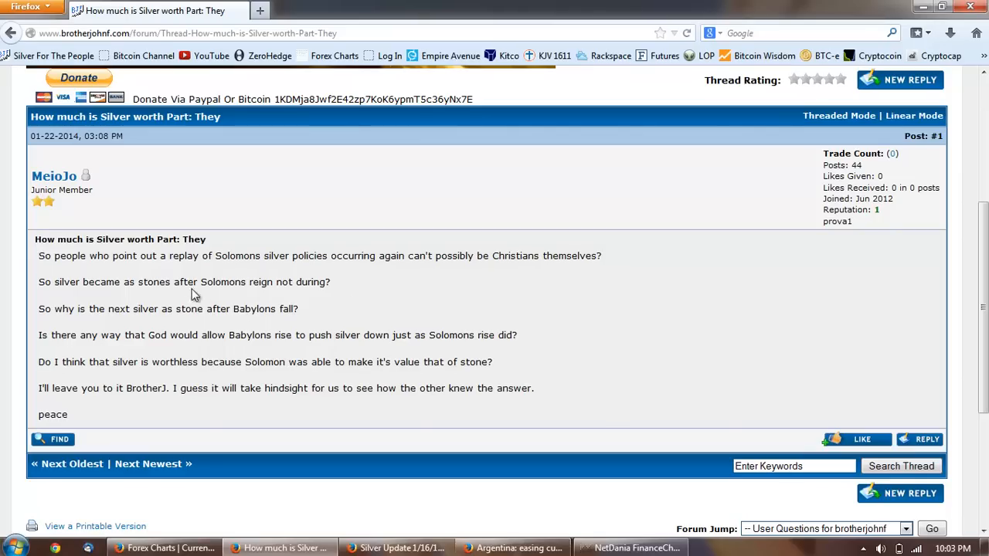
mouse_move(255, 299)
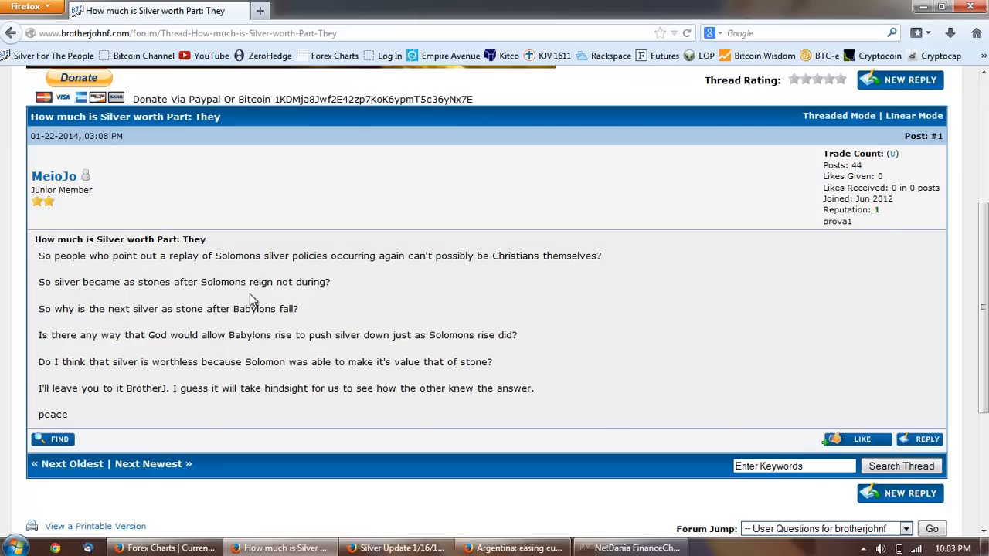
mouse_move(315, 320)
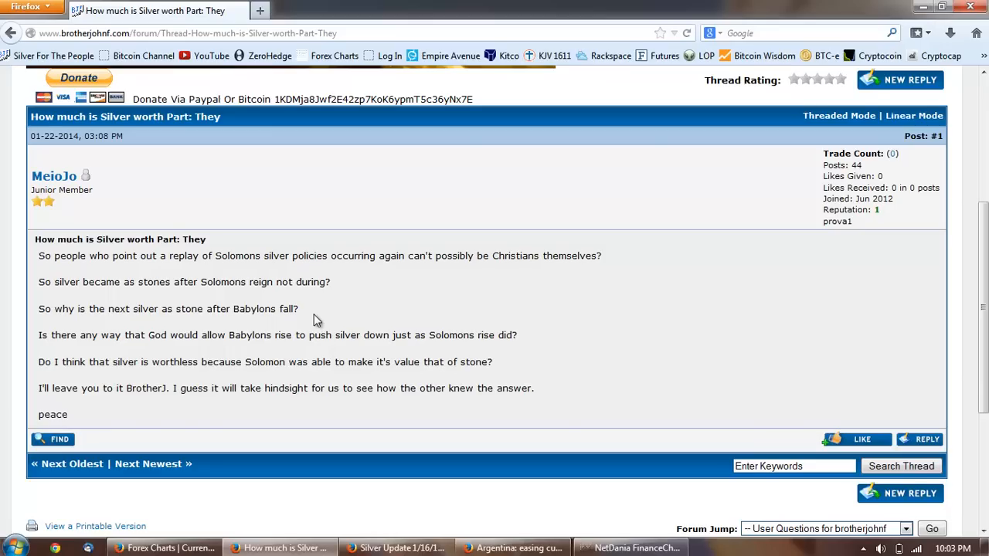
mouse_move(151, 356)
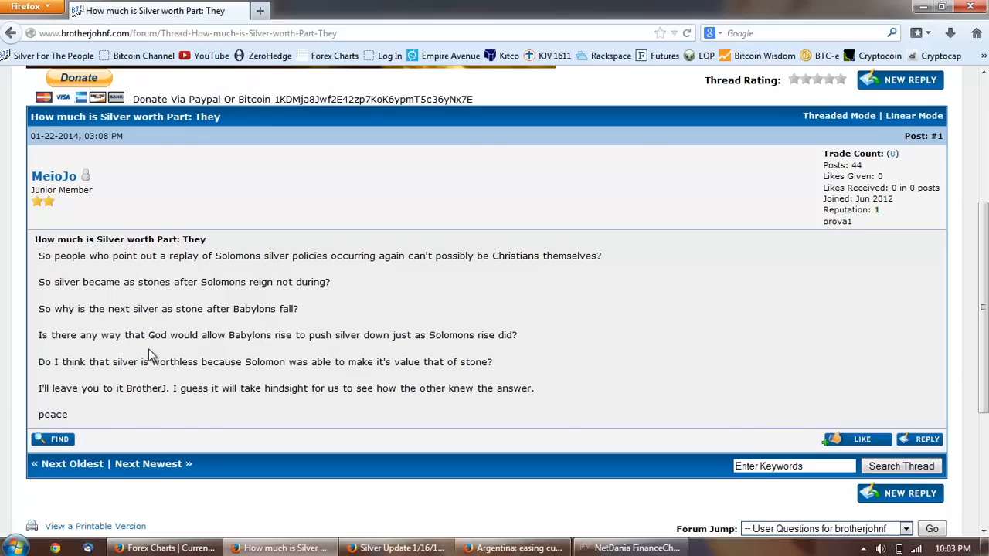
mouse_move(152, 323)
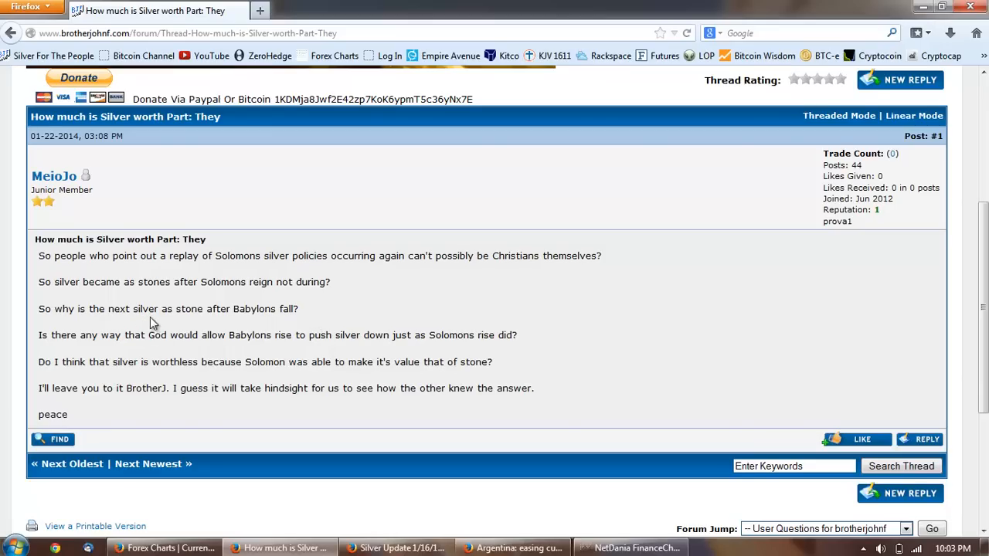
mouse_move(322, 318)
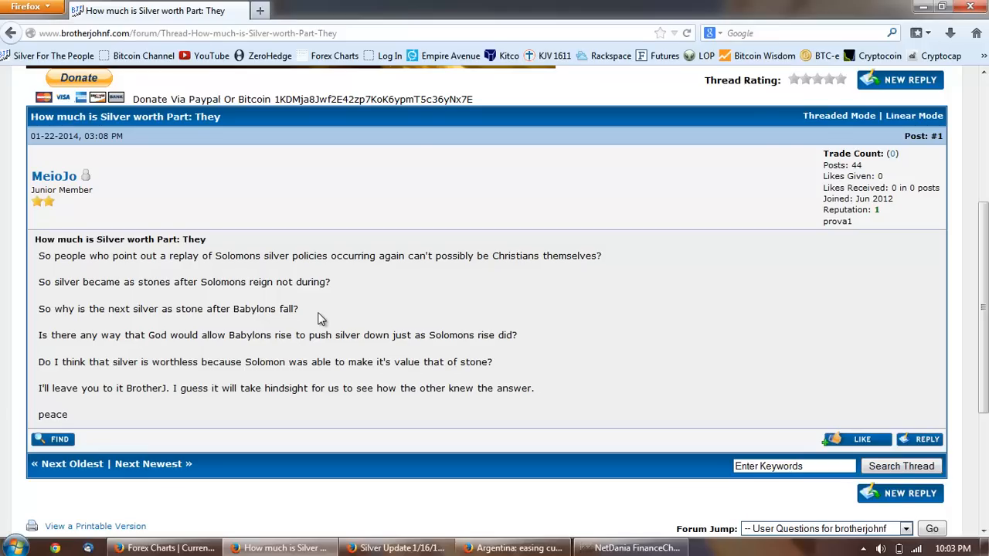
mouse_move(214, 354)
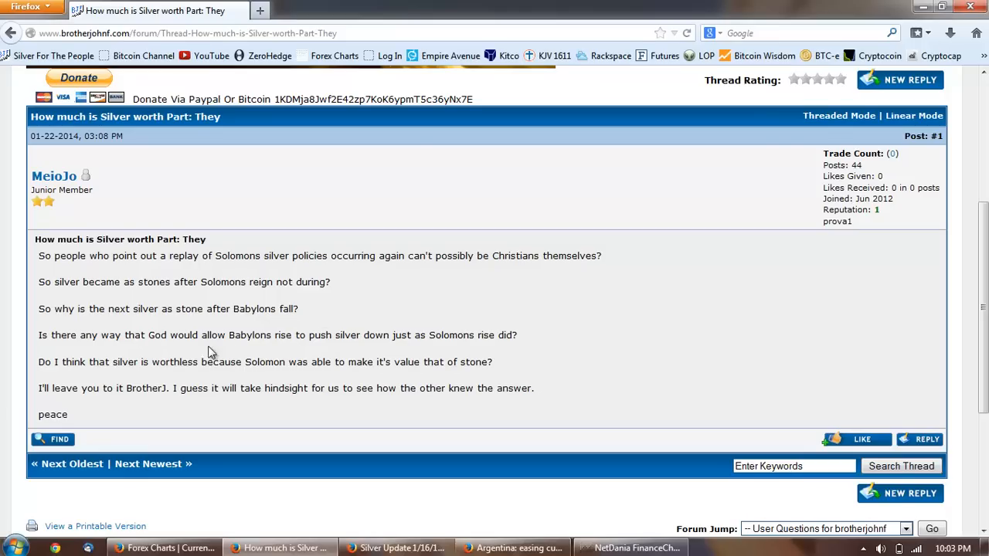
mouse_move(452, 348)
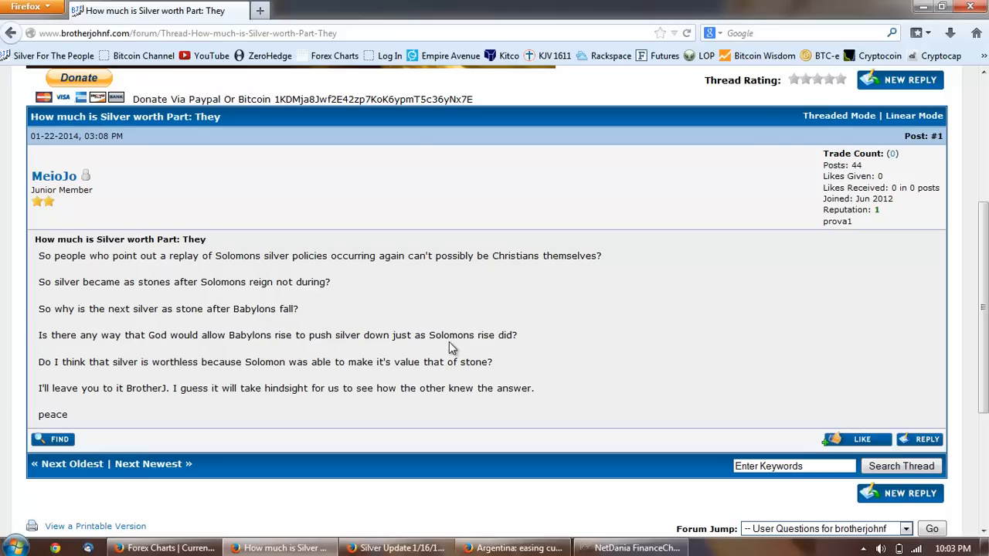
mouse_move(509, 365)
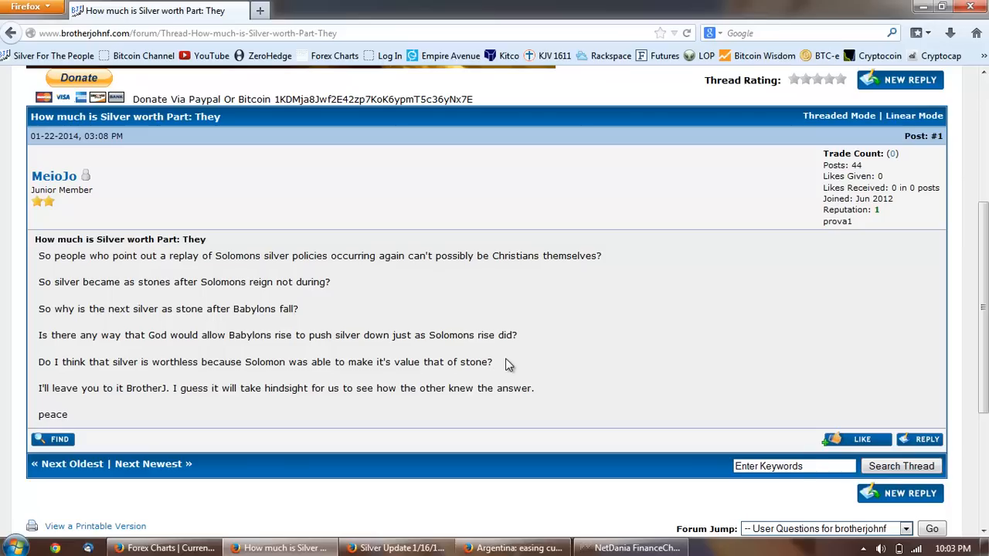
mouse_move(501, 368)
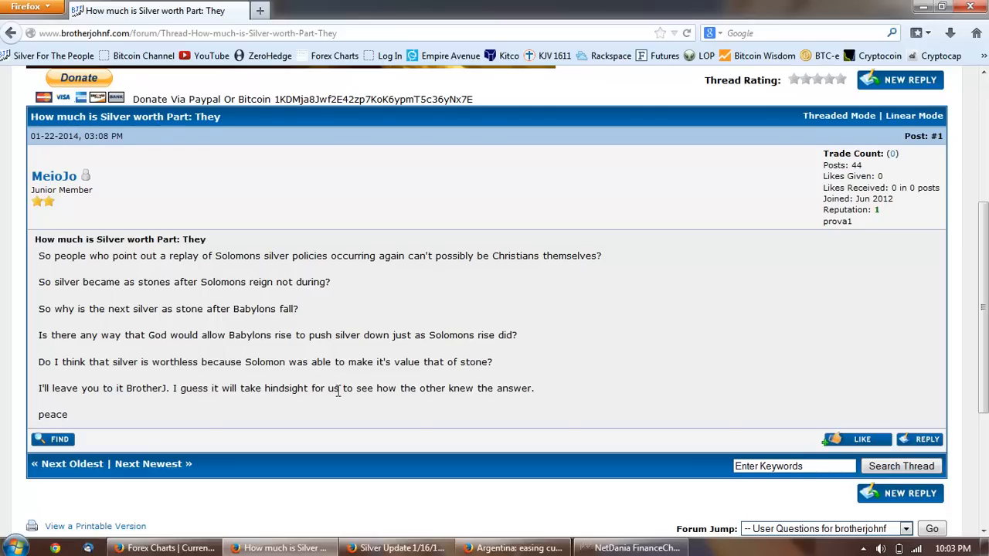
mouse_move(498, 372)
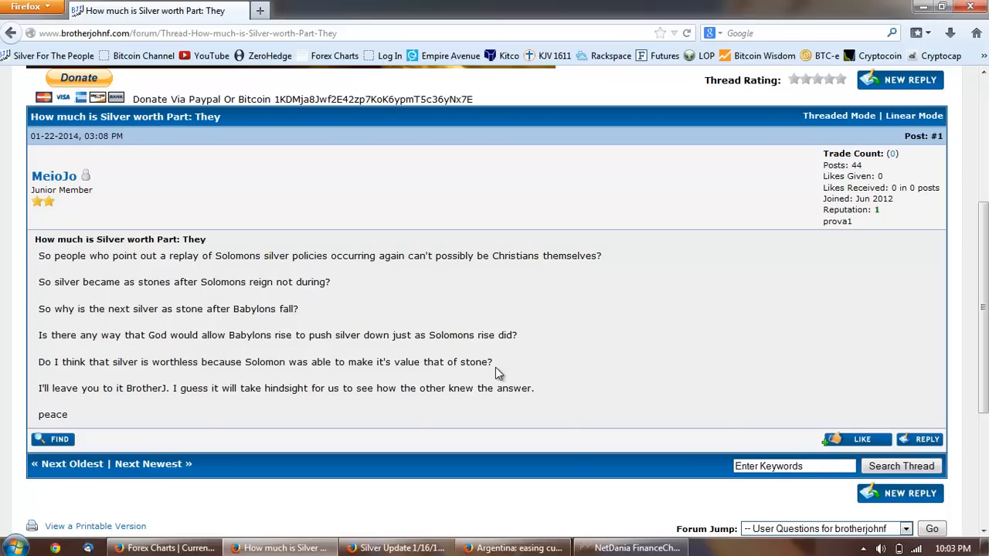
mouse_move(507, 371)
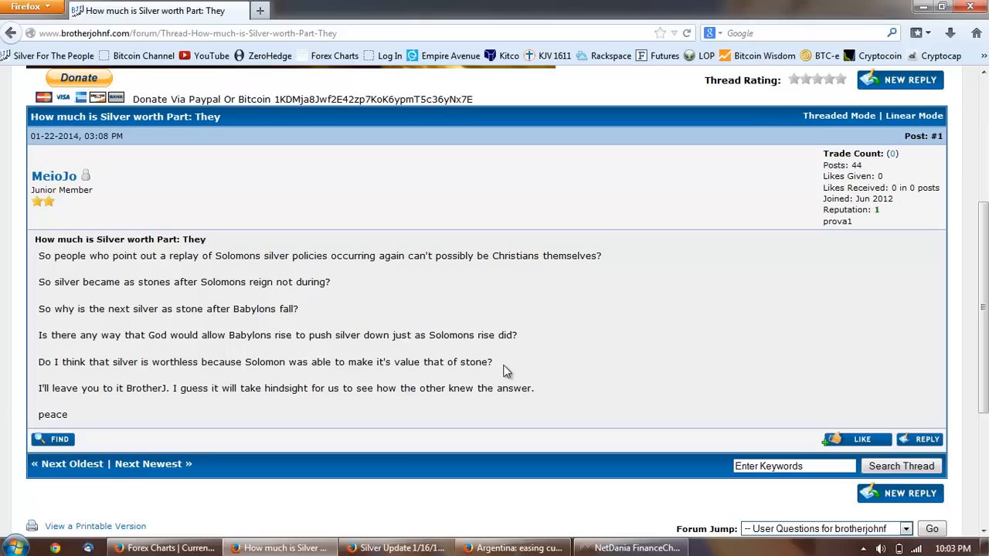
mouse_move(204, 426)
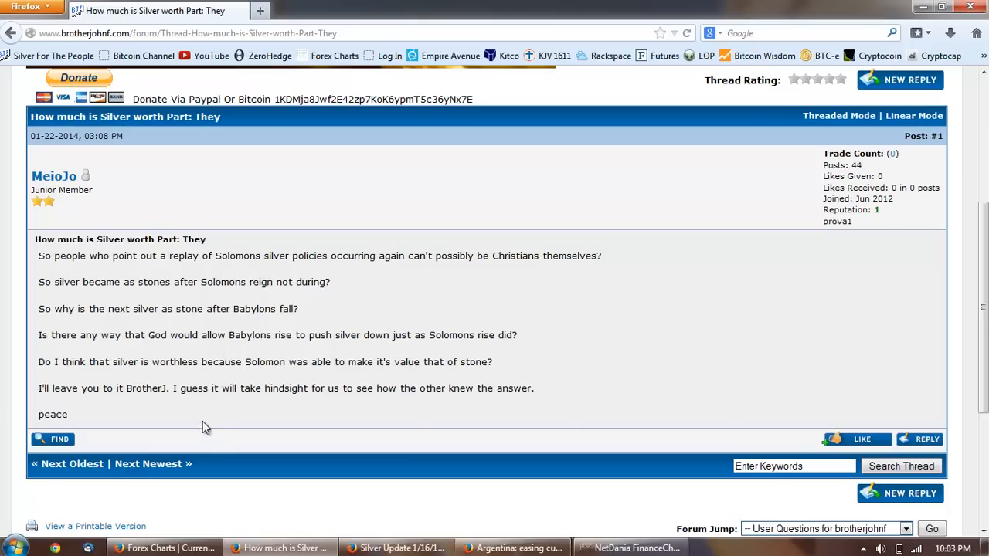
mouse_move(255, 417)
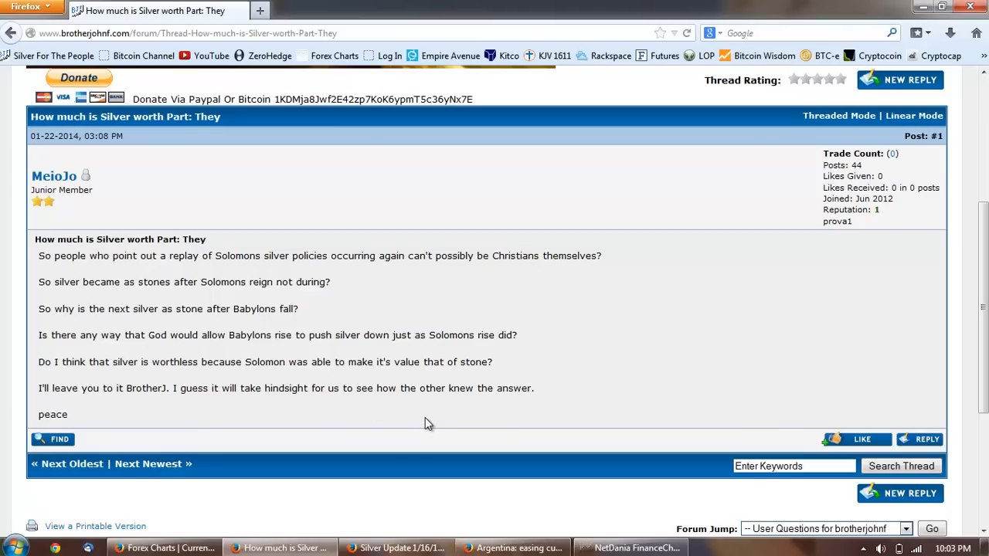
mouse_move(590, 339)
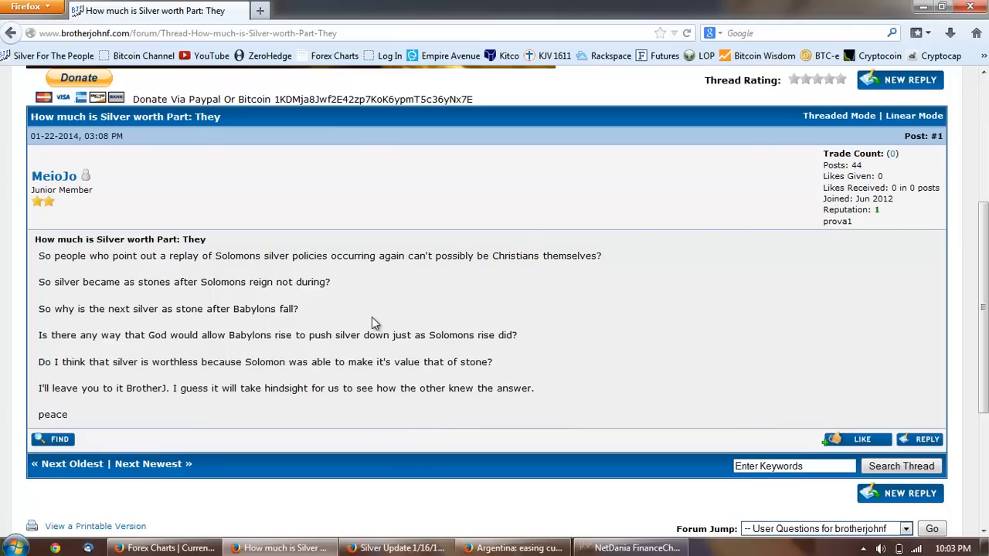
mouse_move(389, 310)
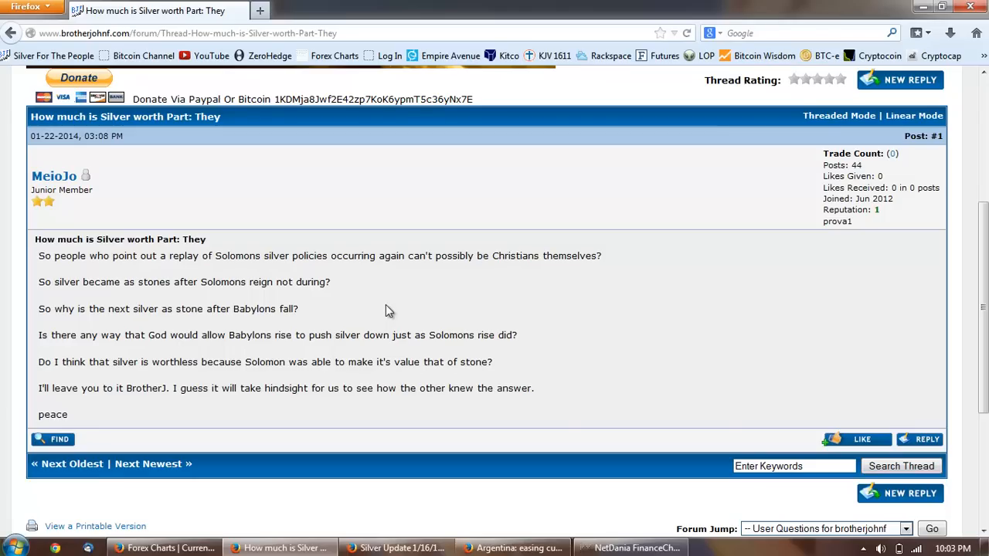
mouse_move(394, 301)
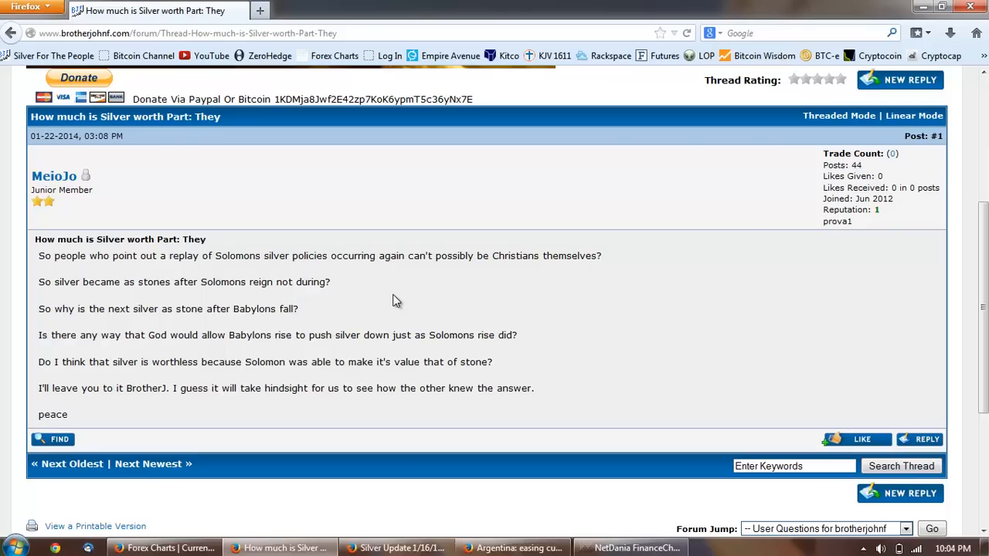
mouse_move(424, 279)
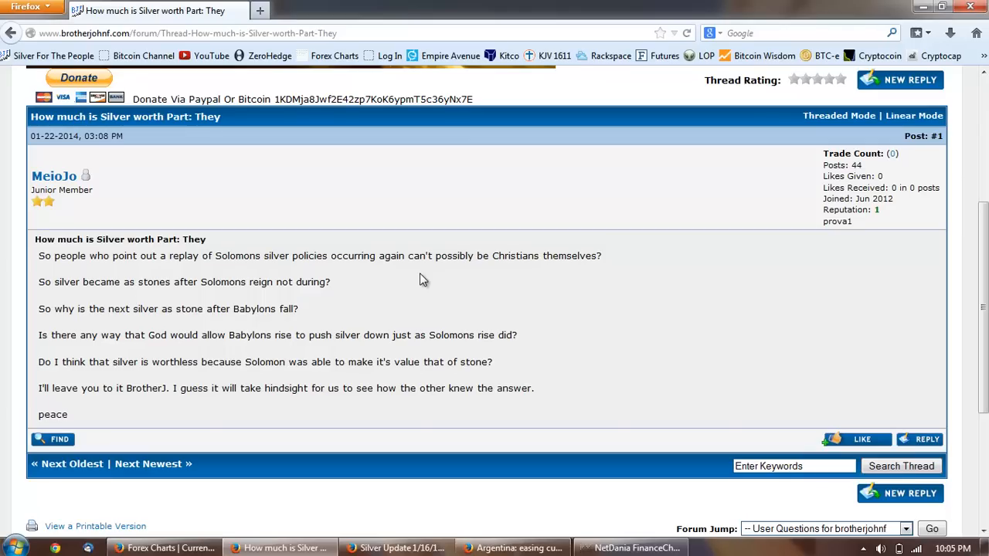
mouse_move(473, 198)
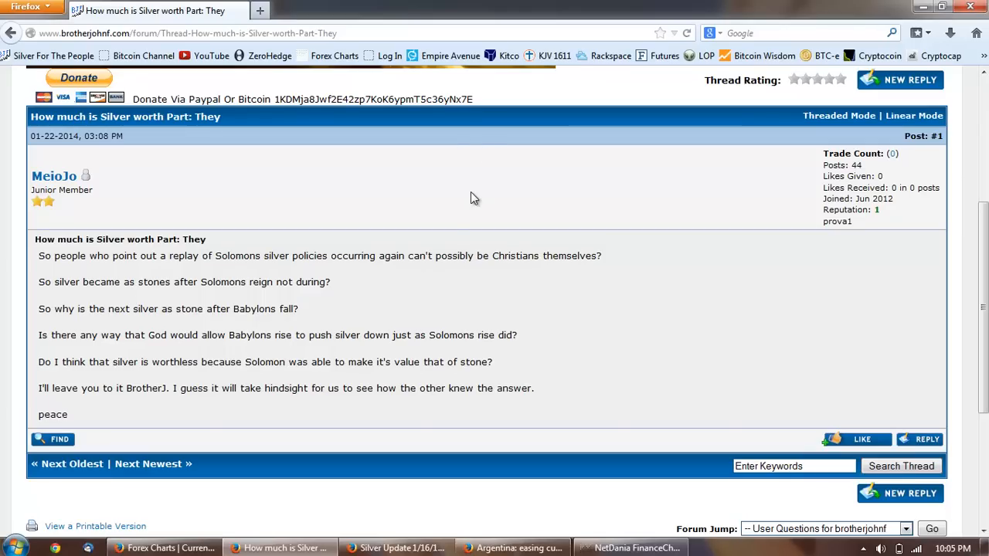
mouse_move(494, 272)
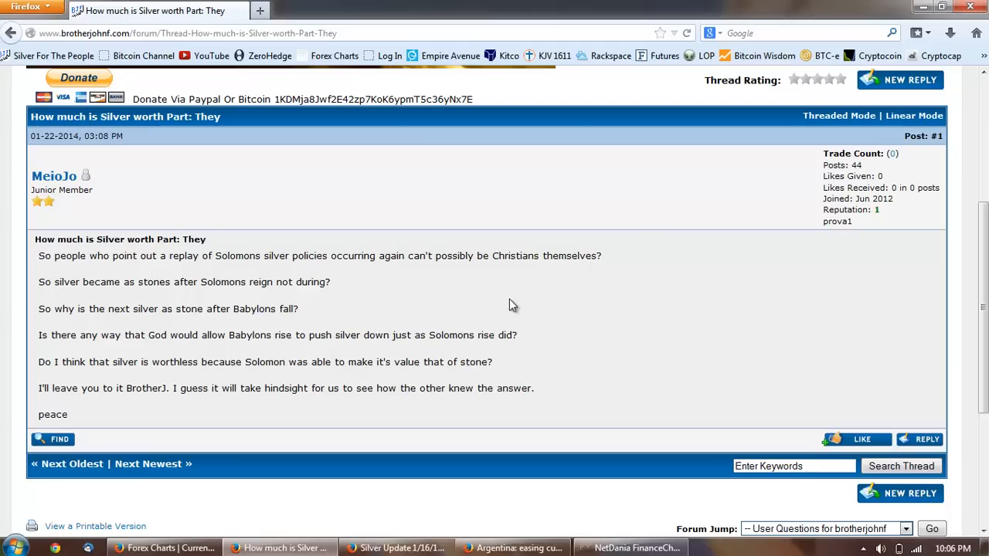
mouse_move(430, 335)
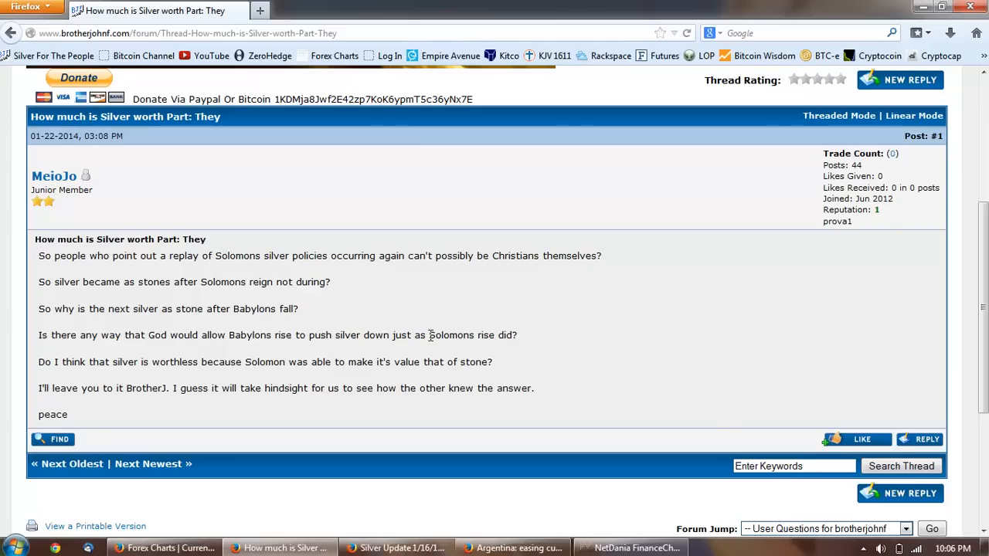
- Highlight the word 'Solomon' in the Babylon silver question
double_click(447, 334)
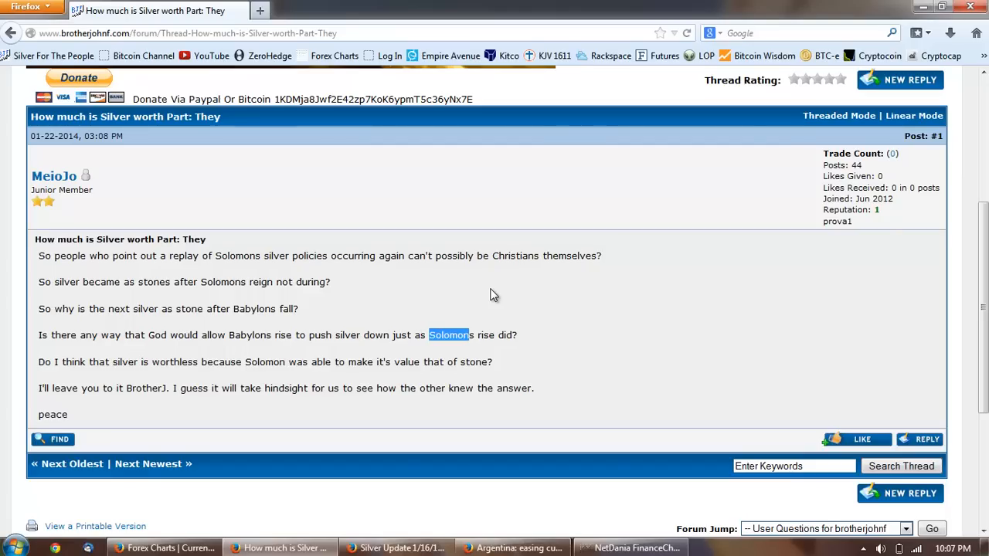
mouse_move(510, 279)
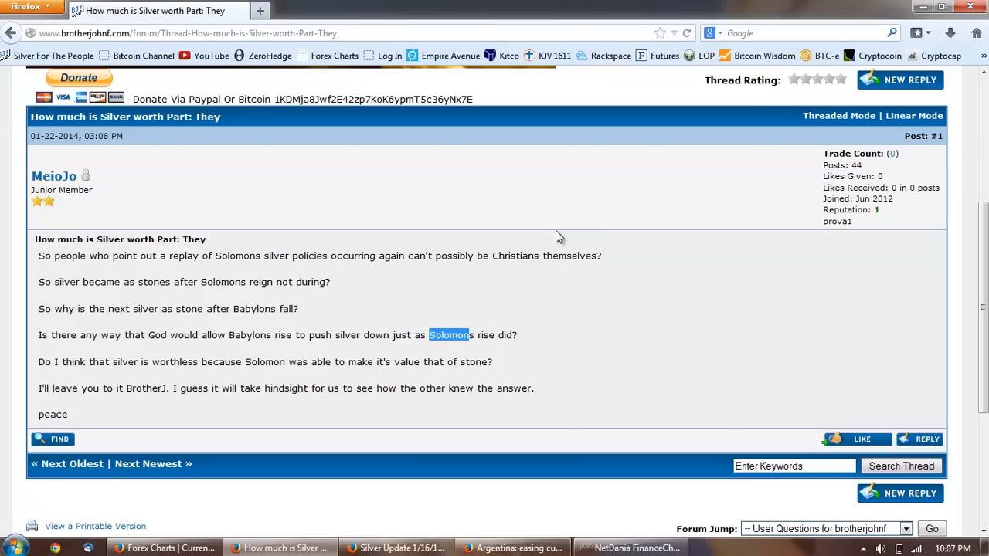
mouse_move(578, 224)
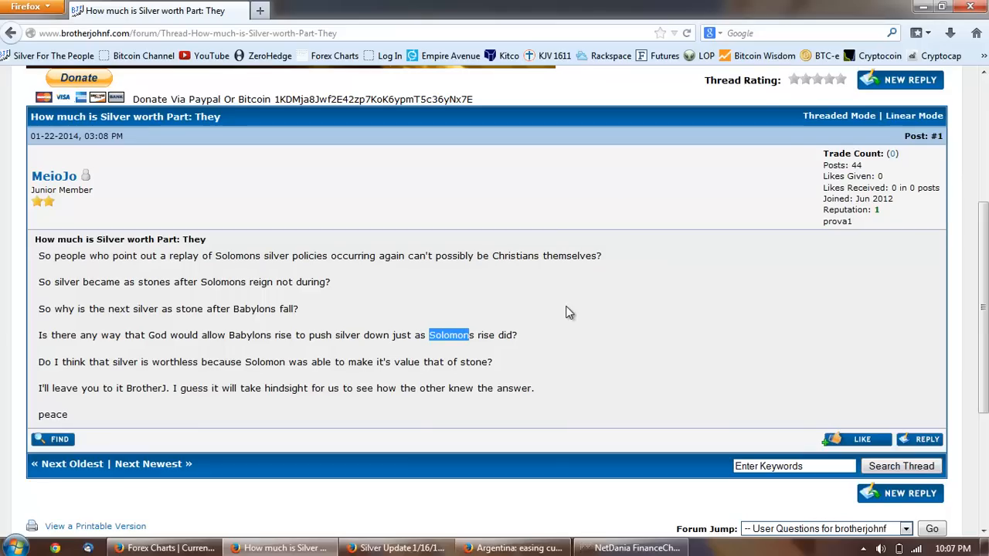
mouse_move(509, 277)
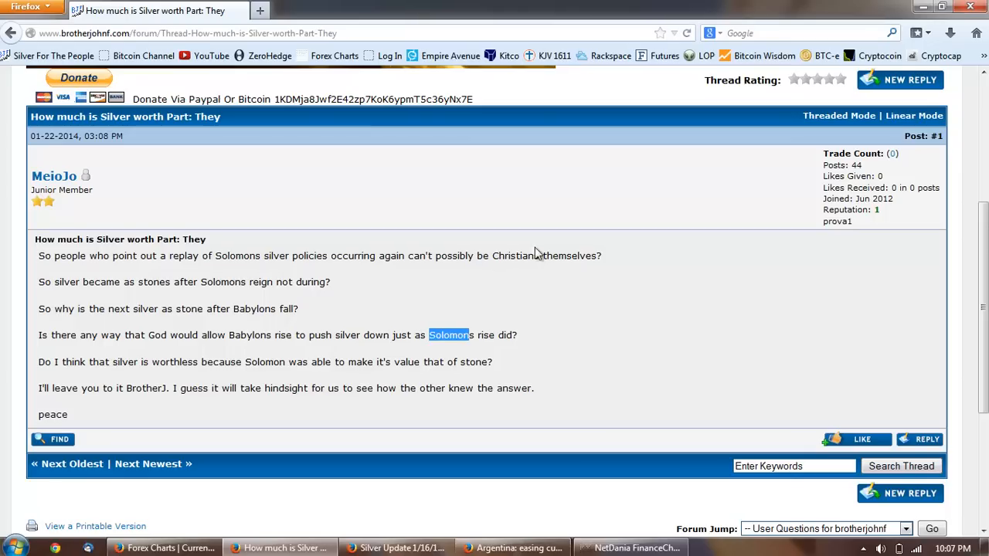
mouse_move(560, 246)
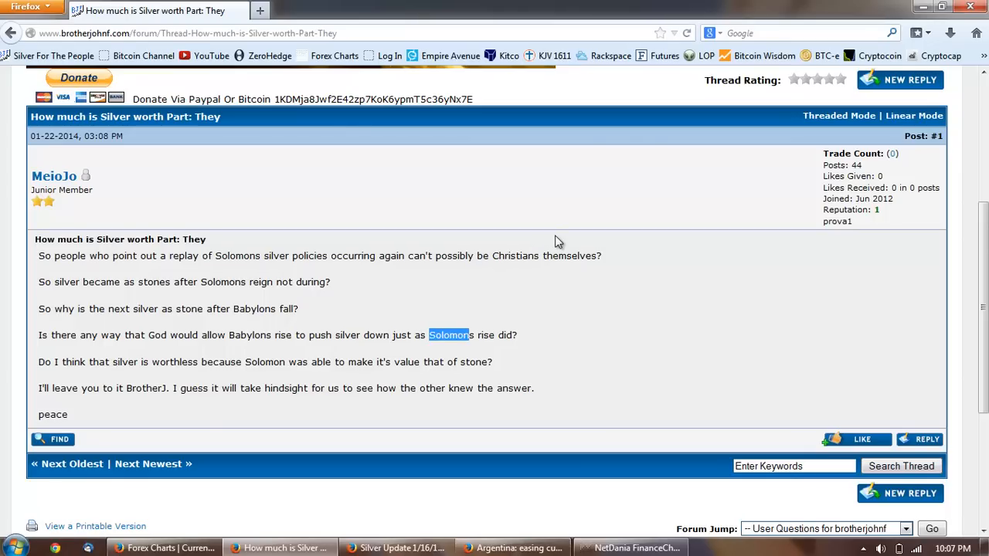
mouse_move(508, 247)
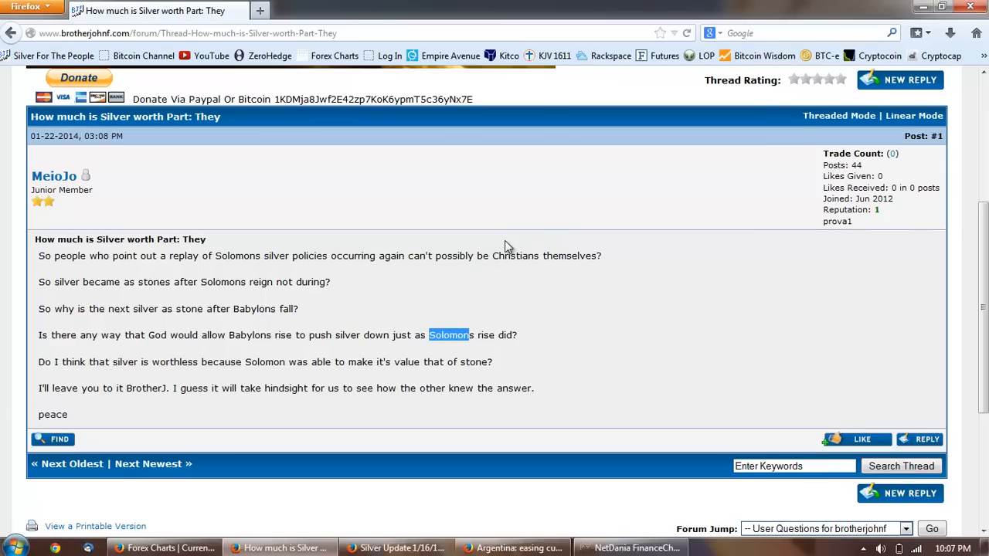
mouse_move(612, 343)
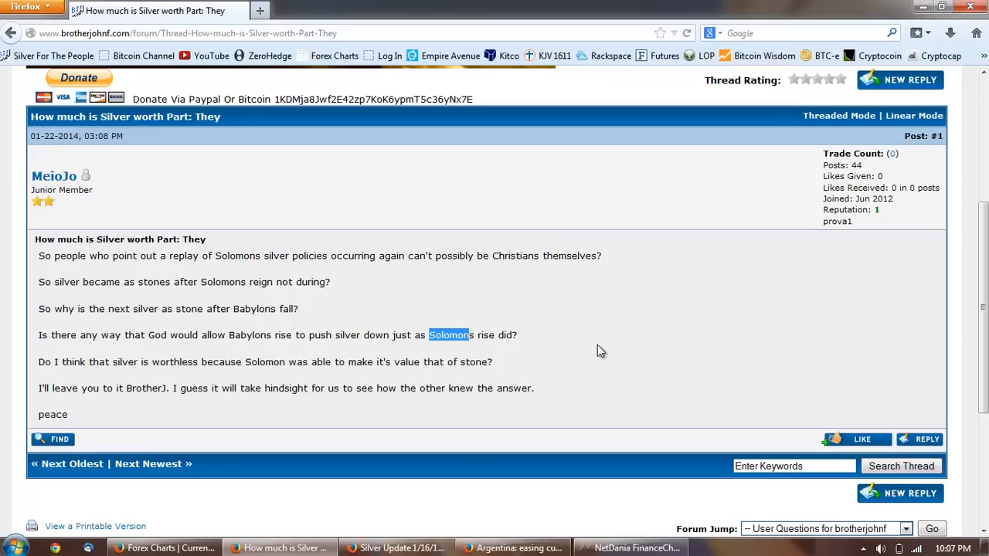
mouse_move(630, 526)
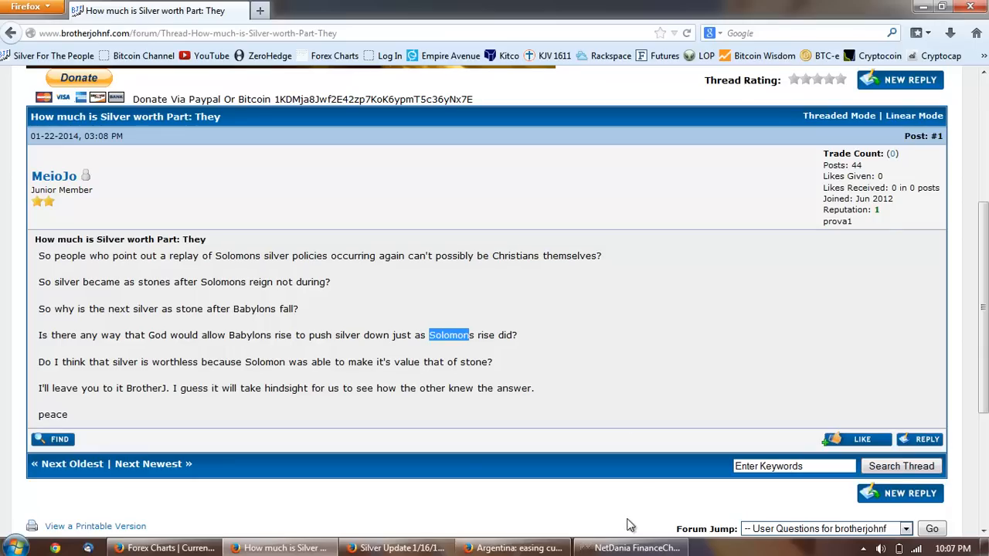
- Bring the weekly Dow Jones / gold overlay chart back into focus
left_click(630, 547)
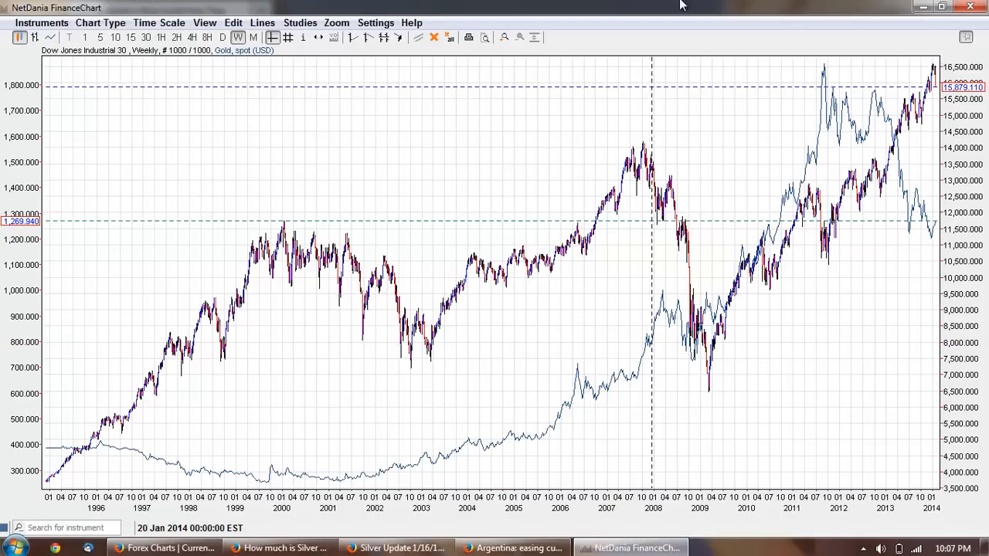
mouse_move(692, 328)
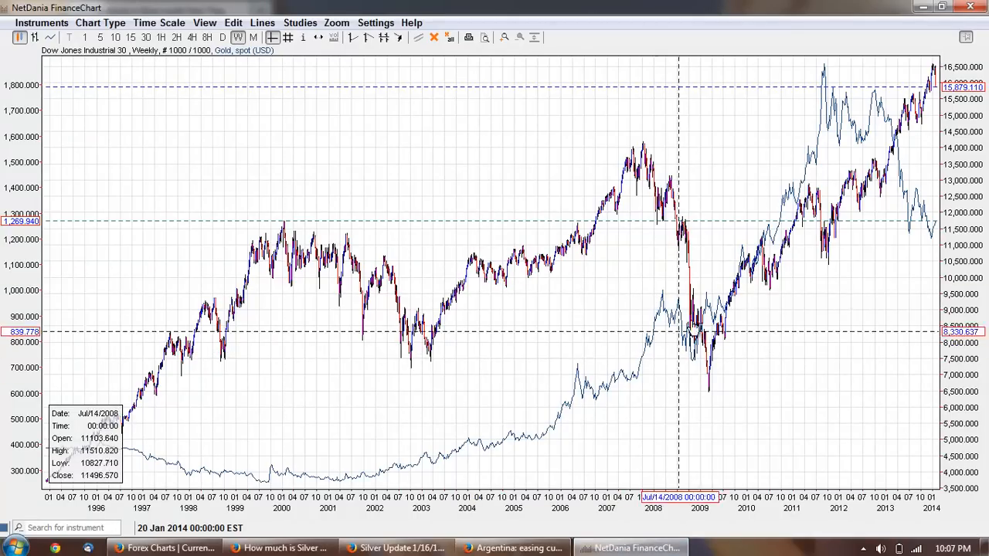
mouse_move(815, 254)
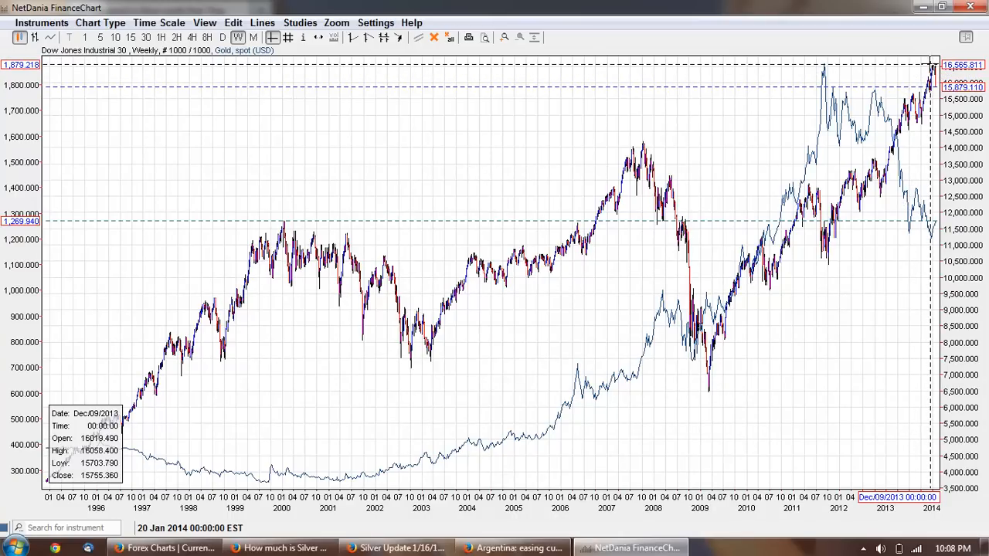
mouse_move(924, 85)
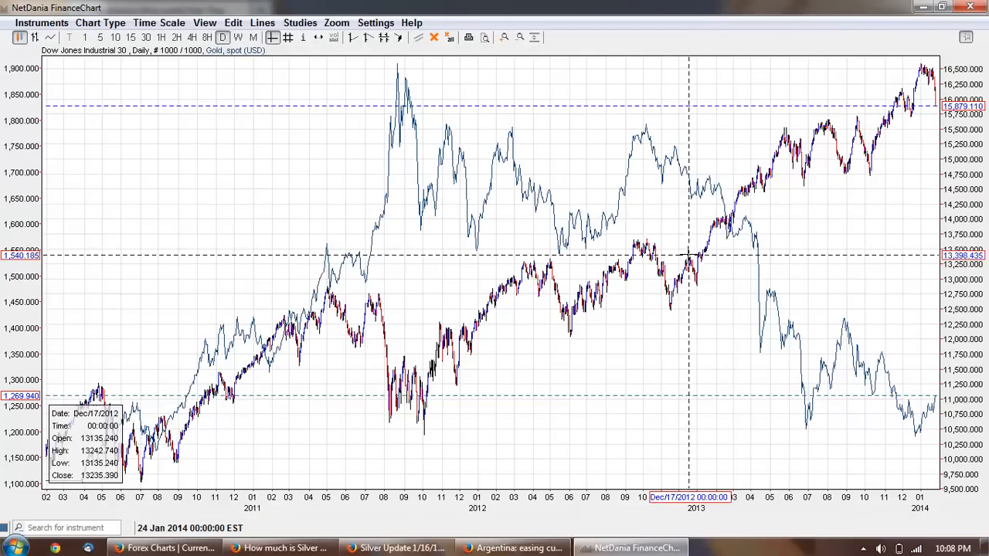
mouse_move(476, 420)
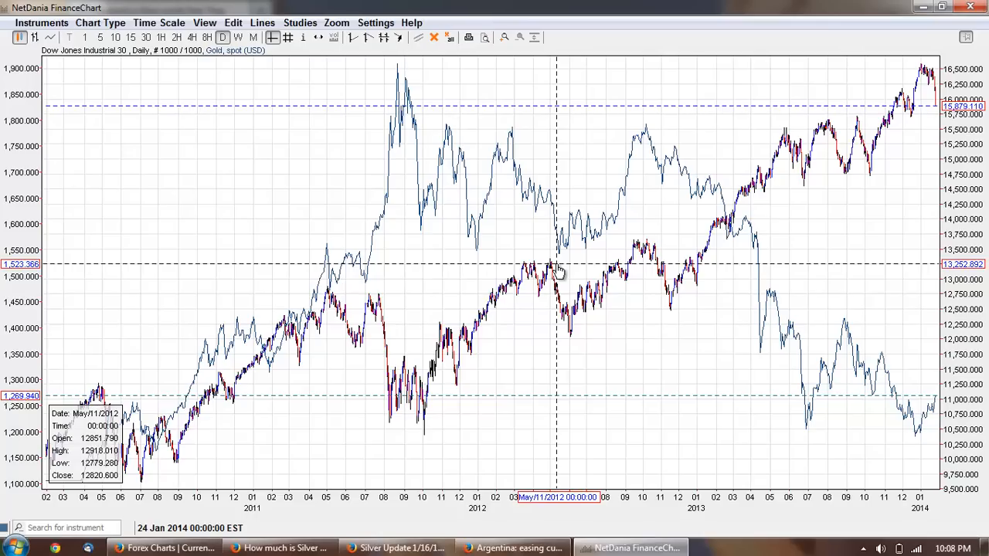
mouse_move(621, 275)
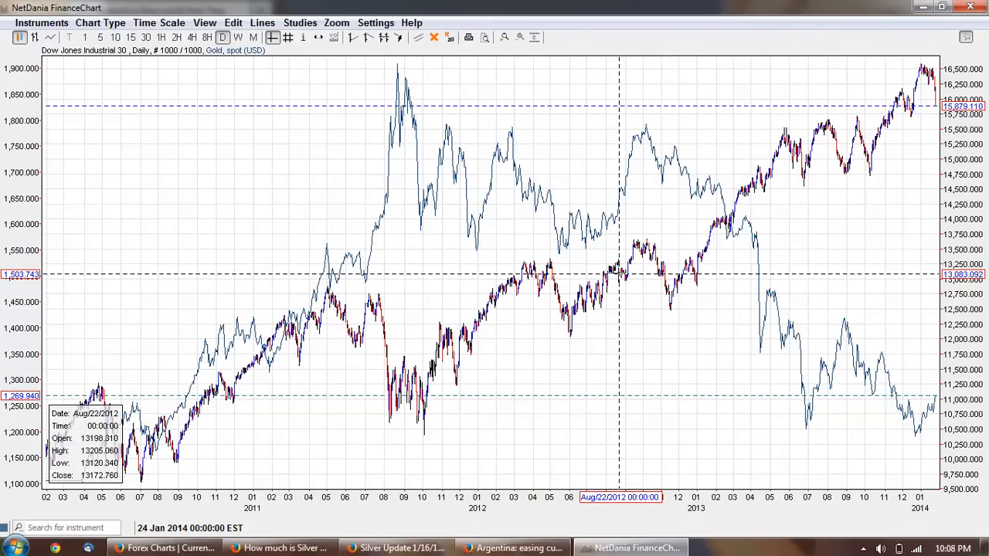
mouse_move(884, 138)
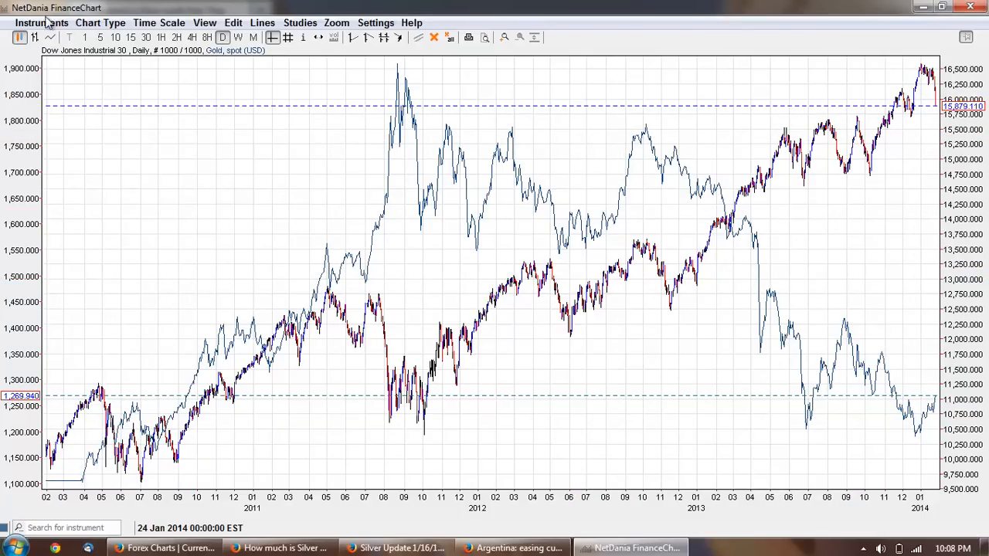
- Via the Instrument Explorer, show USA Dow Jones Industrial 30 alone without the gold overlay
left_click(99, 24)
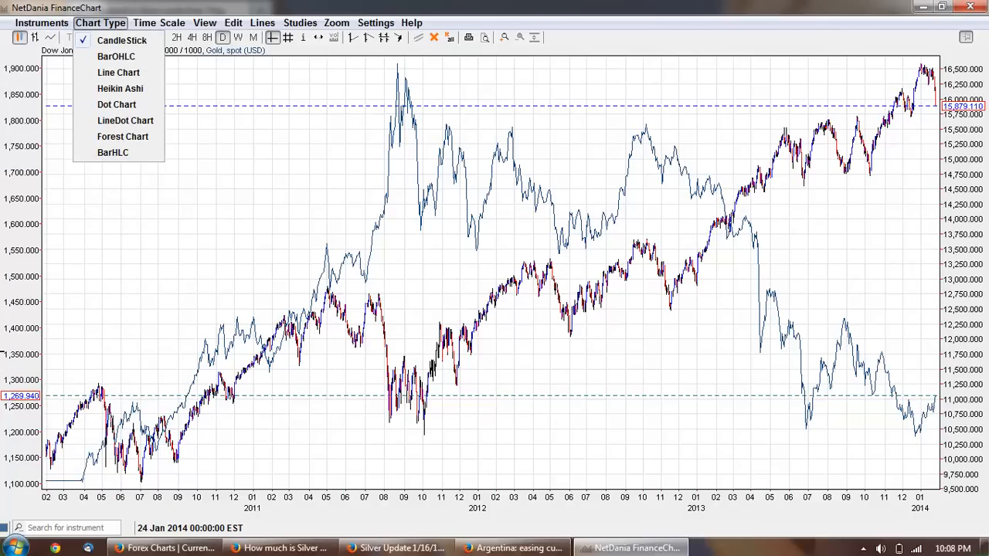
left_click(40, 24)
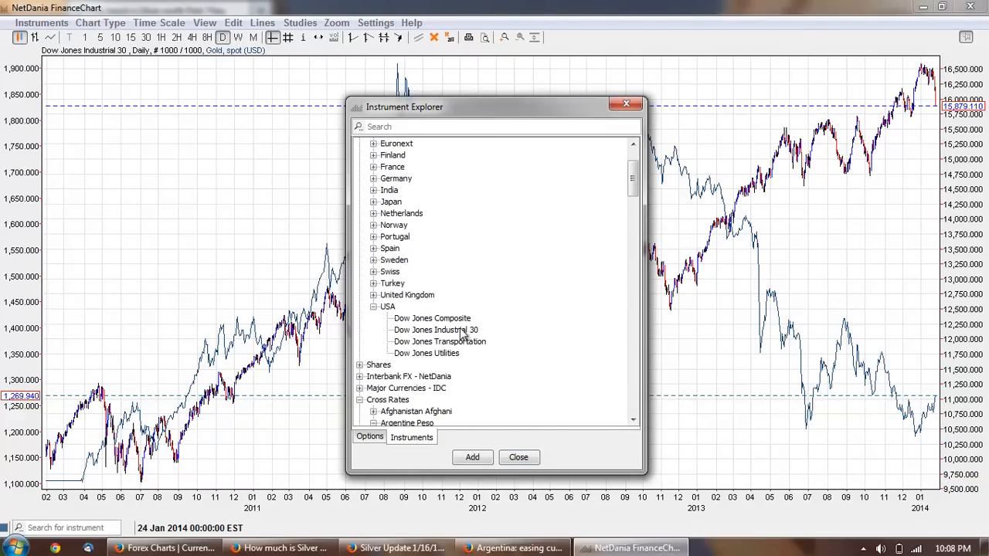
left_click(436, 330)
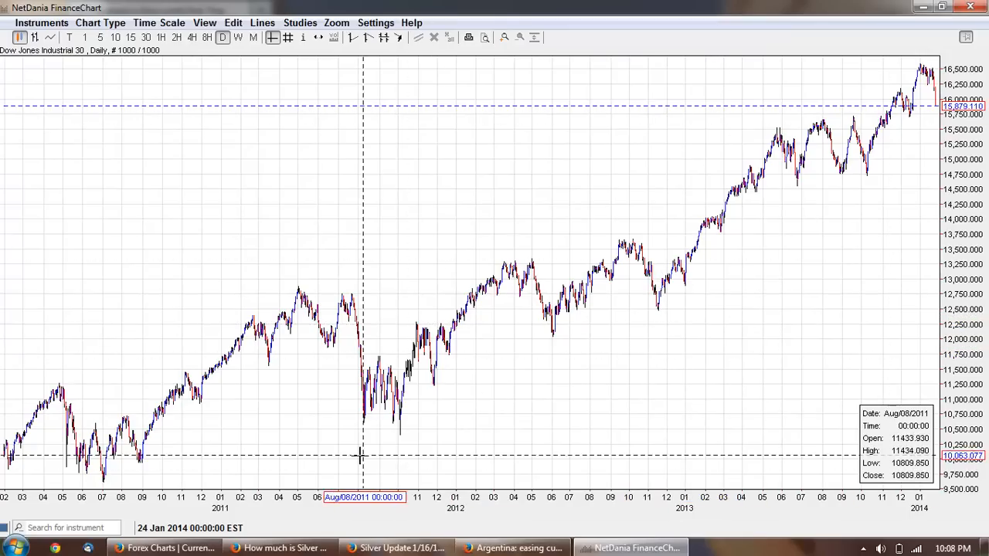
- Switch the Dow chart to weekly bars back to 1996 and choose a High/Low line to draw
left_click(158, 23)
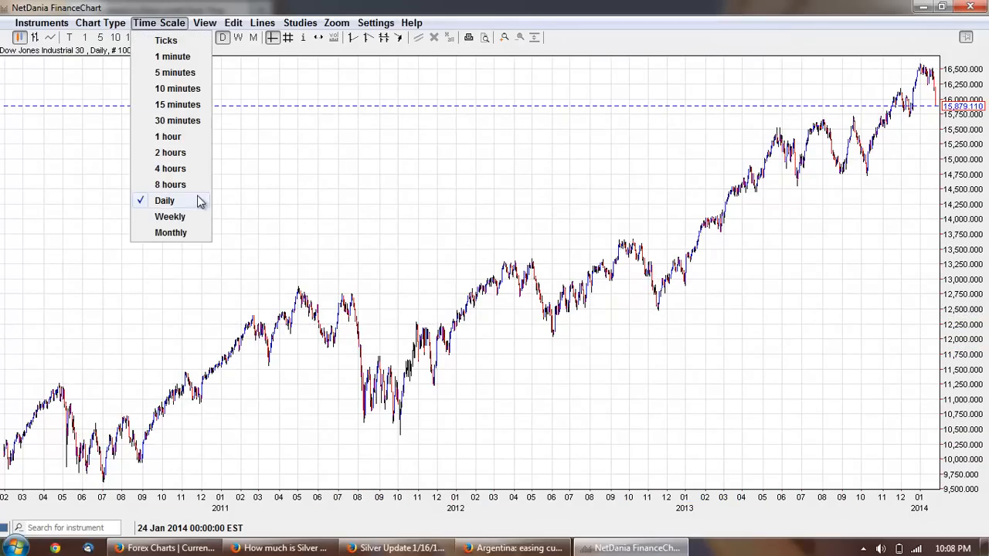
left_click(170, 217)
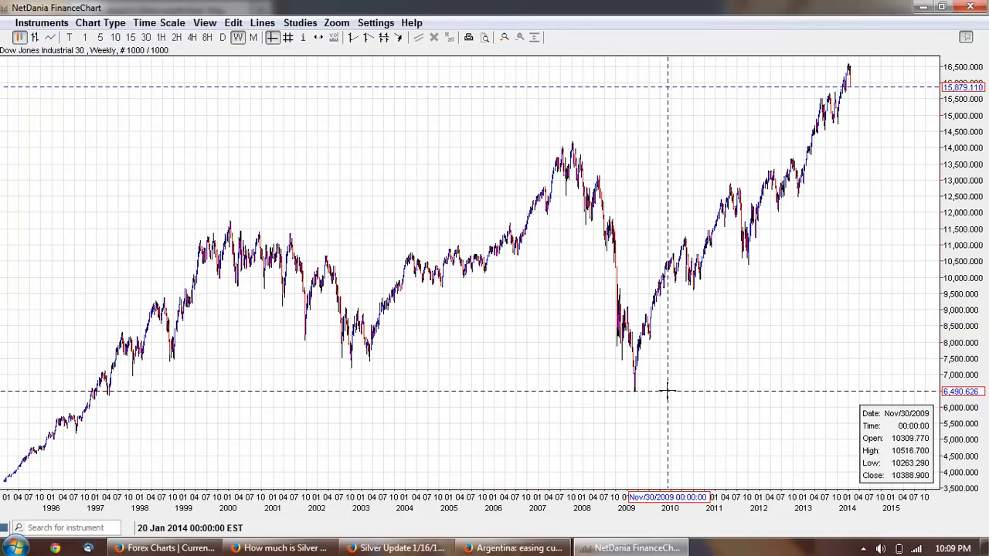
mouse_move(873, 195)
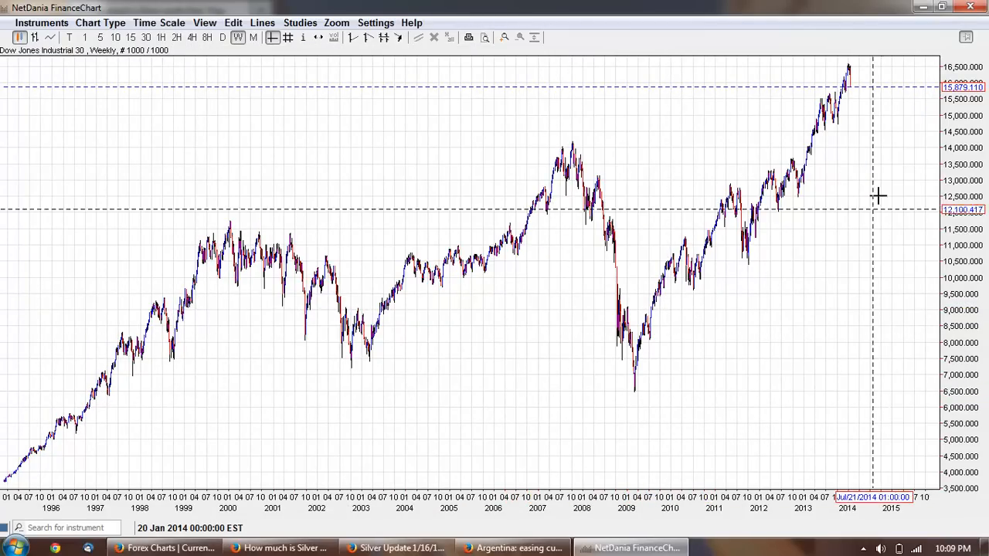
mouse_move(668, 294)
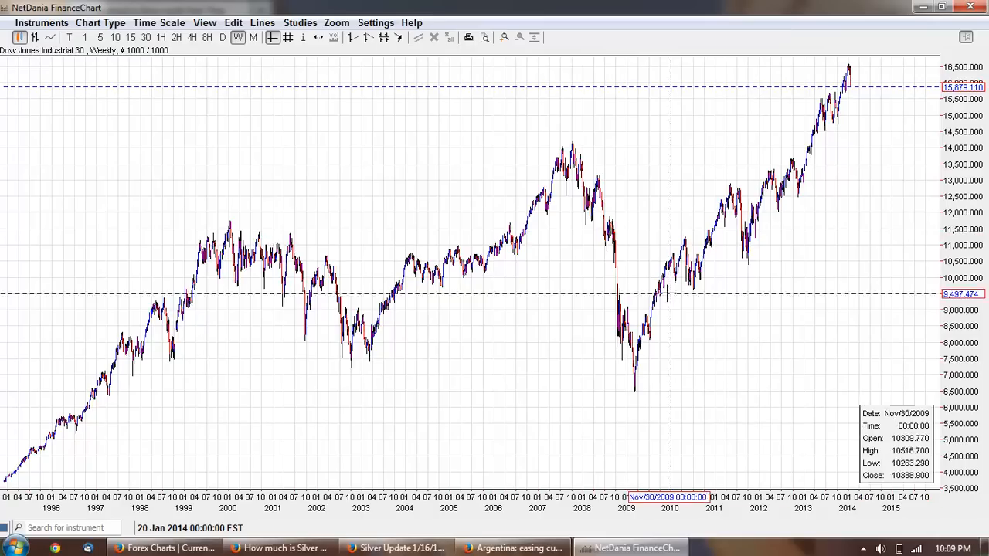
mouse_move(657, 301)
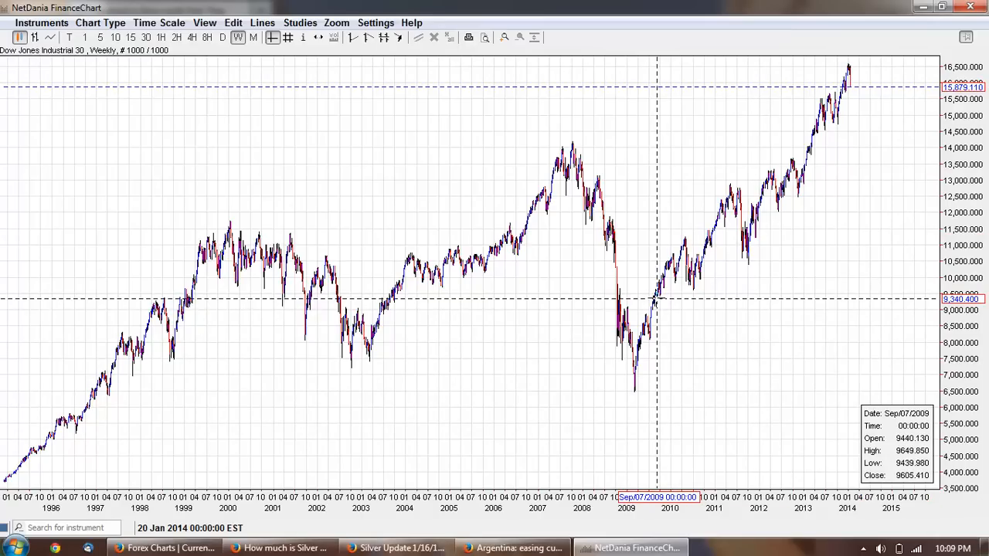
mouse_move(887, 121)
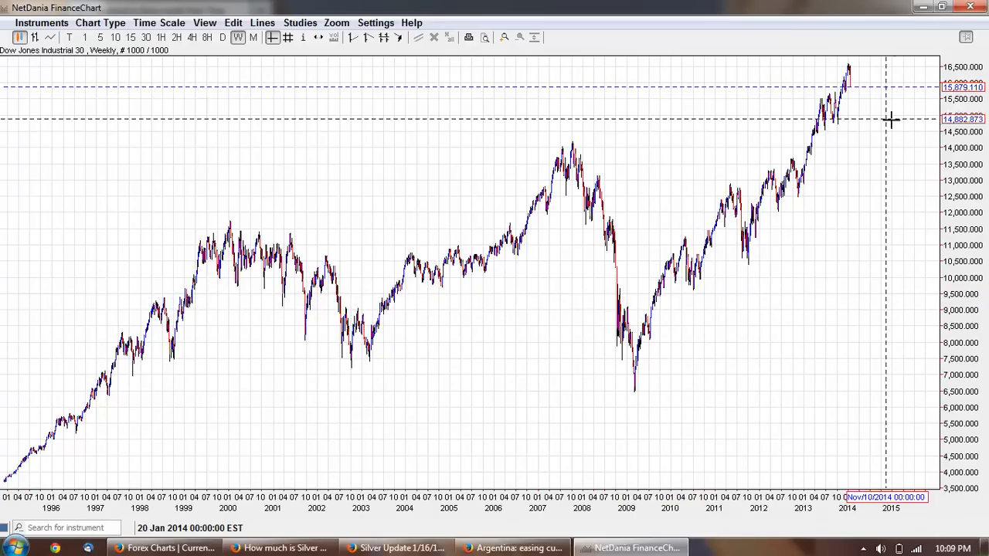
left_click(263, 23)
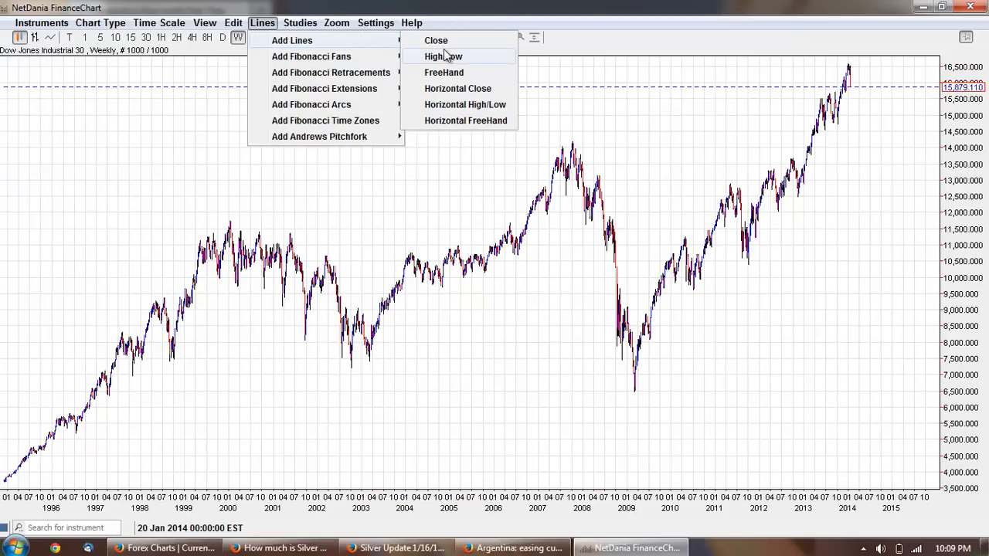
left_click(442, 55)
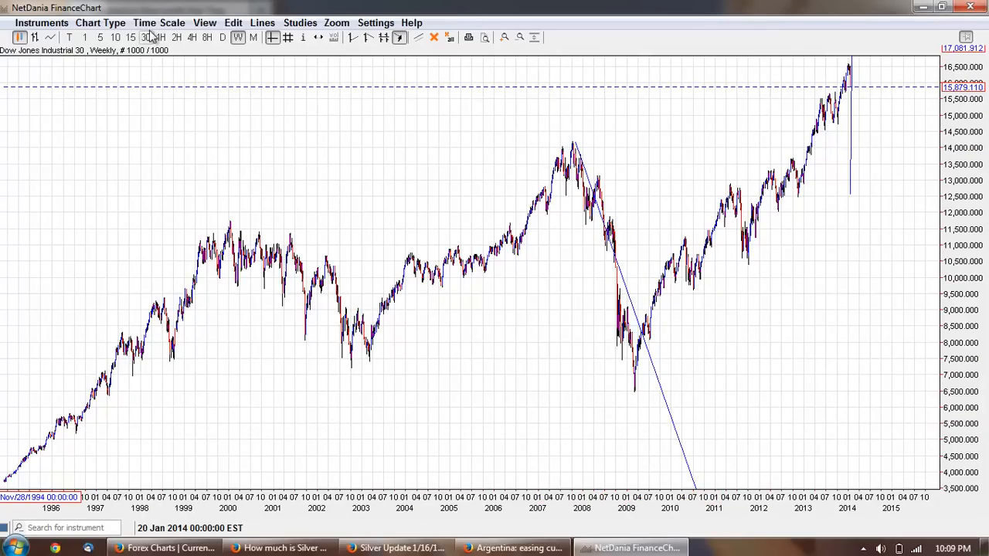
- Switch the Dow chart to 1-minute bars covering January 22–24
left_click(160, 23)
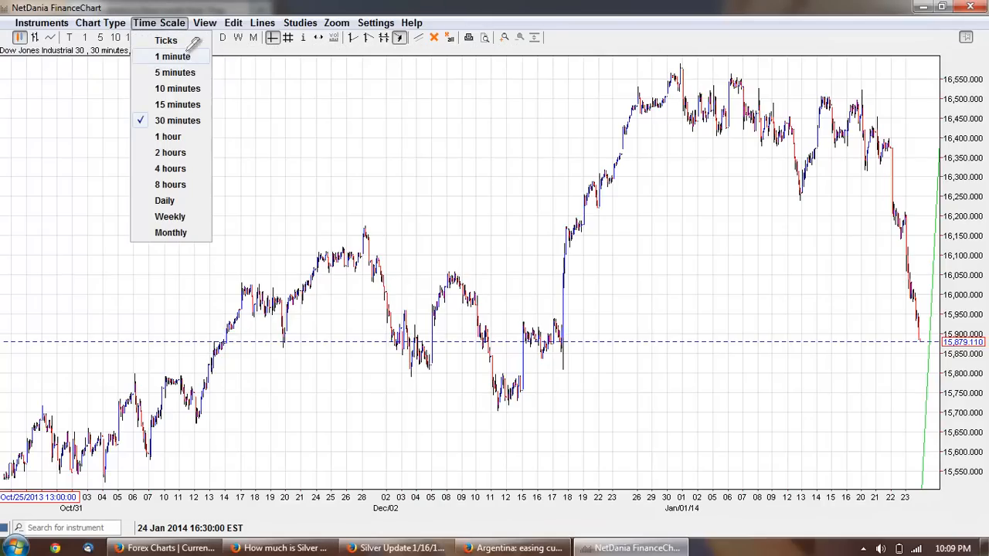
left_click(173, 56)
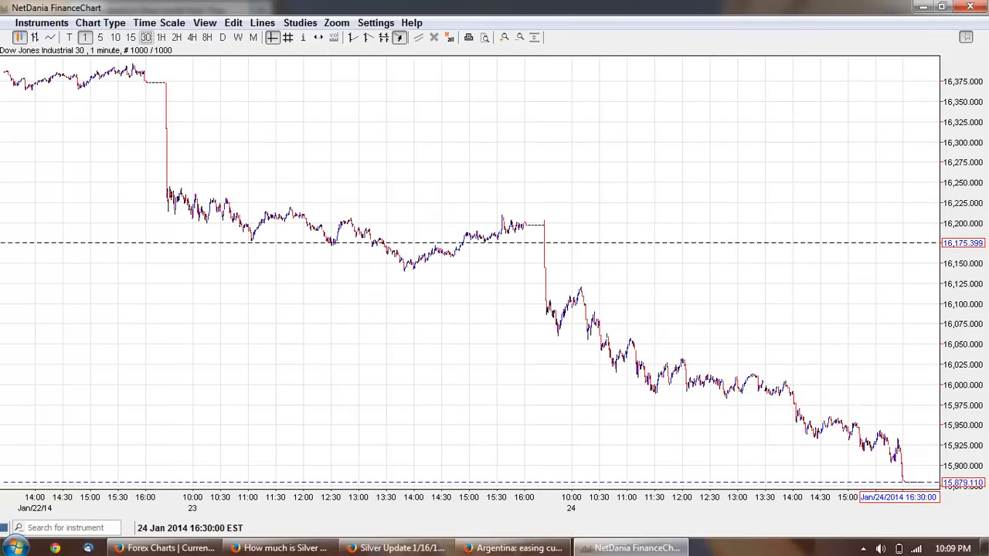
mouse_move(646, 275)
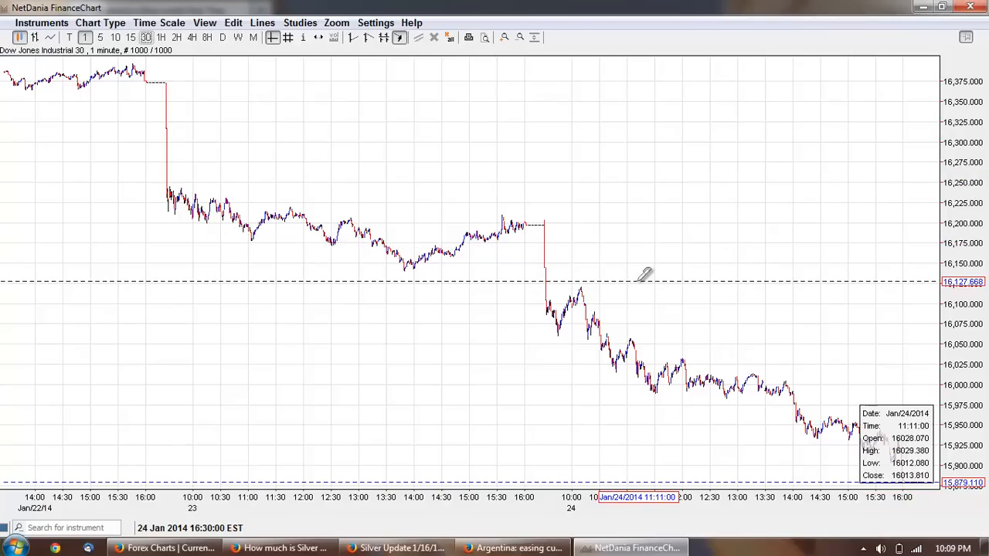
mouse_move(615, 225)
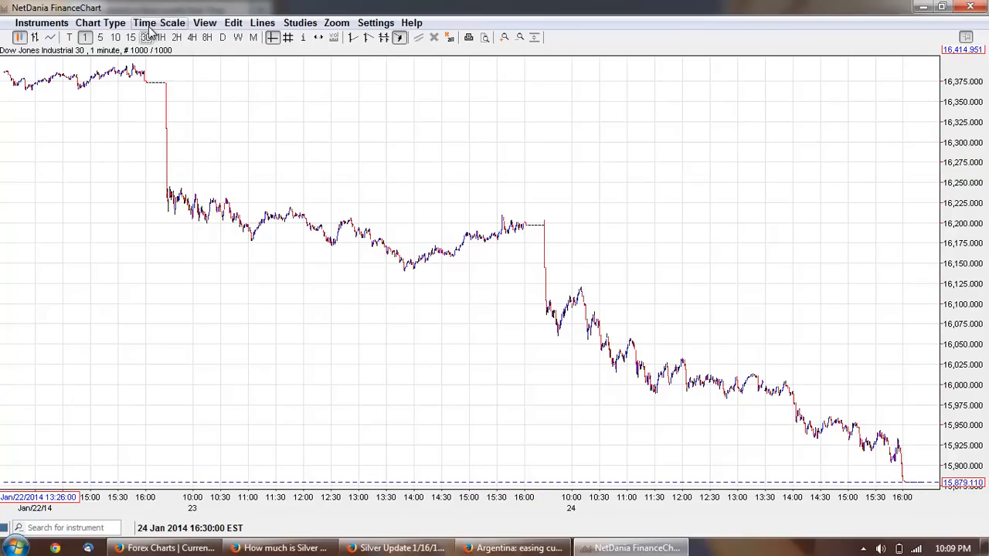
- Switch the Dow chart to 10-minute bars spanning late December to January 24
left_click(114, 37)
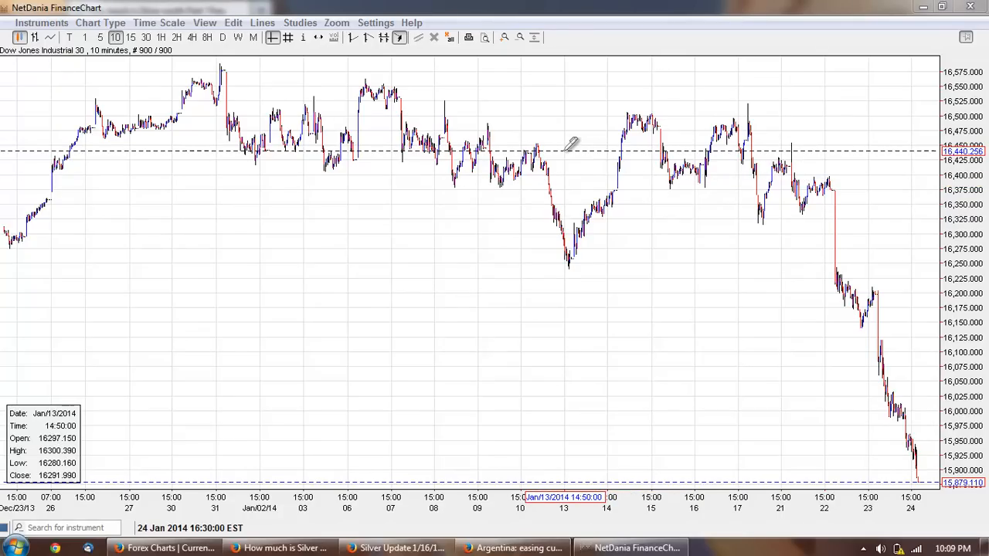
mouse_move(460, 198)
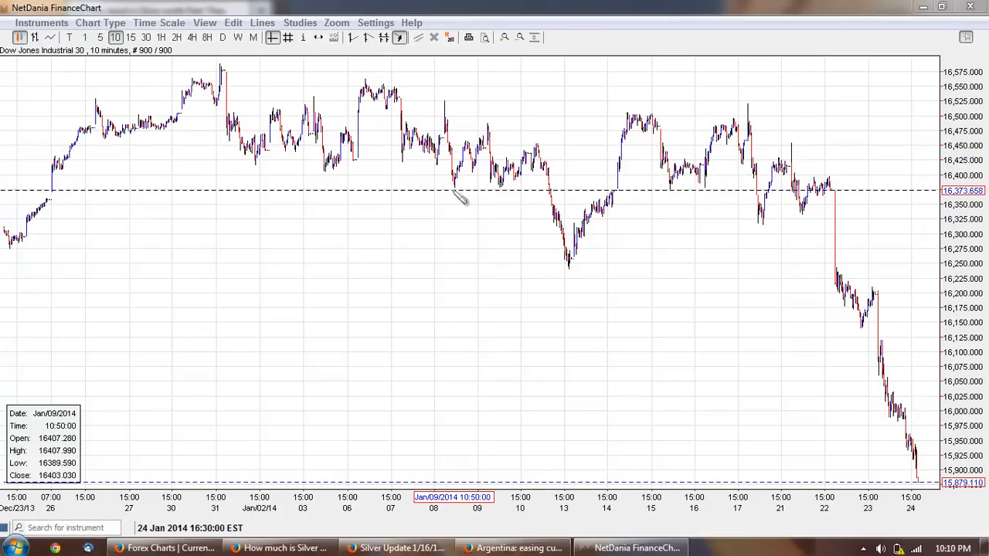